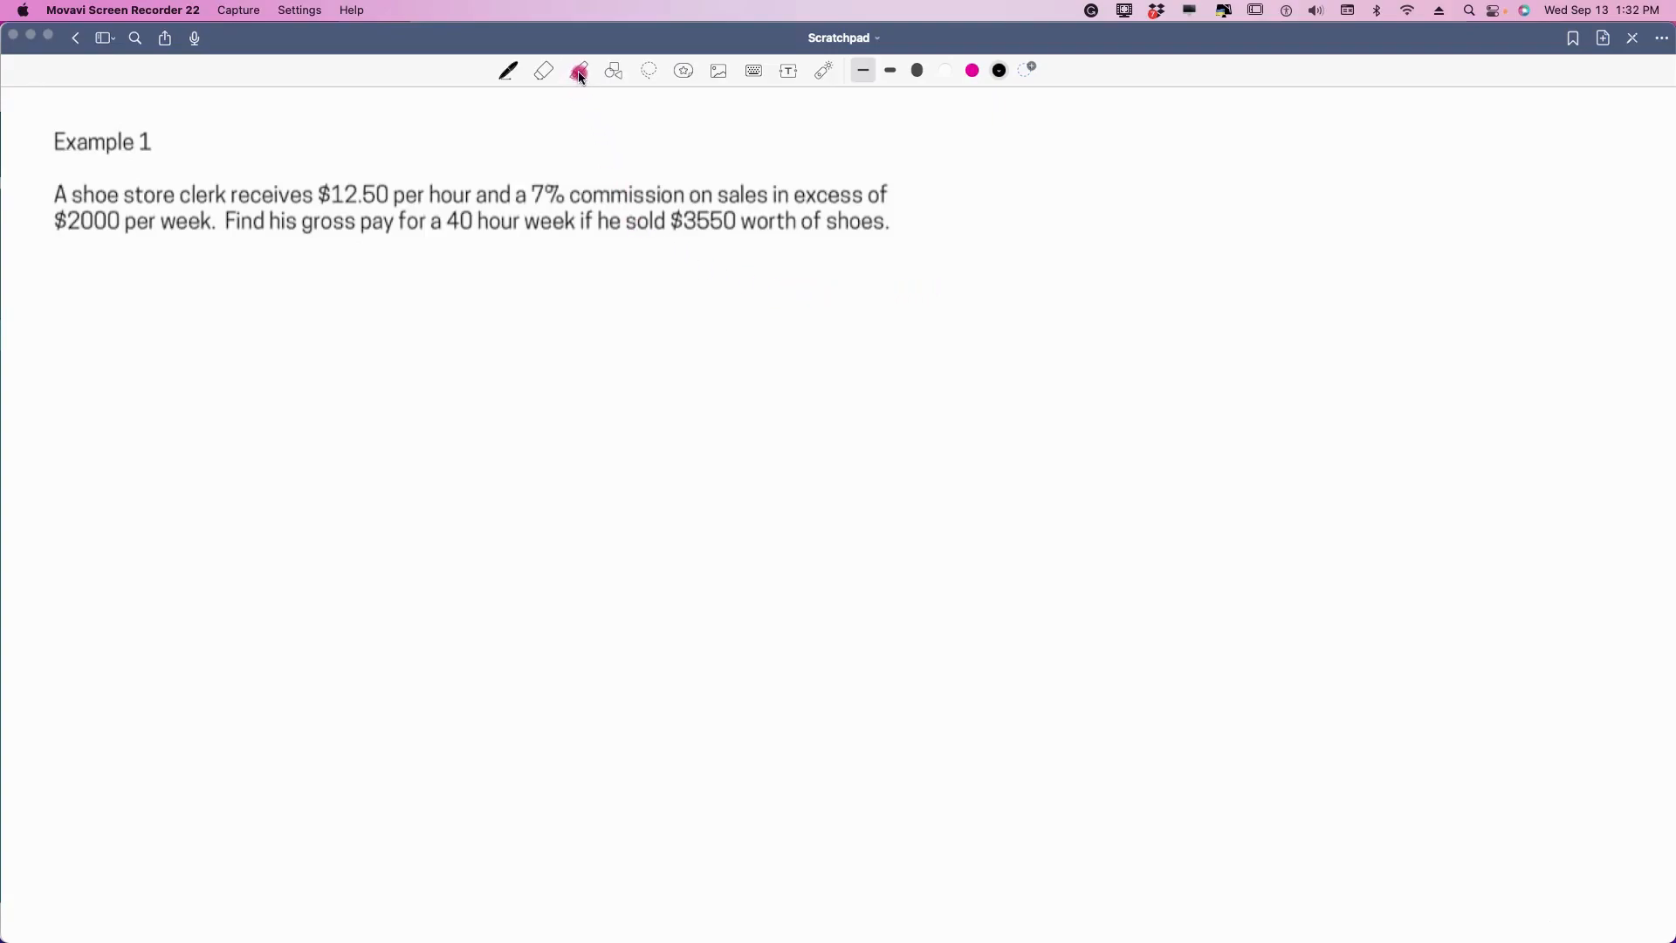
- Highlight the $12.50 per hour rate in pink, then underline 'gross pay' in black ink
click(579, 71)
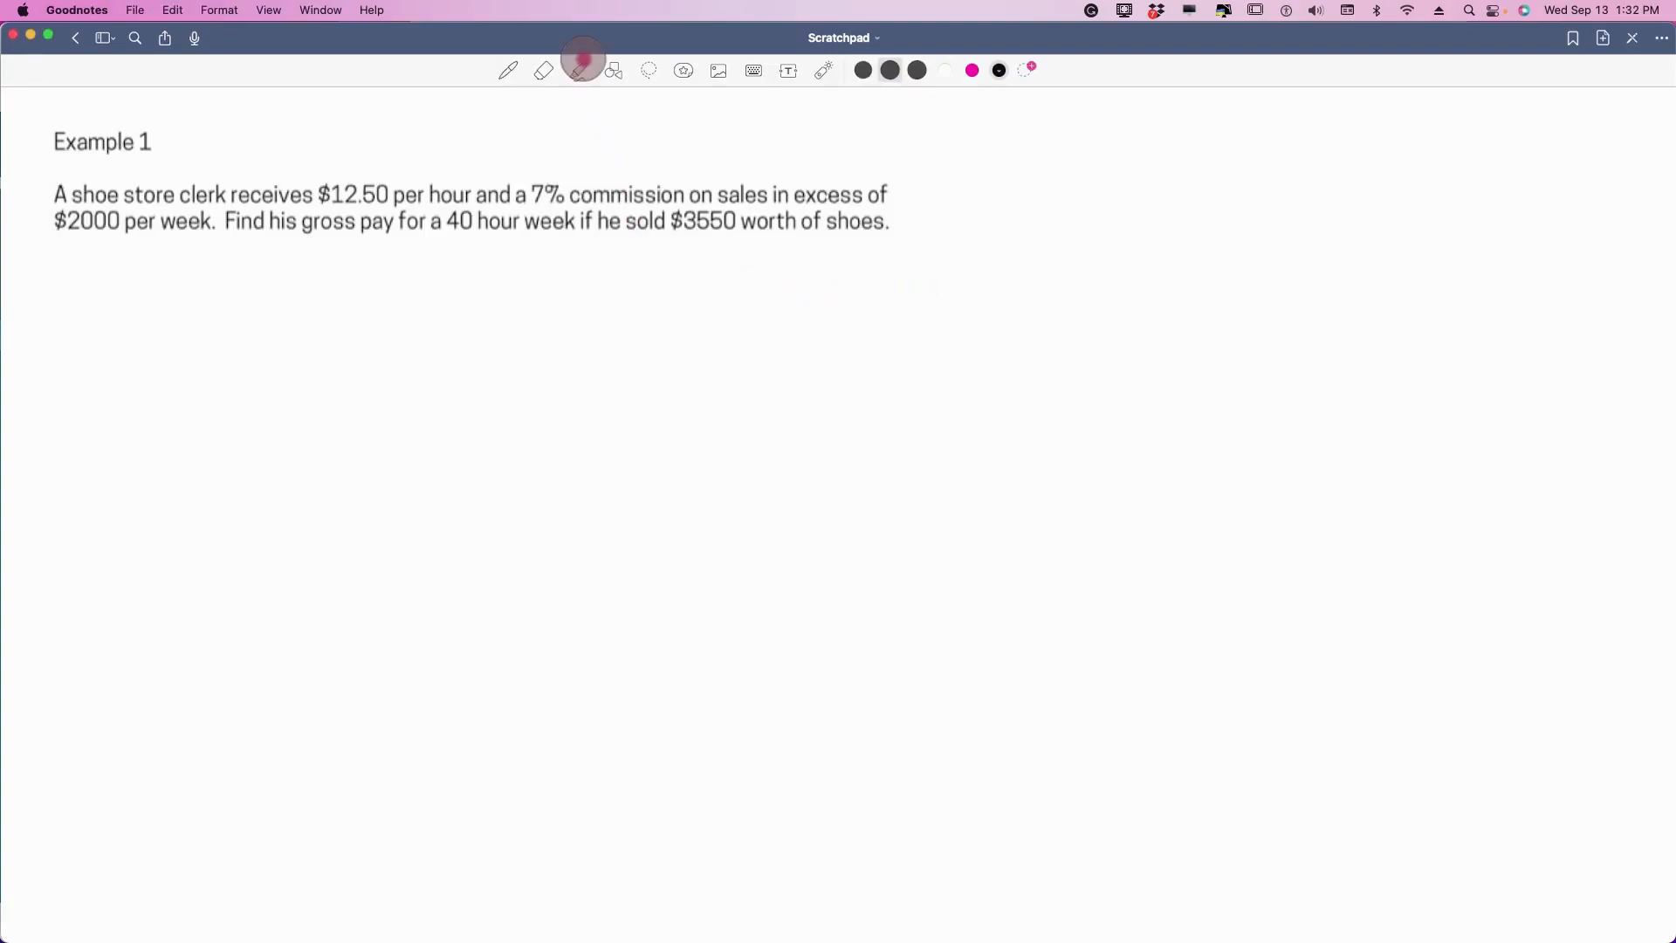
click(577, 71)
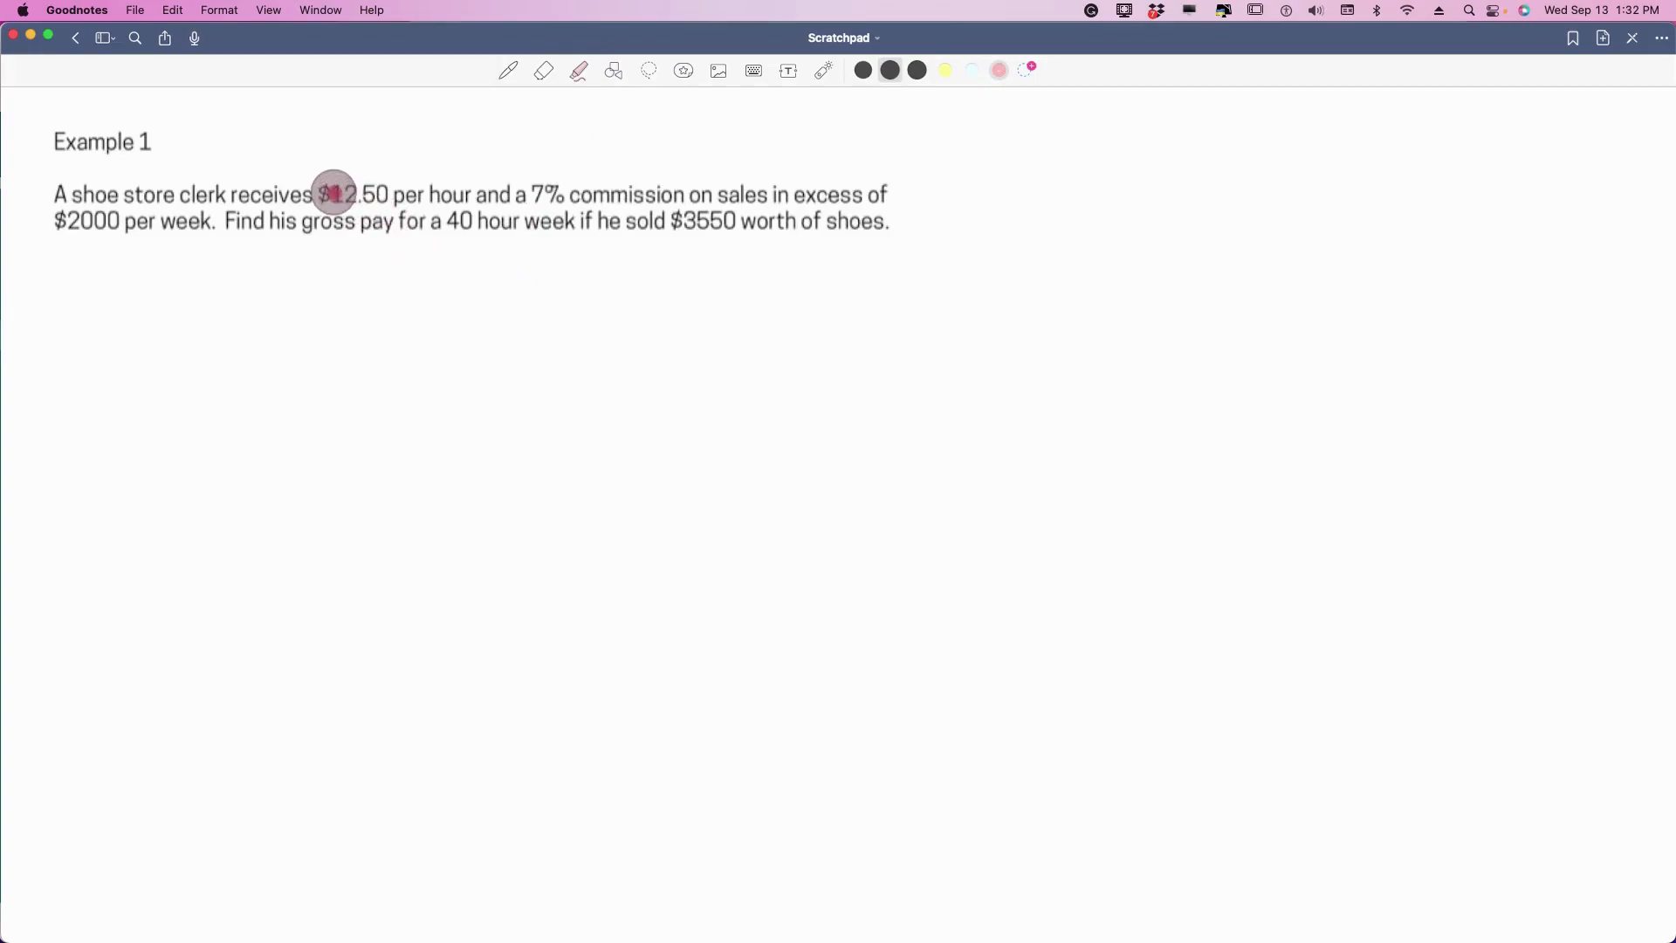
drag(320, 194, 428, 195)
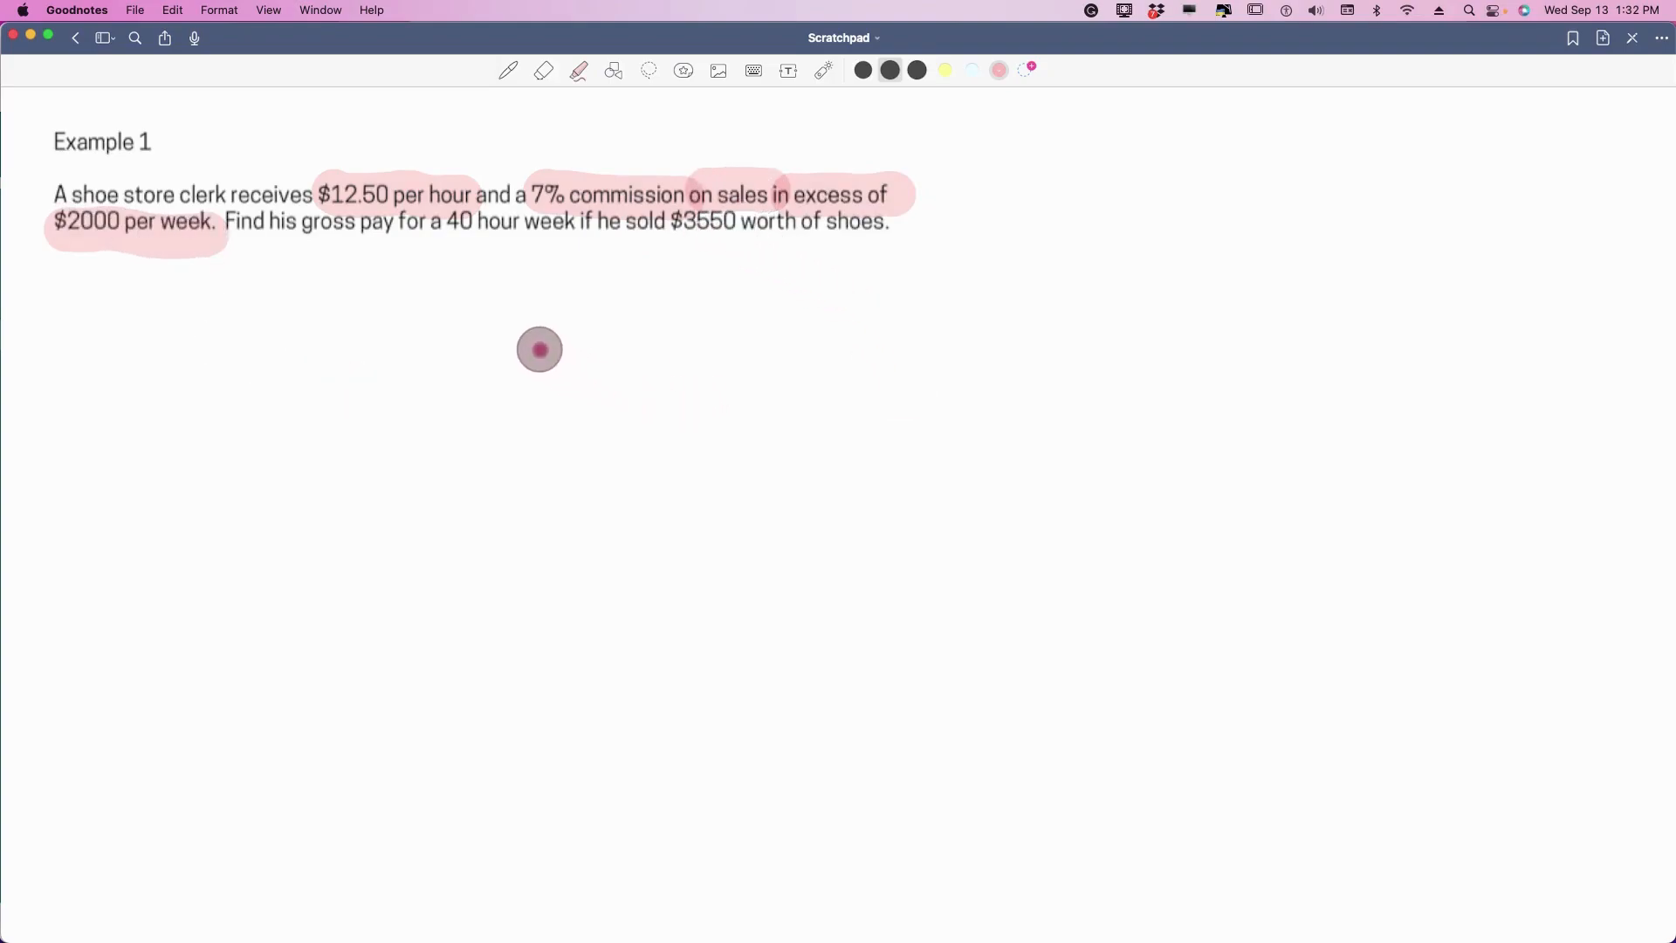
click(508, 71)
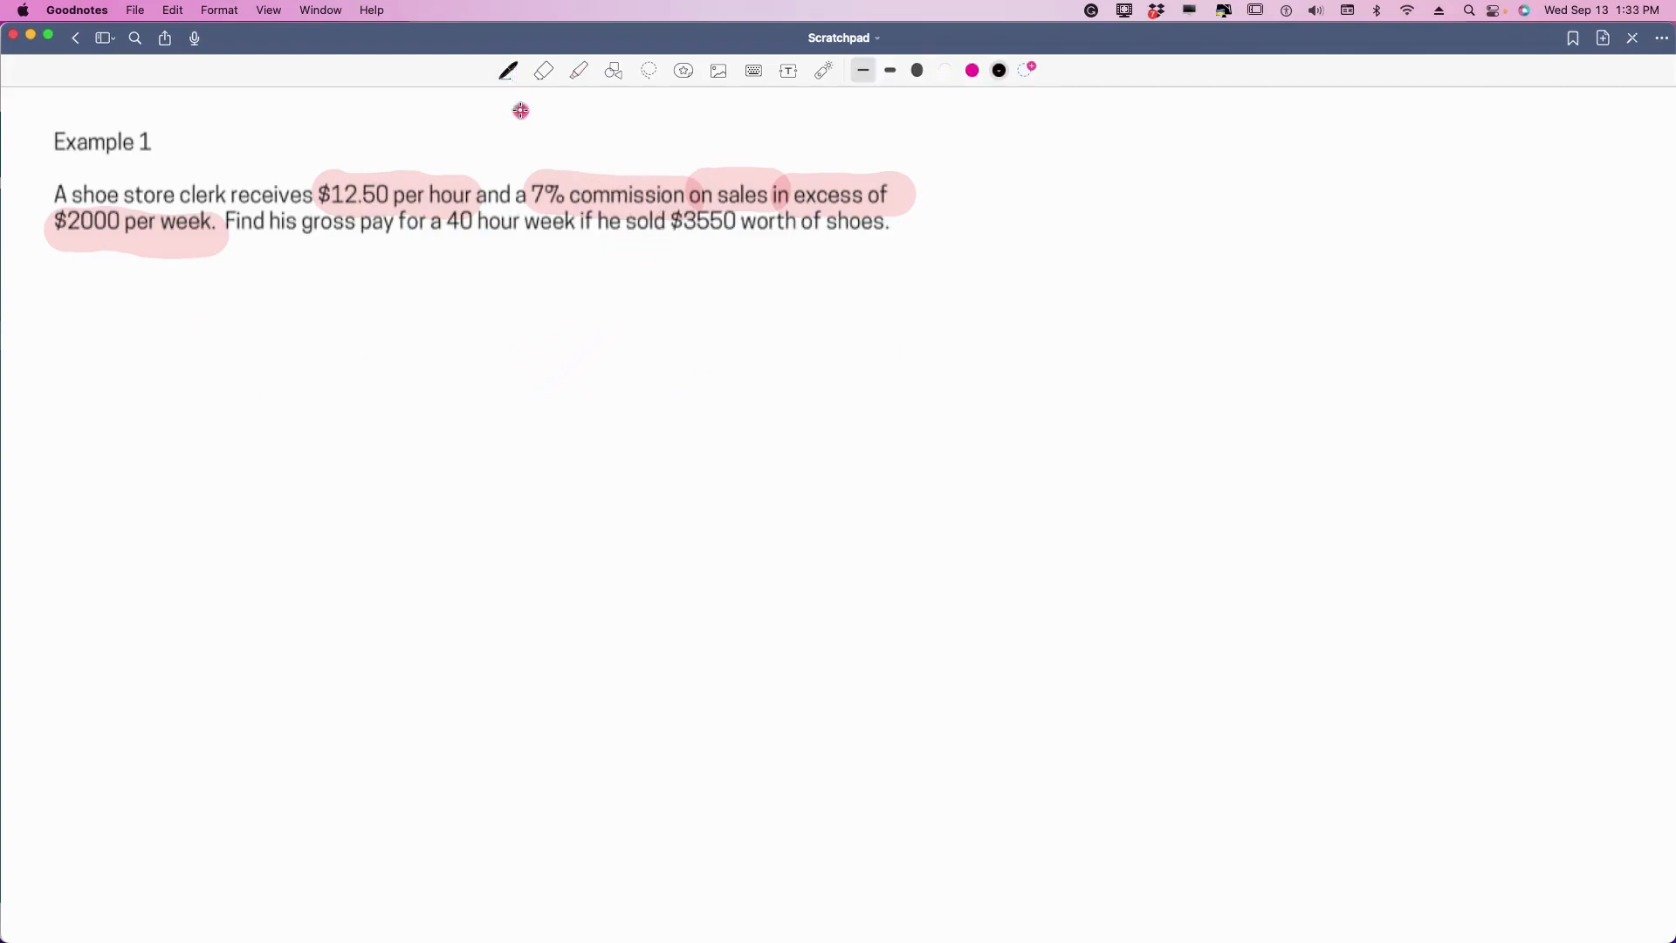
drag(454, 237, 577, 242)
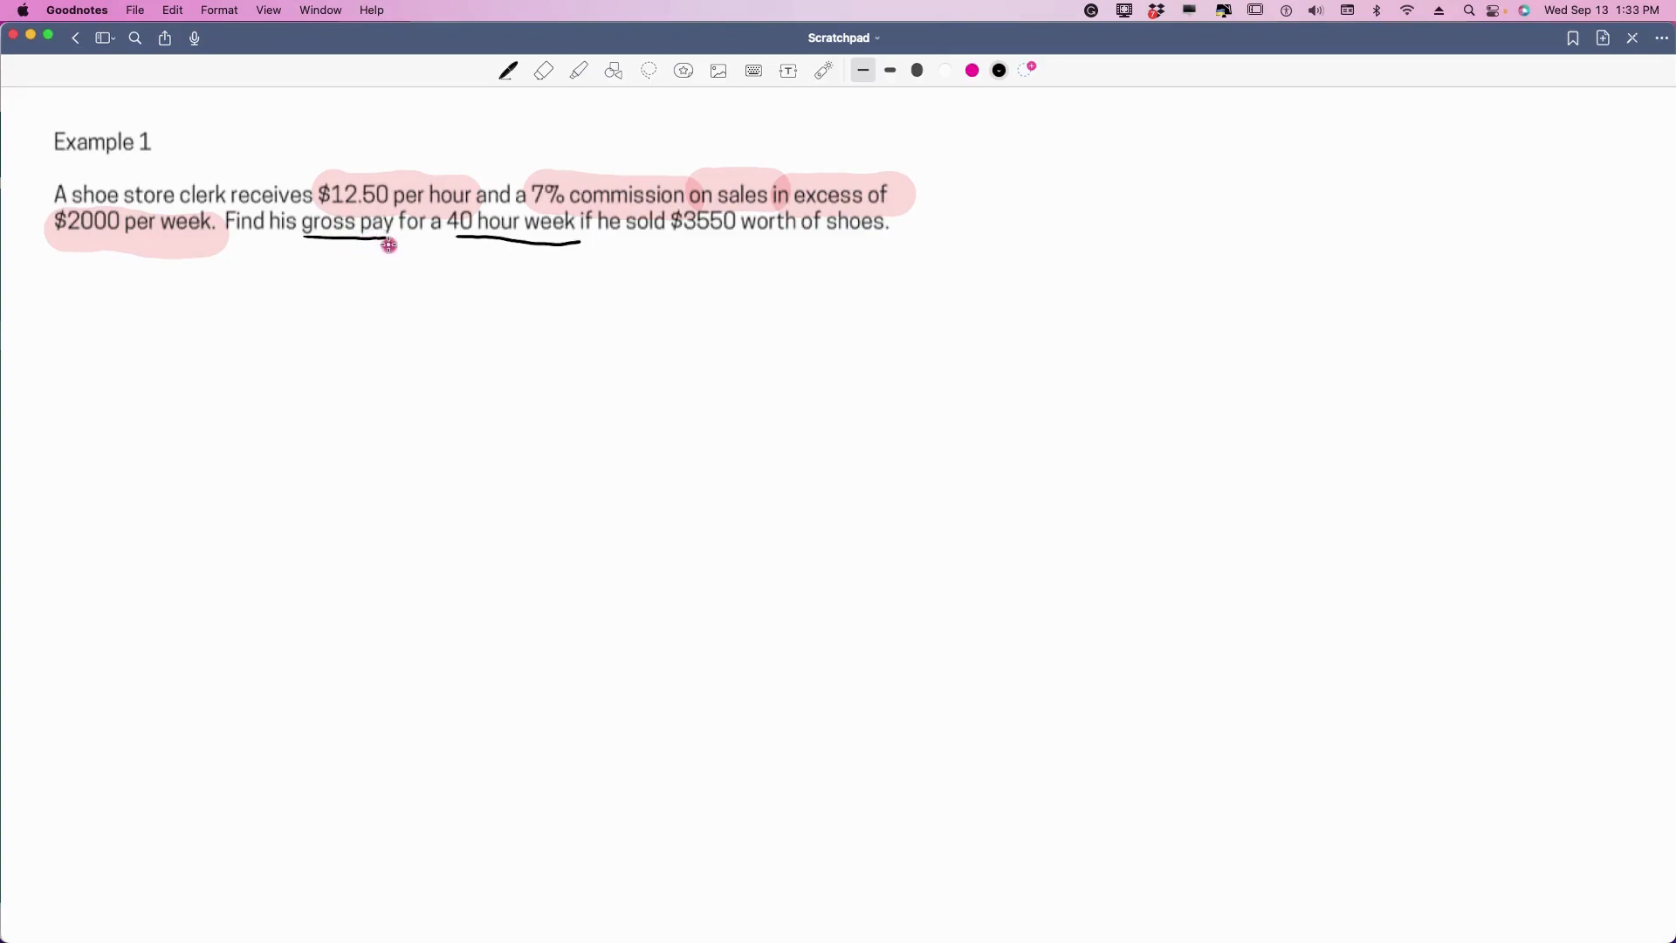
mouse_move(676, 234)
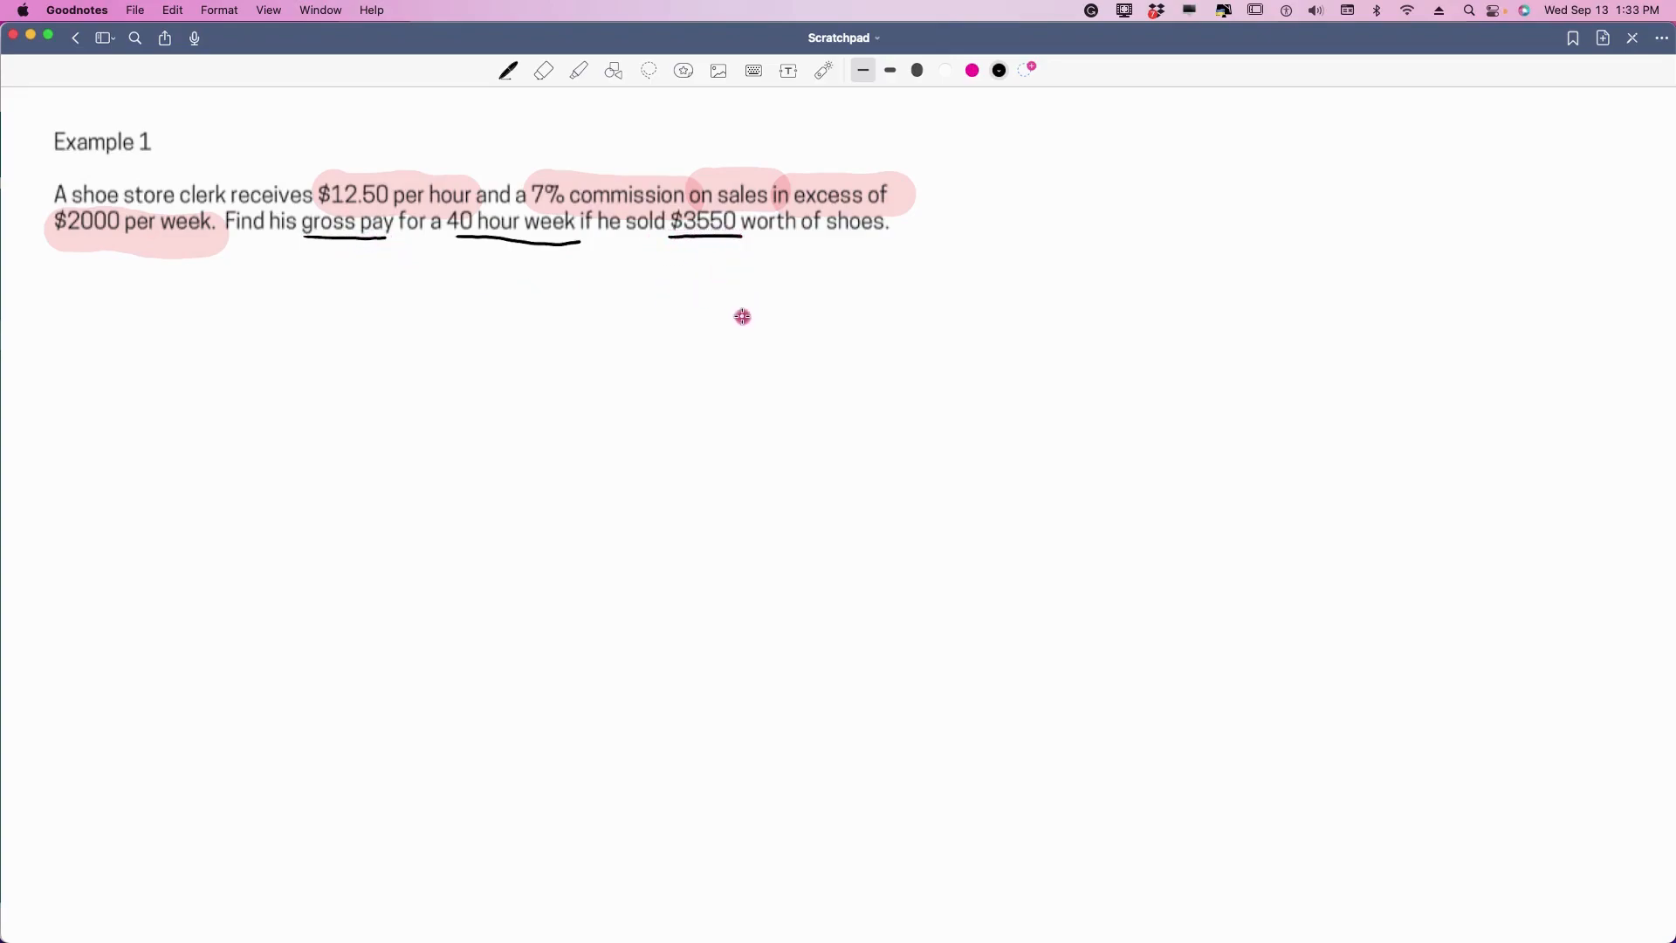
mouse_move(796, 347)
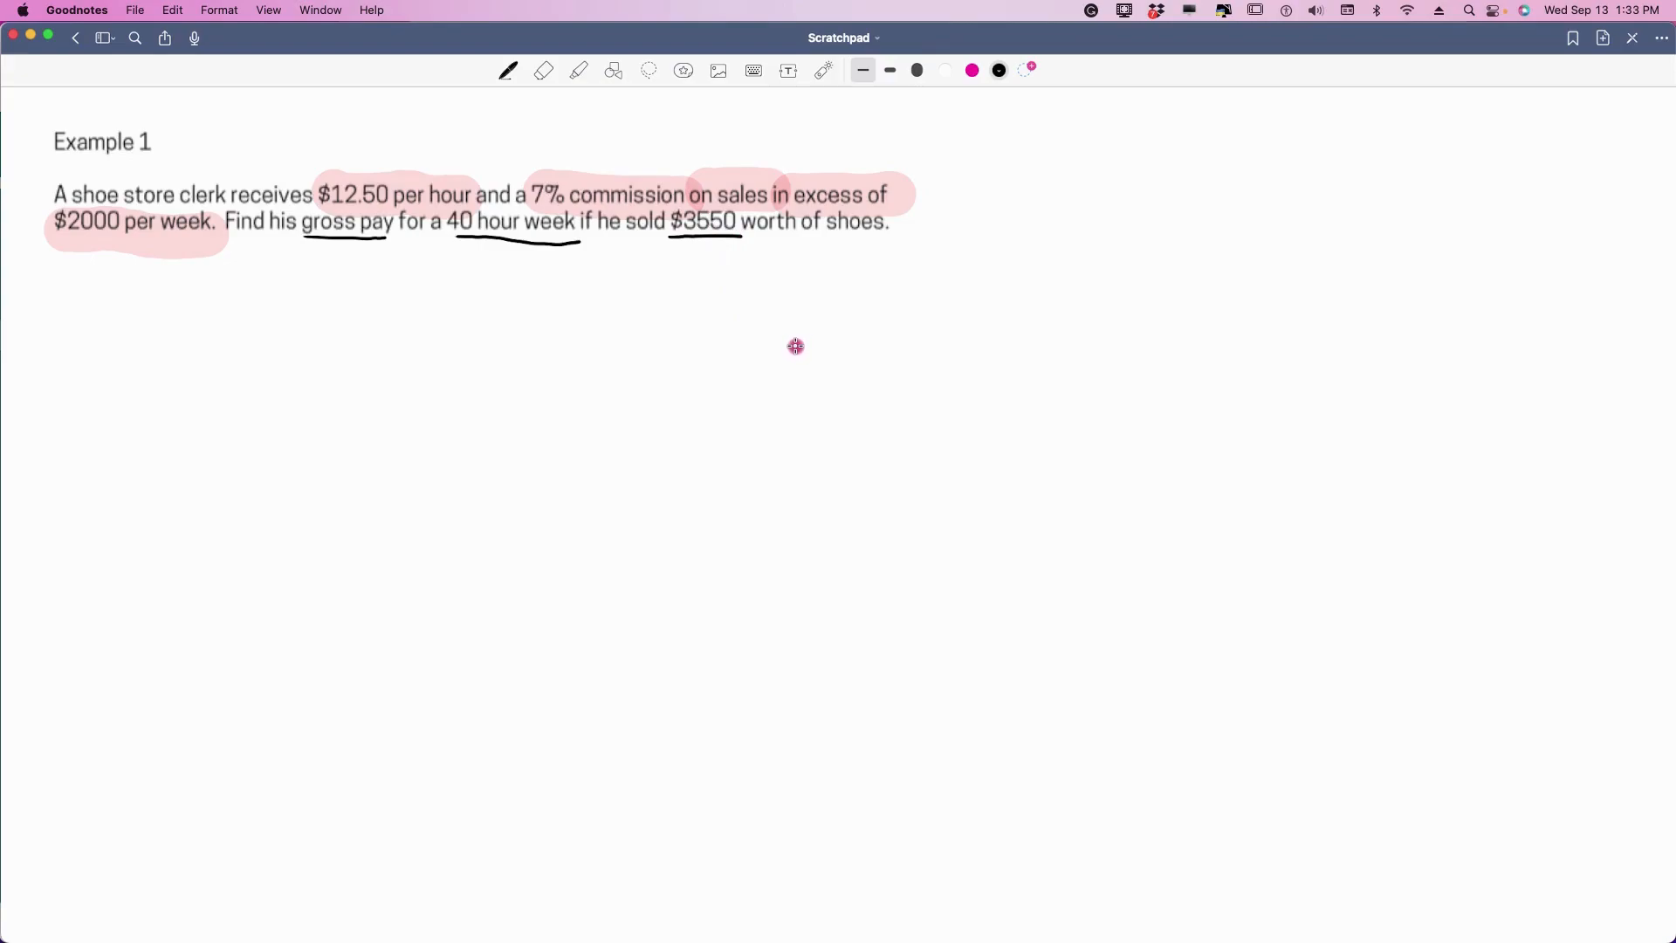
mouse_move(567, 390)
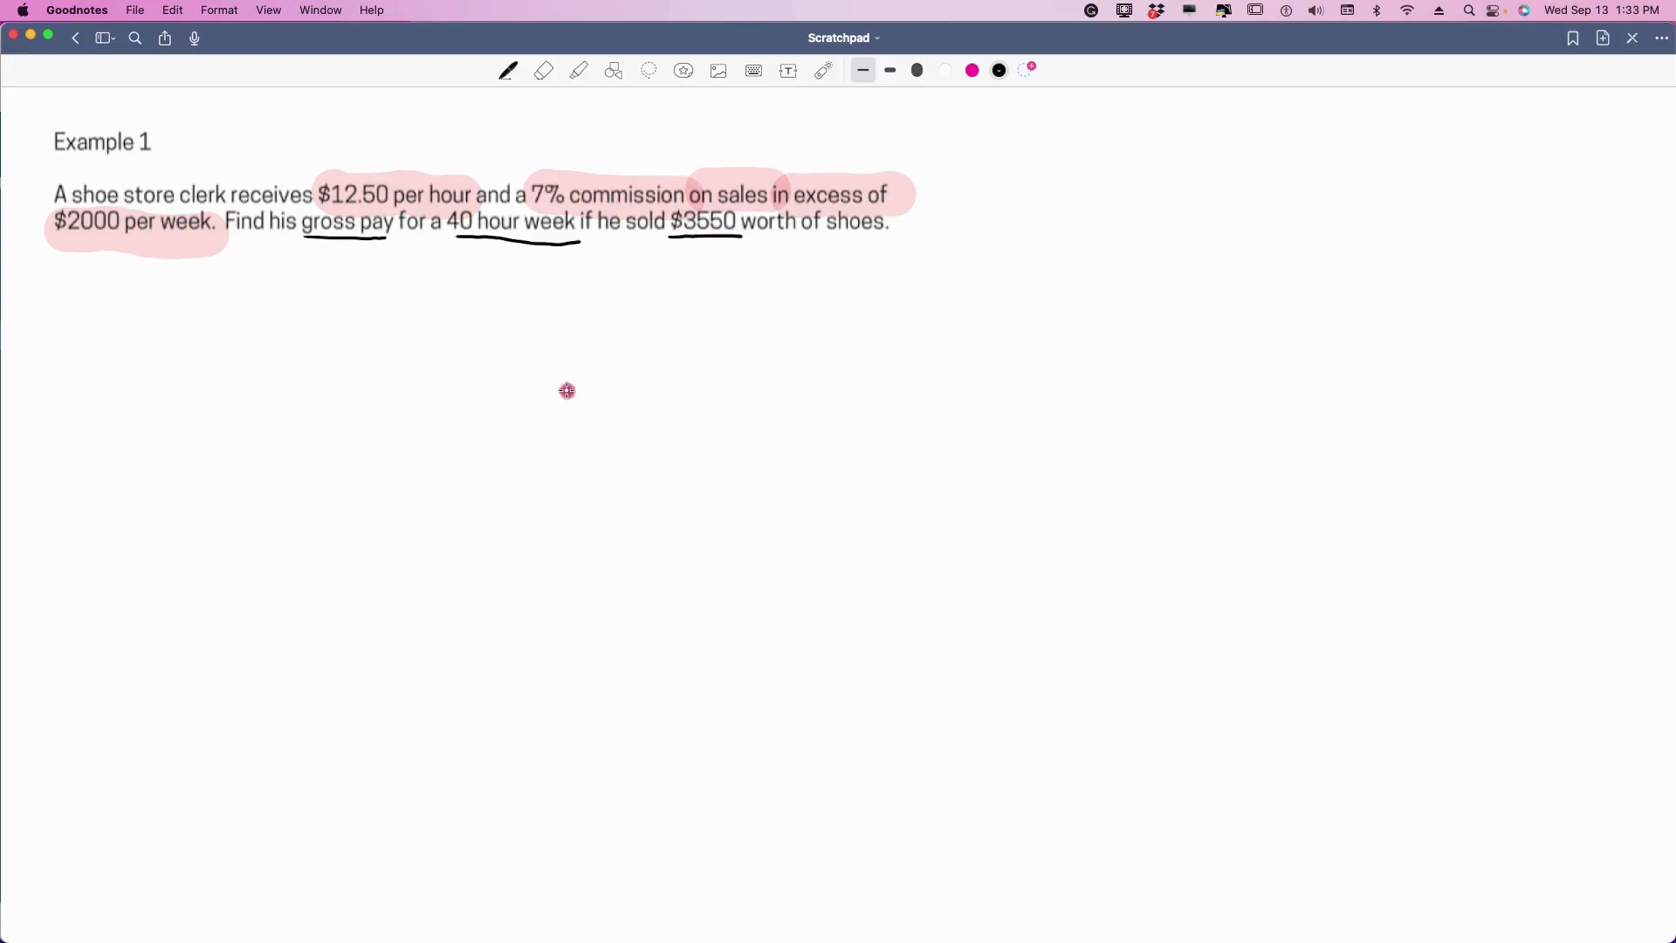
mouse_move(225, 365)
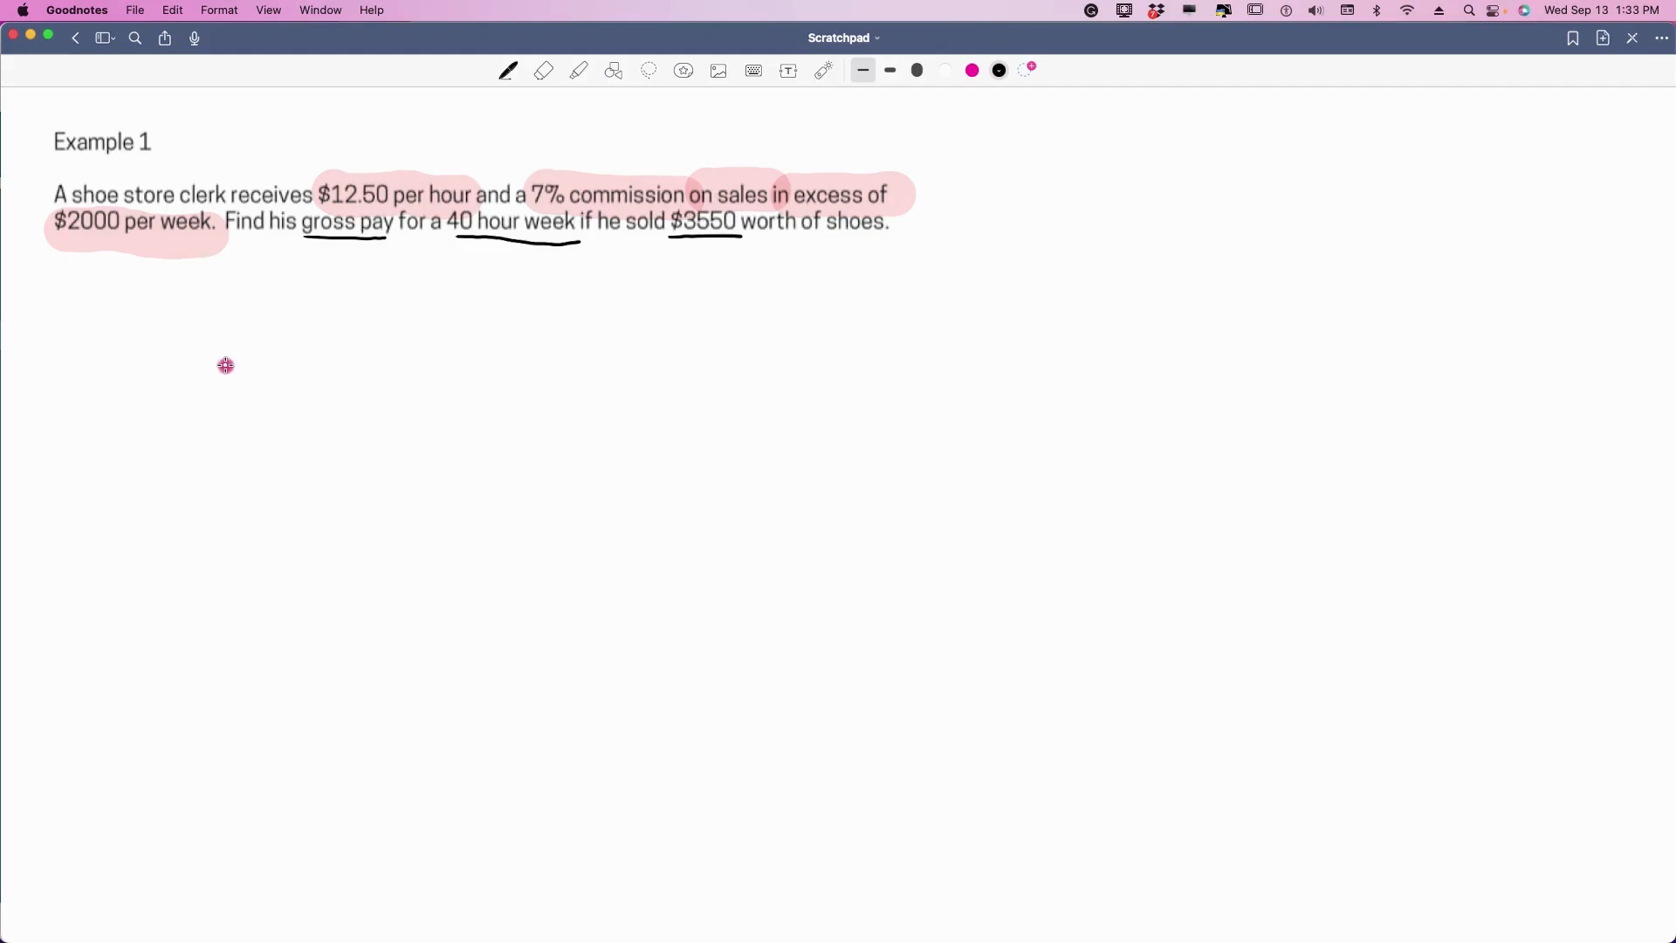
mouse_move(147, 314)
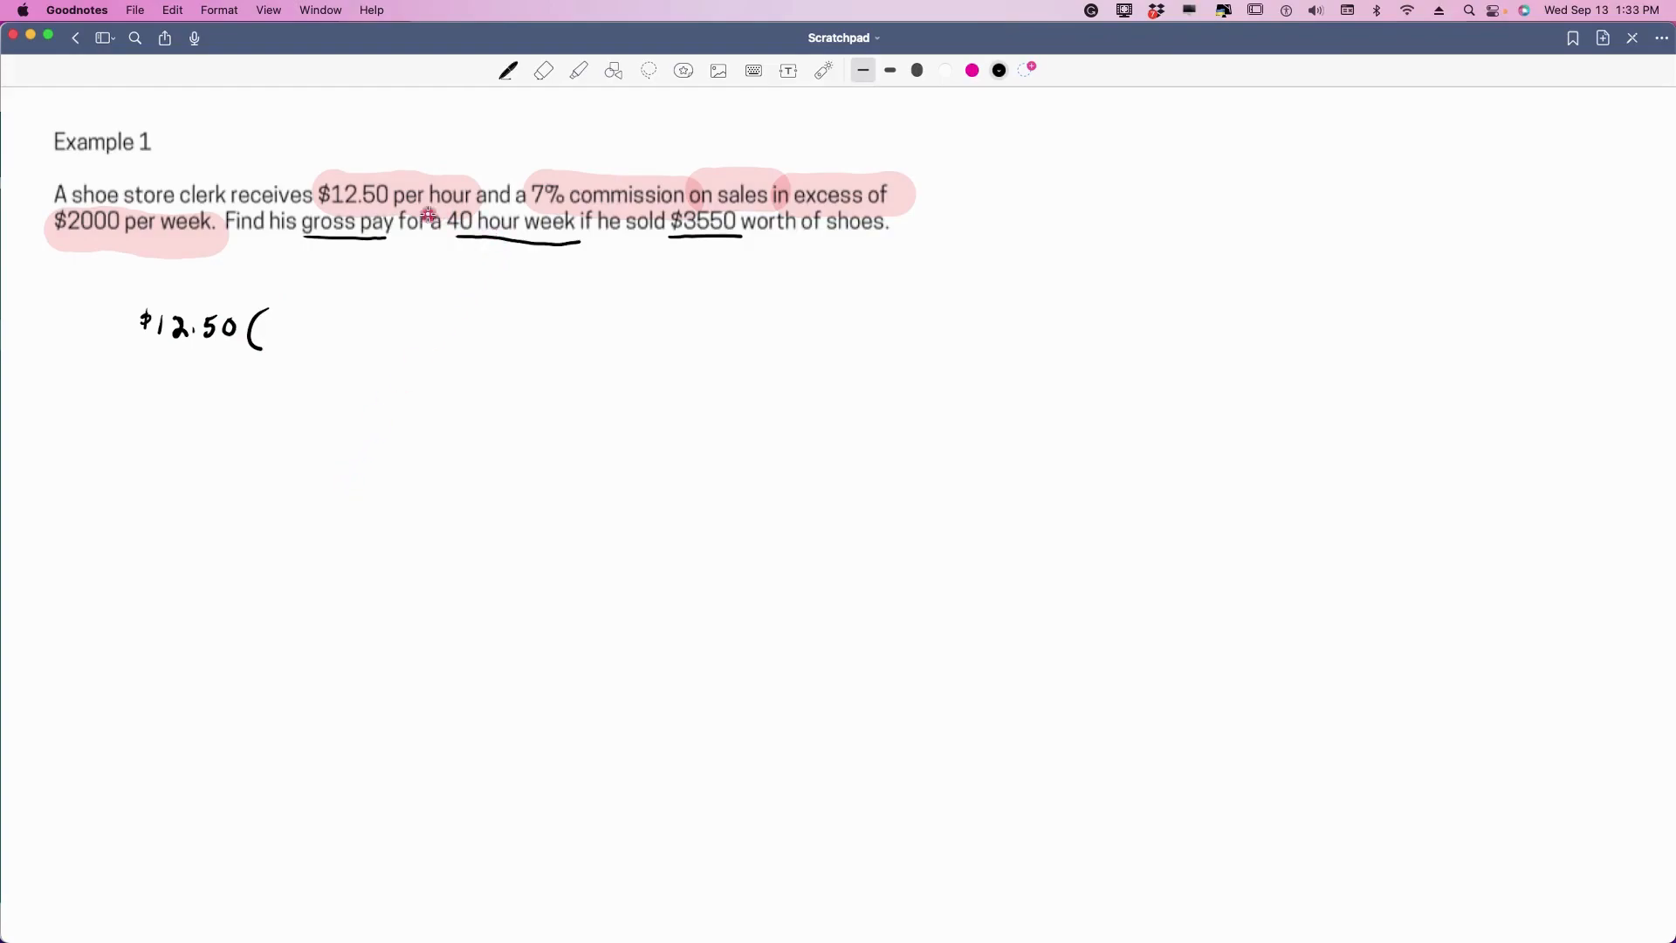
mouse_move(444, 203)
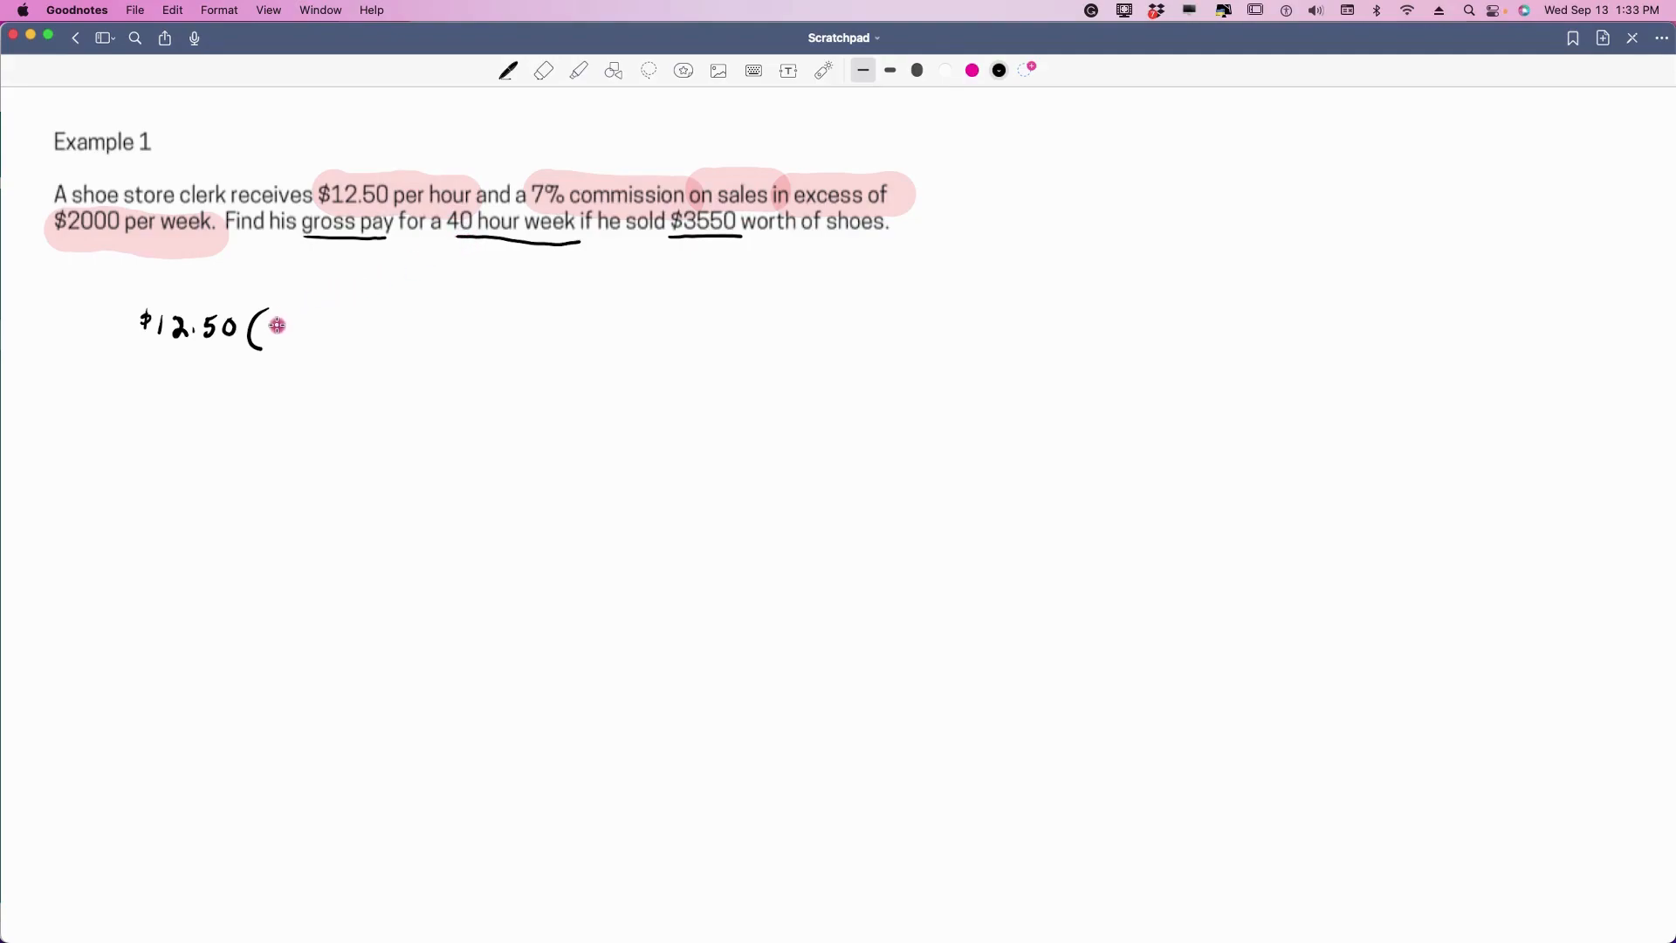
- Handwrite the (40) hours term and continue the gross pay expression $12.50(40) + .07(
drag(272, 326, 315, 325)
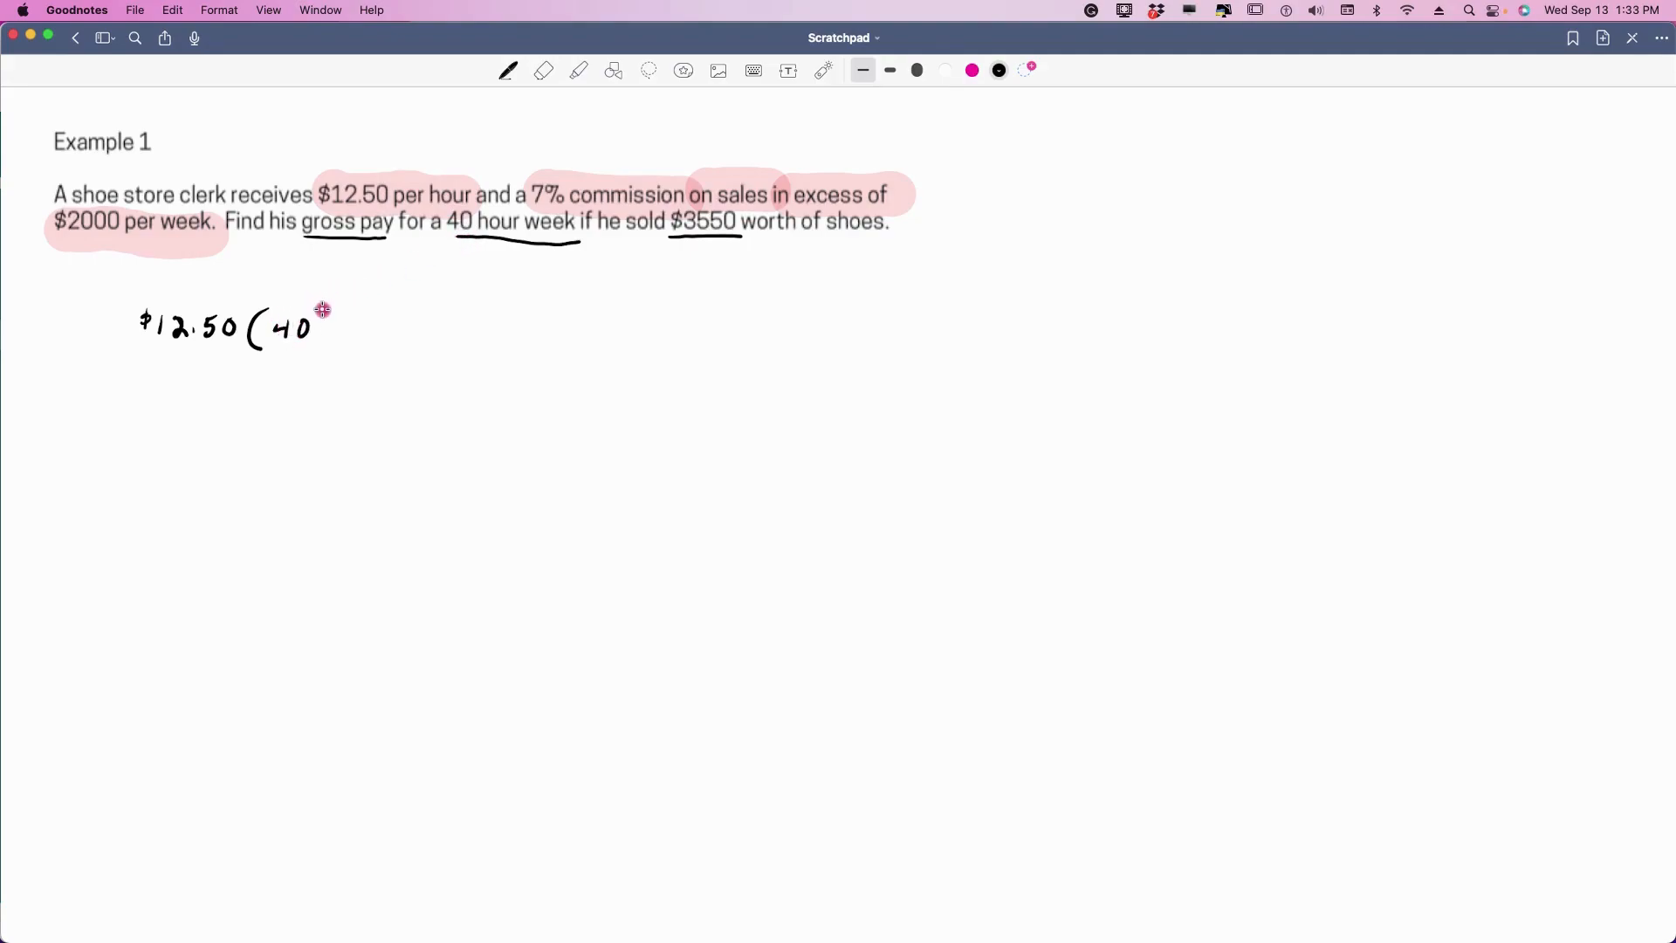
drag(315, 310, 337, 332)
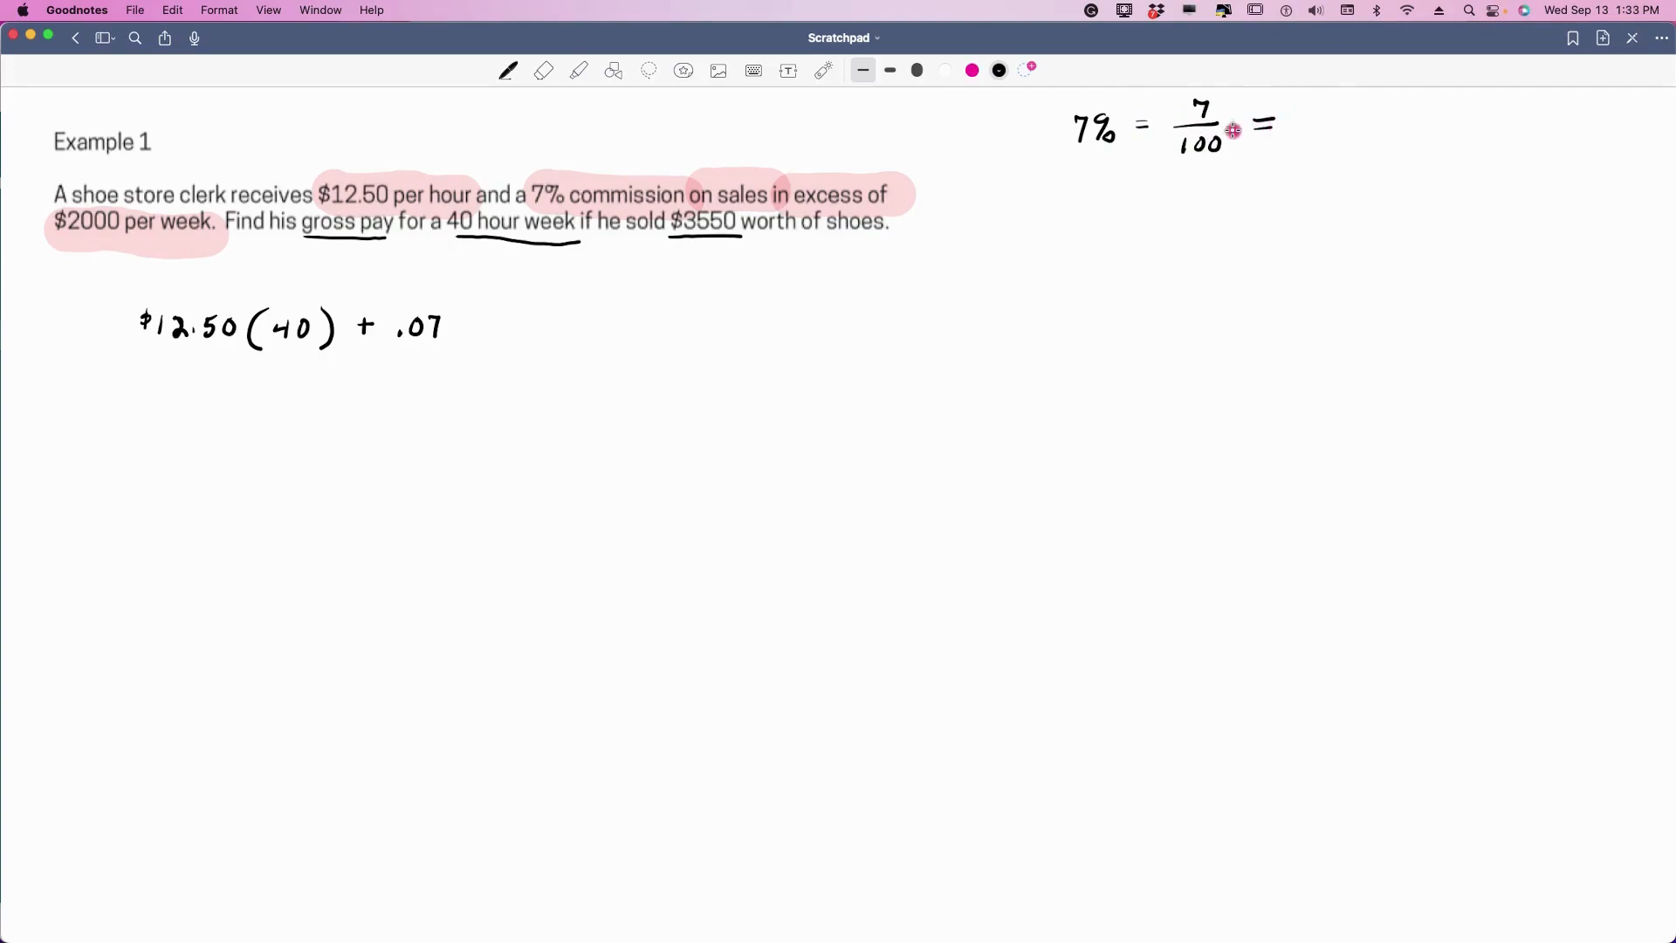
mouse_move(1307, 132)
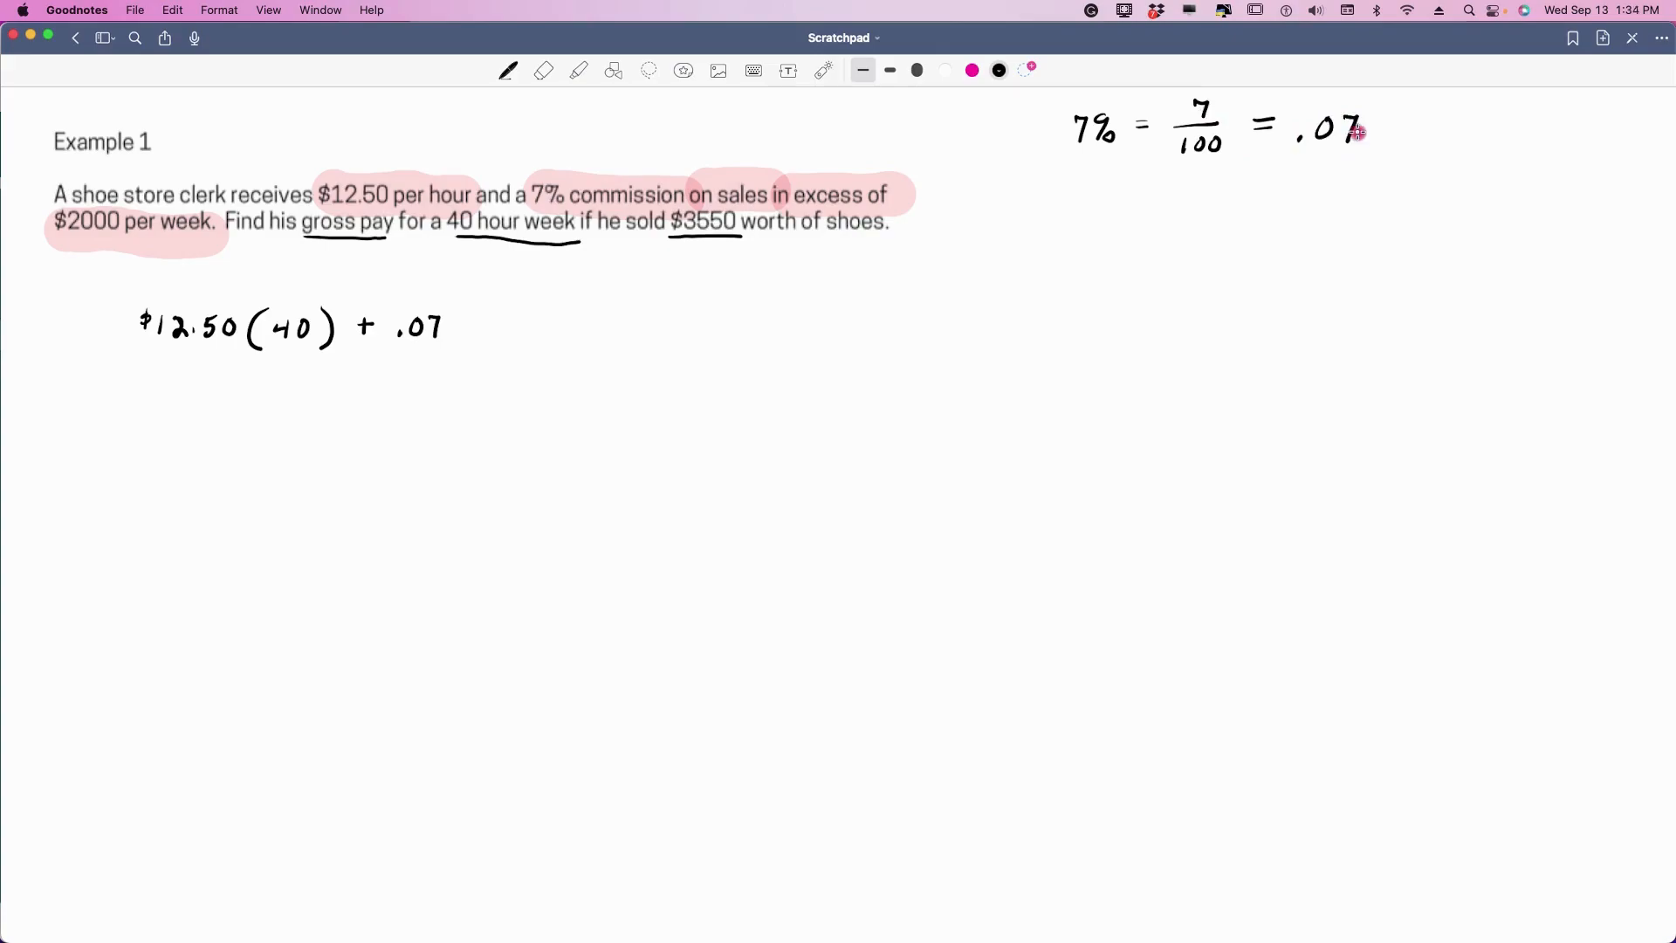
mouse_move(551, 322)
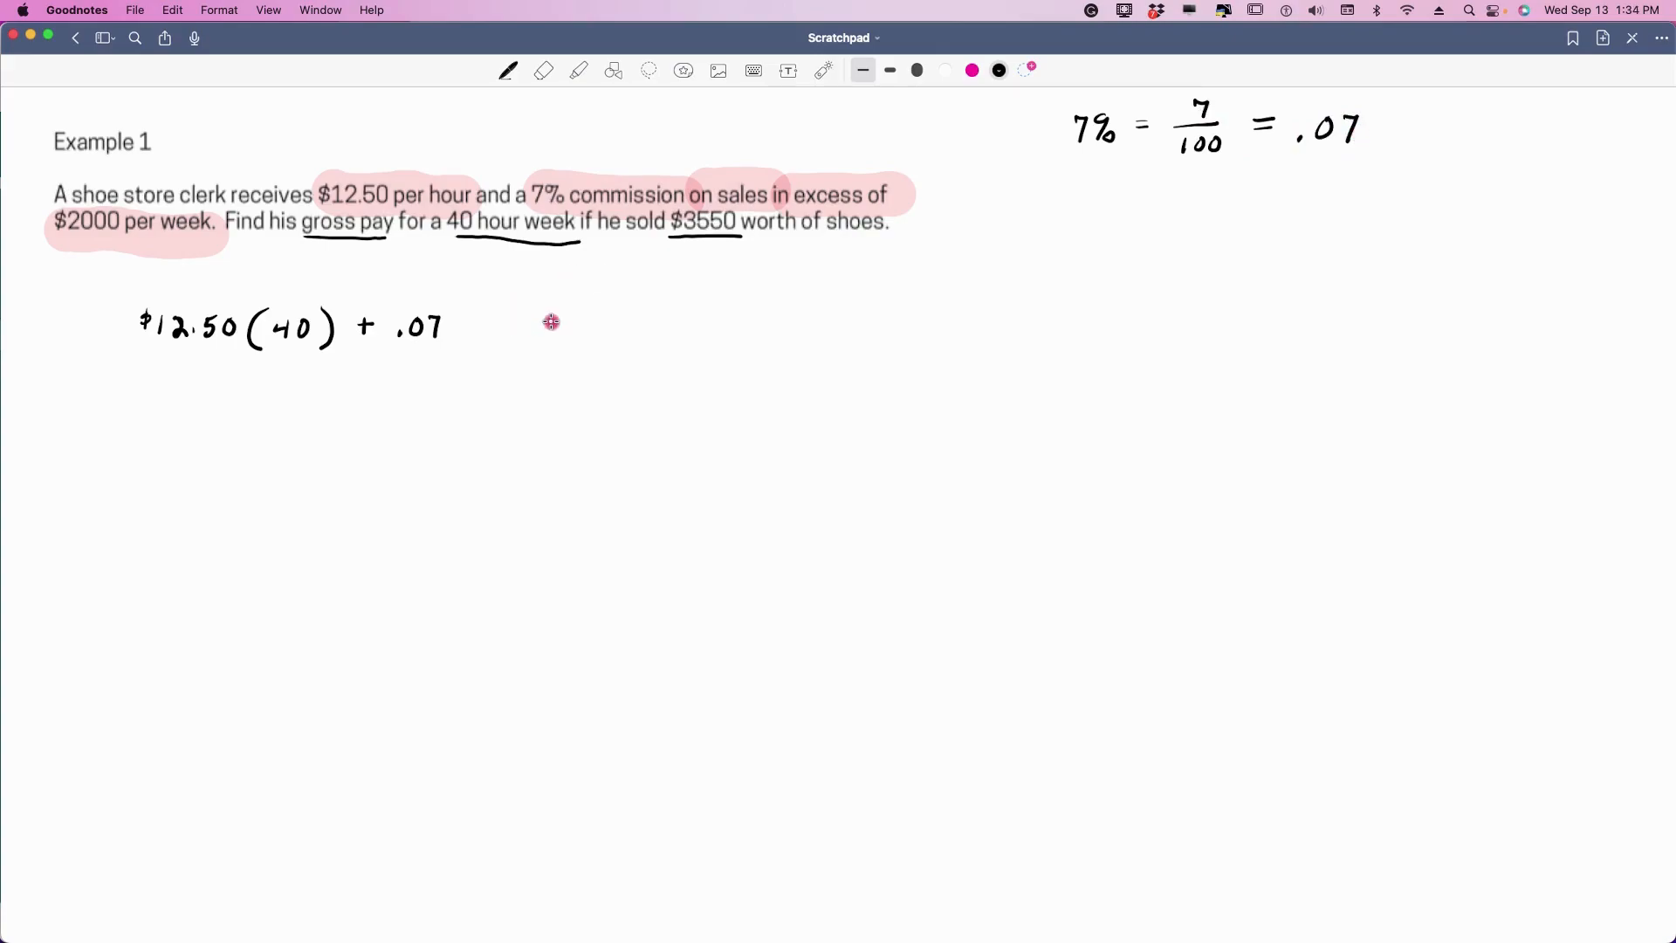
mouse_move(1210, 102)
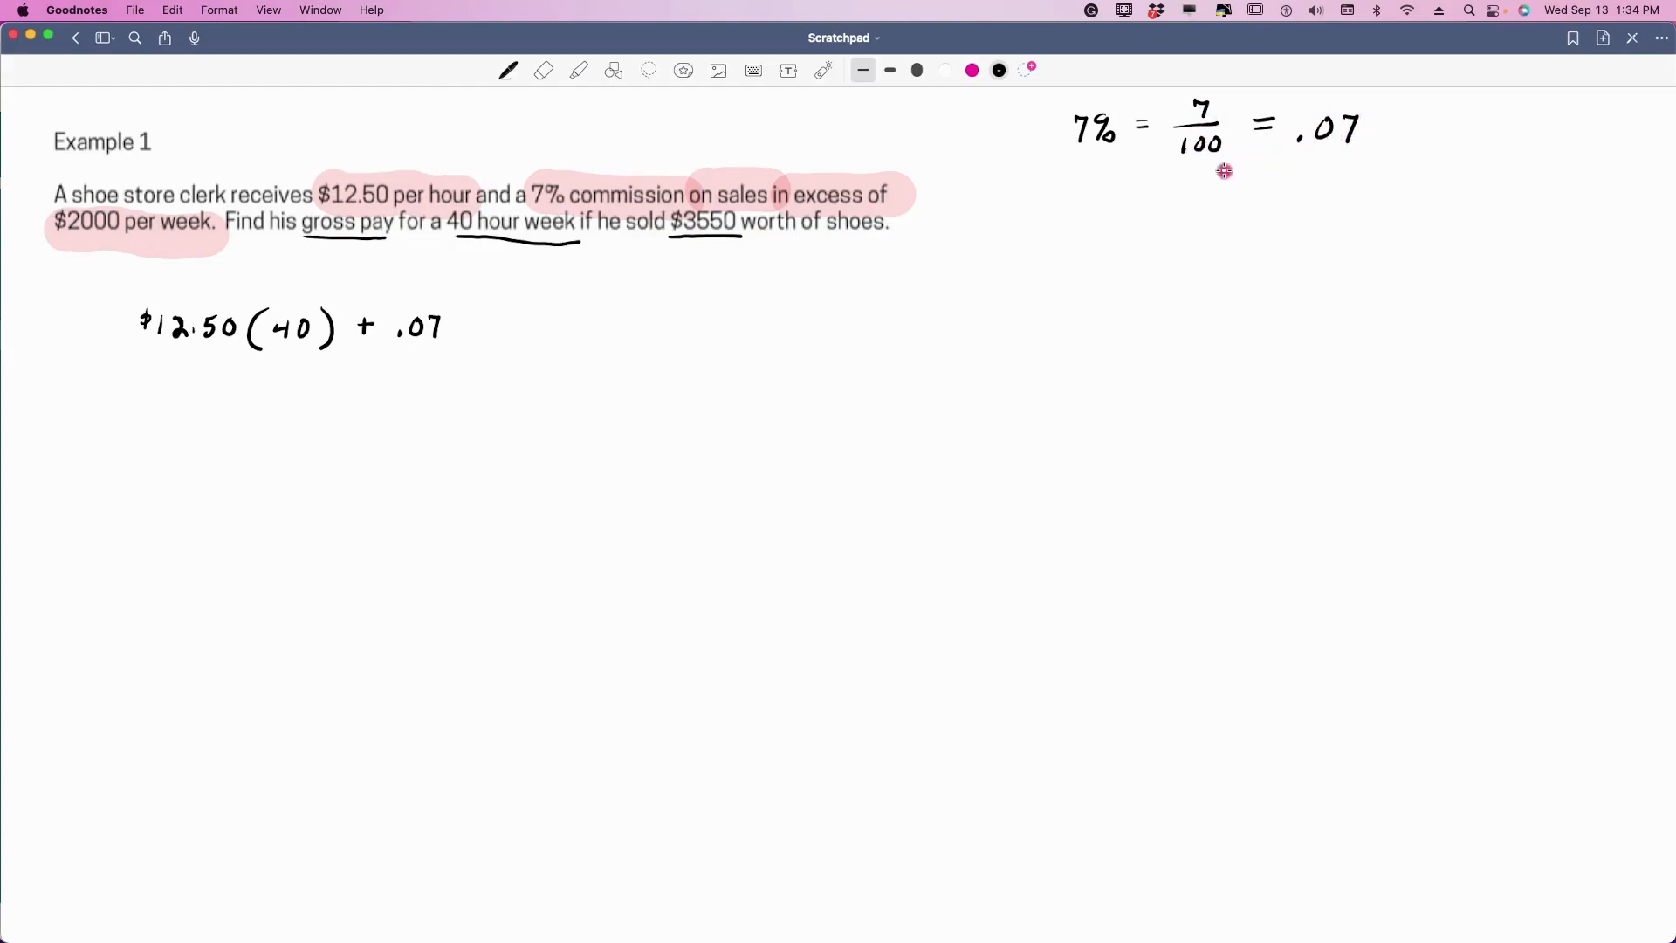
mouse_move(475, 317)
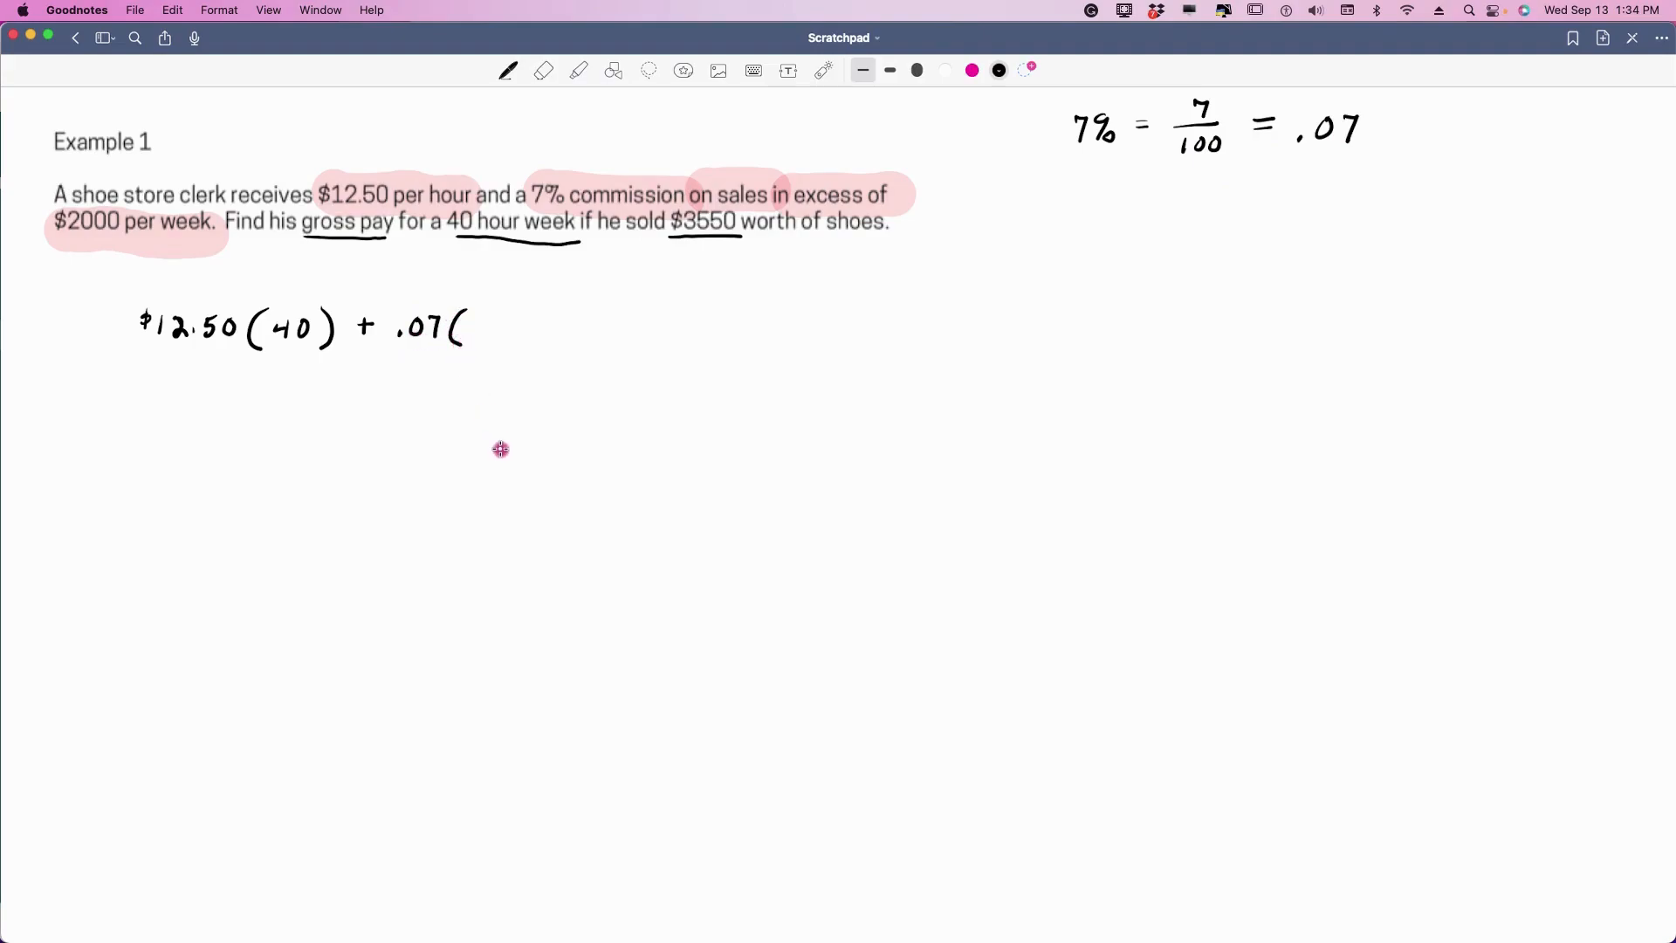
mouse_move(704, 243)
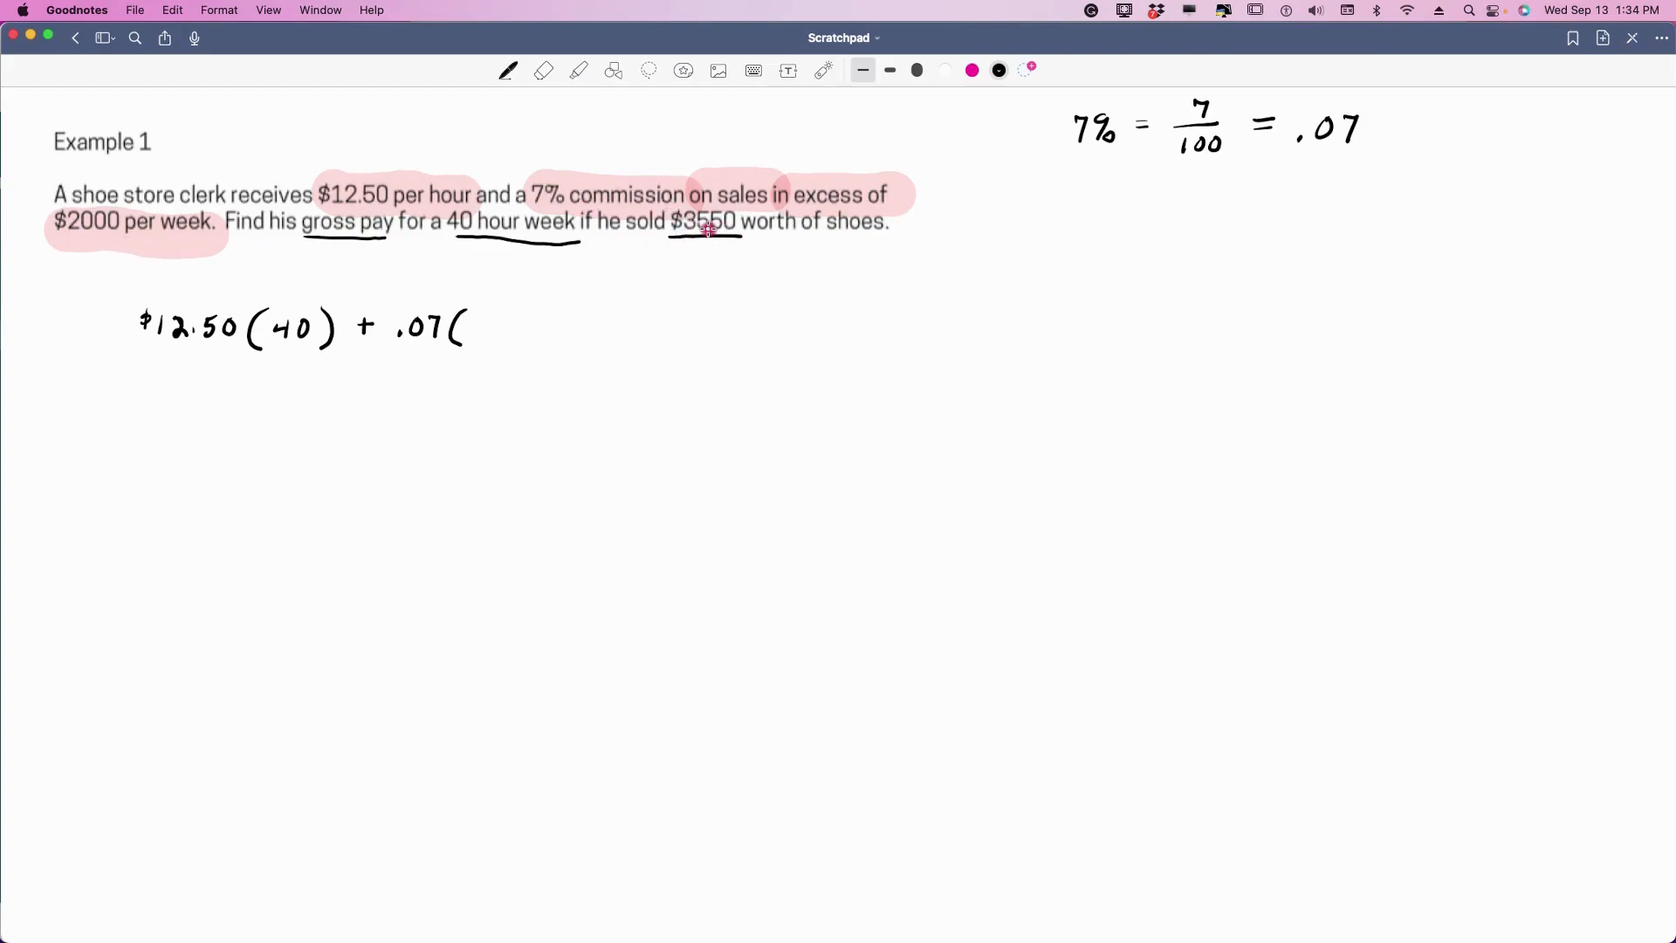
mouse_move(1108, 204)
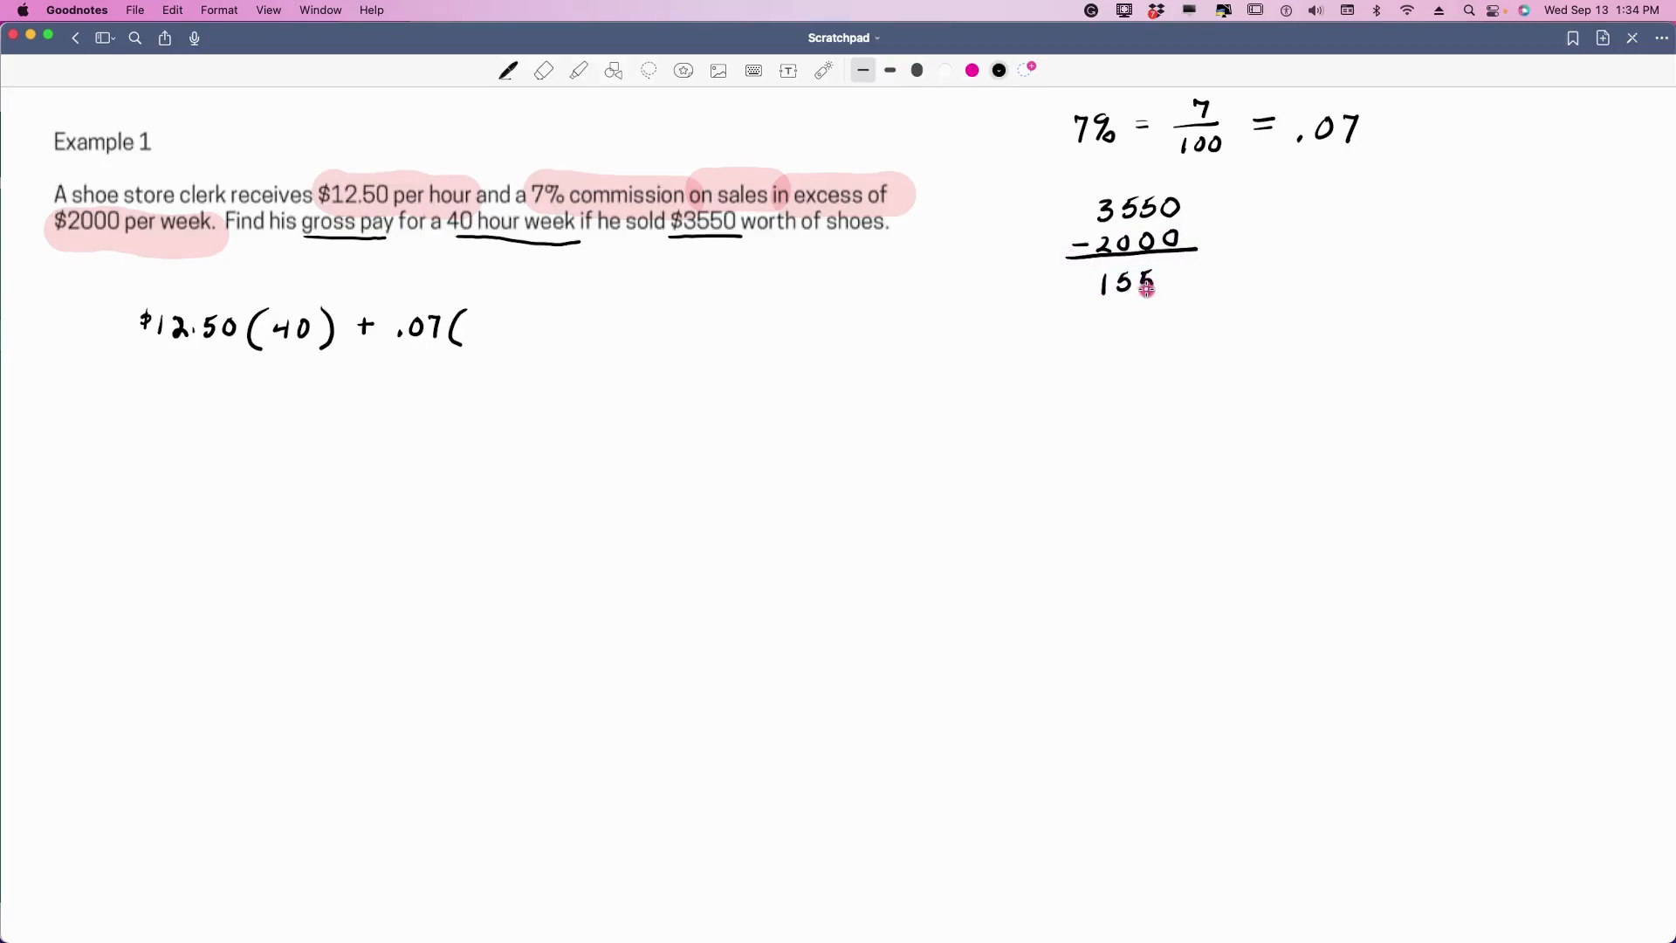
- Write the $1550 difference and place $1550 inside the commission parentheses
click(1166, 283)
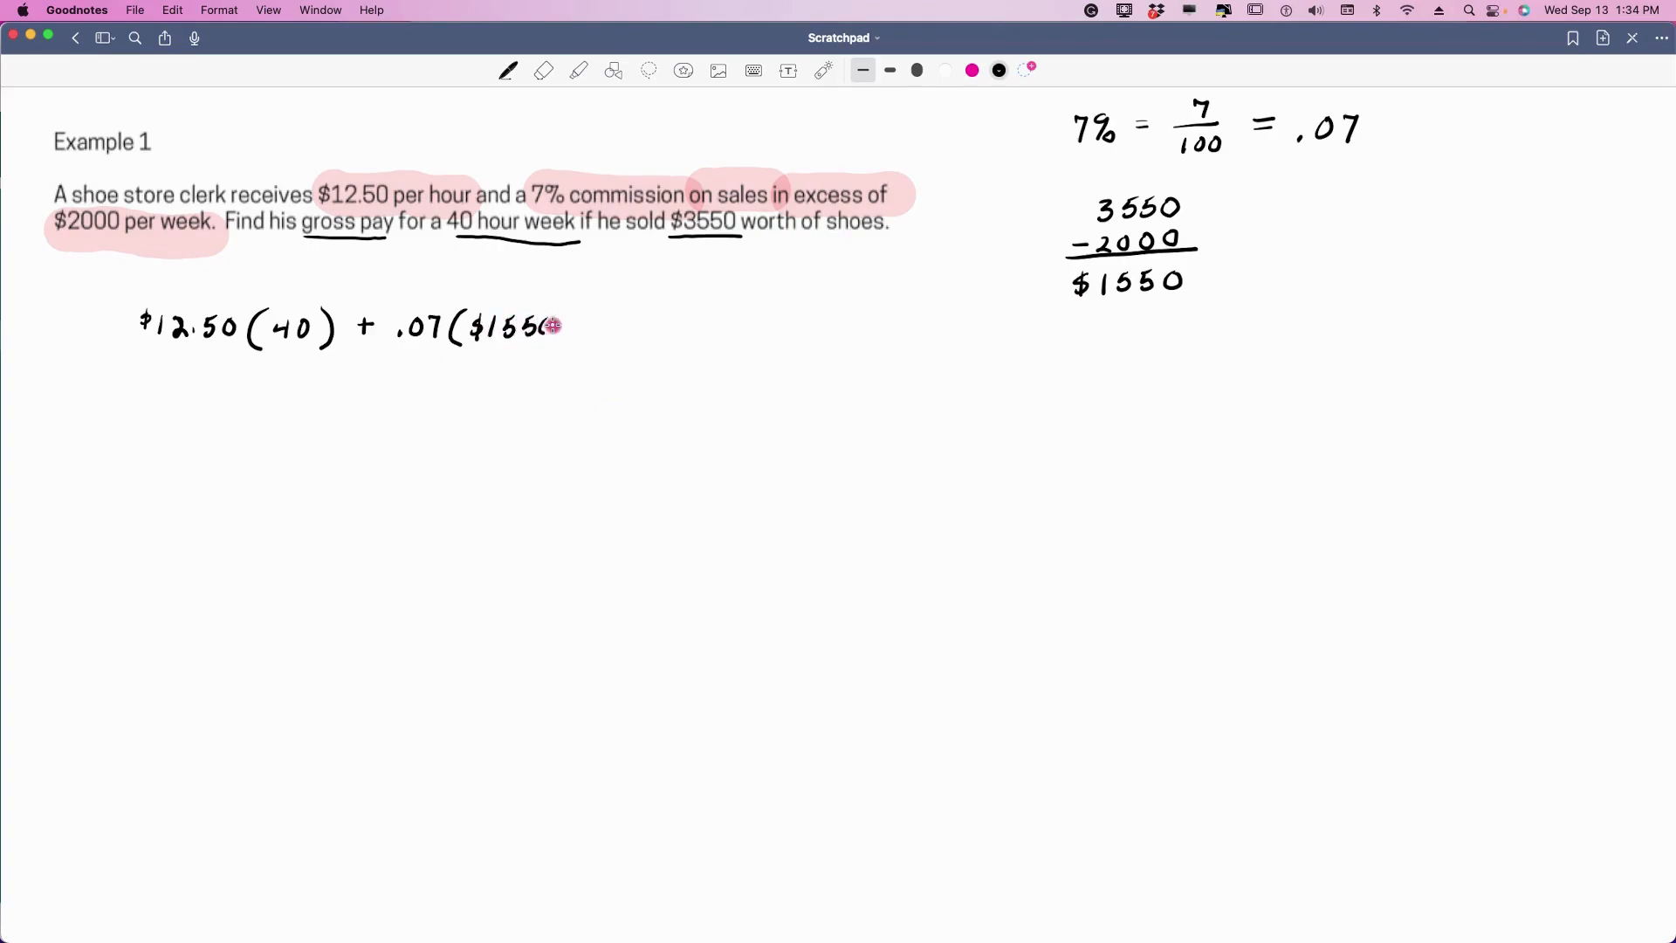
drag(556, 326, 583, 326)
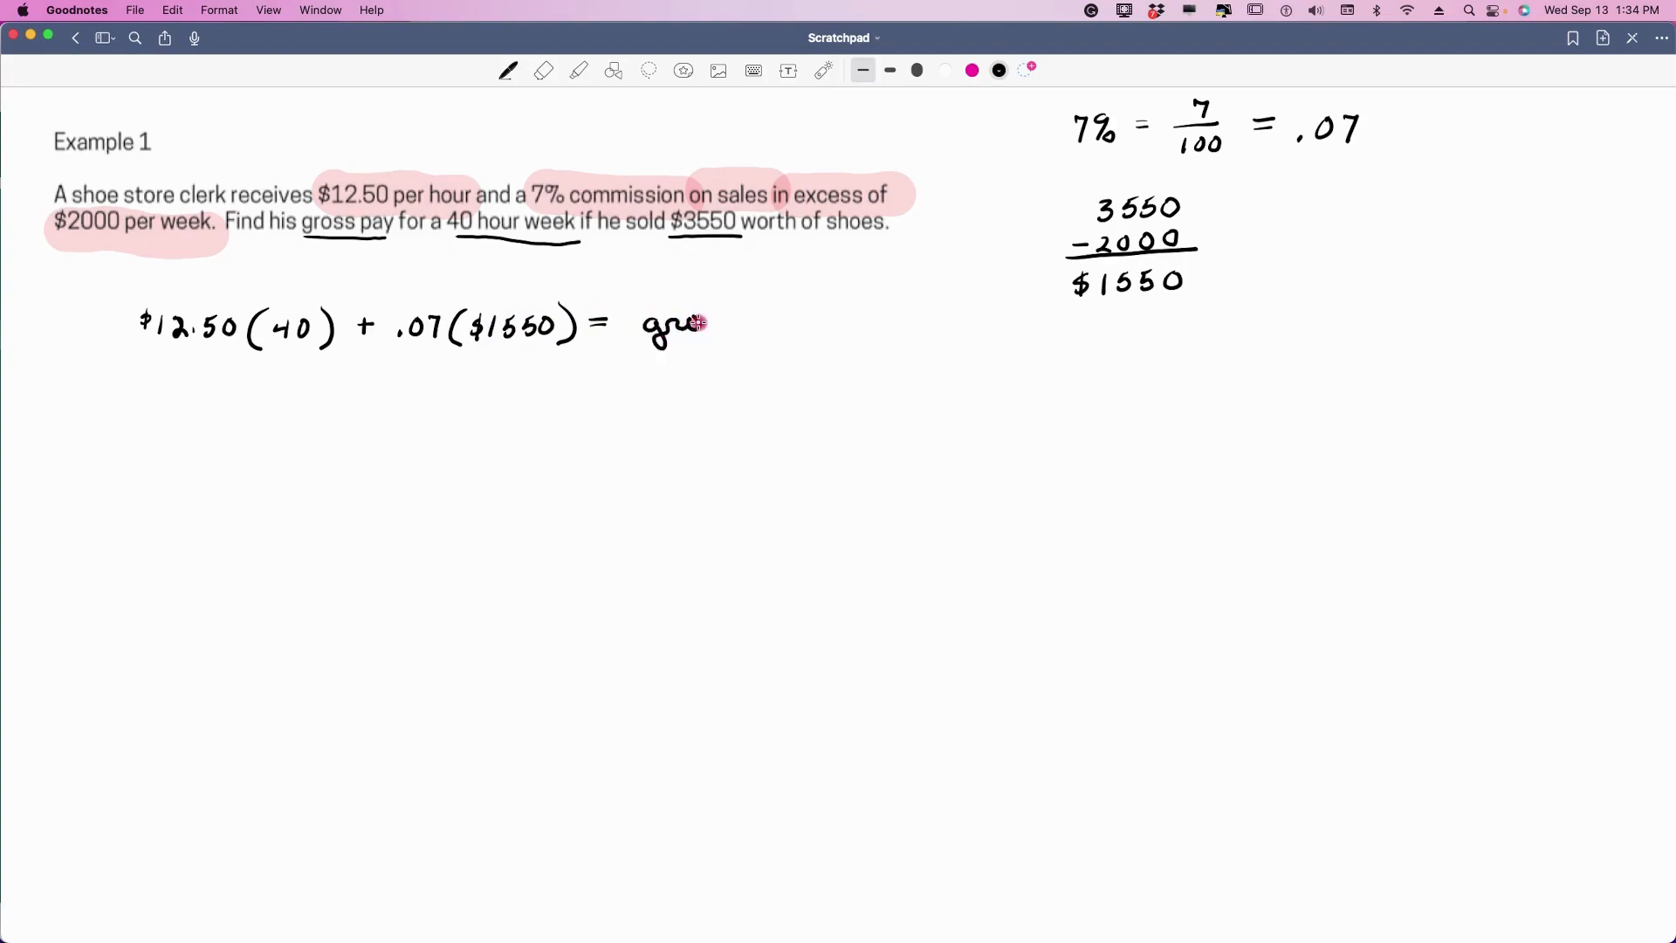
mouse_move(796, 320)
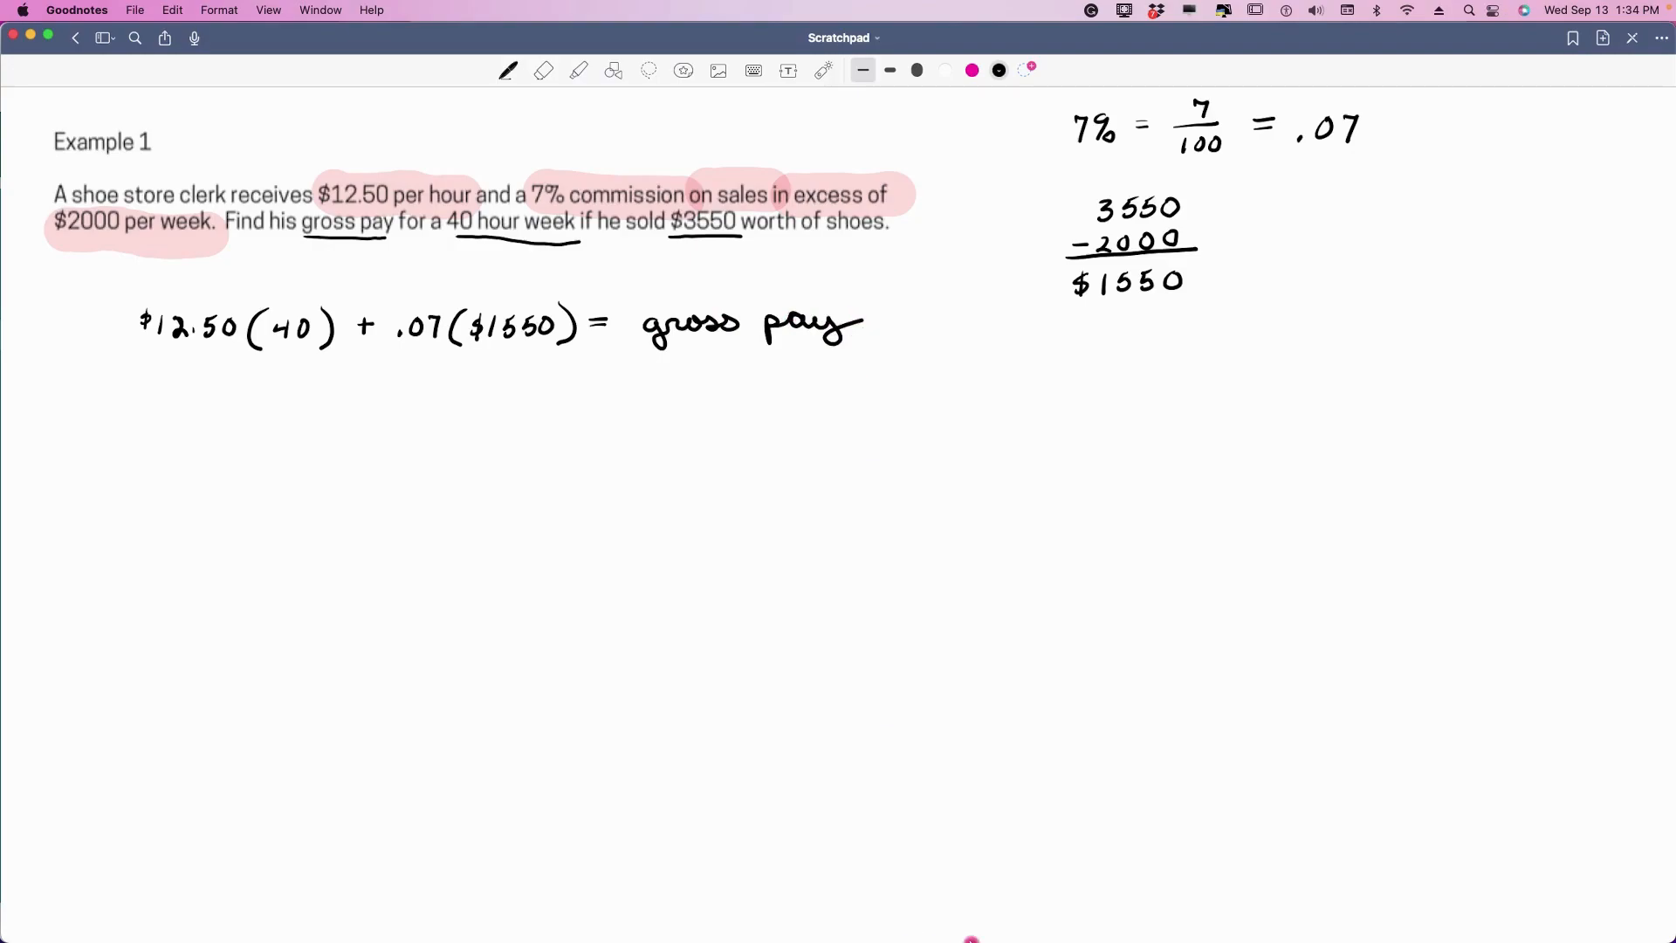
- In Calculator, clear the old 4,145.5 result and compute 12.50 × 40 = 500
click(675, 885)
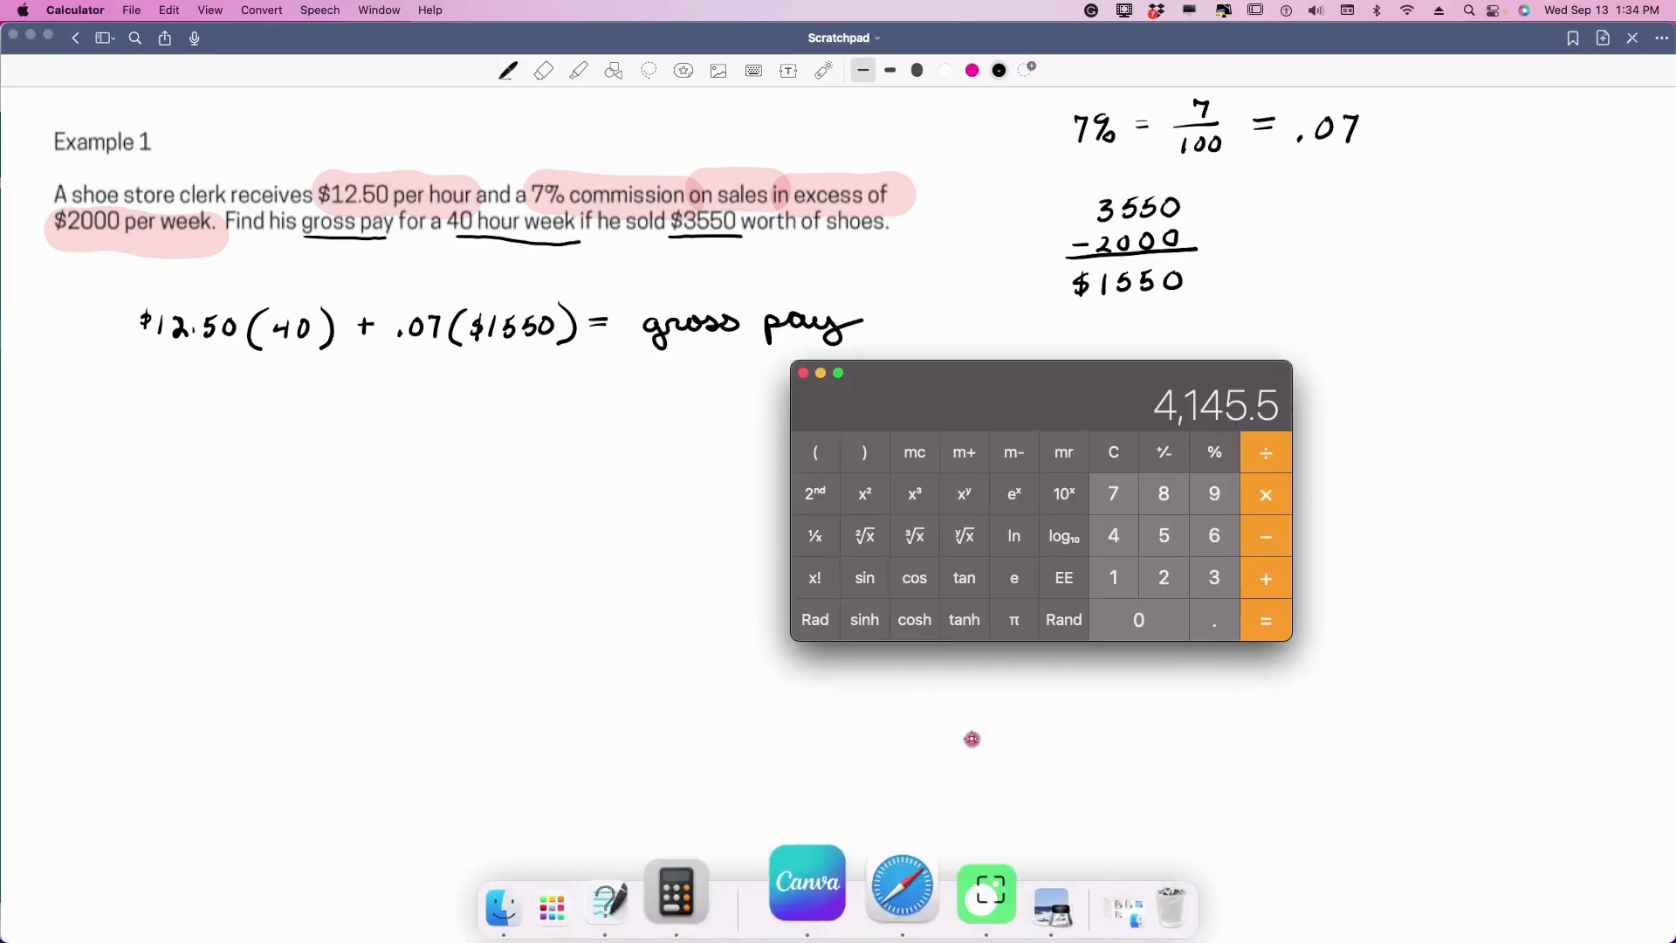
click(1113, 452)
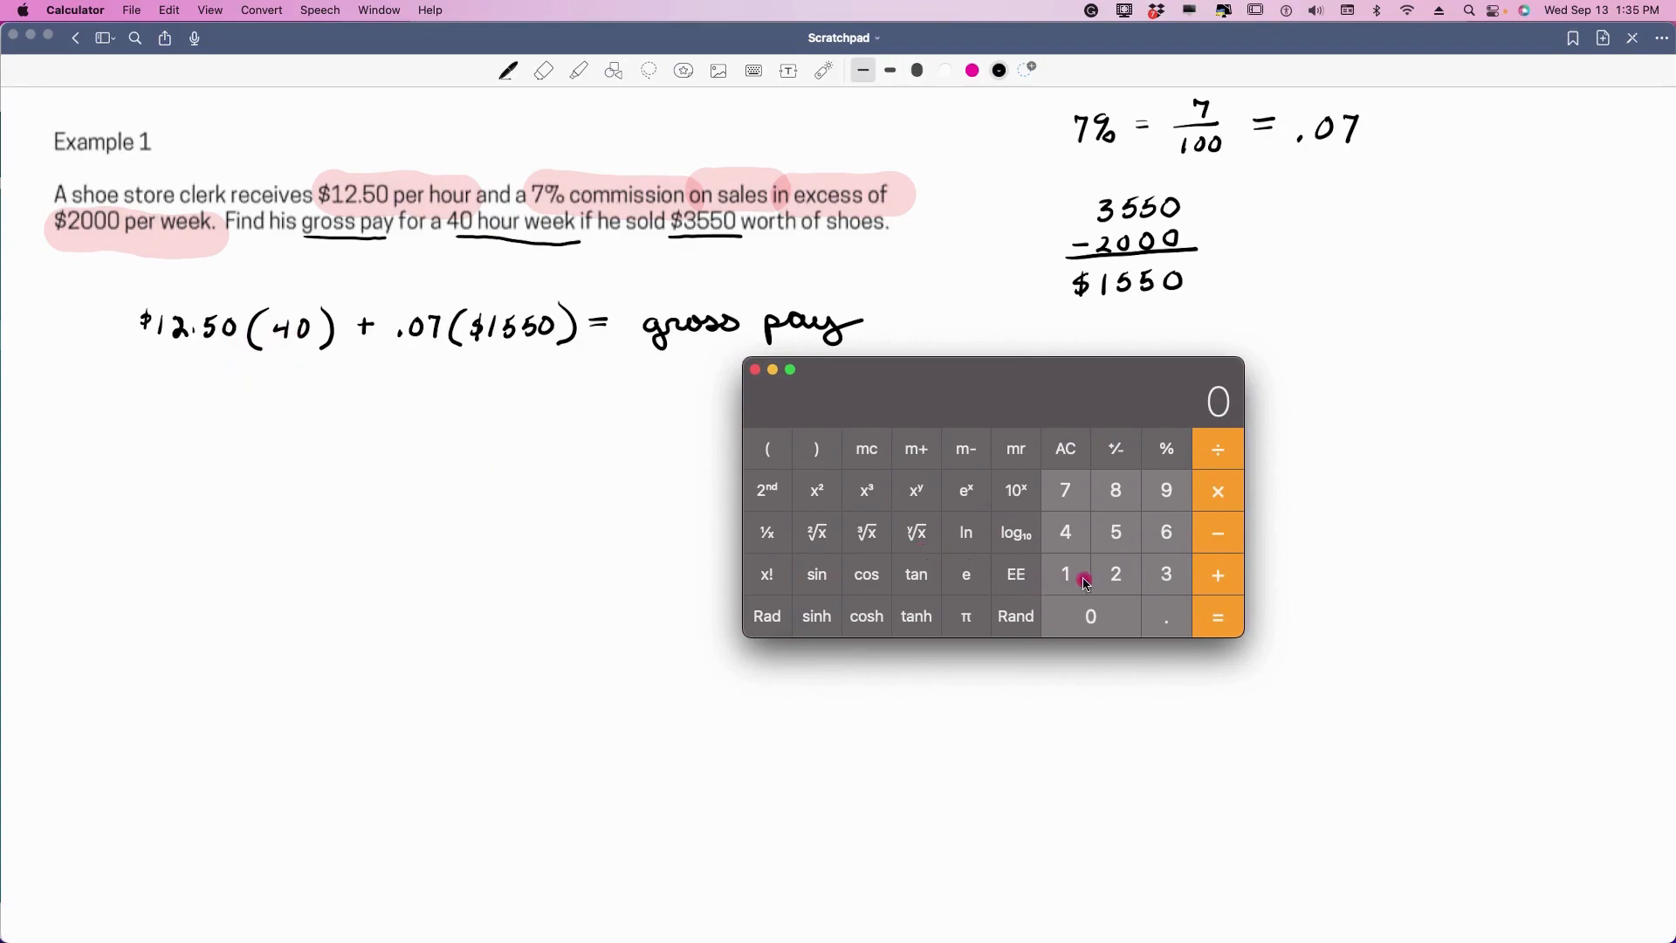
click(1218, 574)
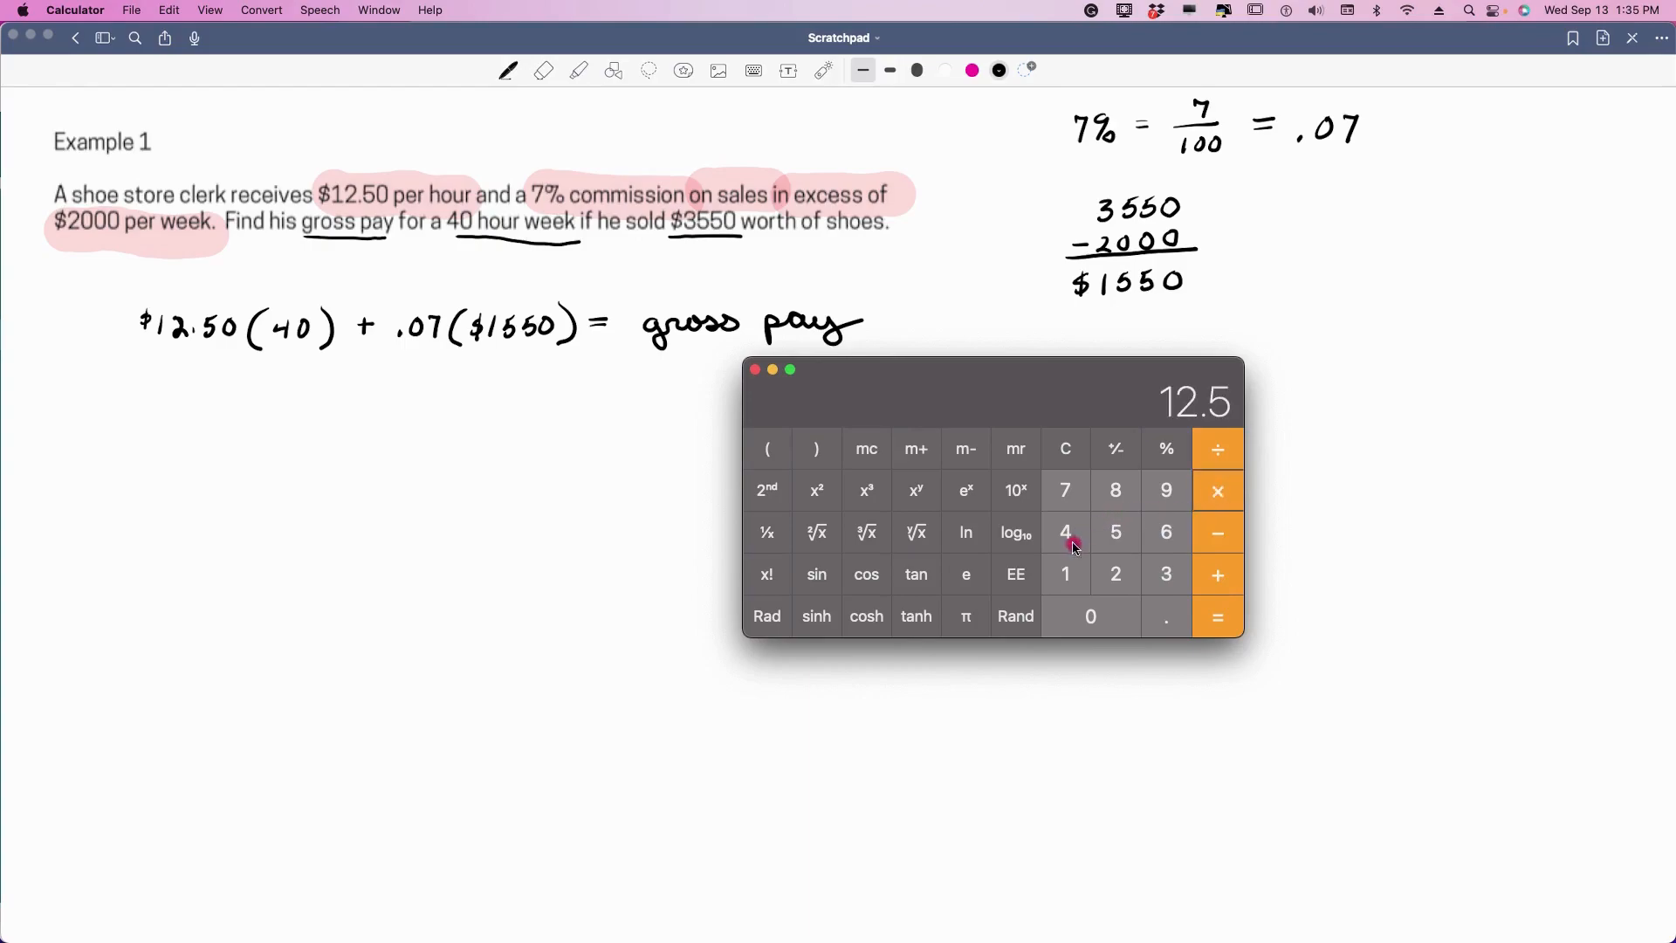
click(1218, 615)
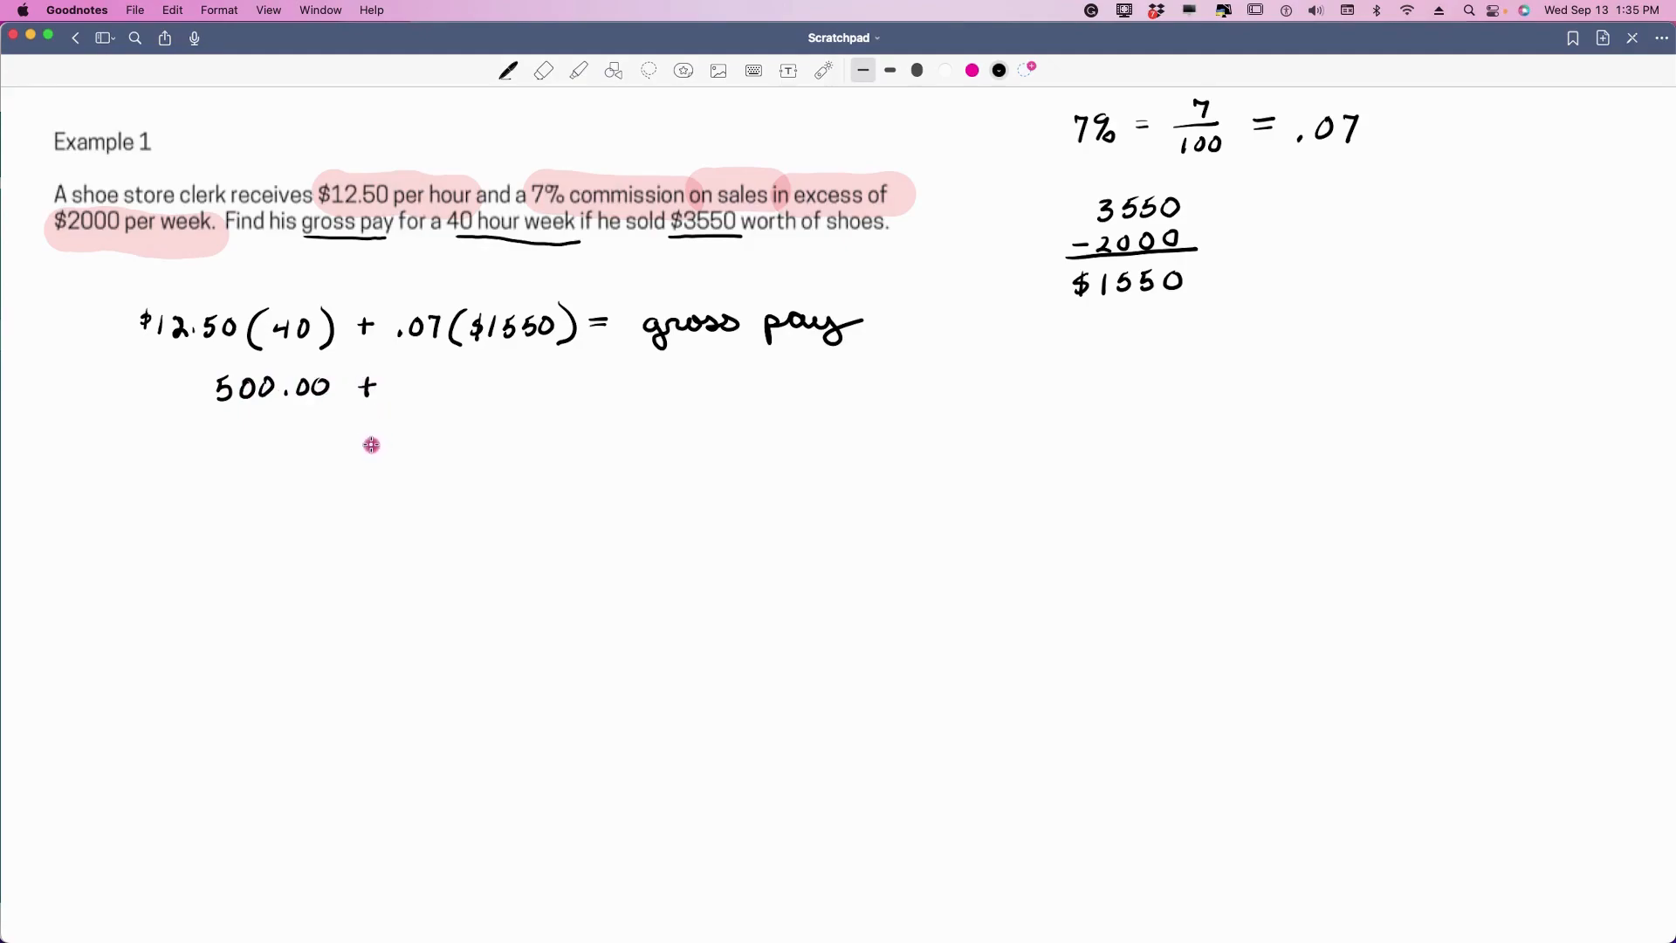
mouse_move(636, 903)
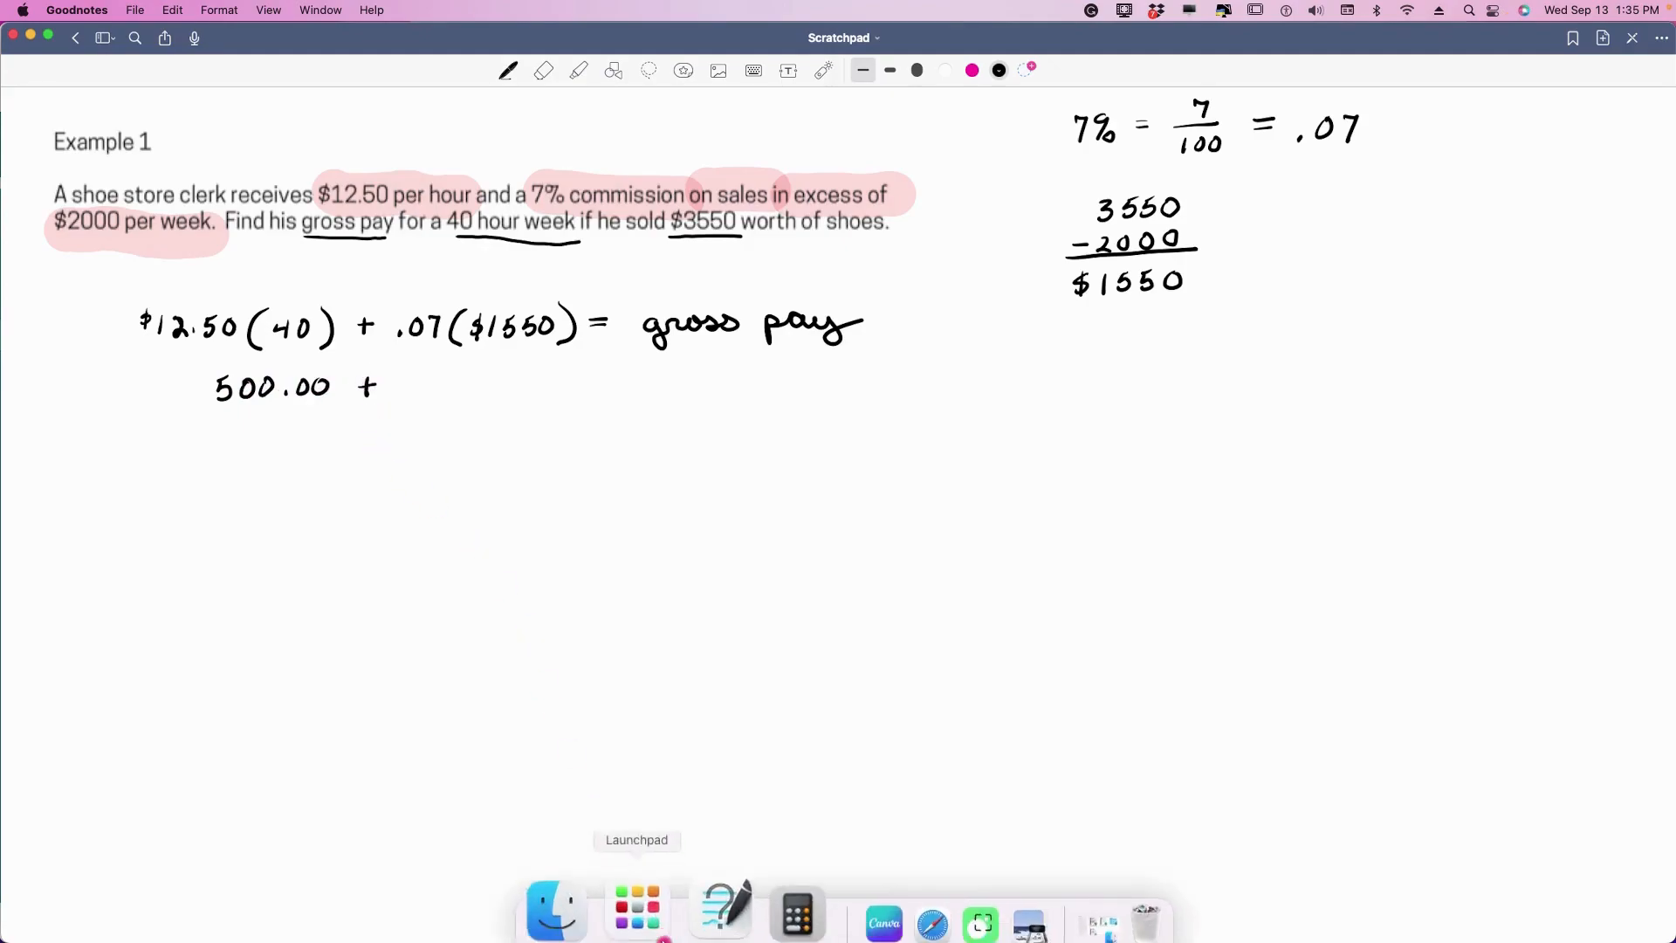
- Clear 500 and compute the commission 1550 × .07 = 108.5
click(795, 914)
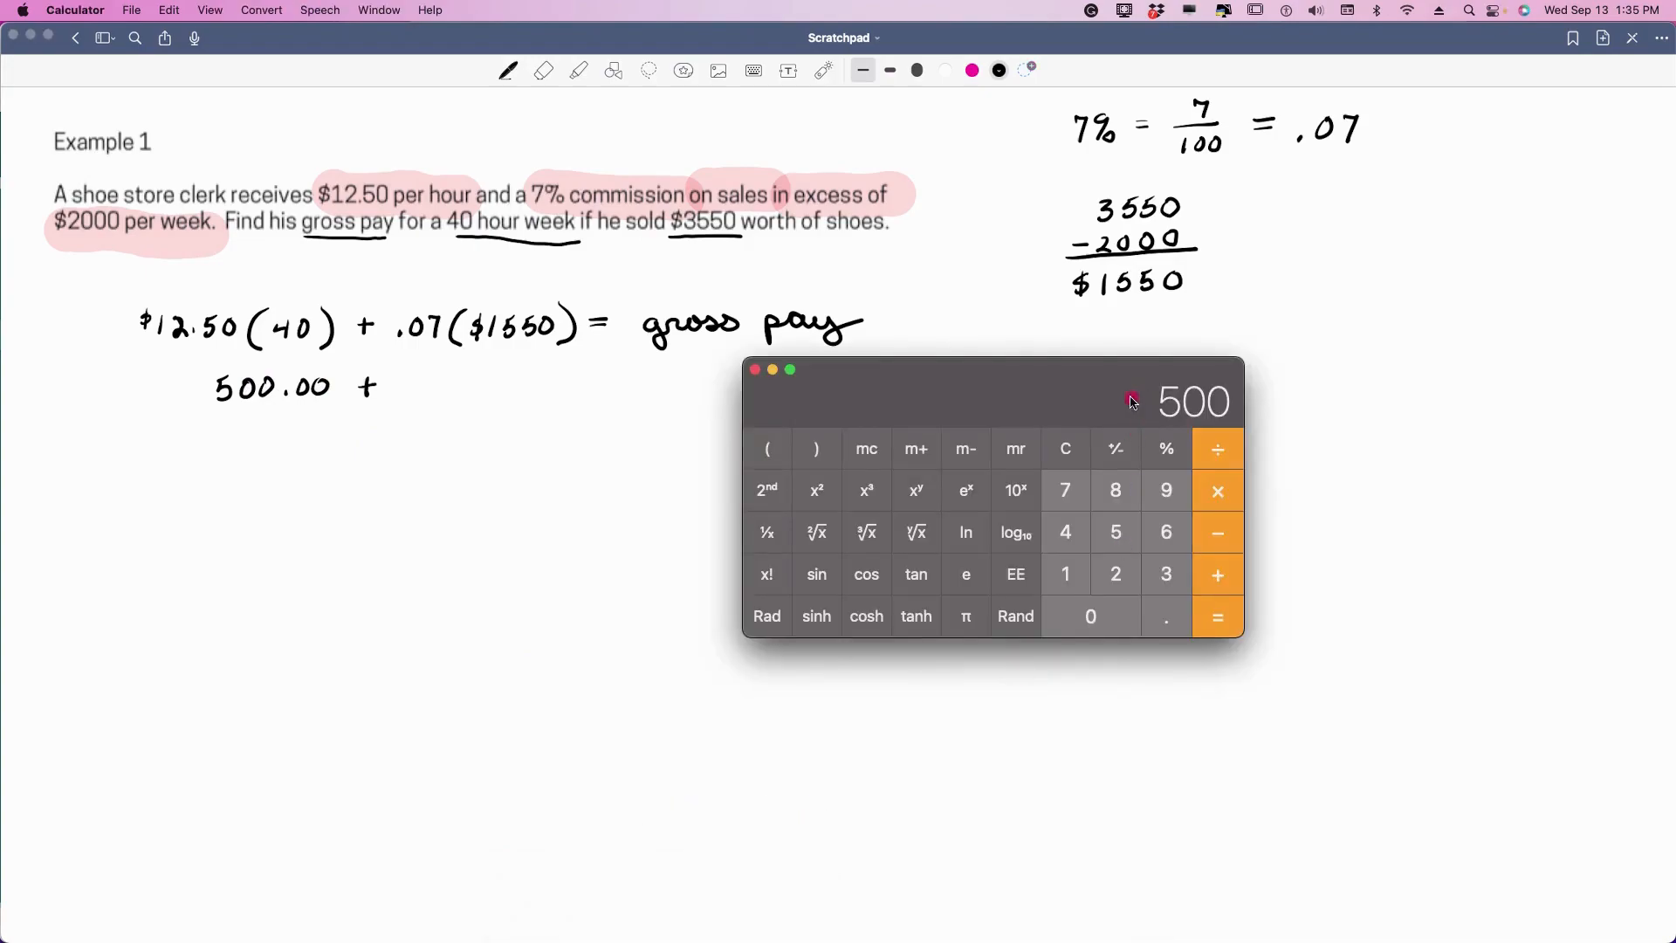
click(1065, 448)
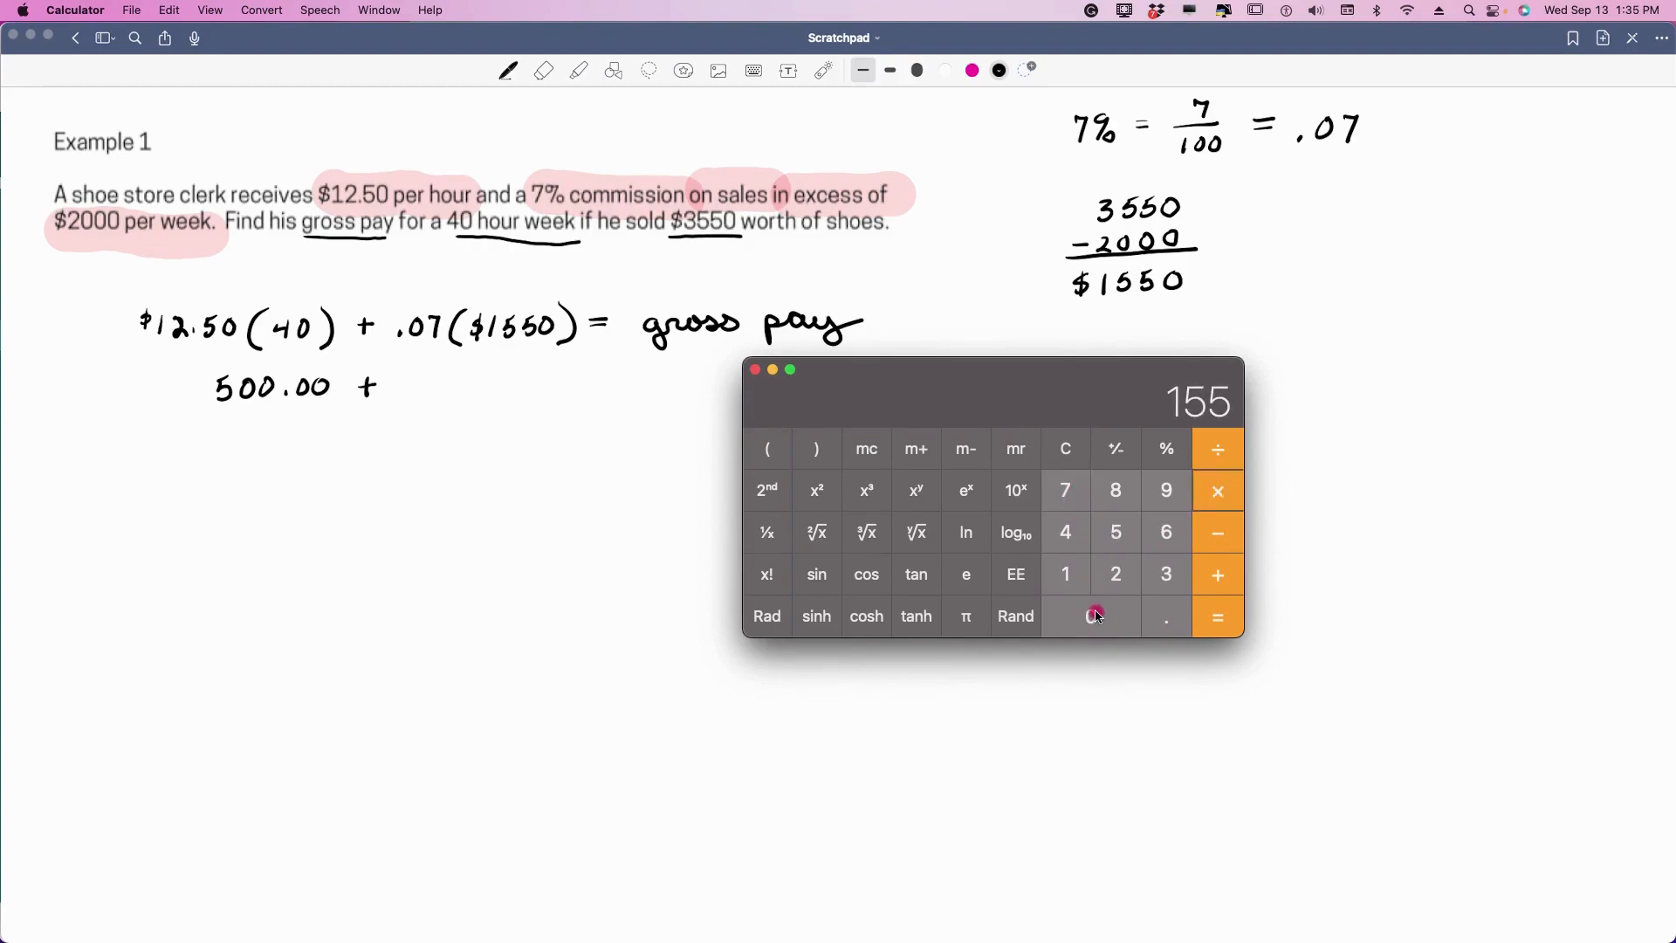
click(1216, 616)
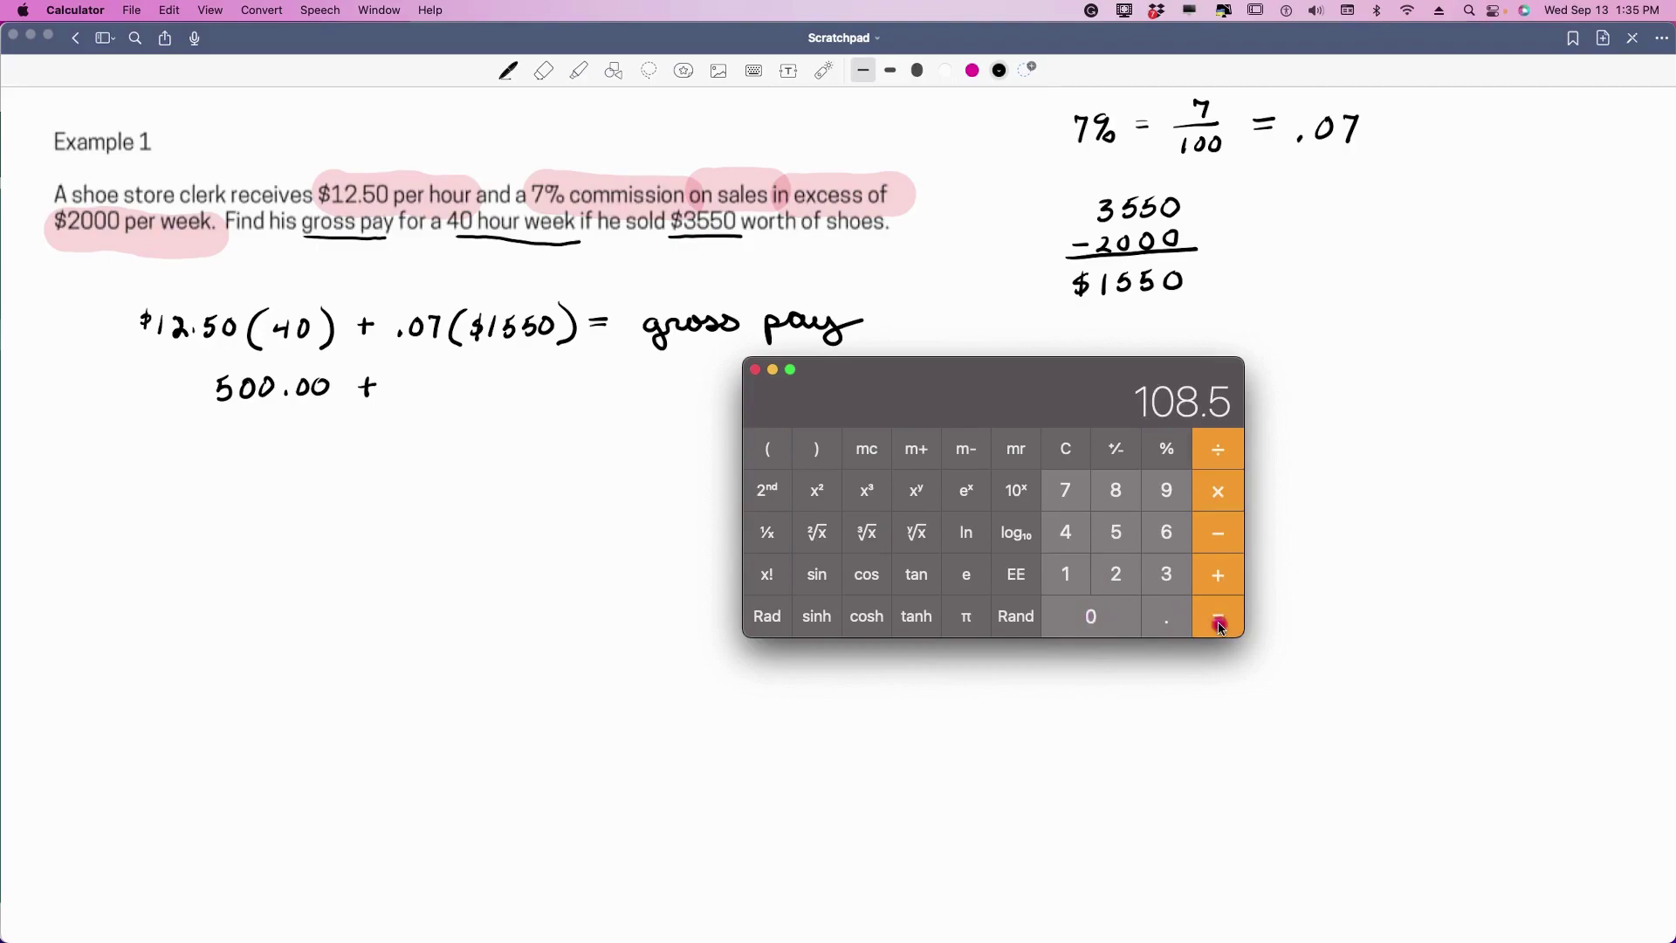
mouse_move(1206, 599)
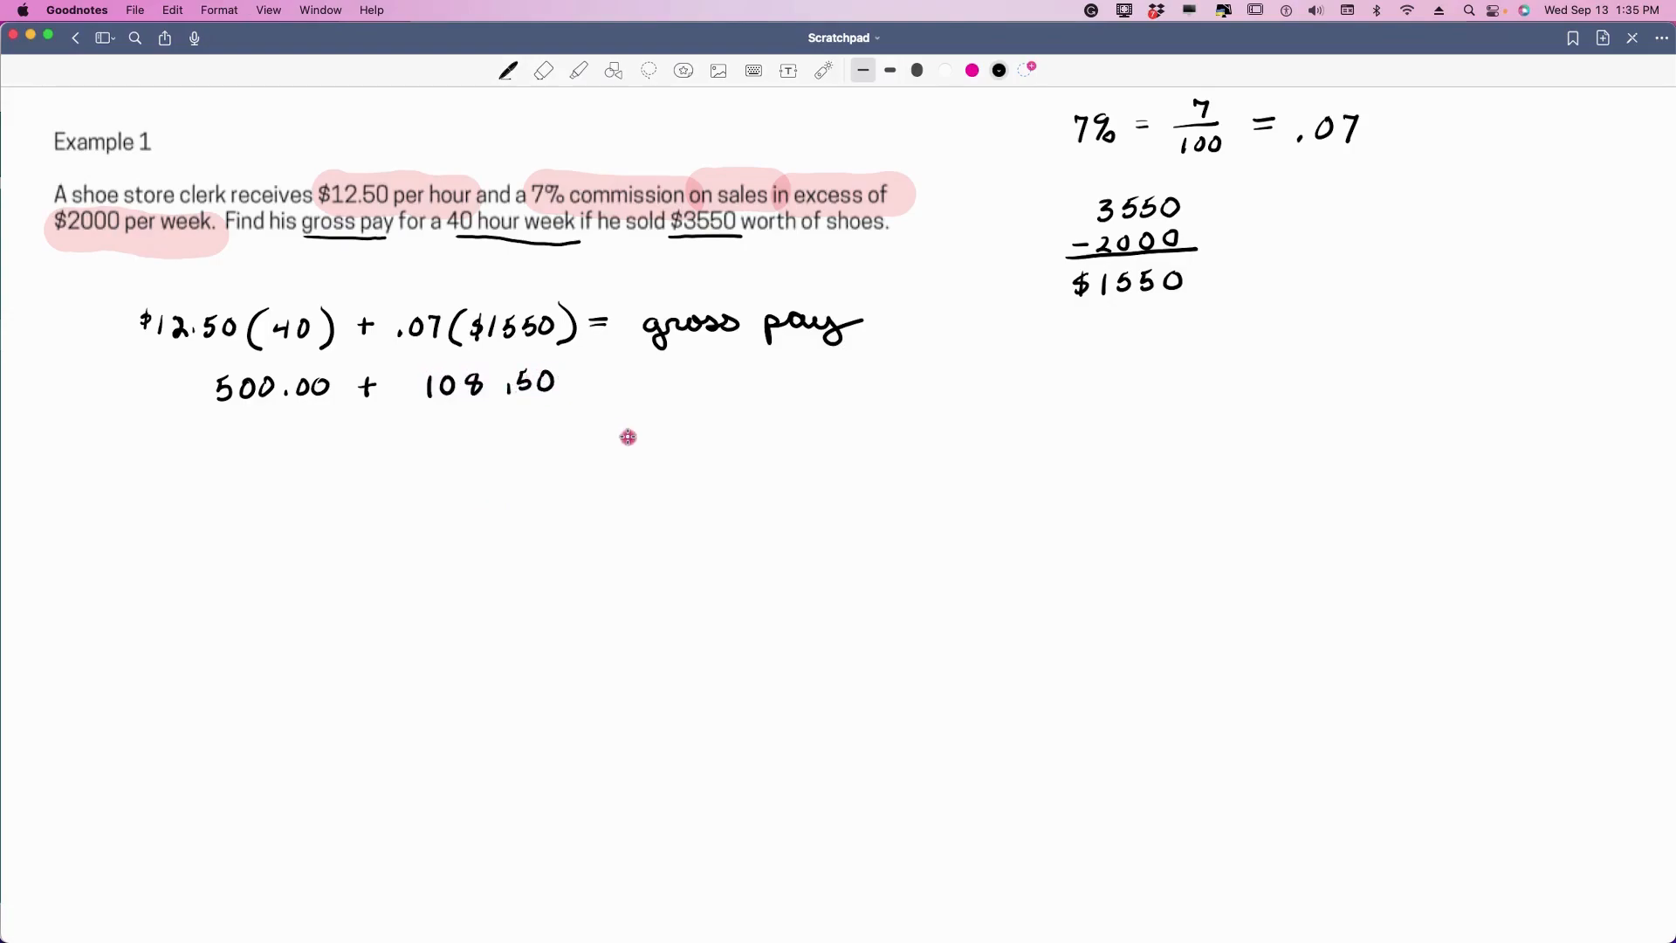
- Draw the line under the $608.50 gross pay answer
drag(588, 382, 615, 382)
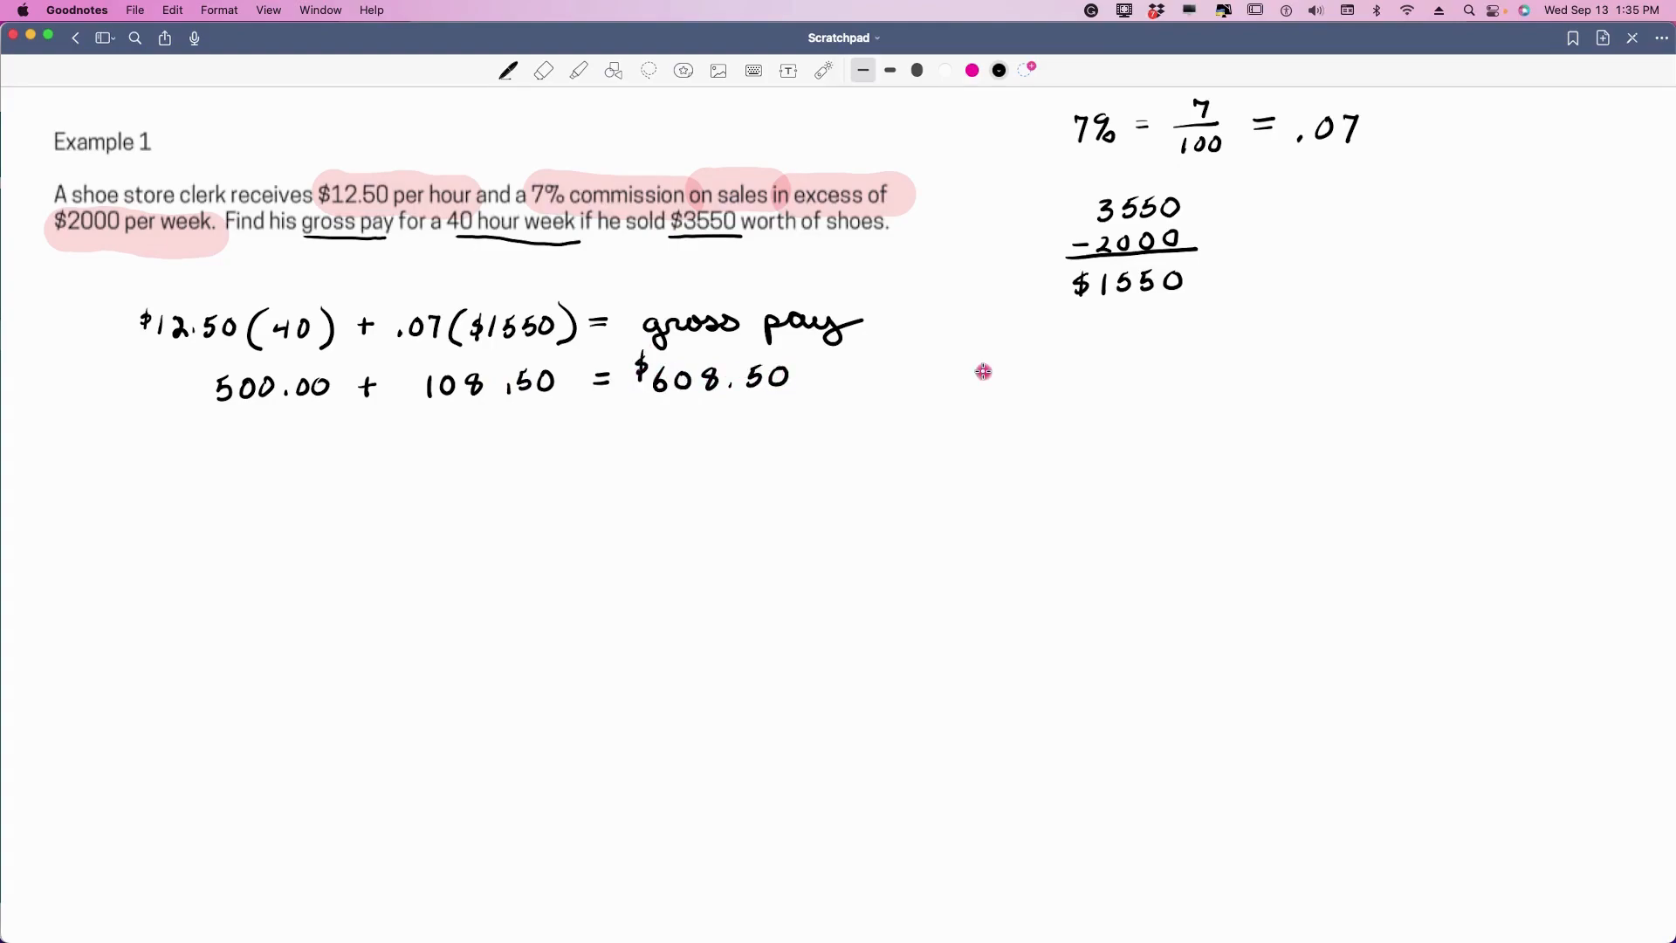
mouse_move(953, 384)
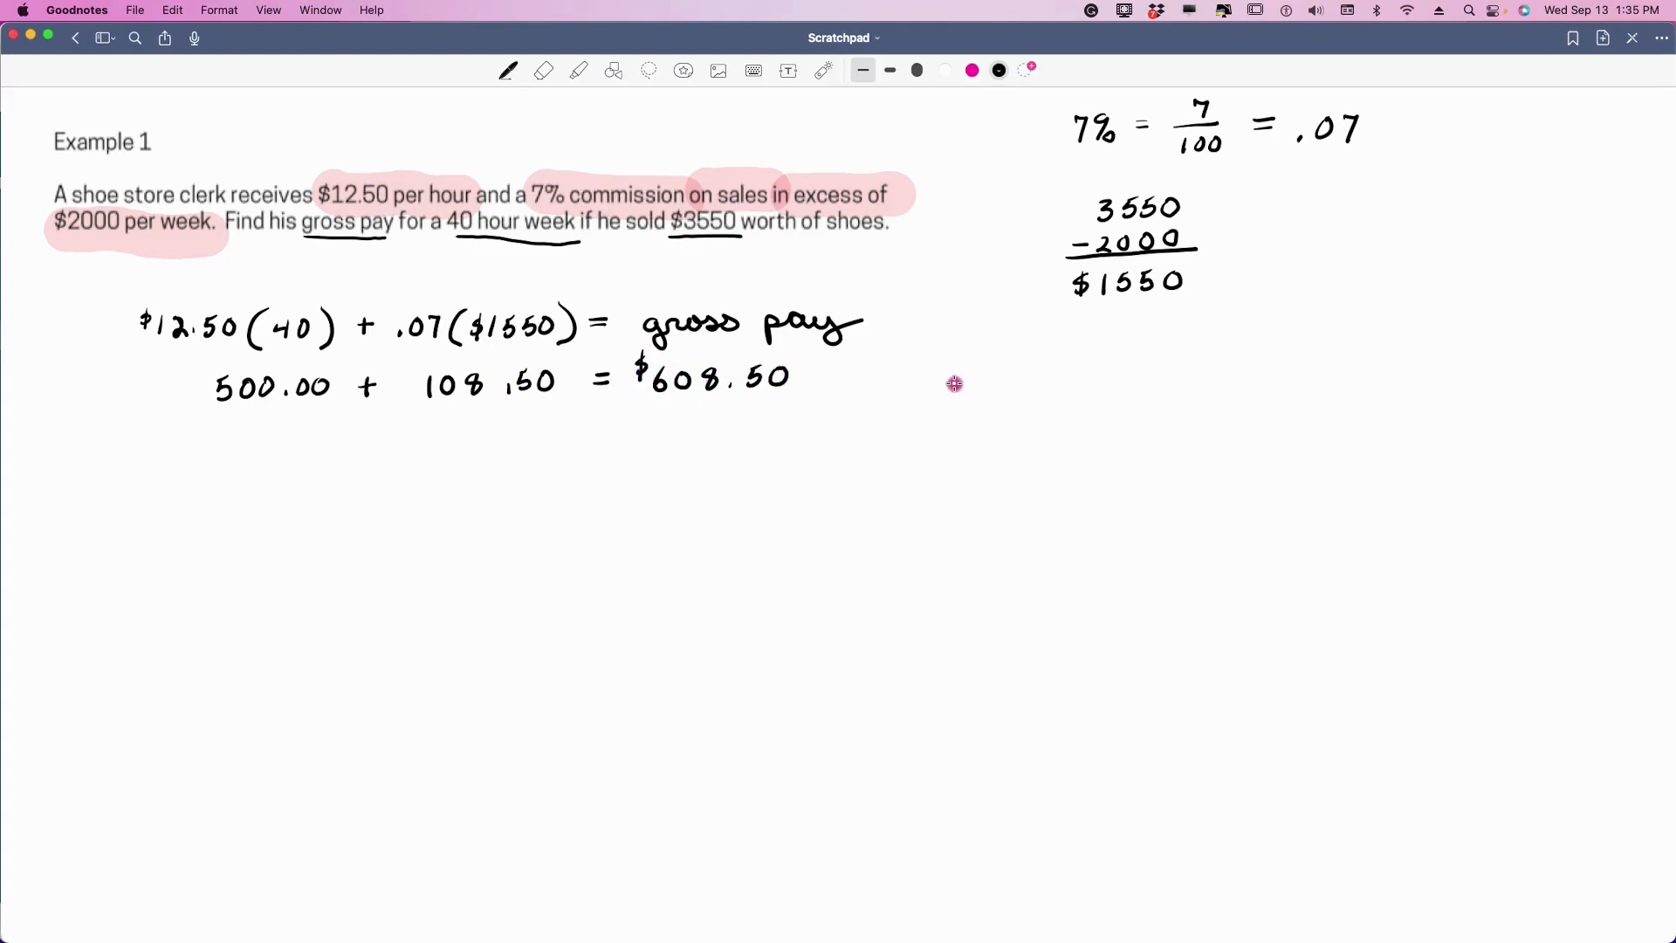
mouse_move(657, 405)
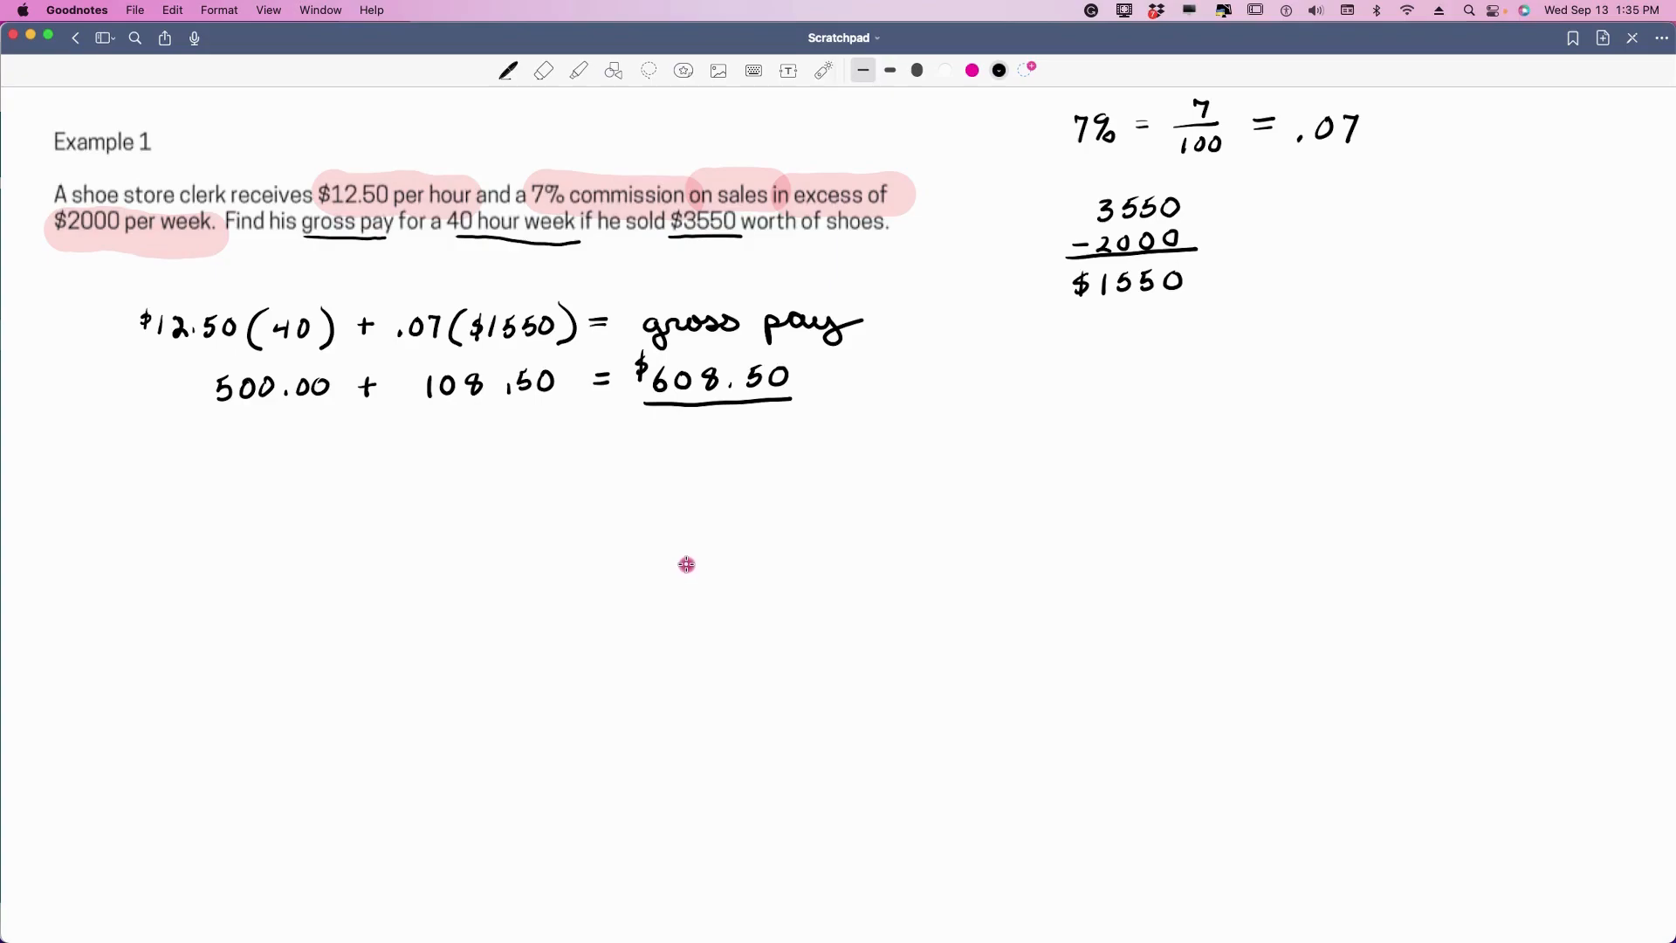
mouse_move(910, 606)
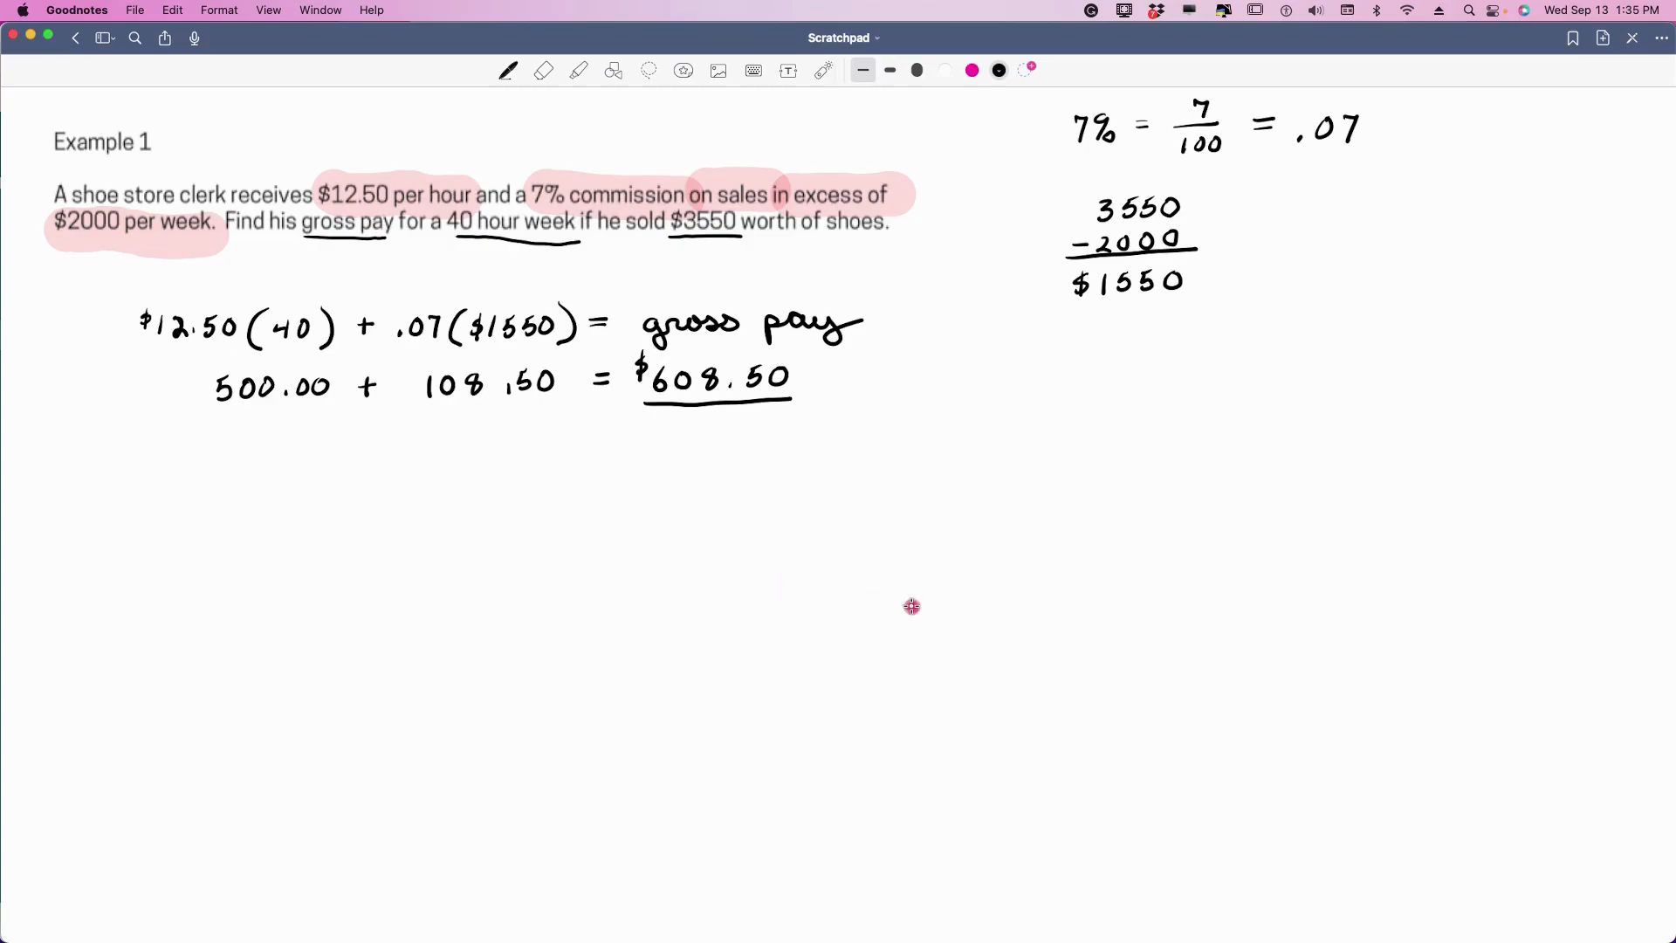
mouse_move(1585, 932)
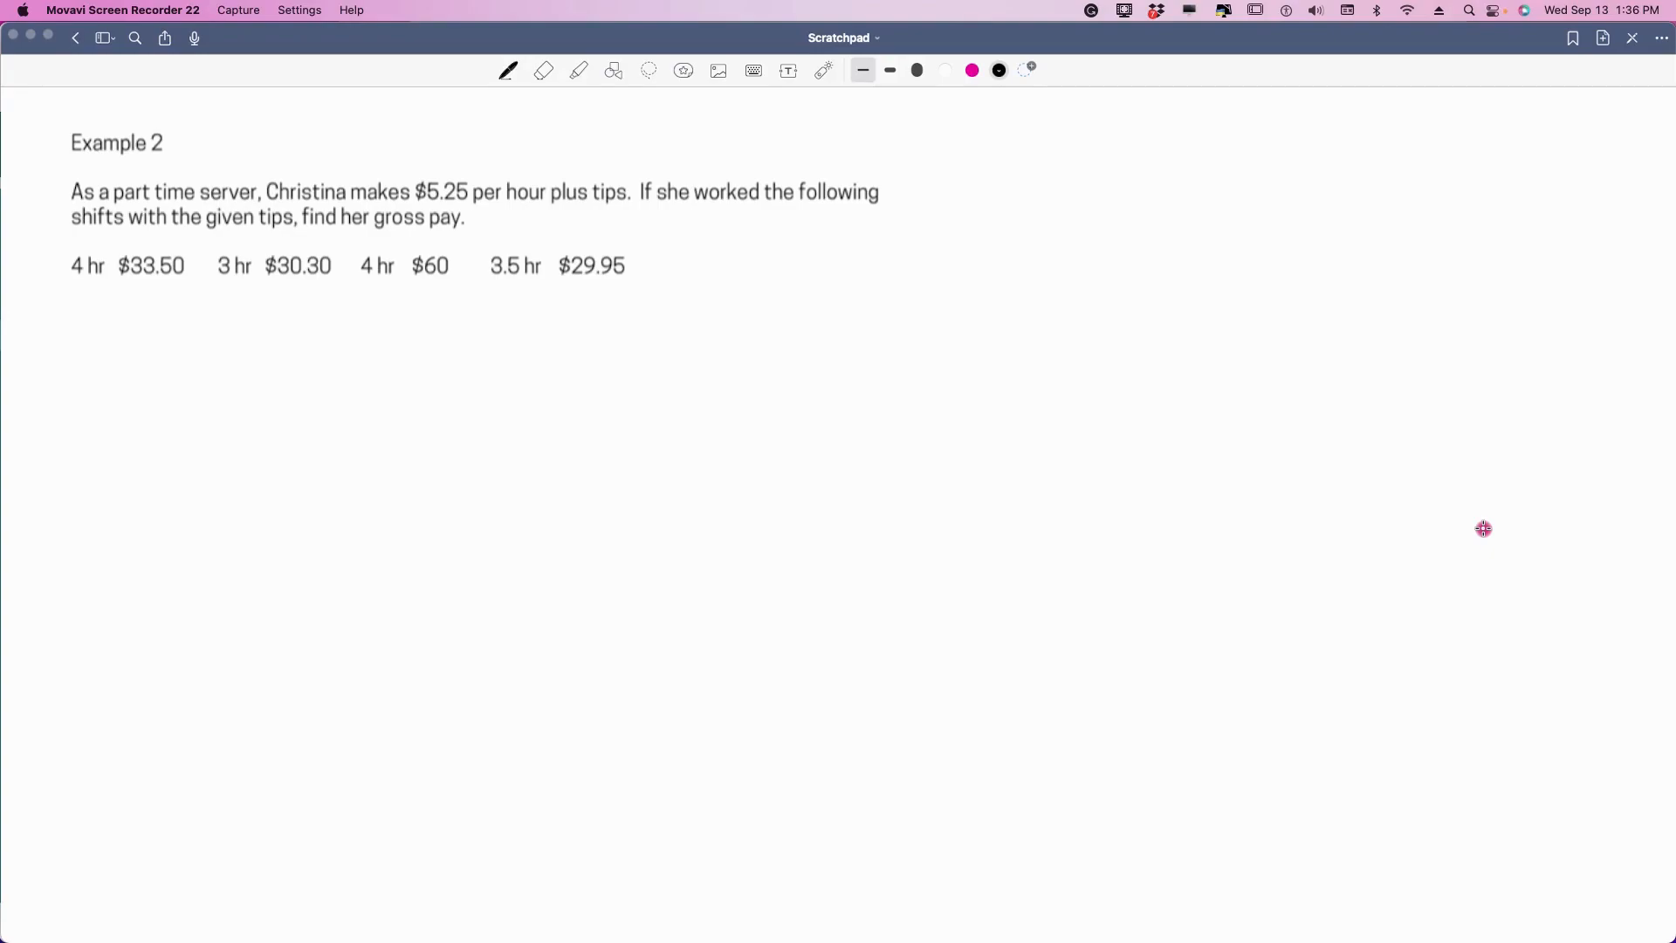
mouse_move(638, 329)
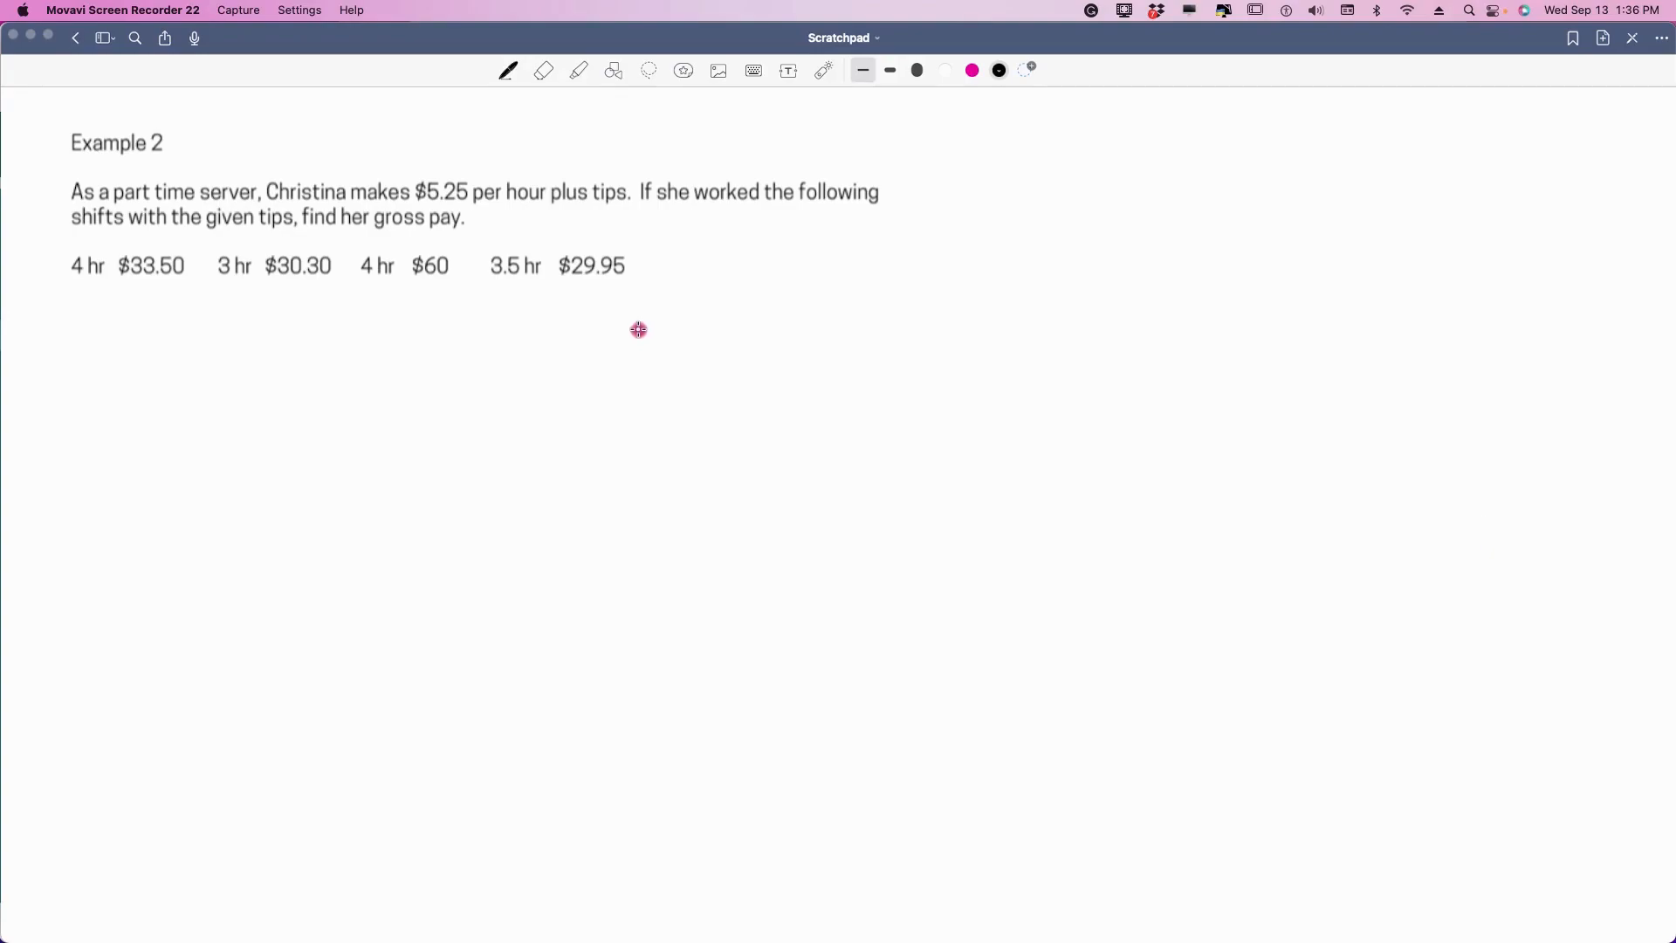
mouse_move(435, 204)
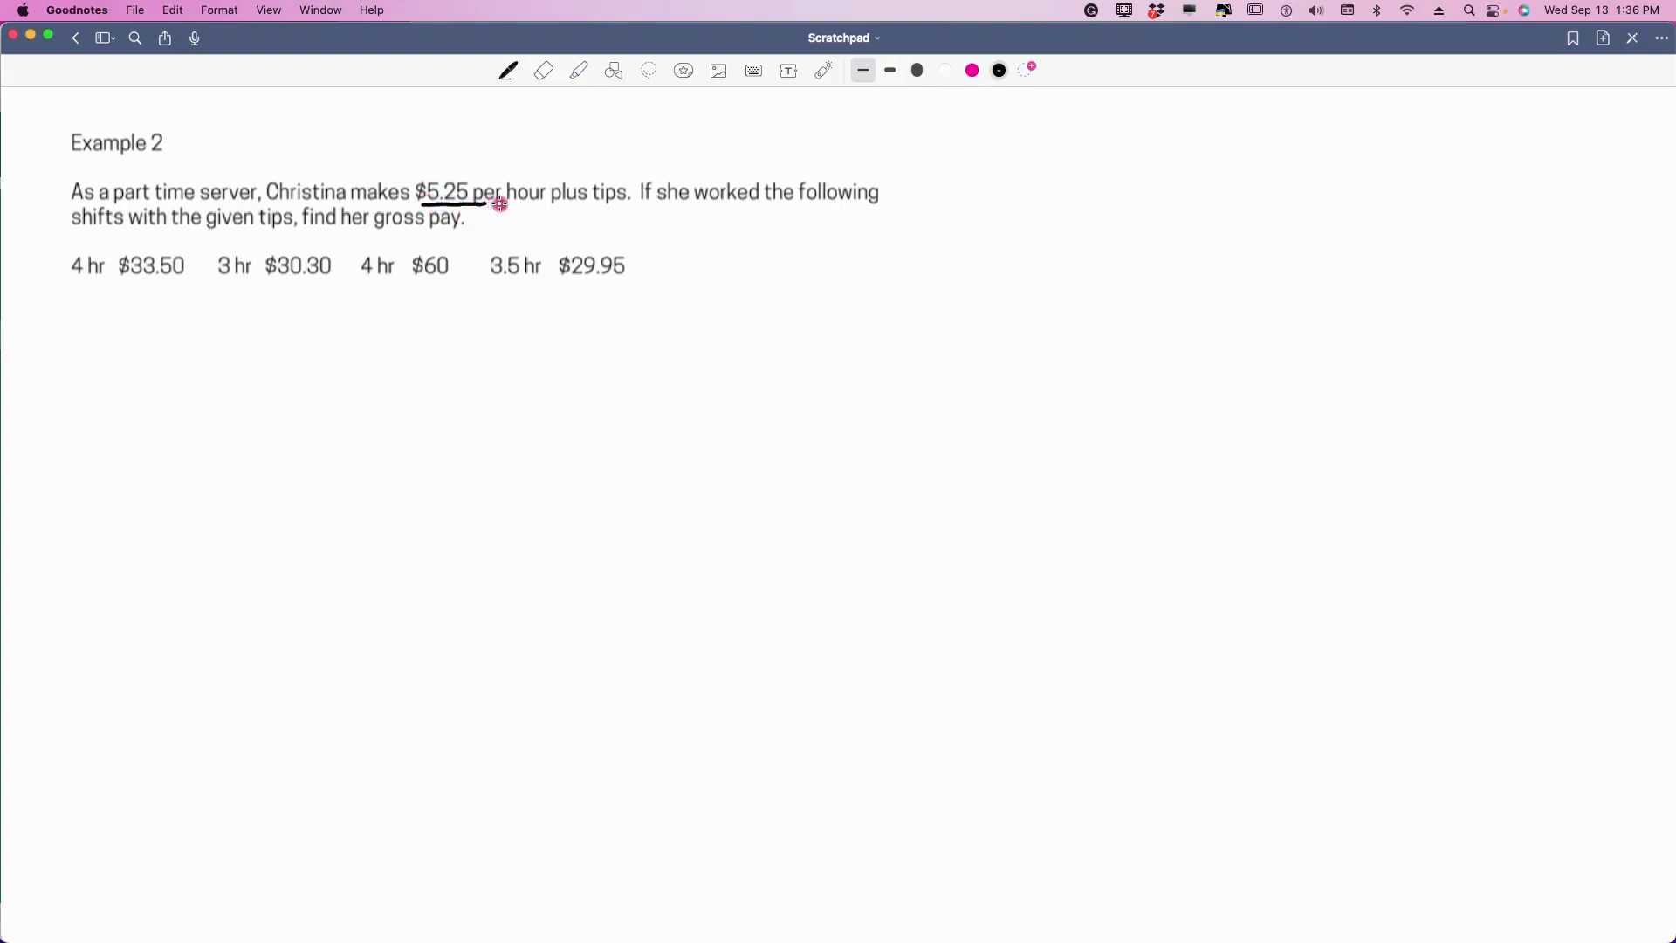
- Underline '$5.25 per hour' and handwrite '$5.25(# hrs) + tips = gross pay'
drag(497, 203, 594, 208)
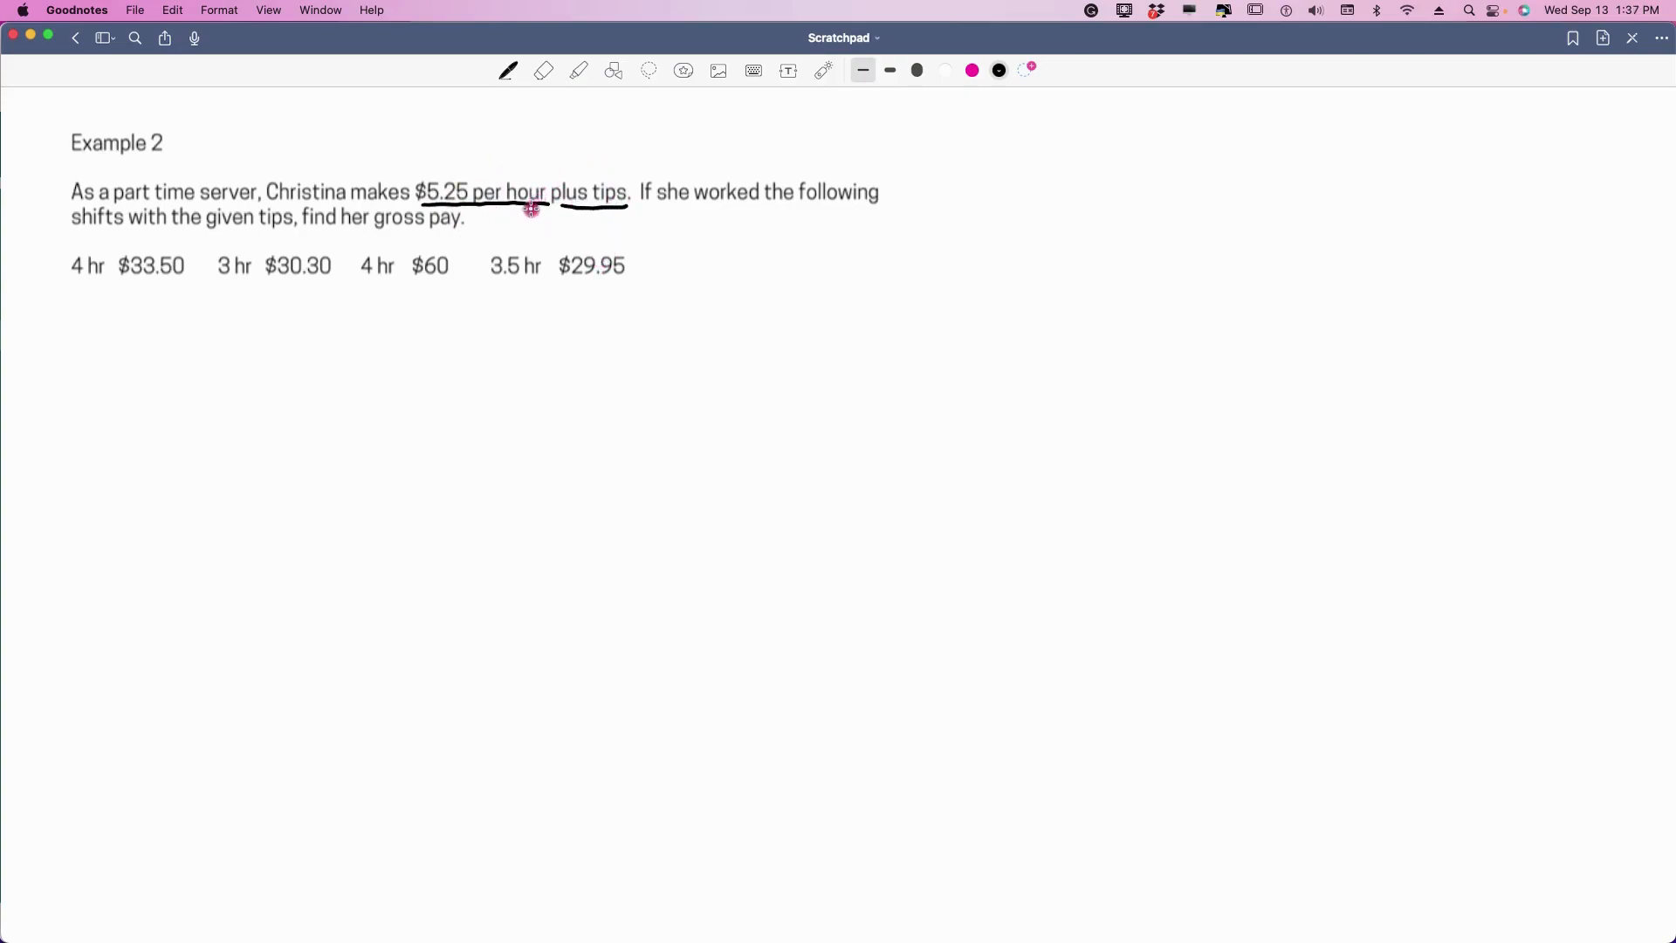
mouse_move(173, 357)
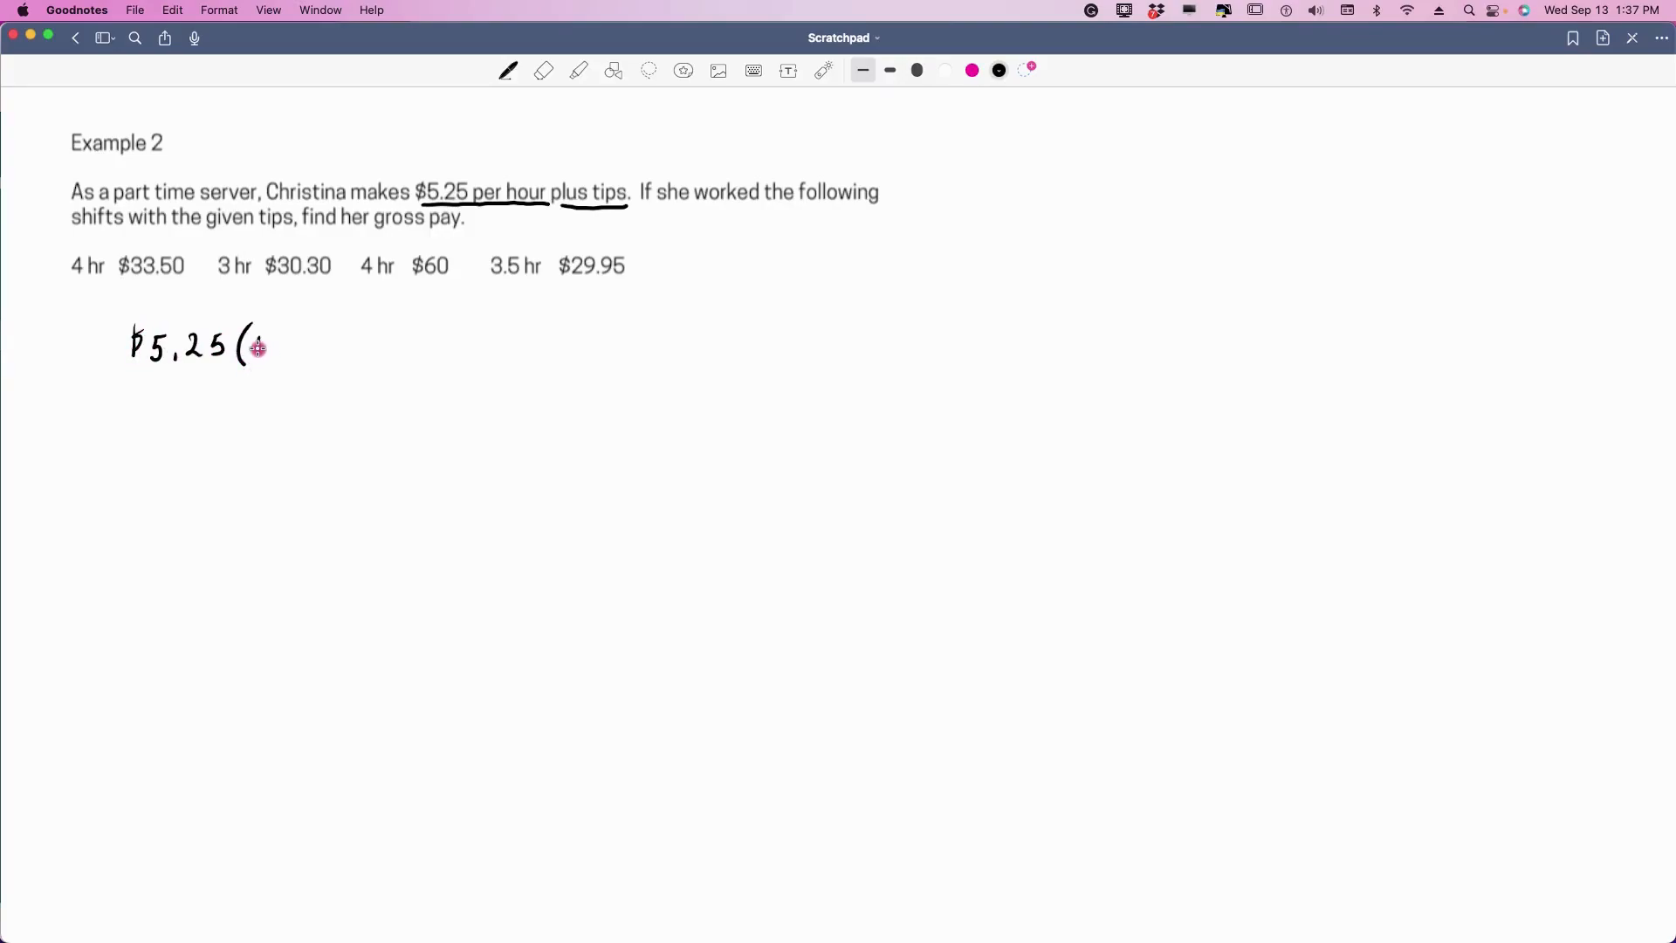
drag(251, 343, 300, 344)
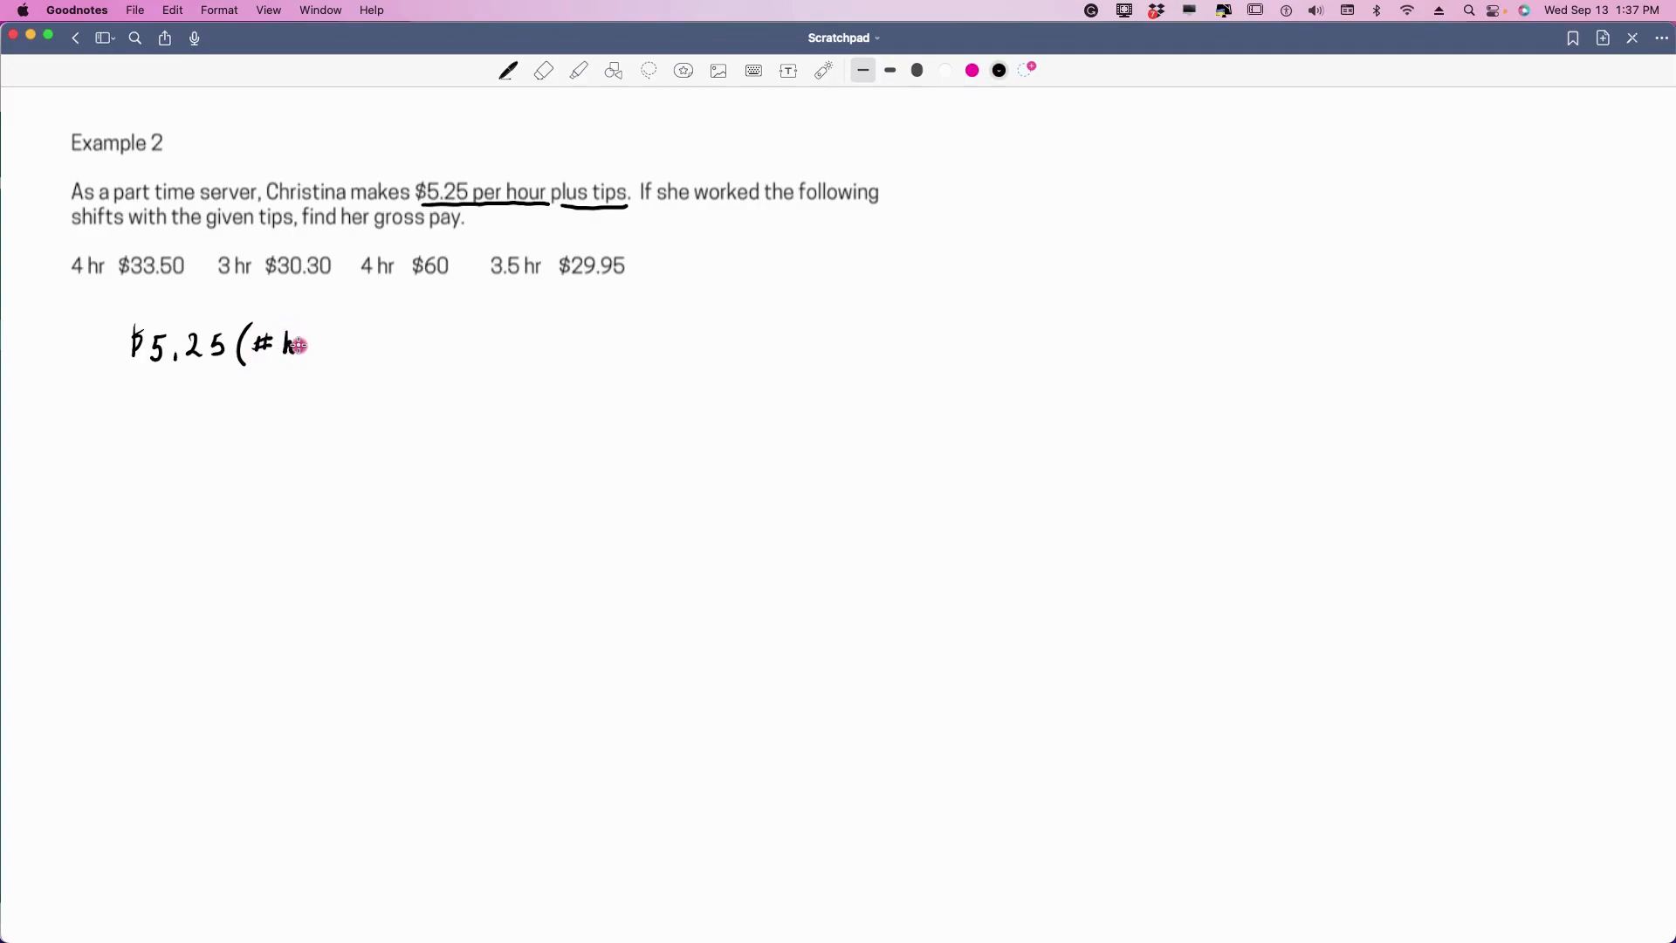
drag(289, 344, 368, 344)
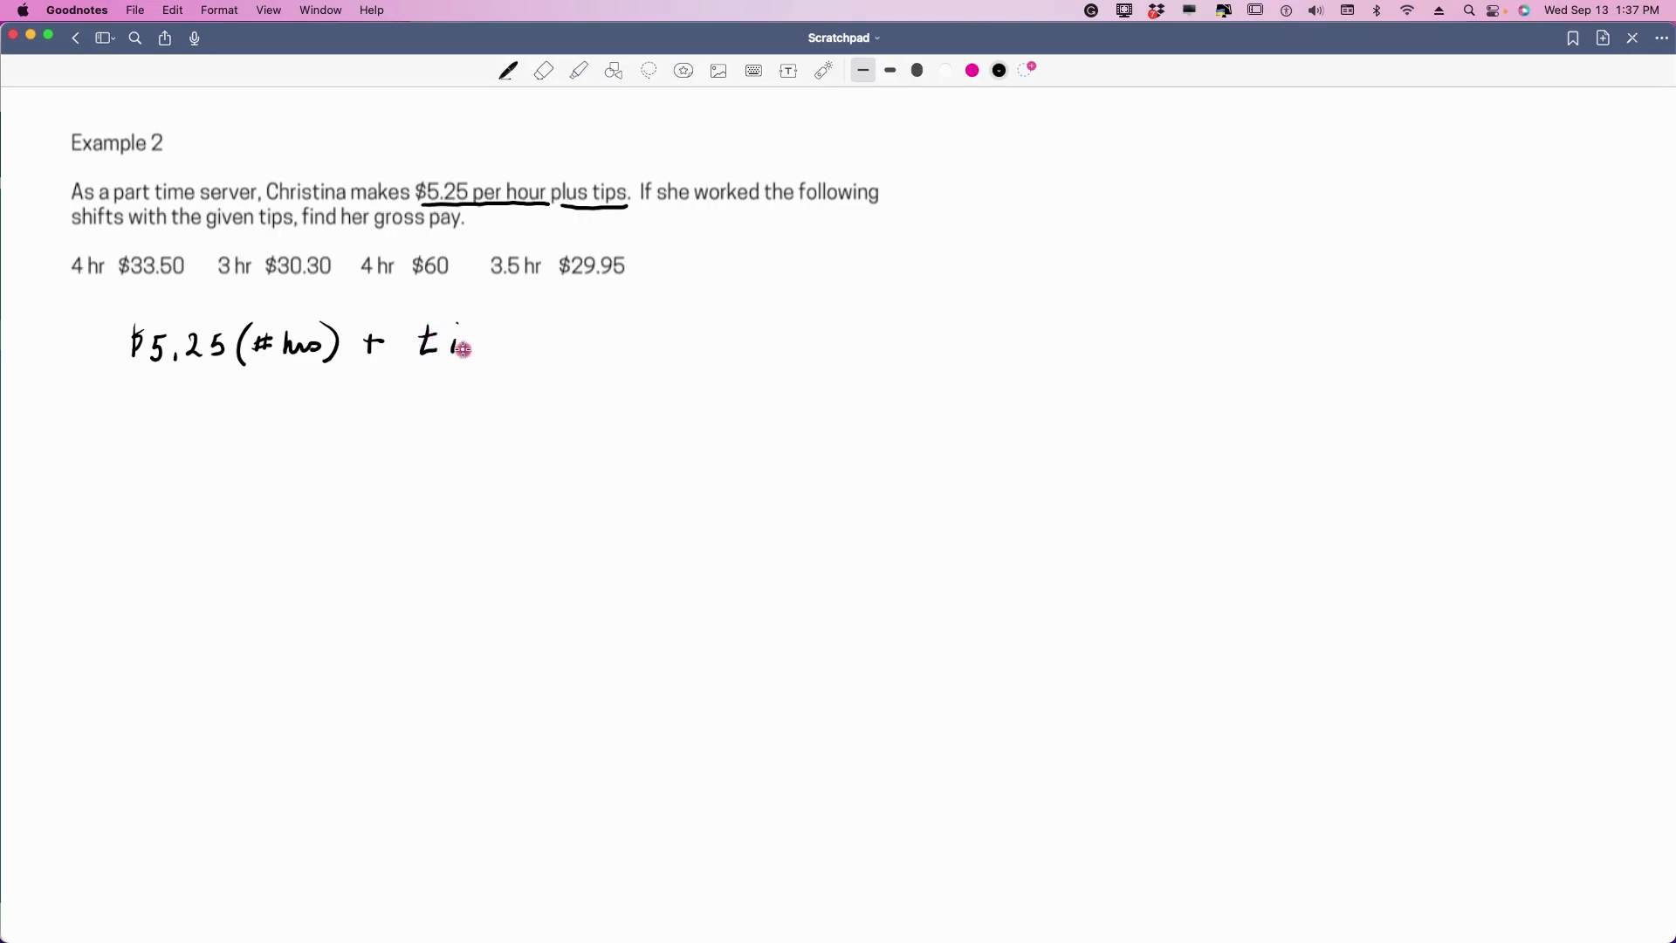
drag(463, 347, 534, 335)
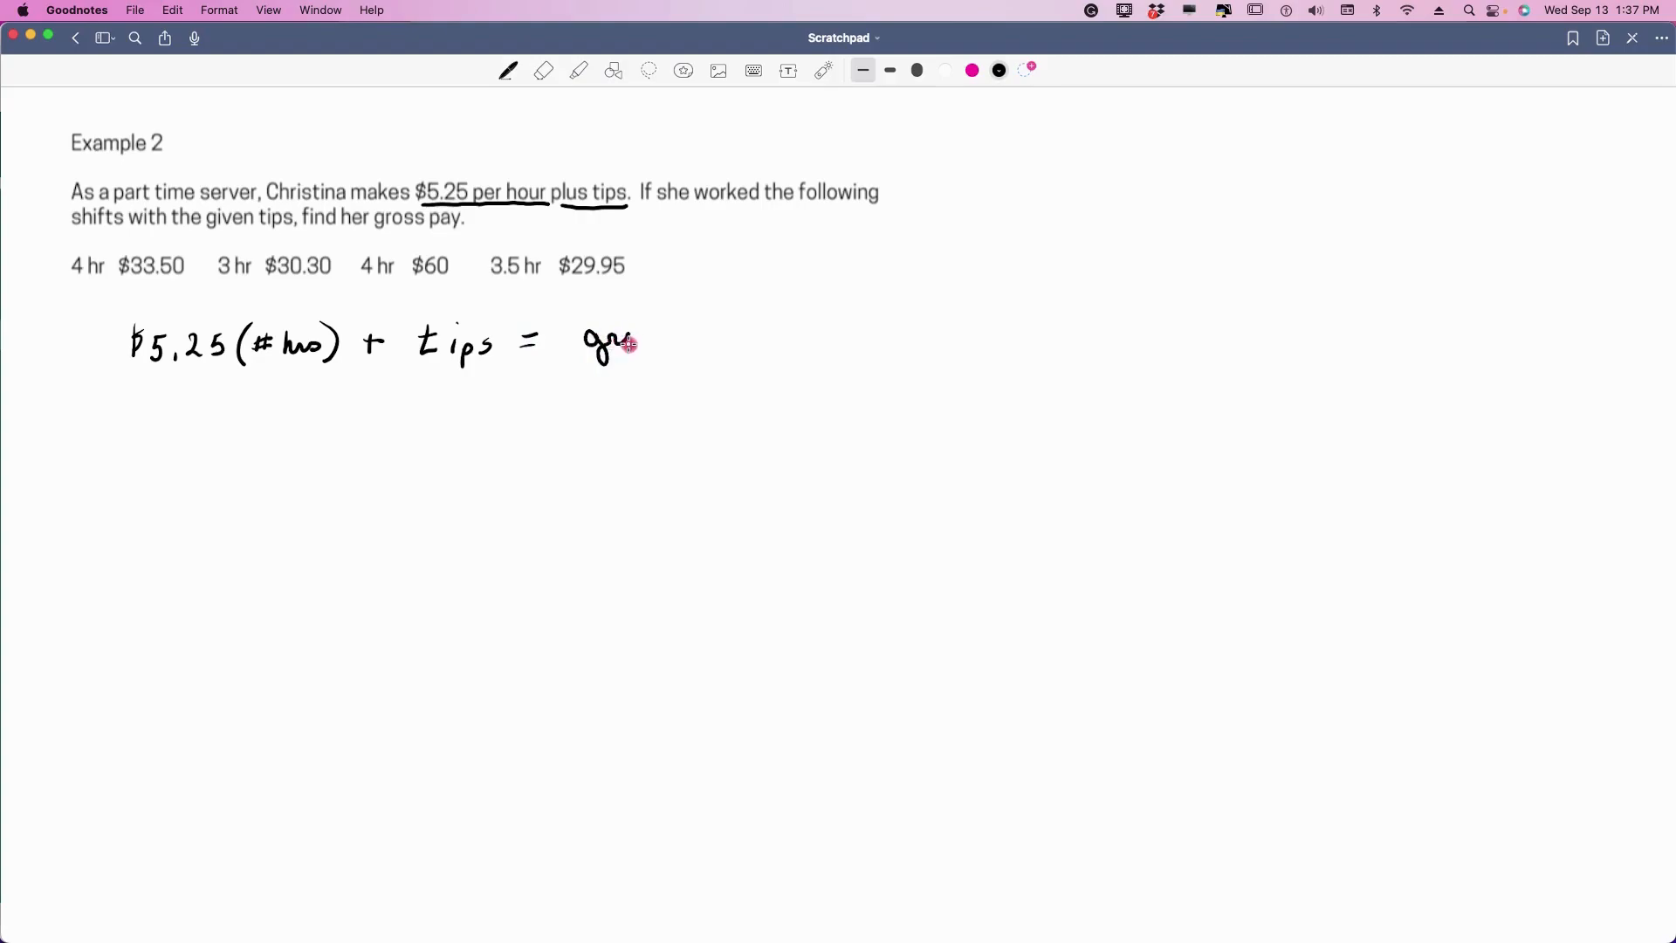
drag(604, 337, 716, 332)
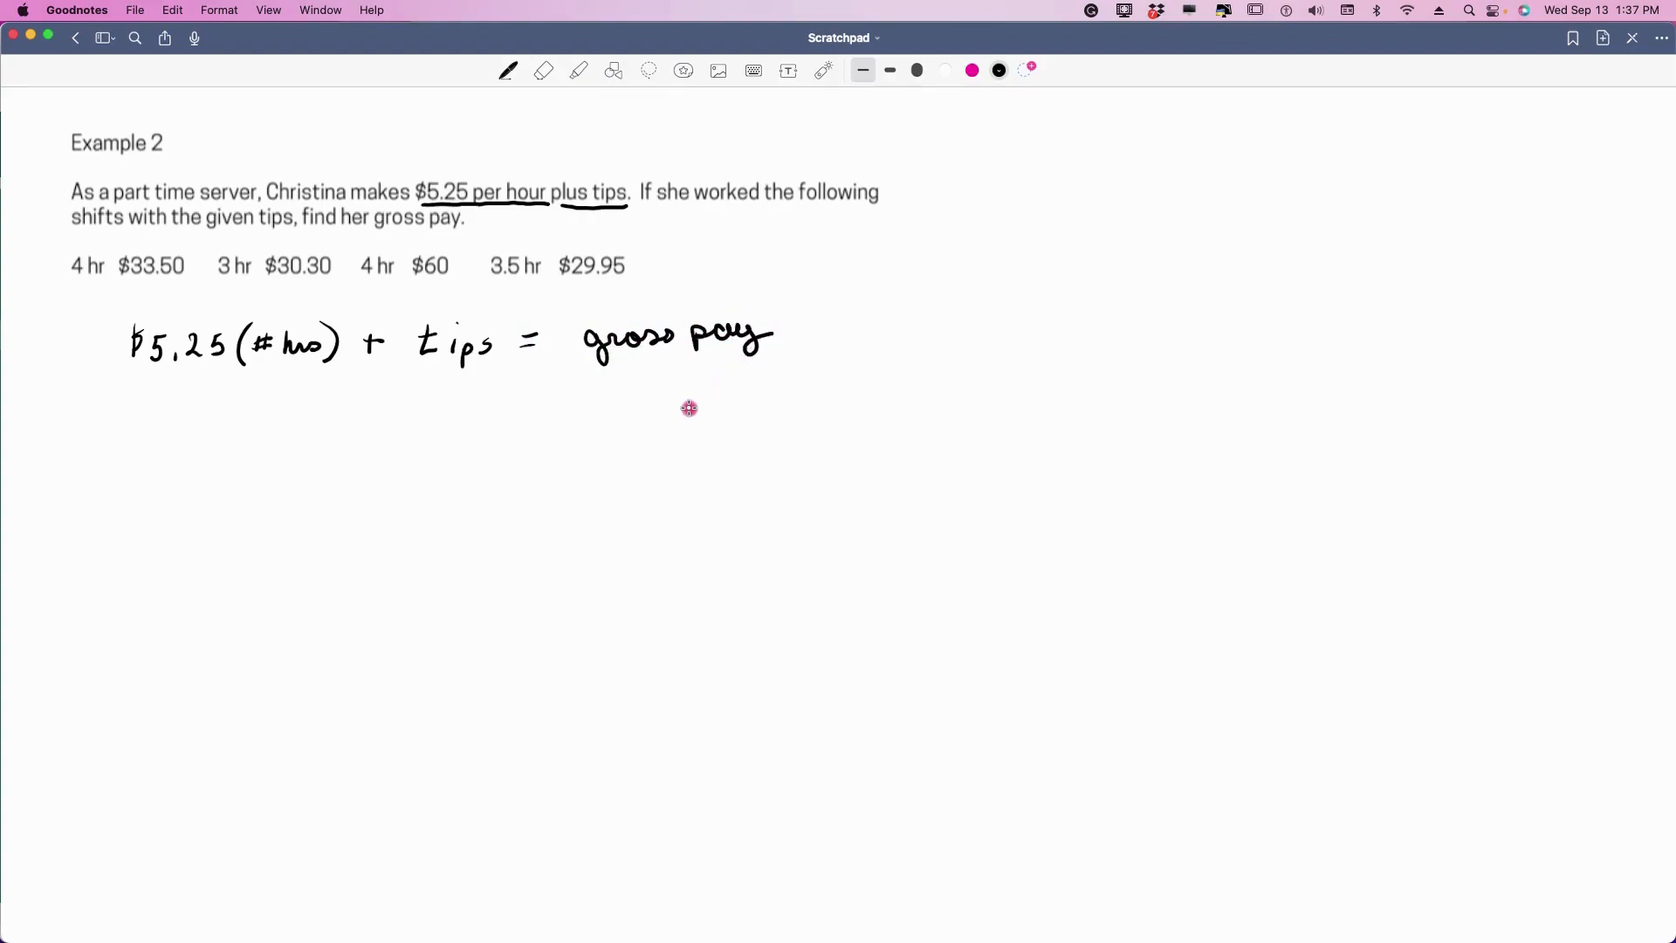
mouse_move(676, 418)
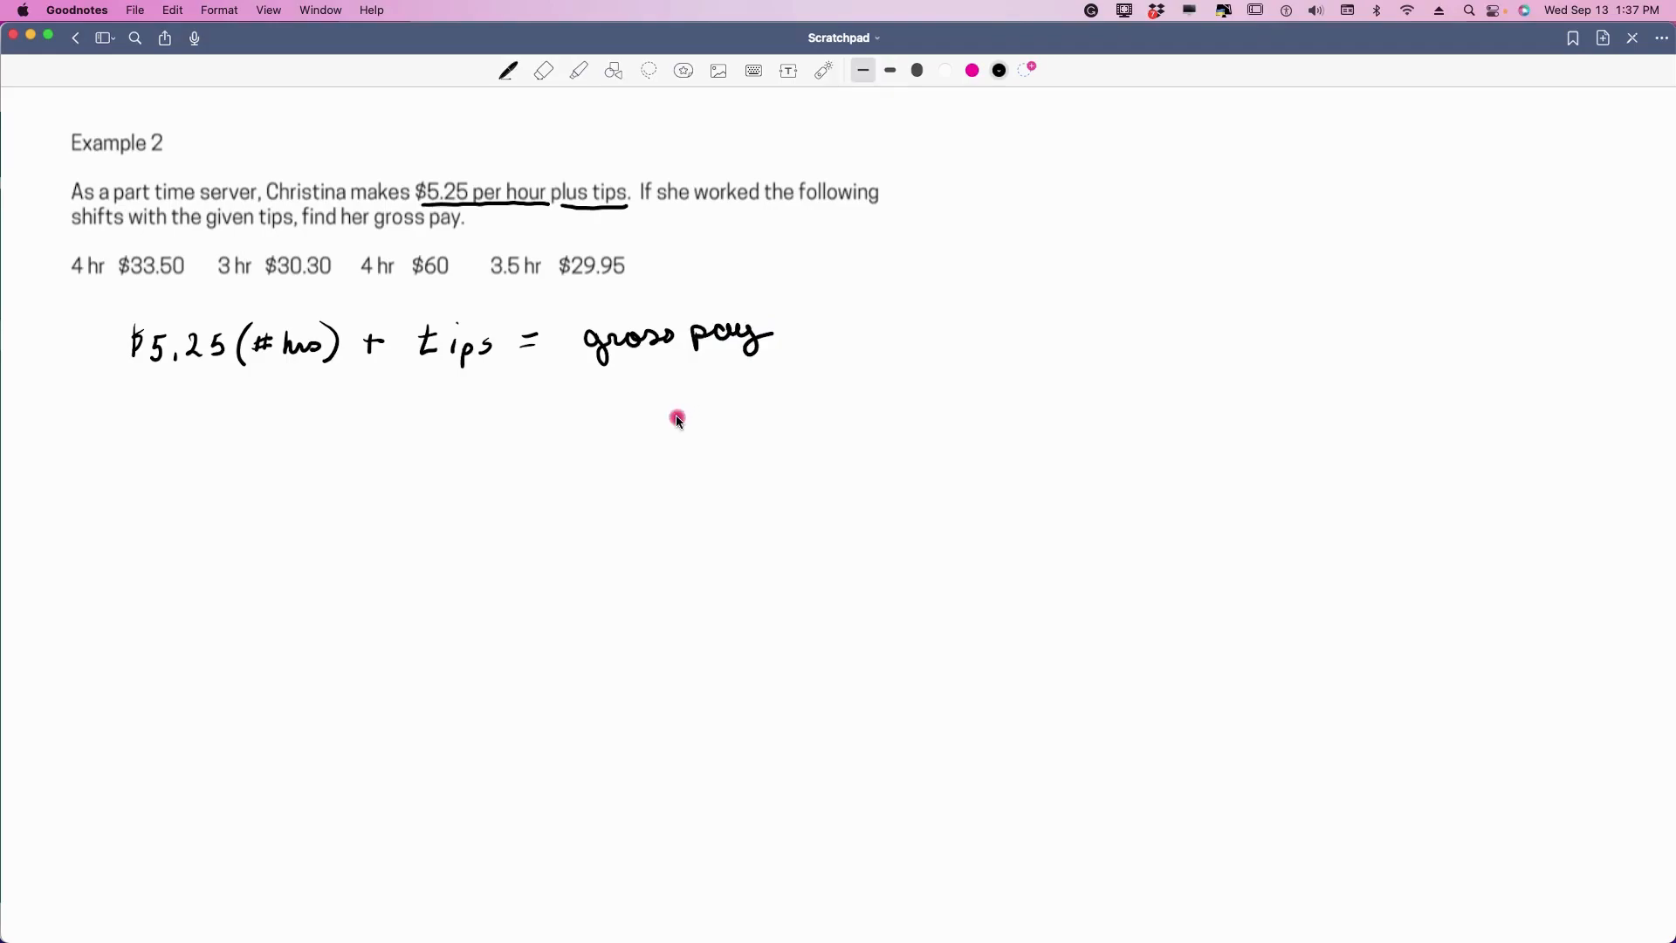
mouse_move(1008, 180)
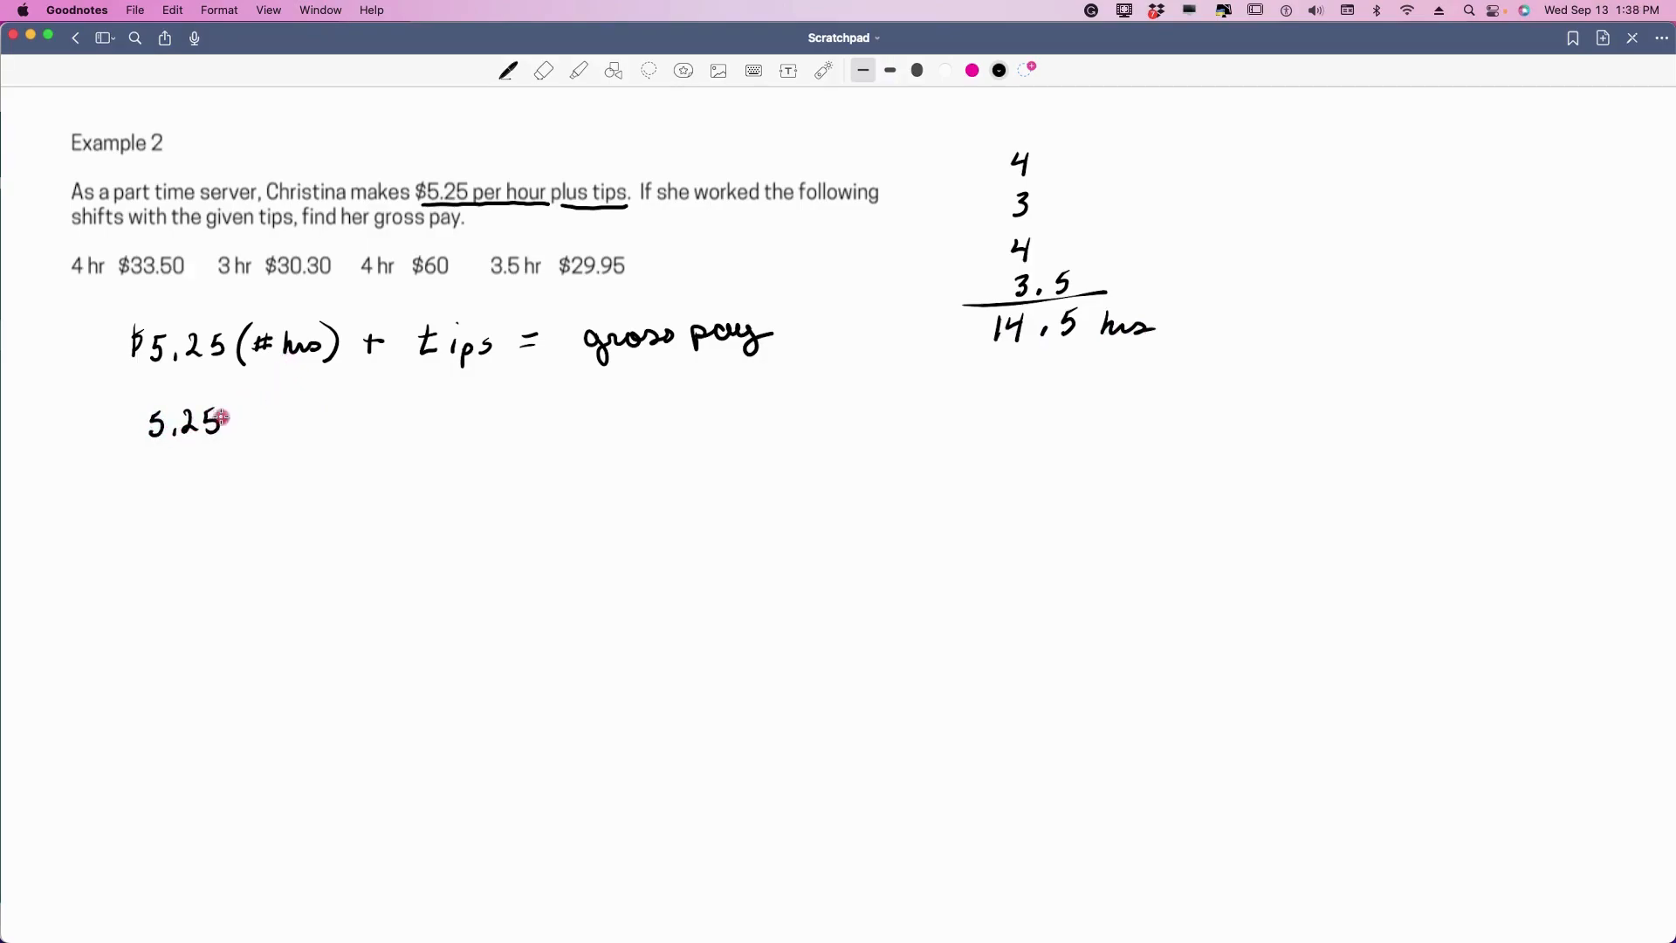
- Start substituting 5.25 into the gross pay formula
drag(229, 418, 262, 411)
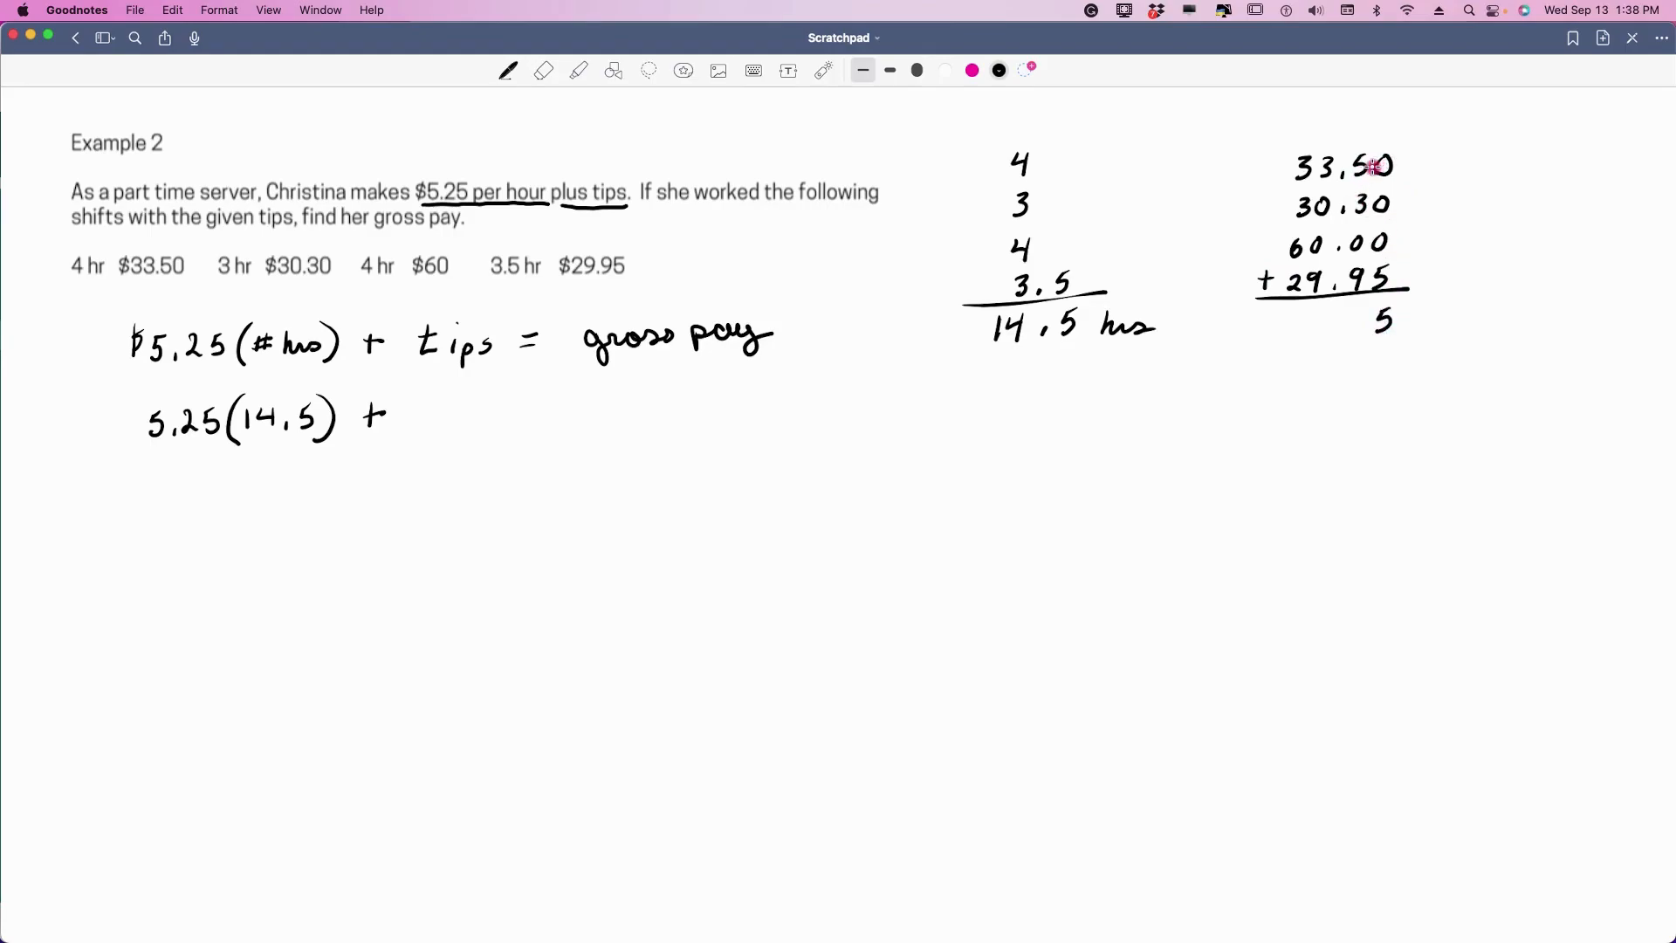
mouse_move(1362, 314)
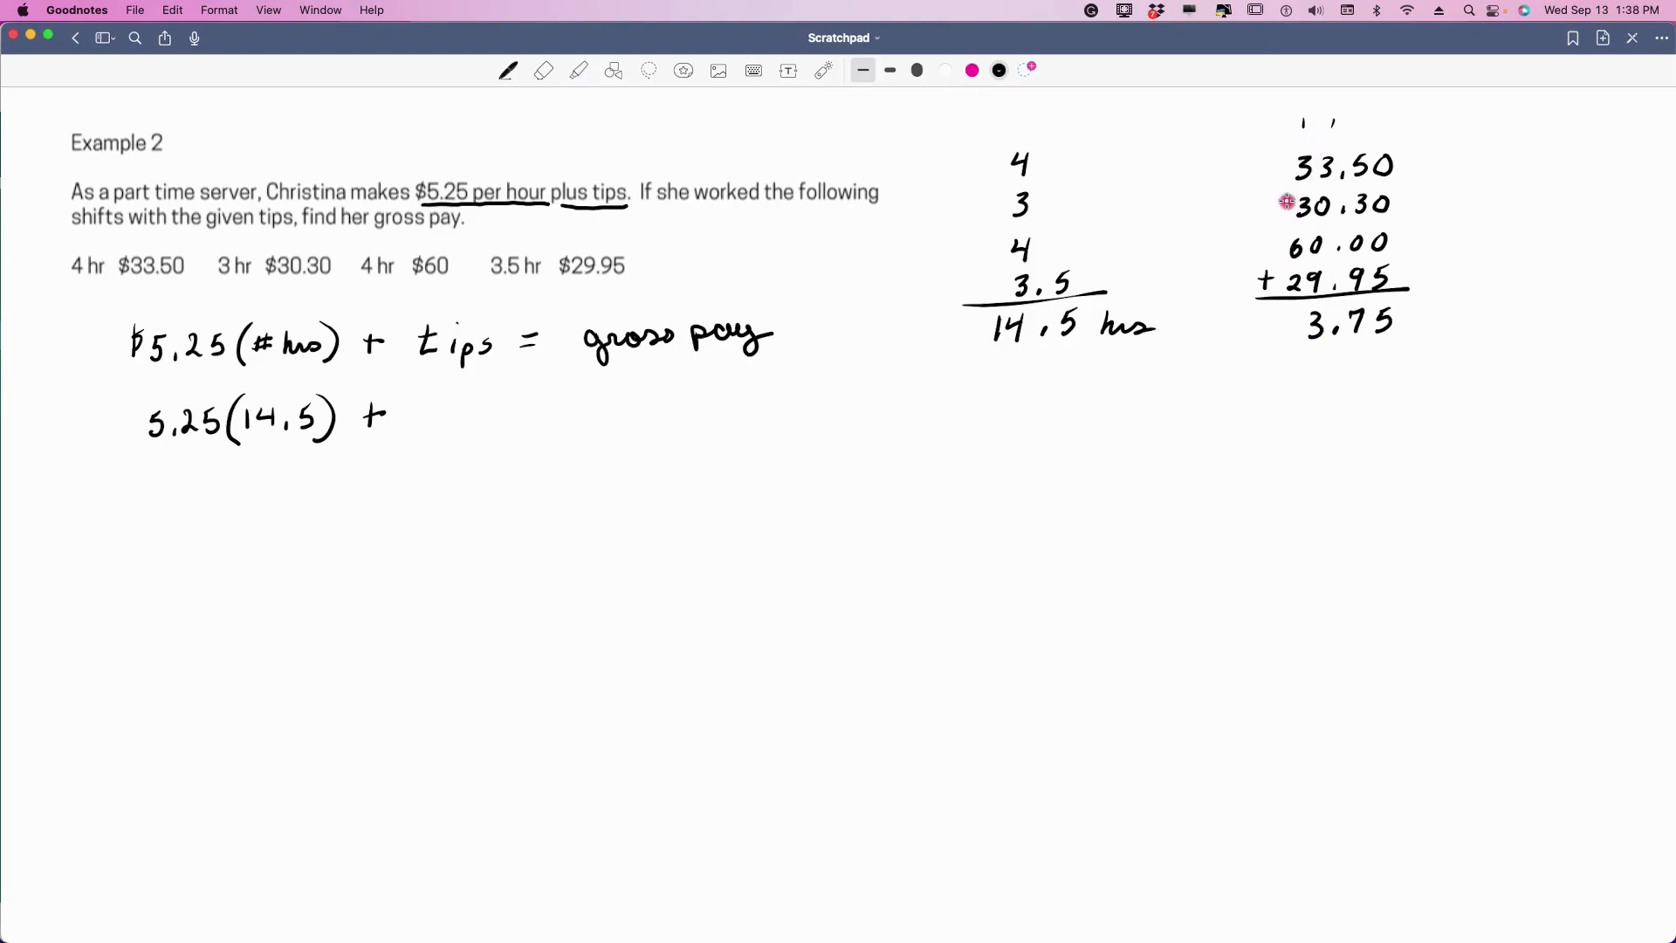
mouse_move(1309, 209)
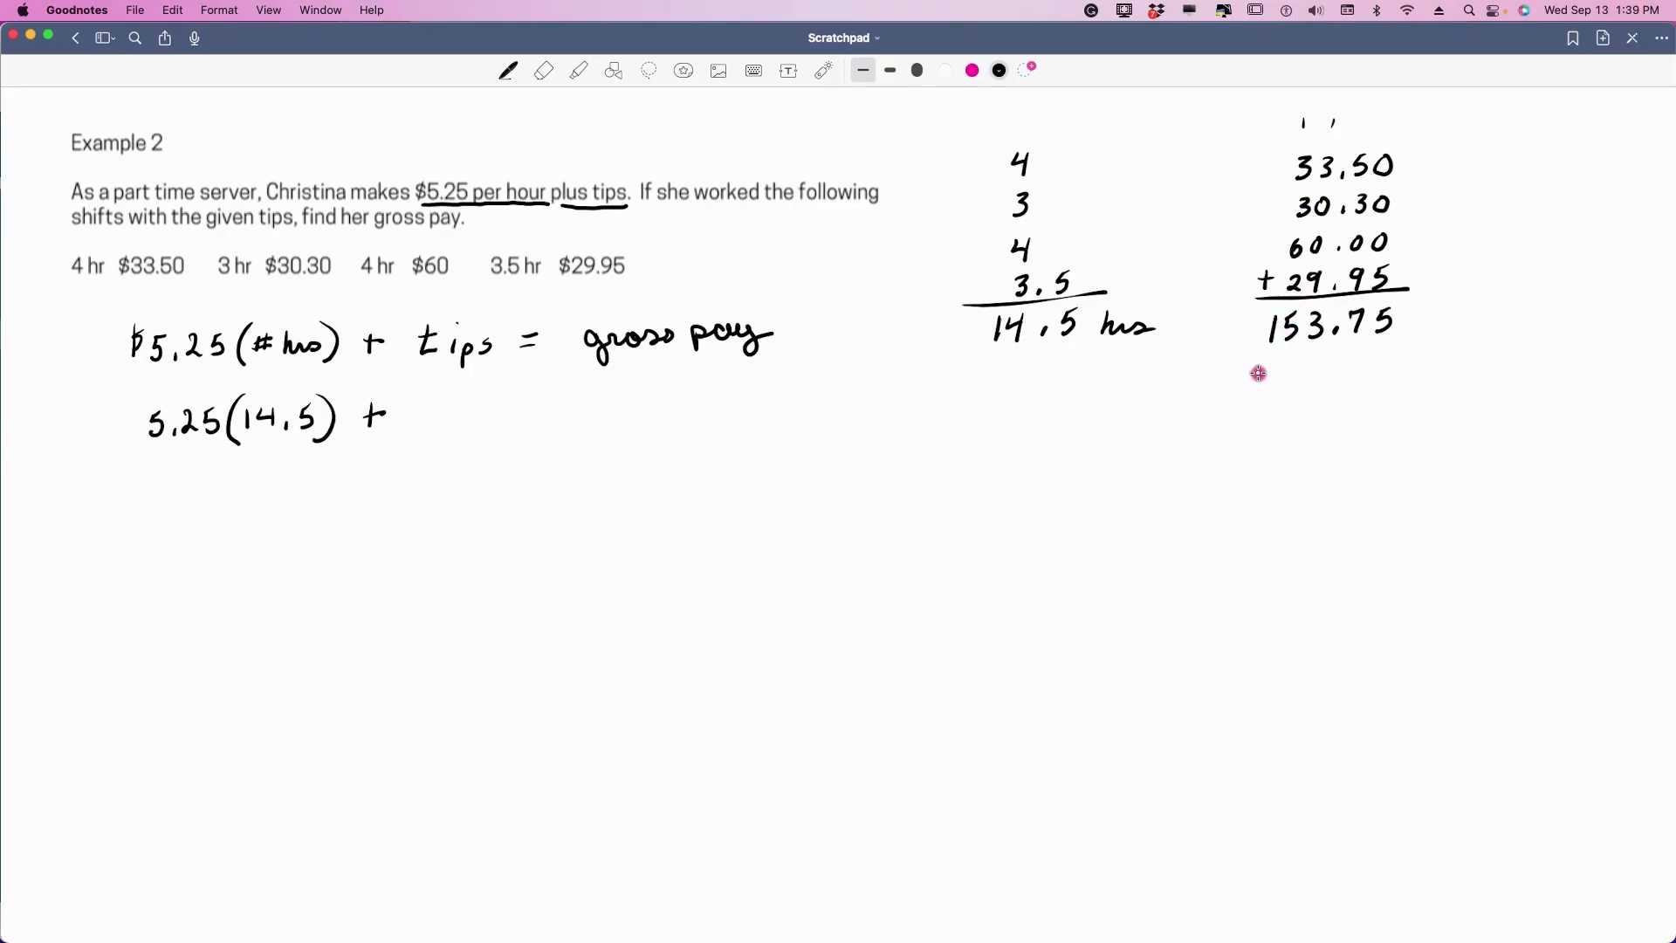
mouse_move(417, 406)
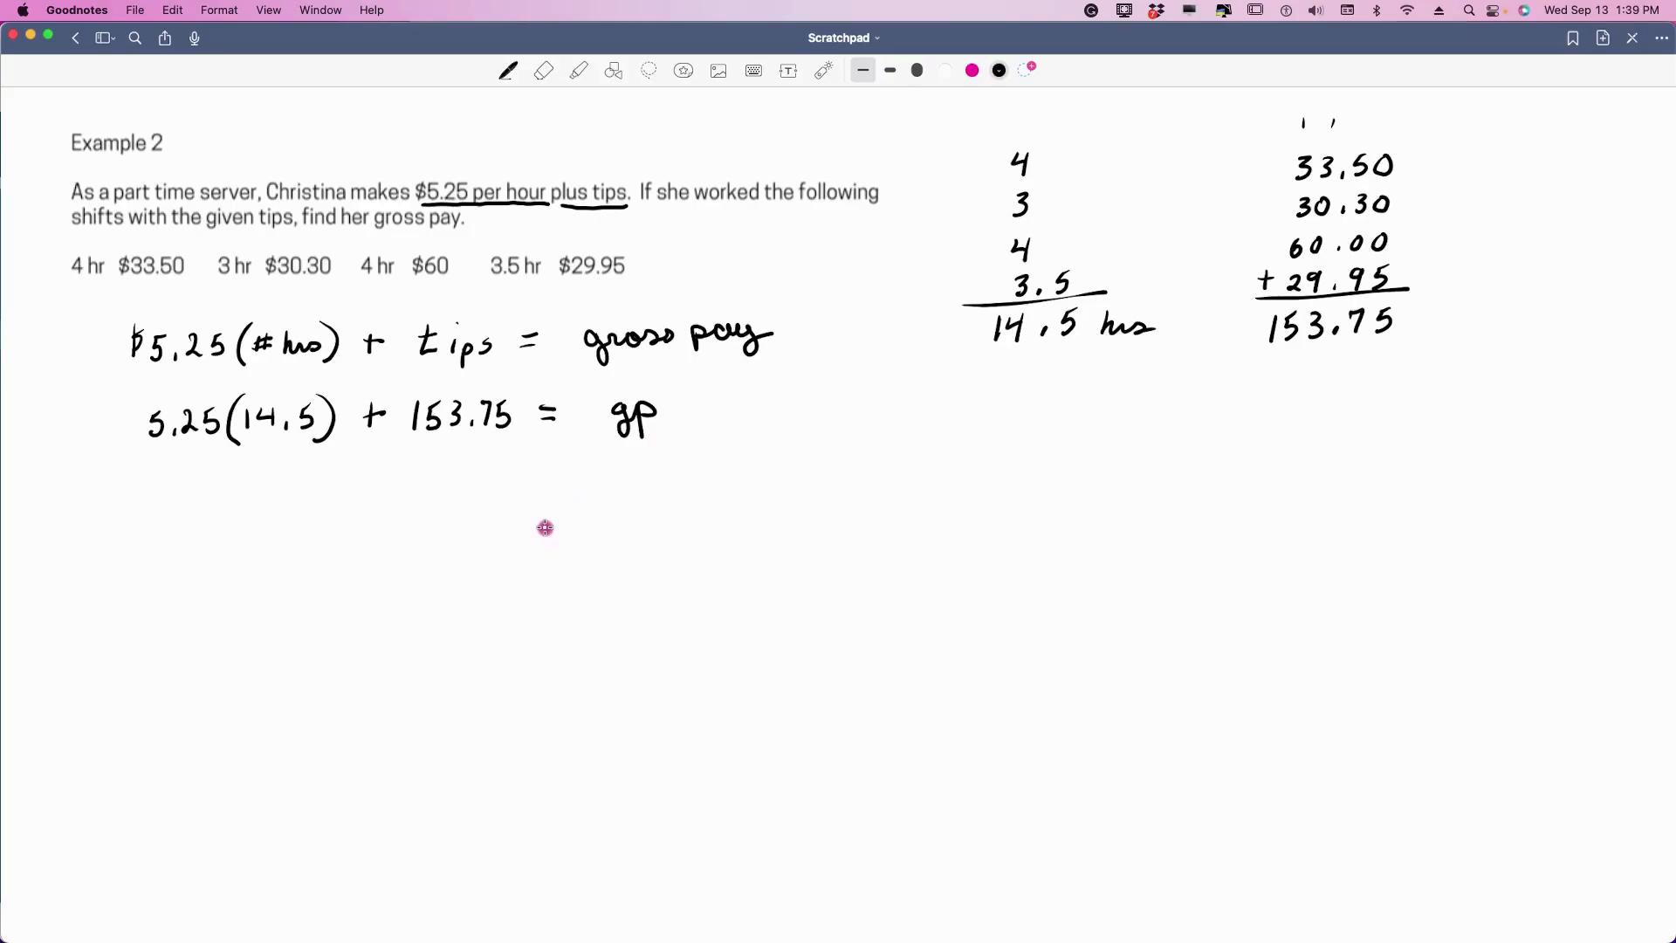
mouse_move(224, 447)
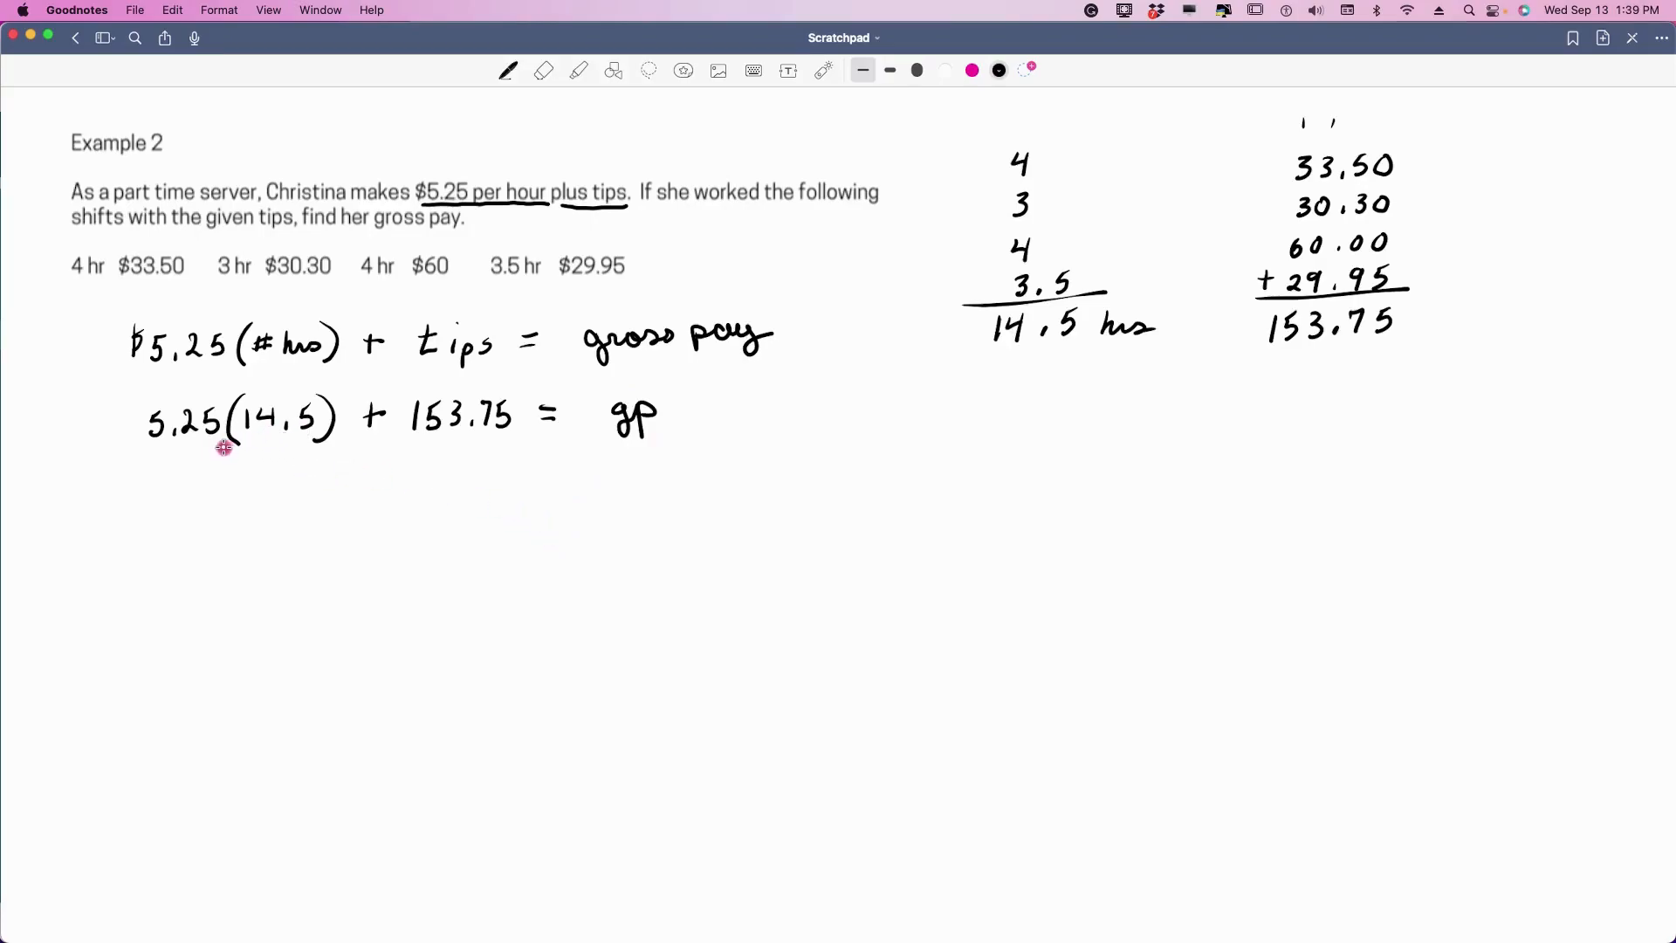
mouse_move(237, 448)
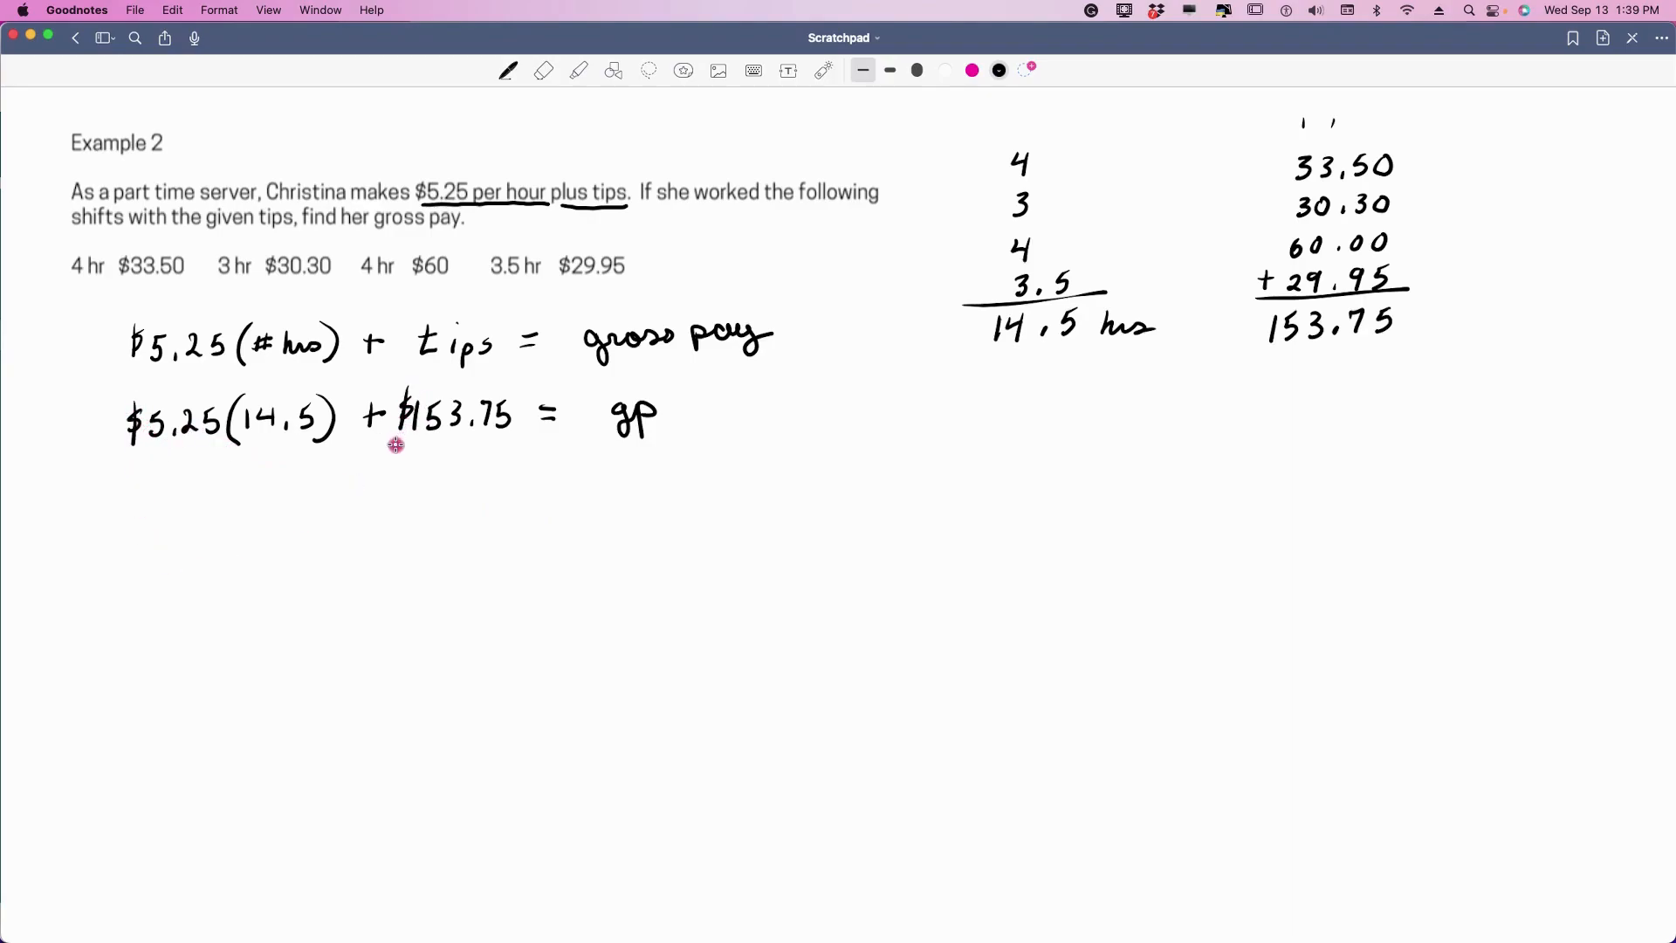
mouse_move(924, 902)
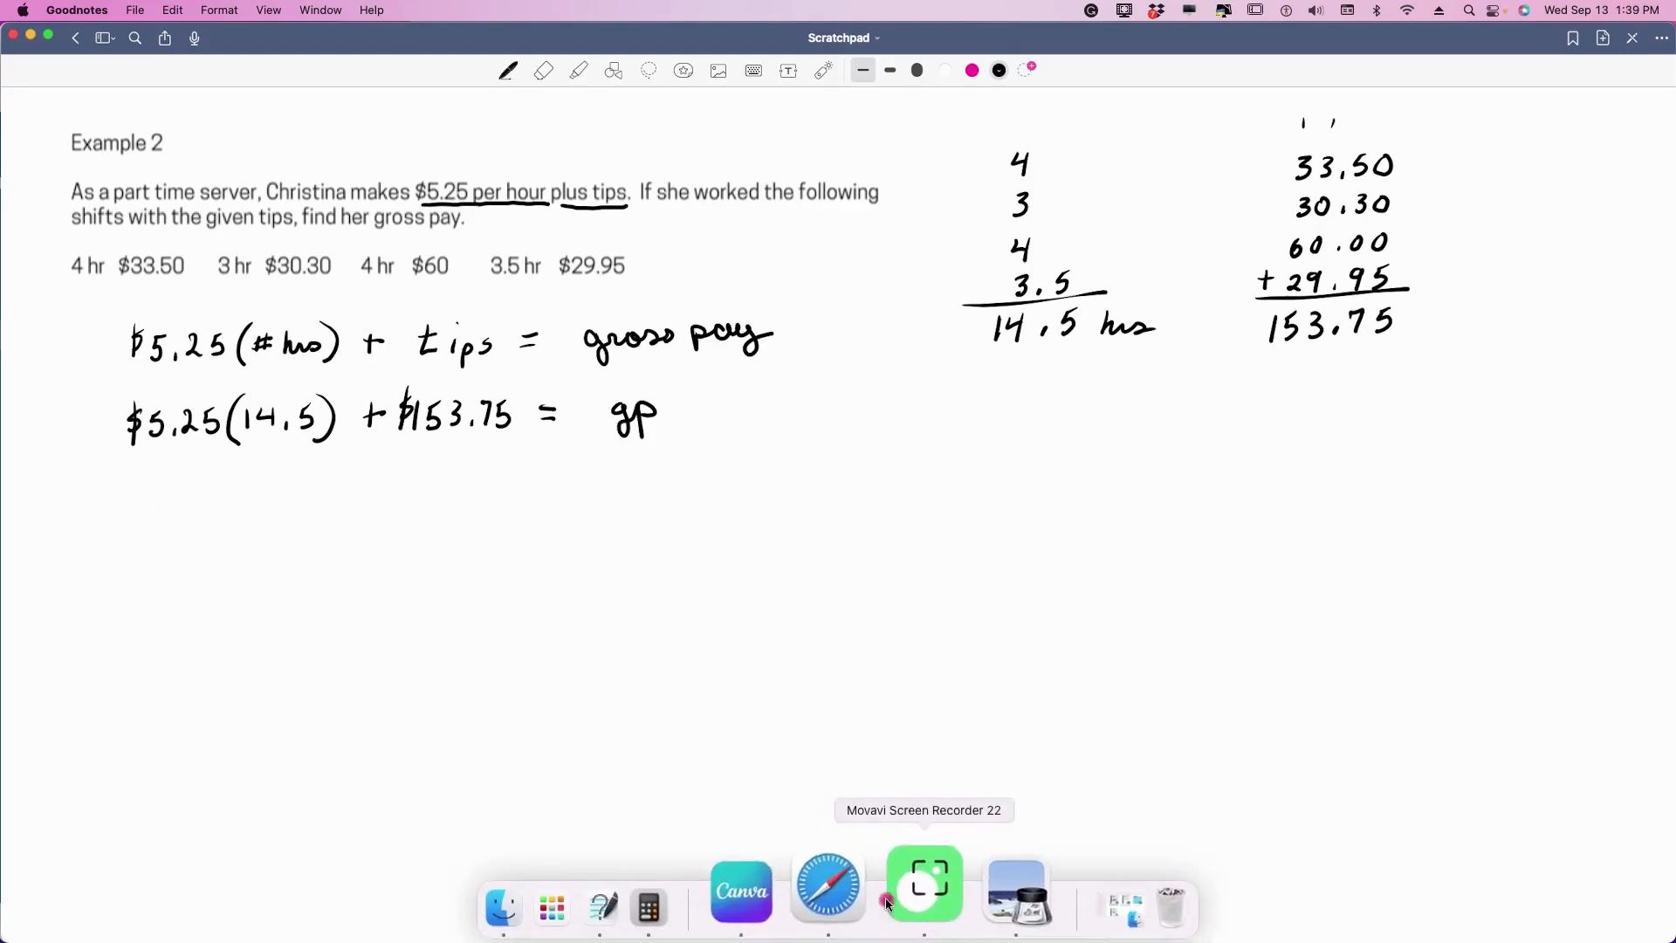
- In Calculator, clear the display and compute 5.25 × 14.5 = 76.125
click(648, 905)
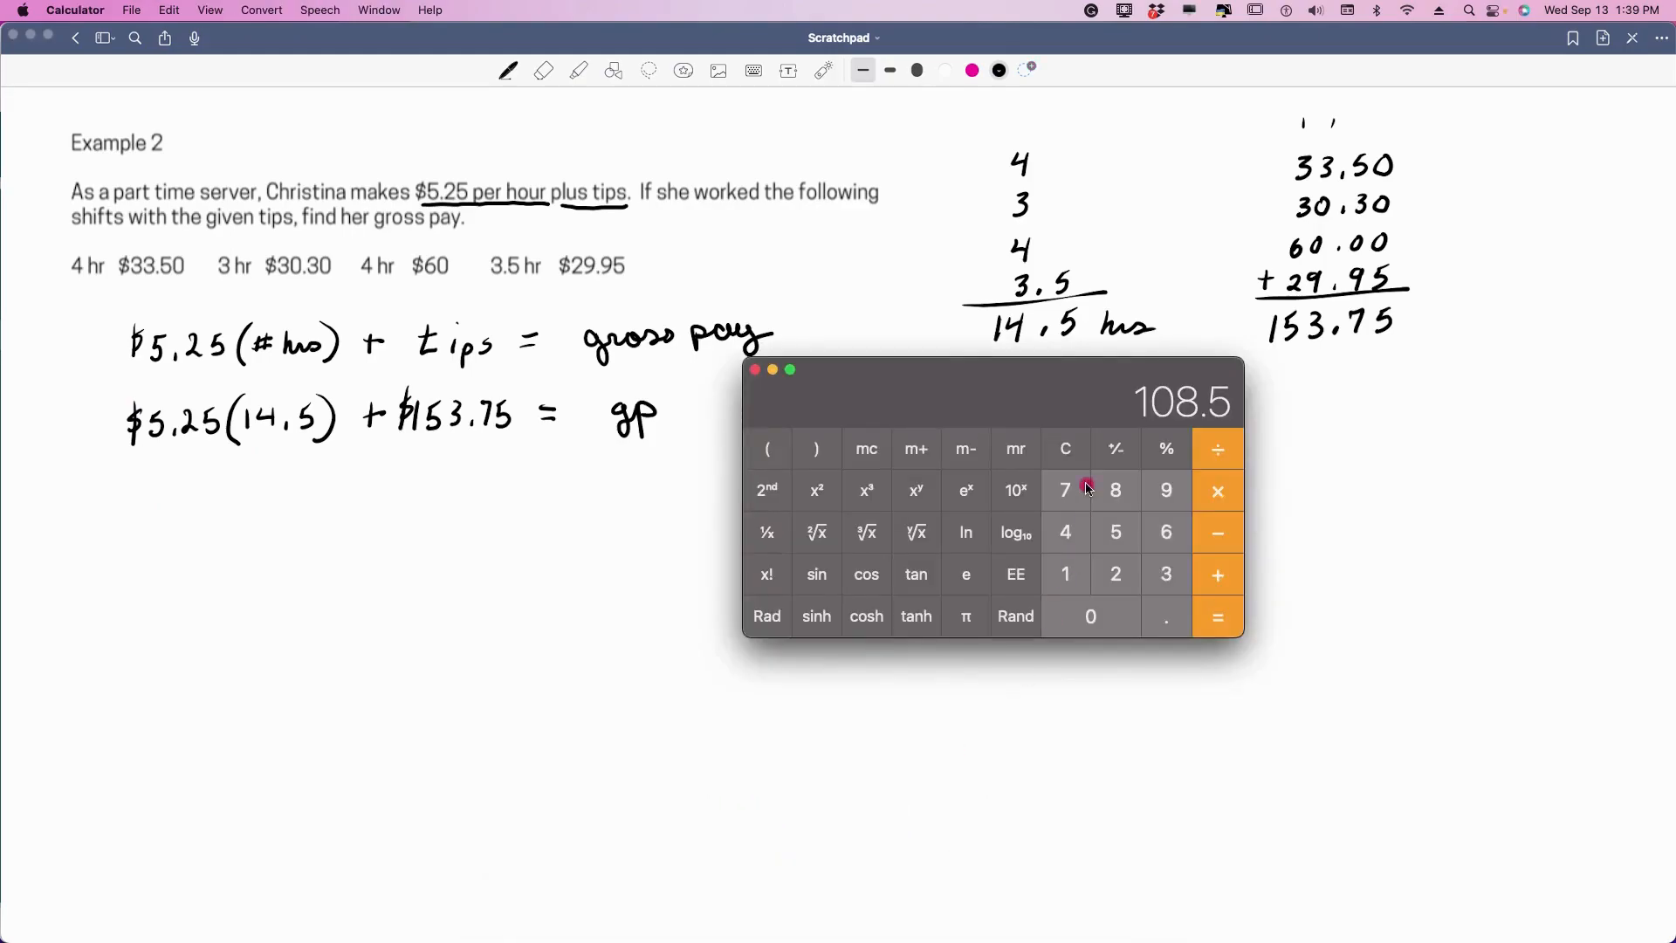
click(1065, 448)
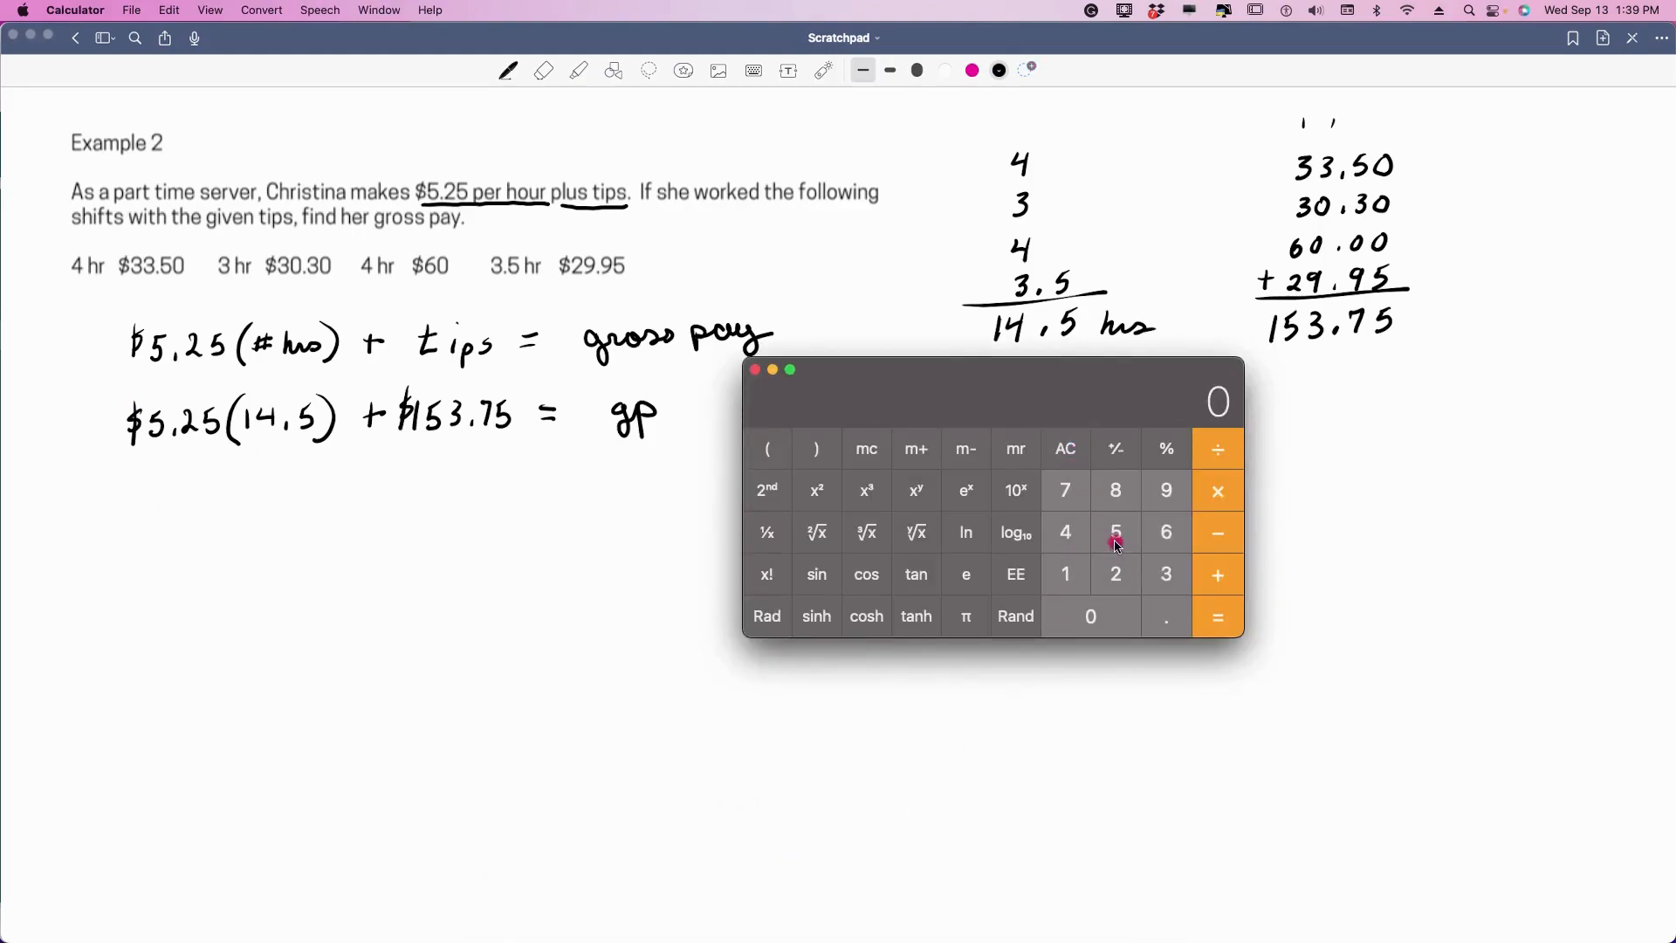
click(1114, 533)
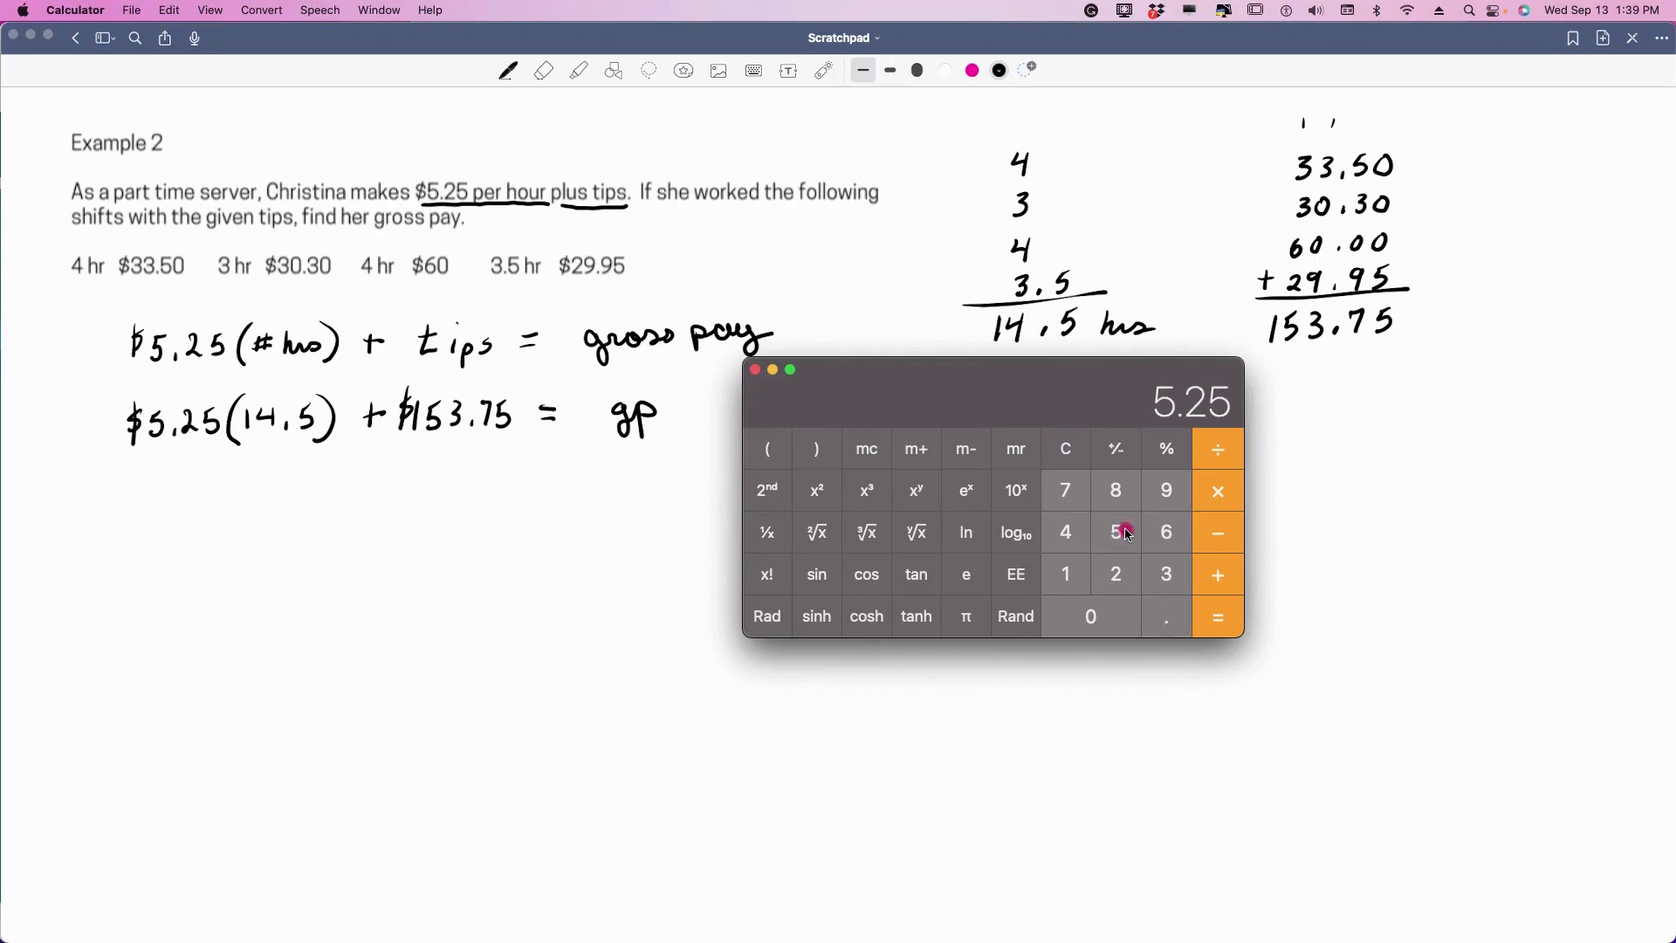
click(1065, 575)
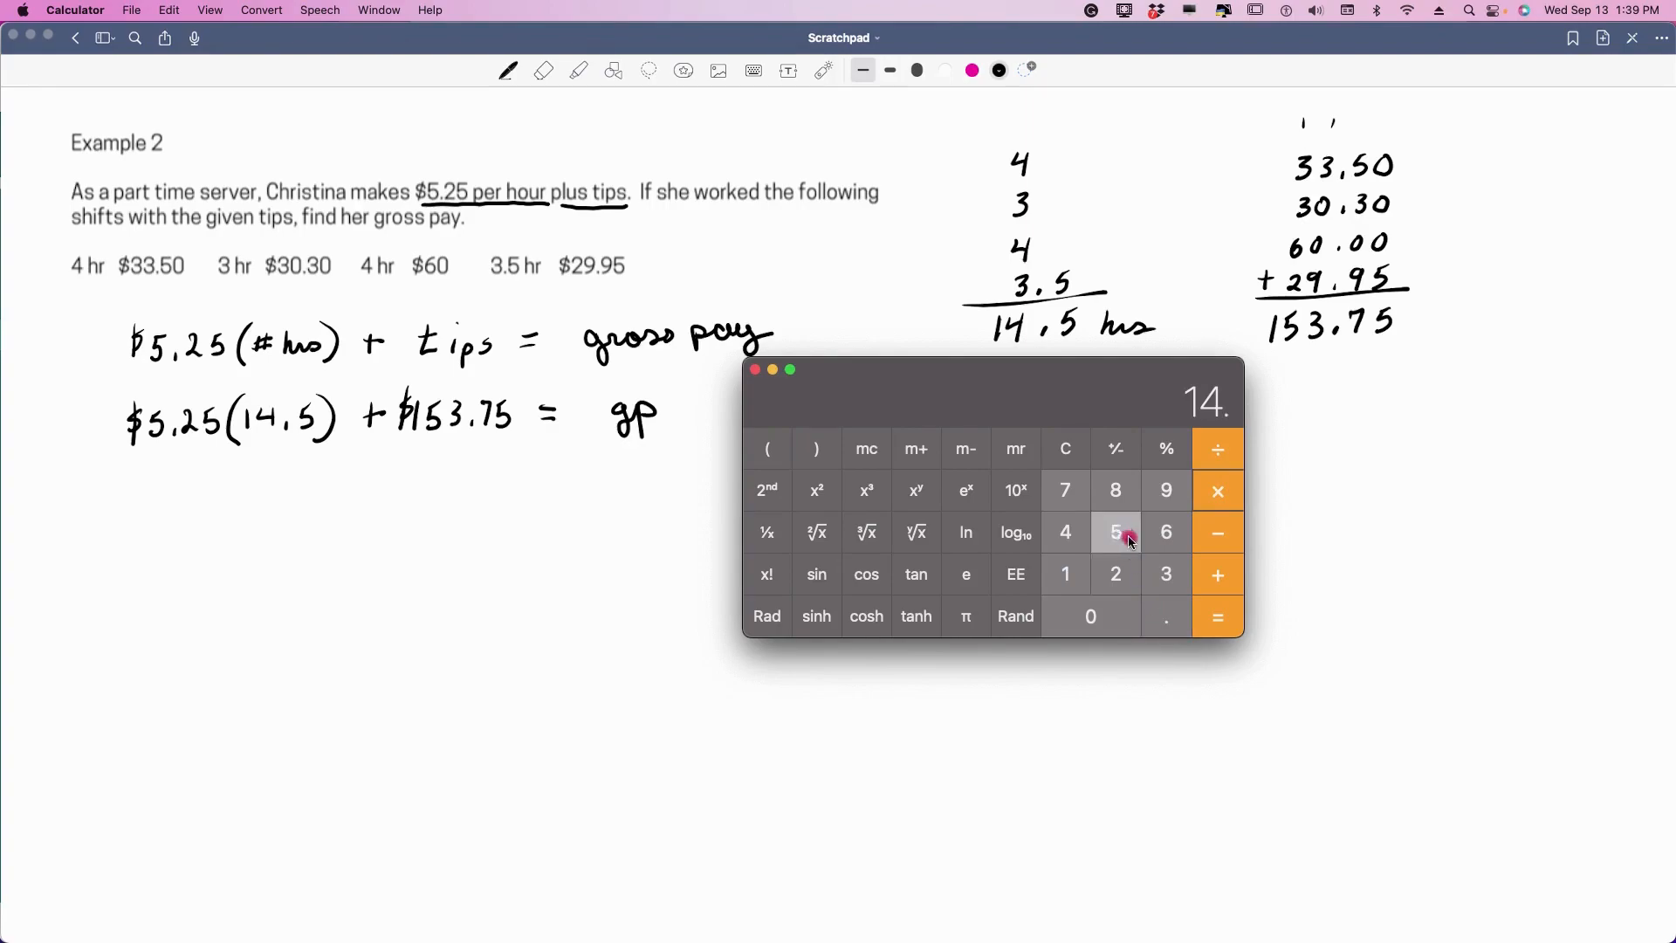
click(1216, 616)
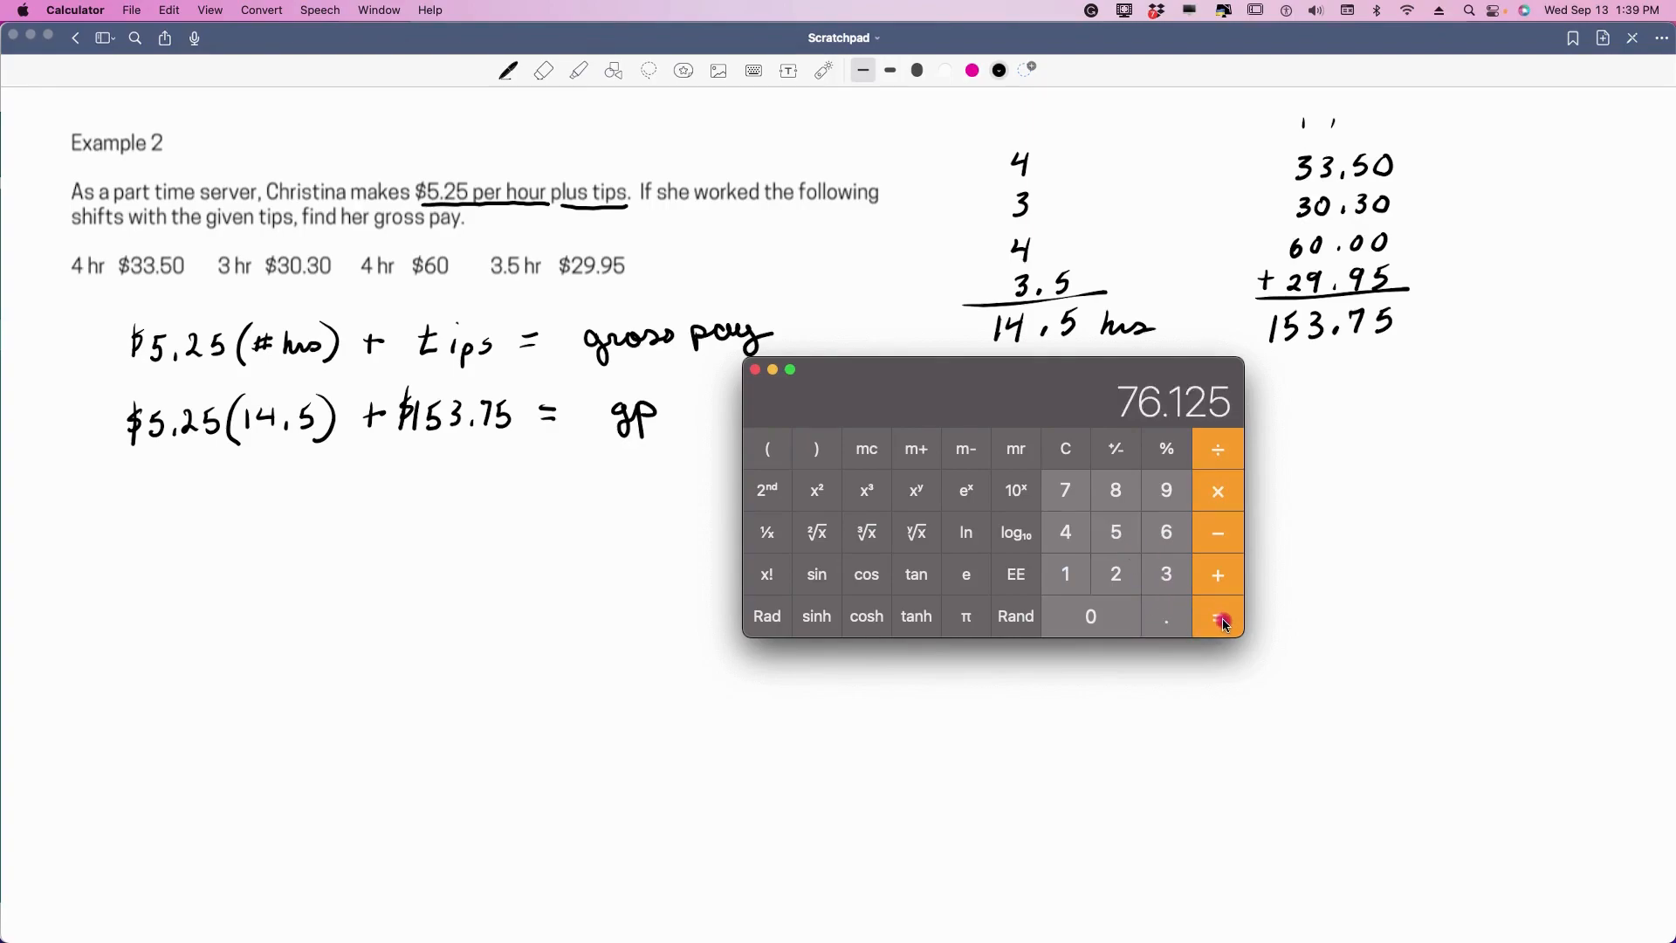
mouse_move(1203, 420)
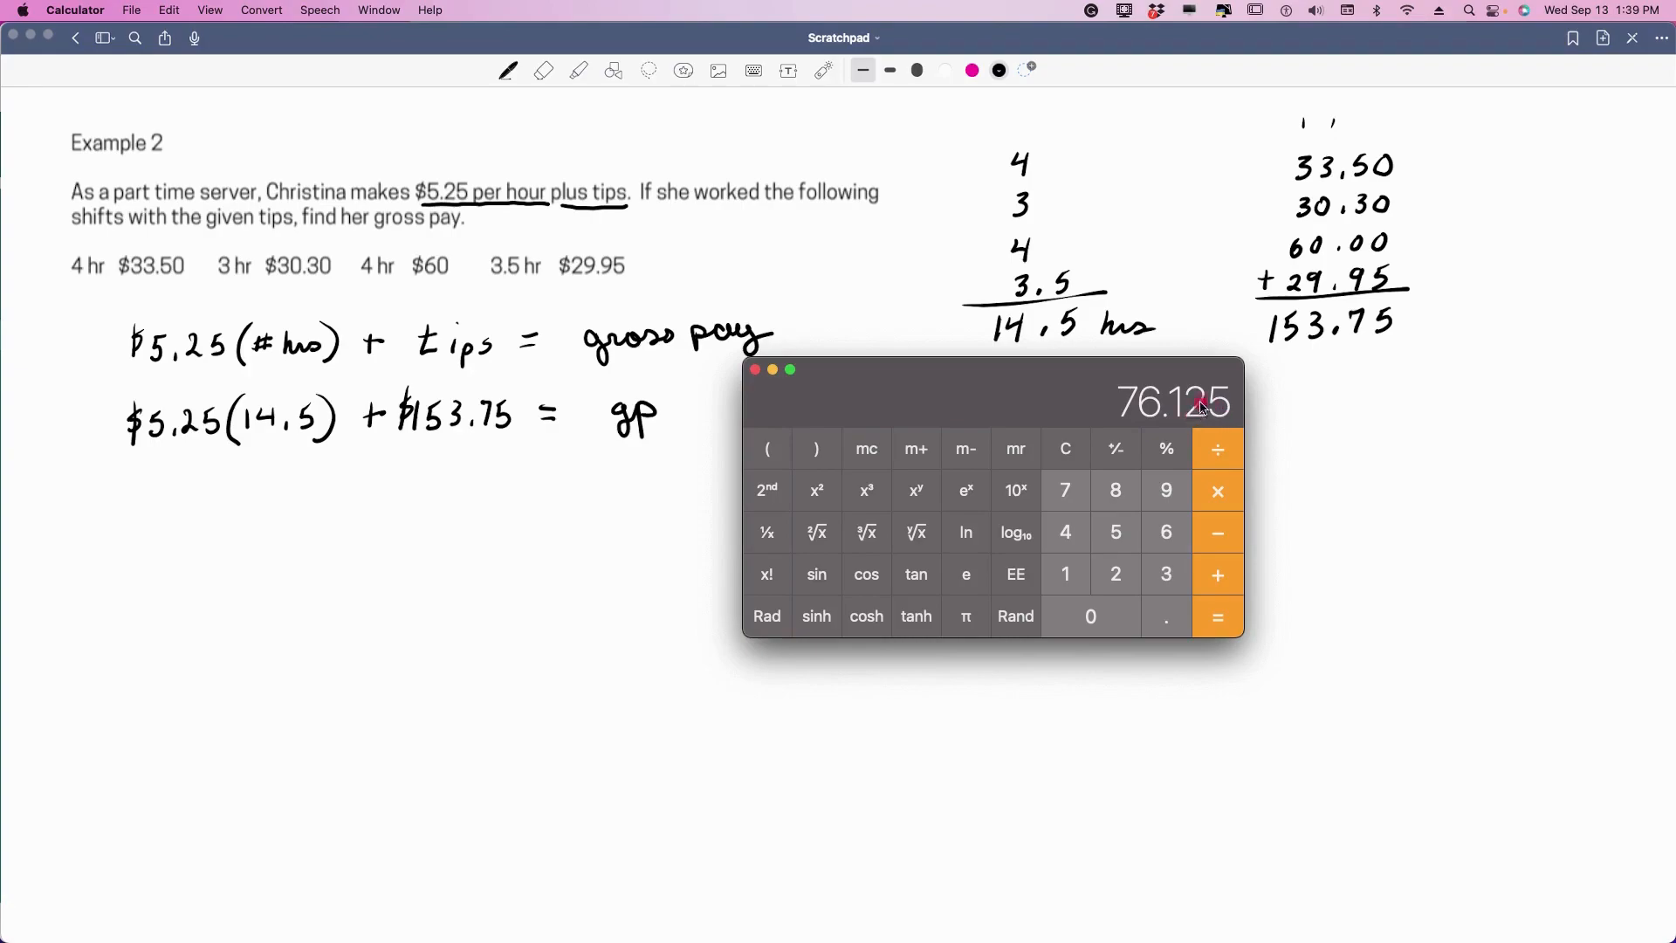
mouse_move(1196, 420)
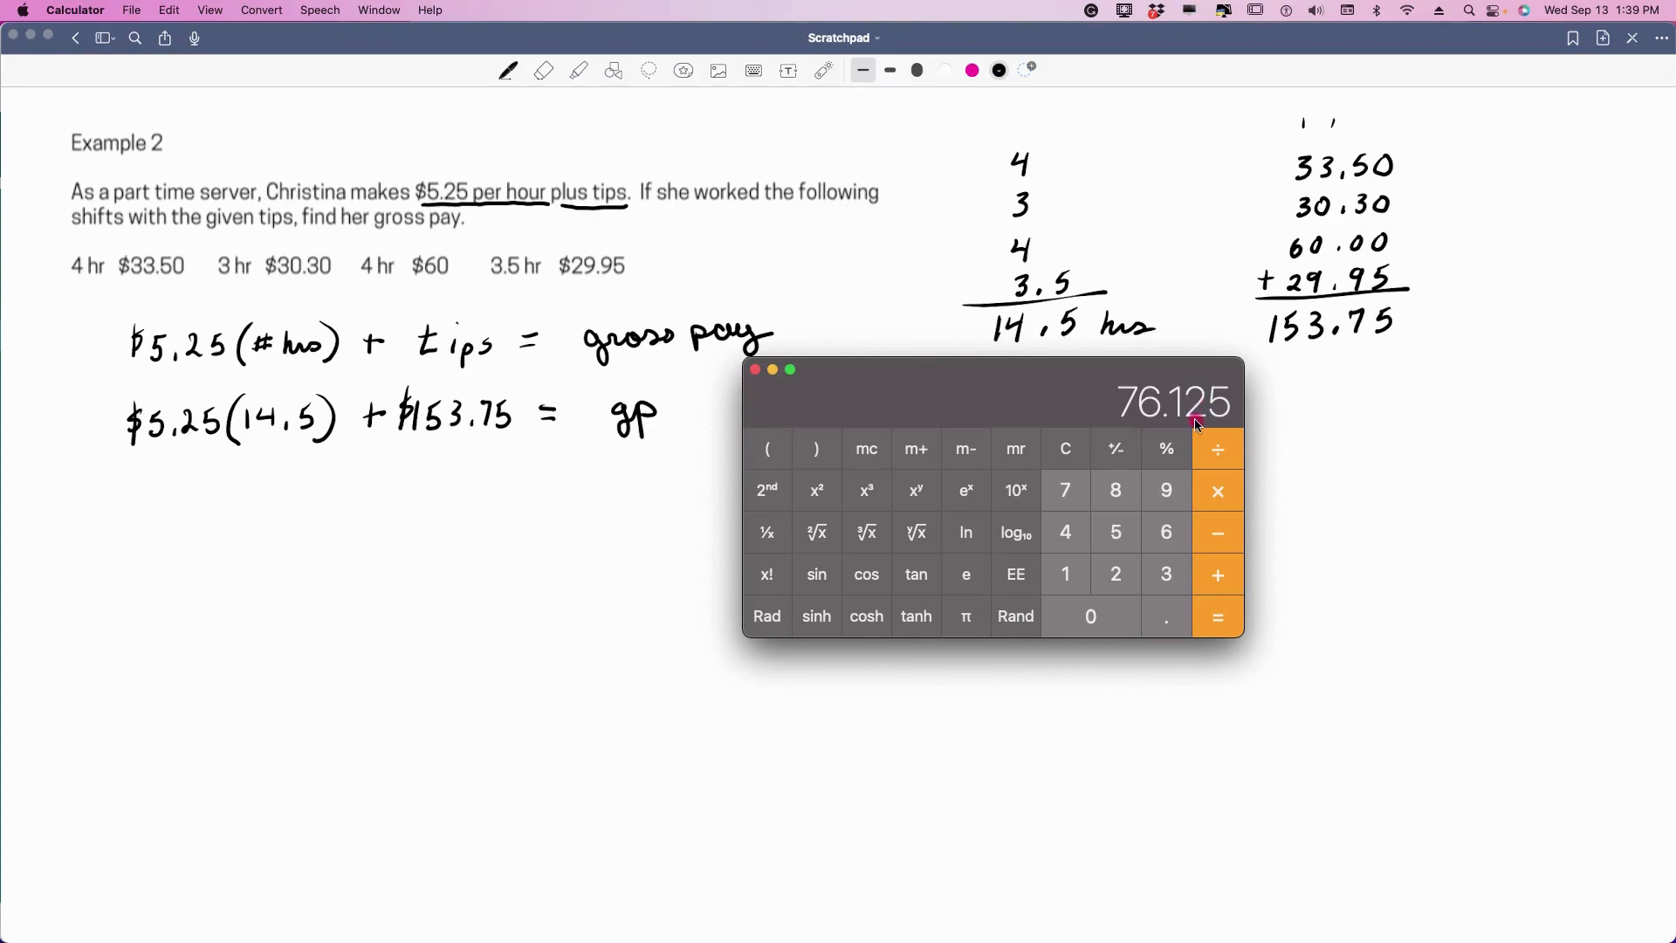
mouse_move(732, 481)
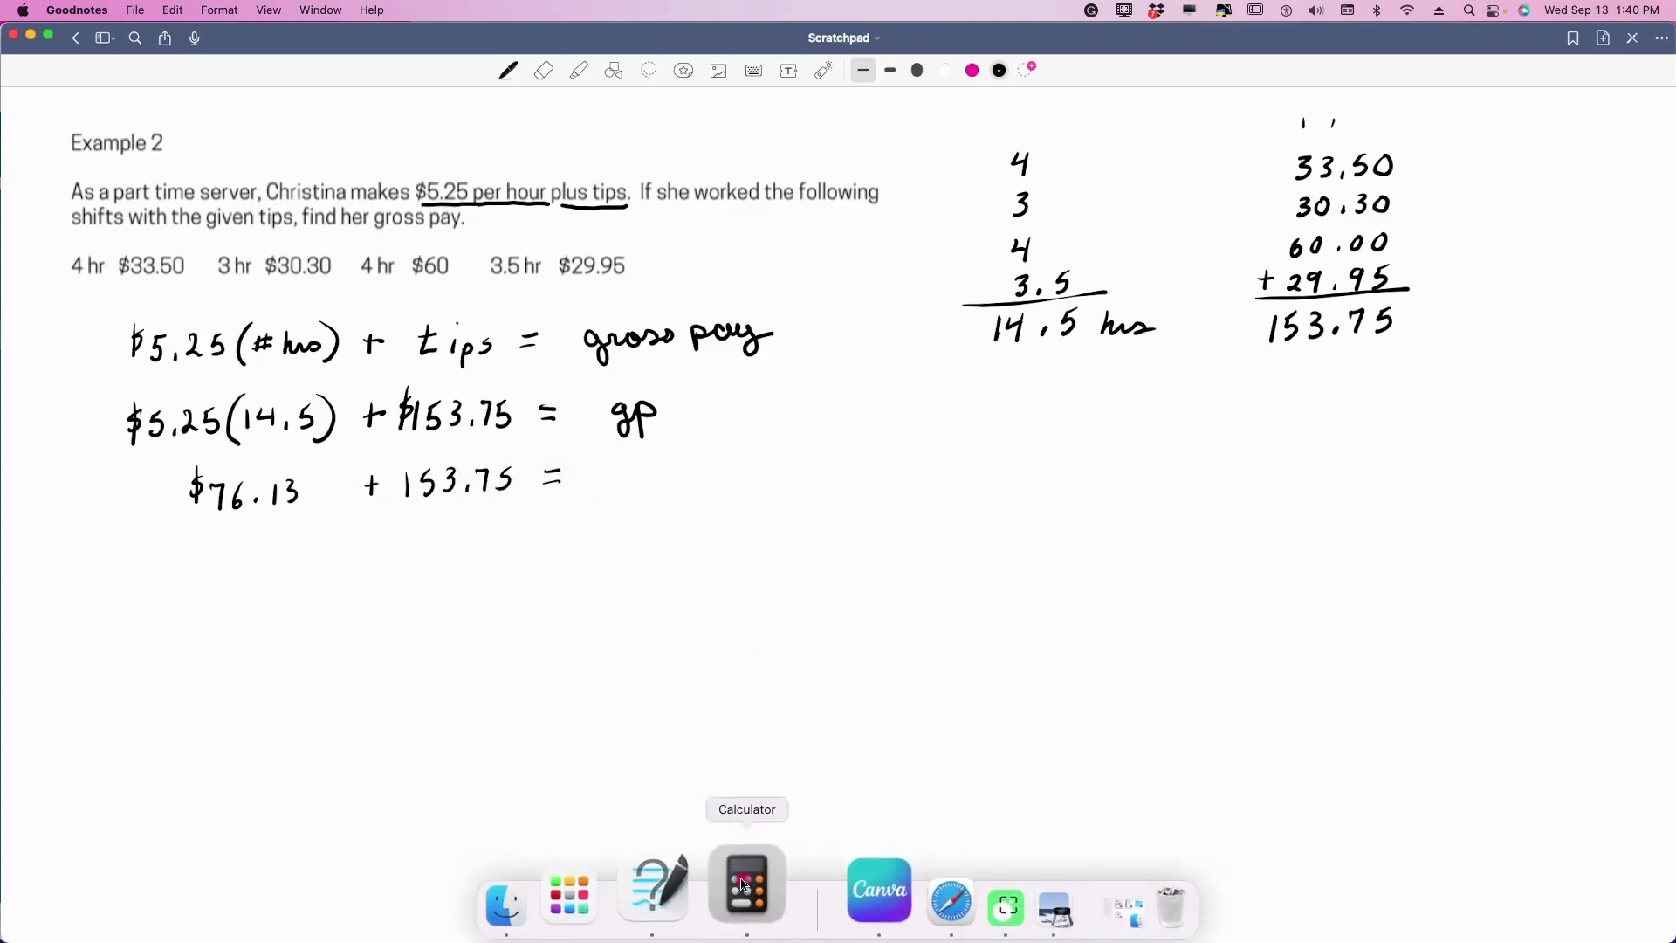
- In Calculator, add 76.13 + 153.75 to get the Example 2 gross pay
click(745, 883)
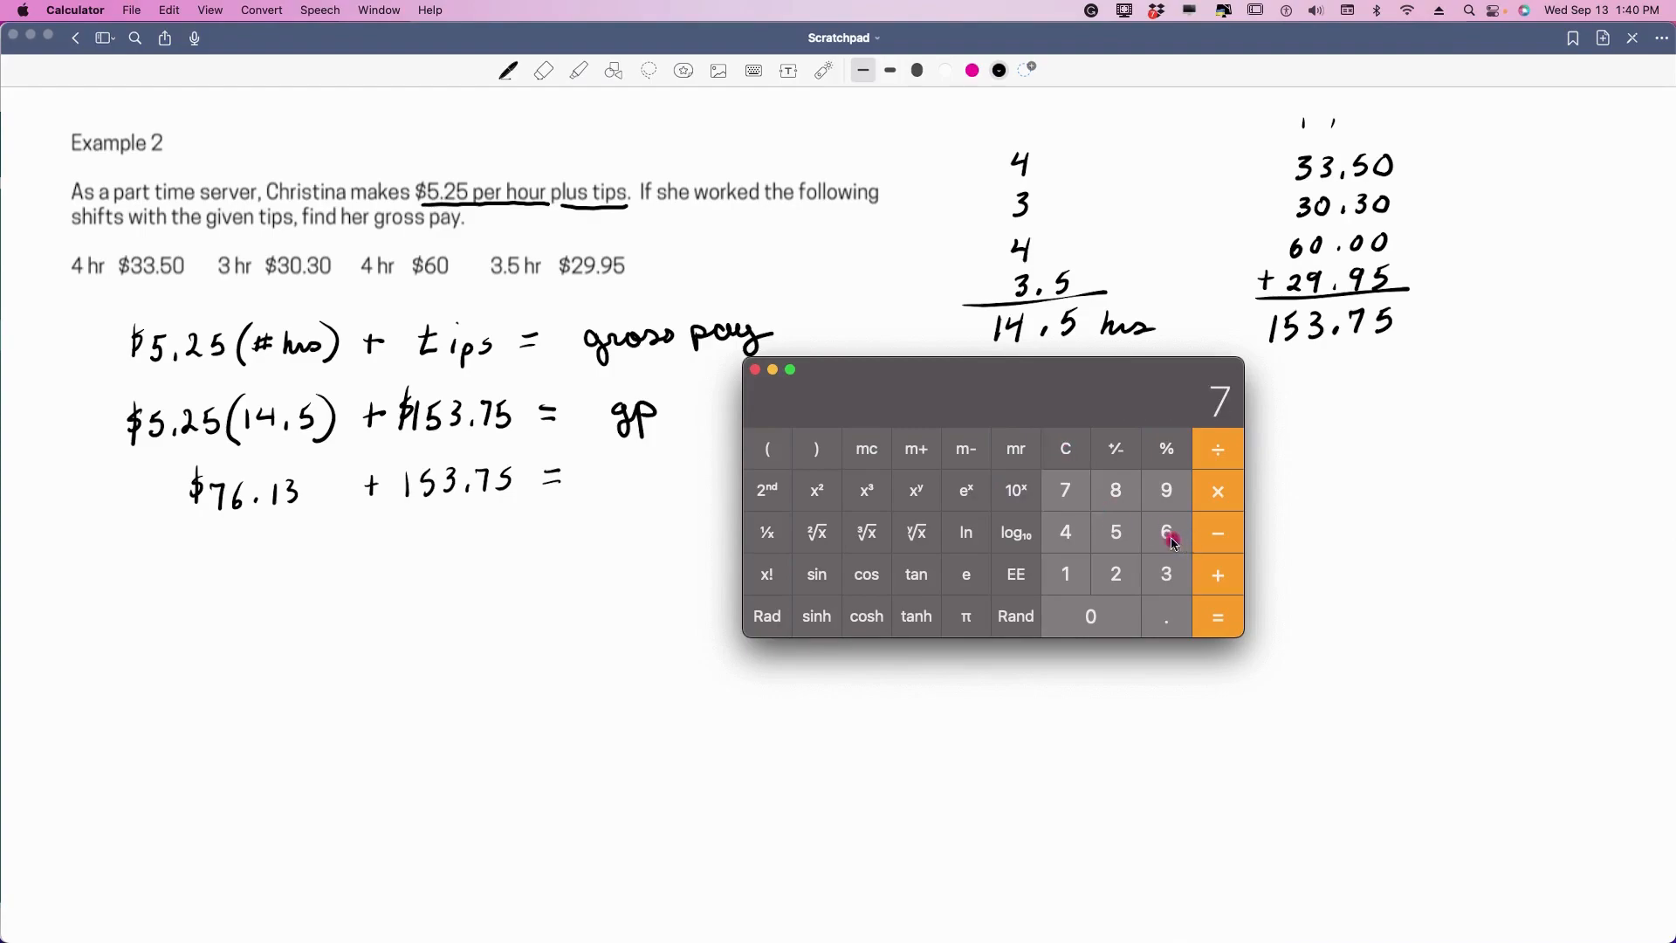
click(1167, 574)
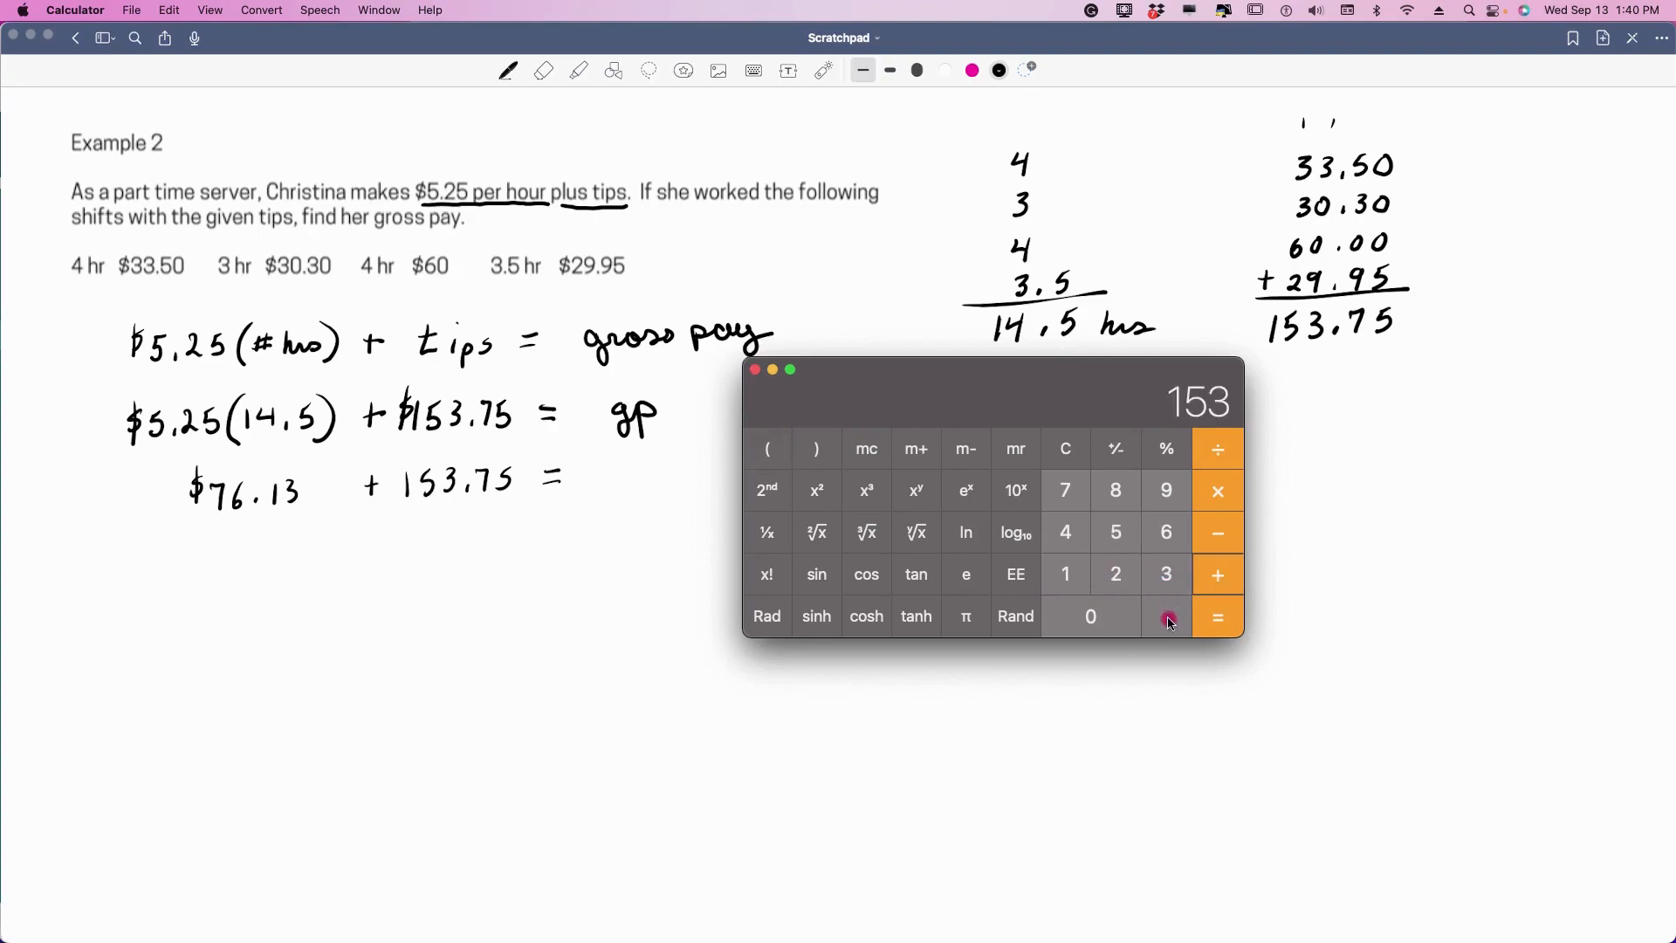
click(1218, 615)
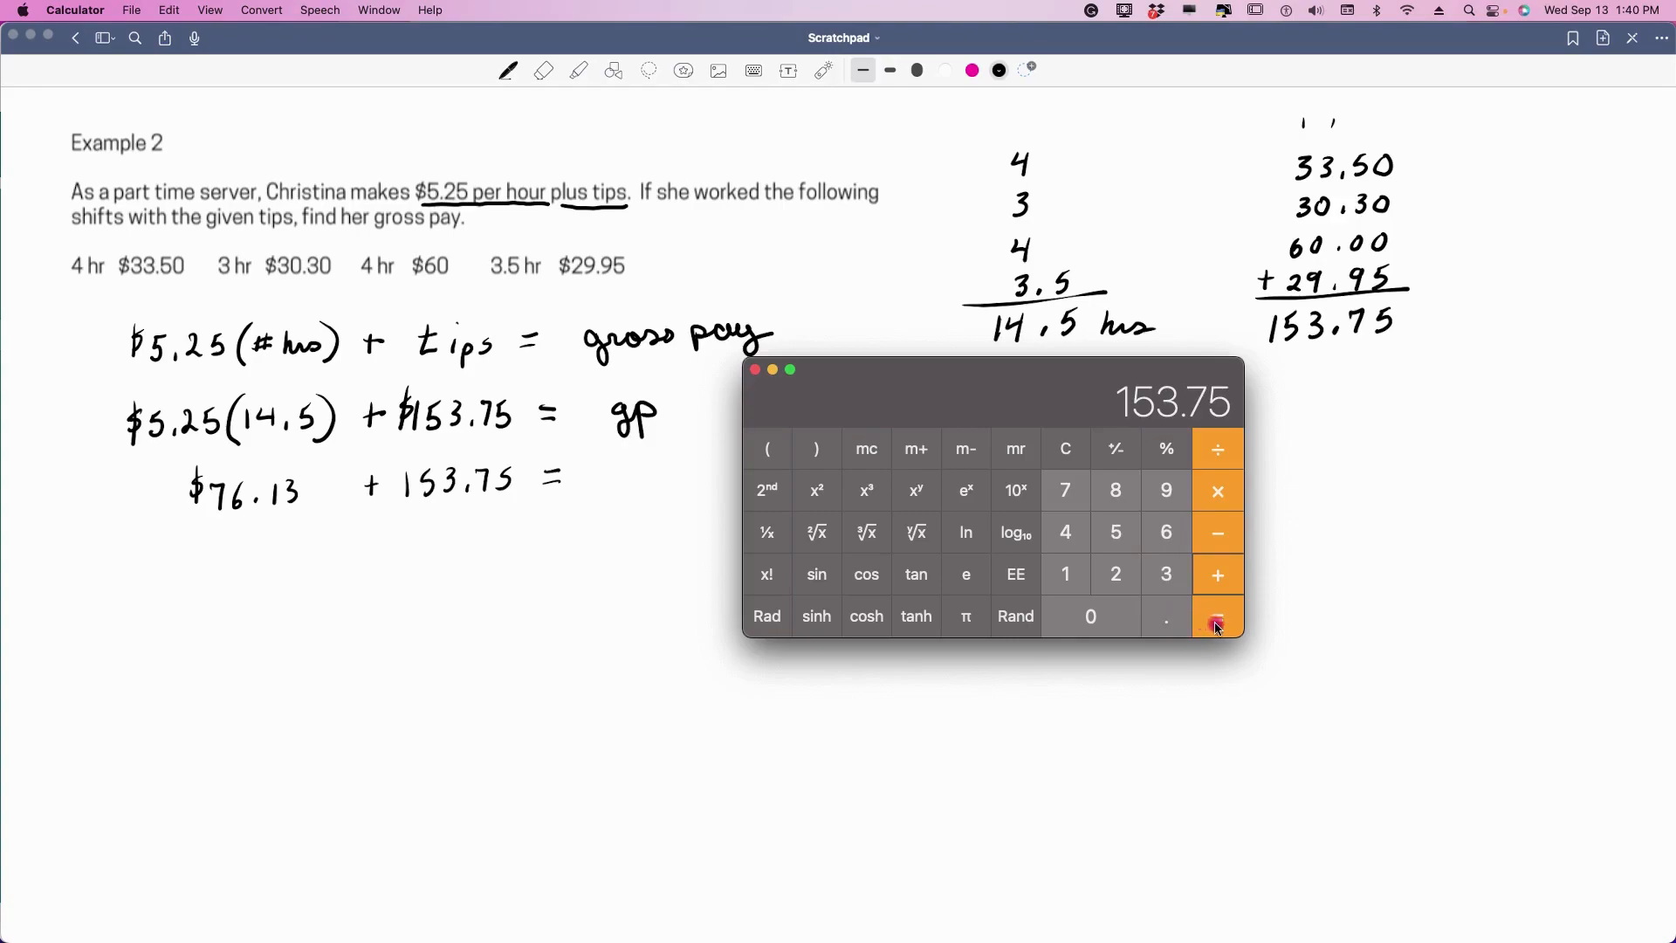
click(1216, 616)
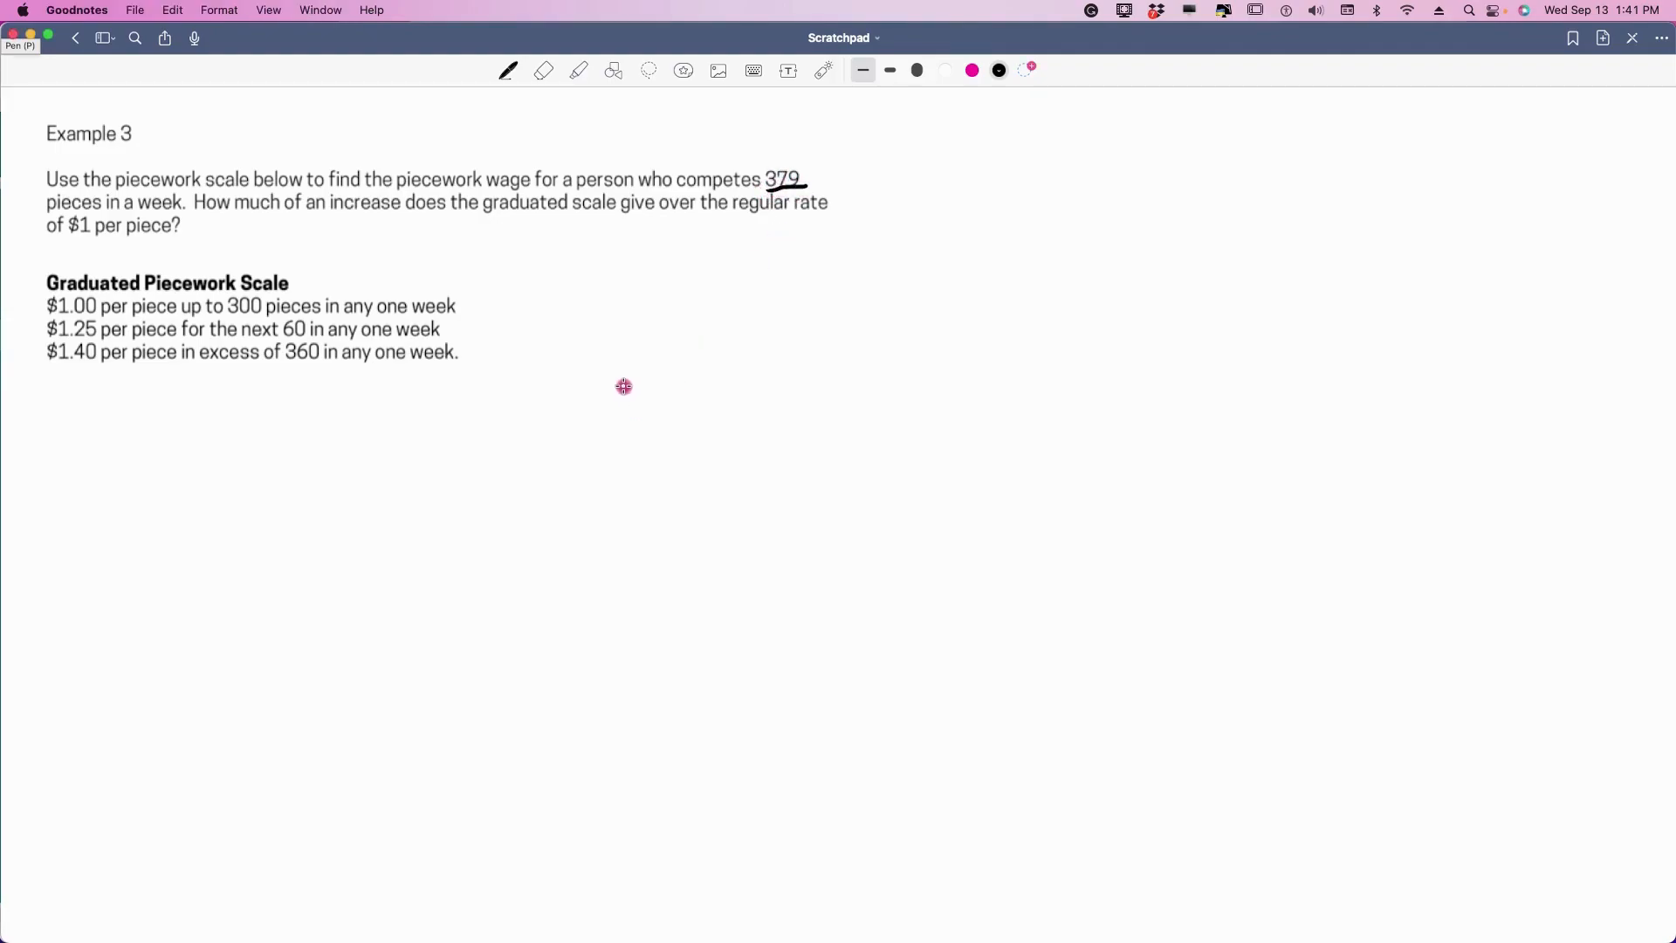
mouse_move(123, 216)
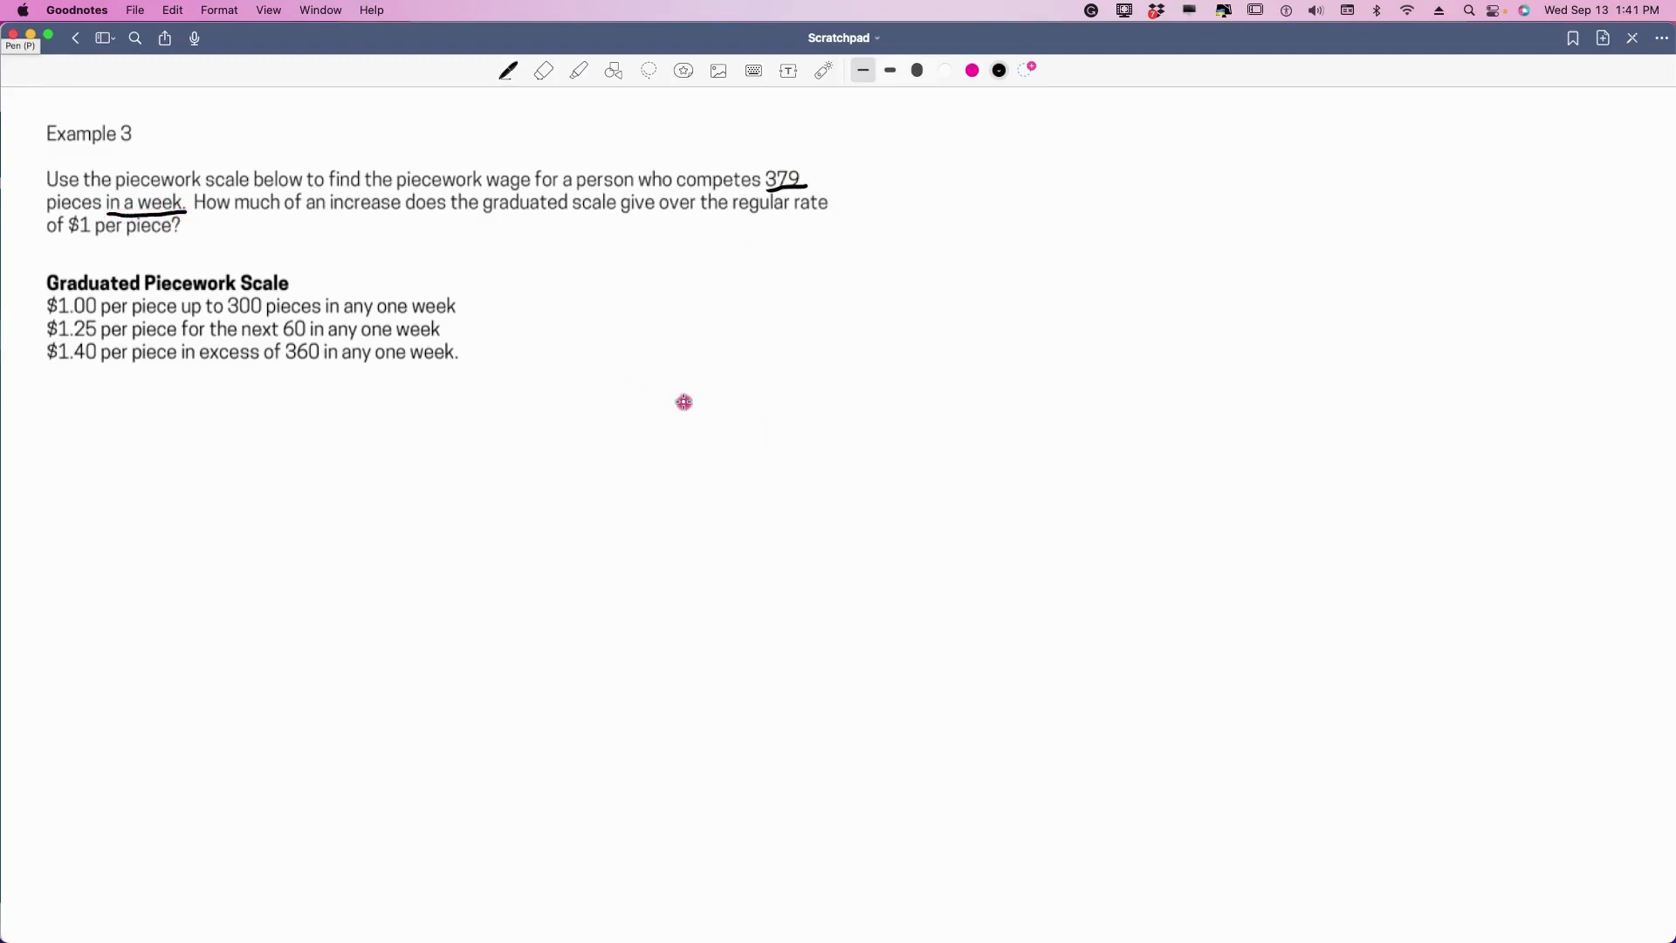
mouse_move(404, 342)
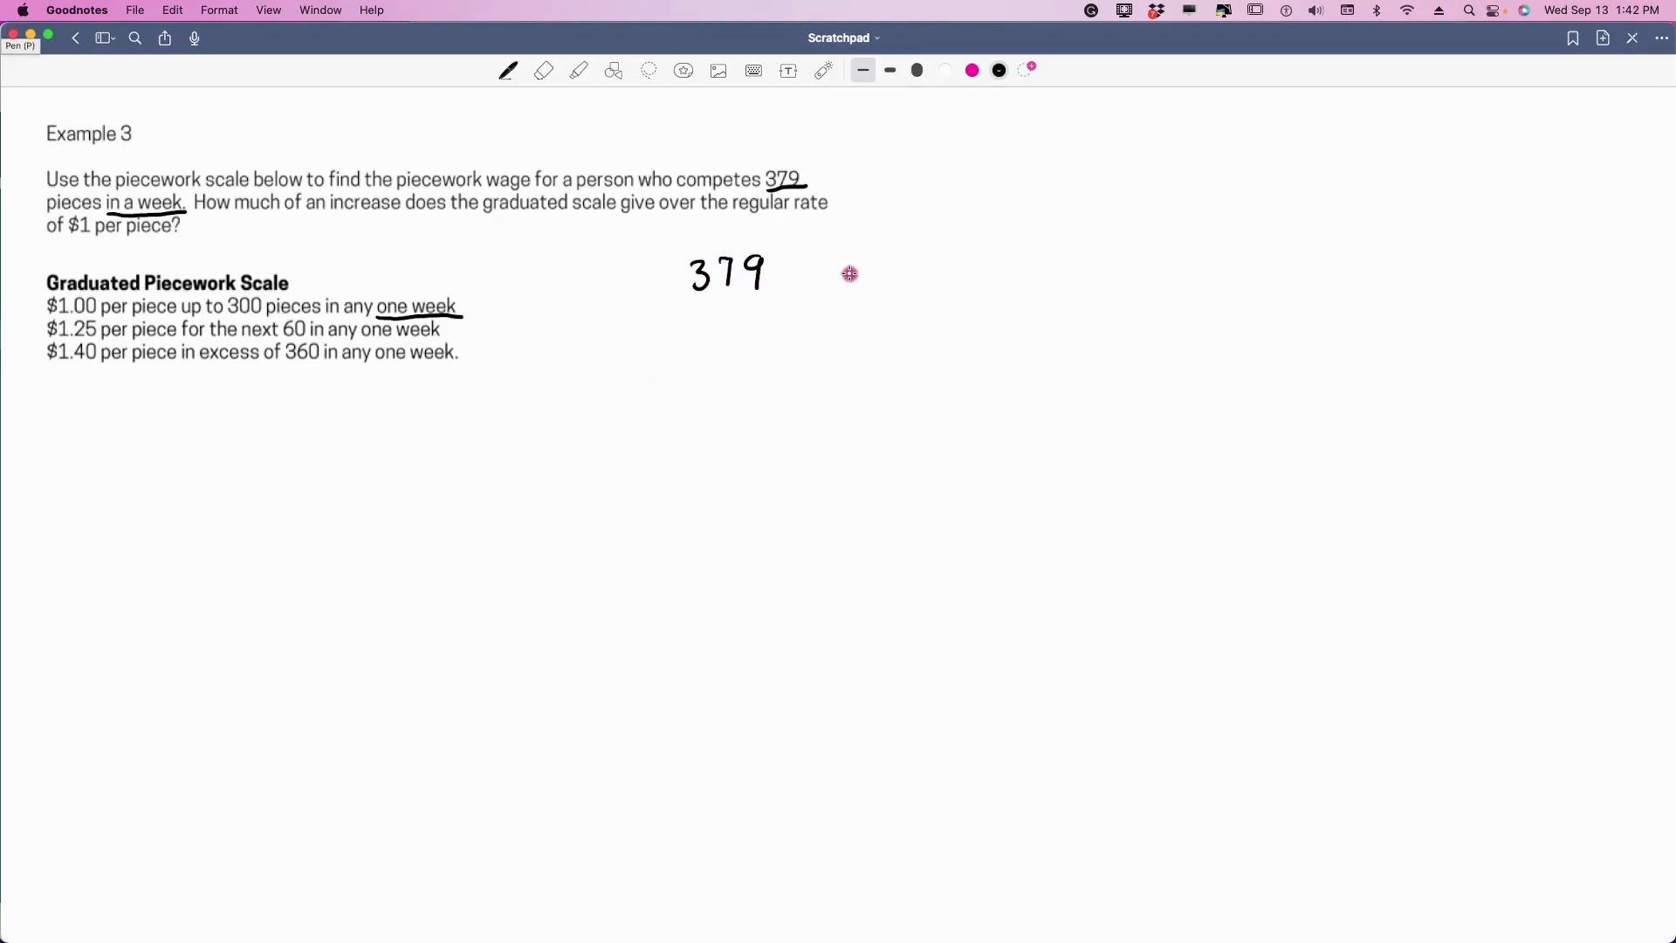
mouse_move(789, 243)
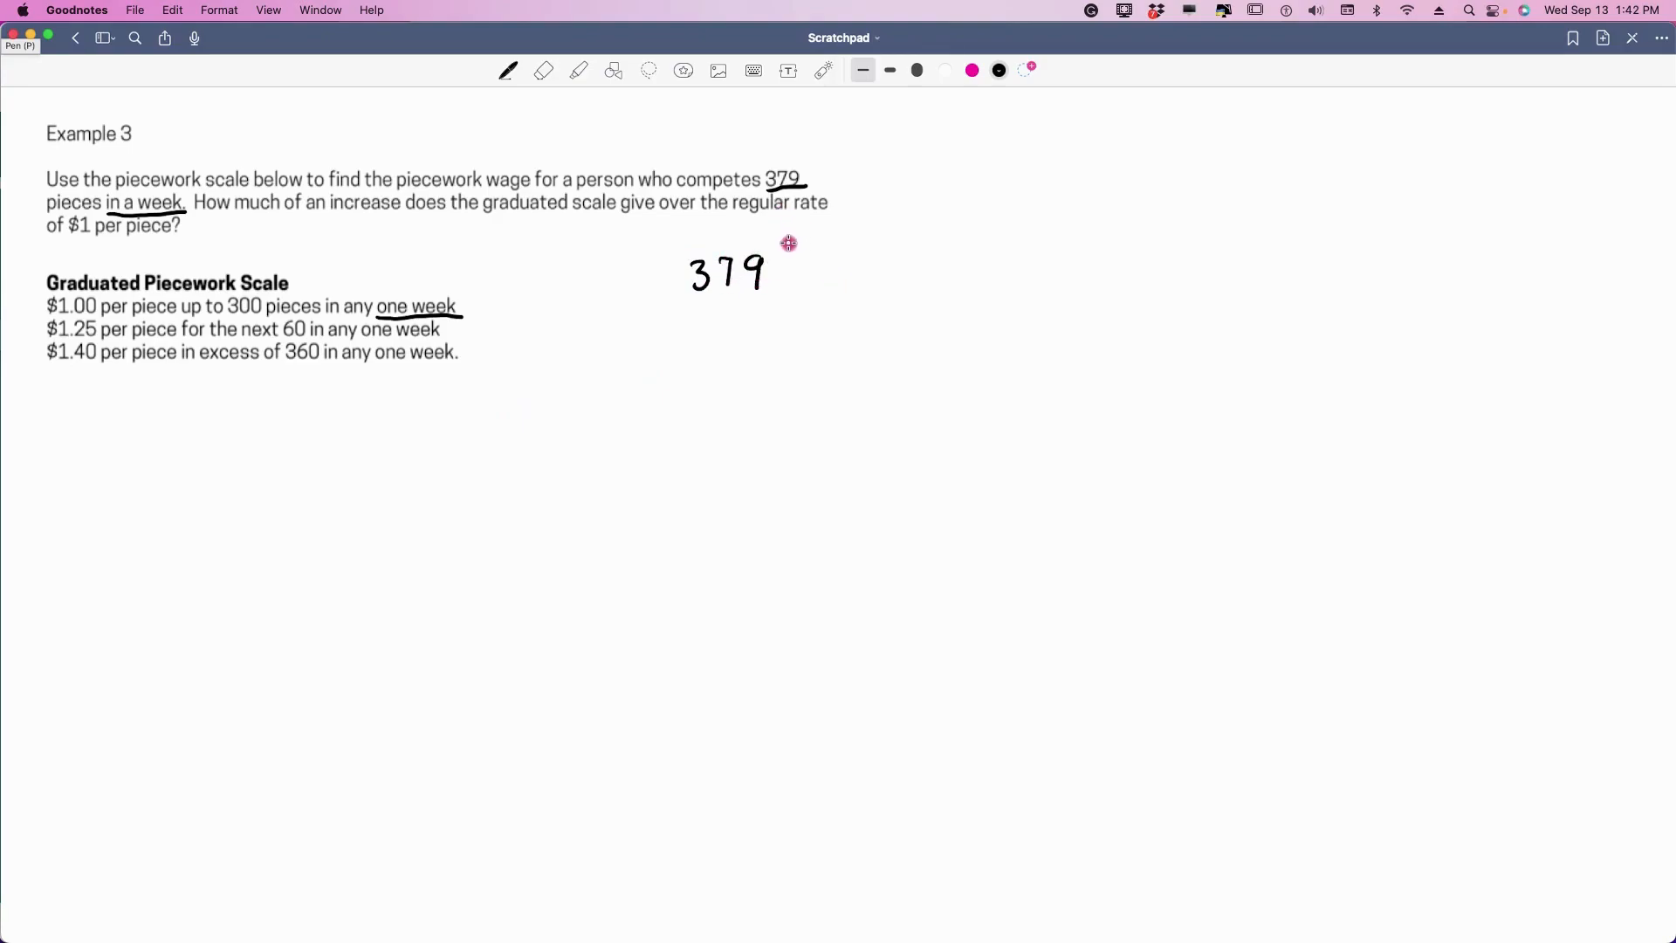
mouse_move(399, 323)
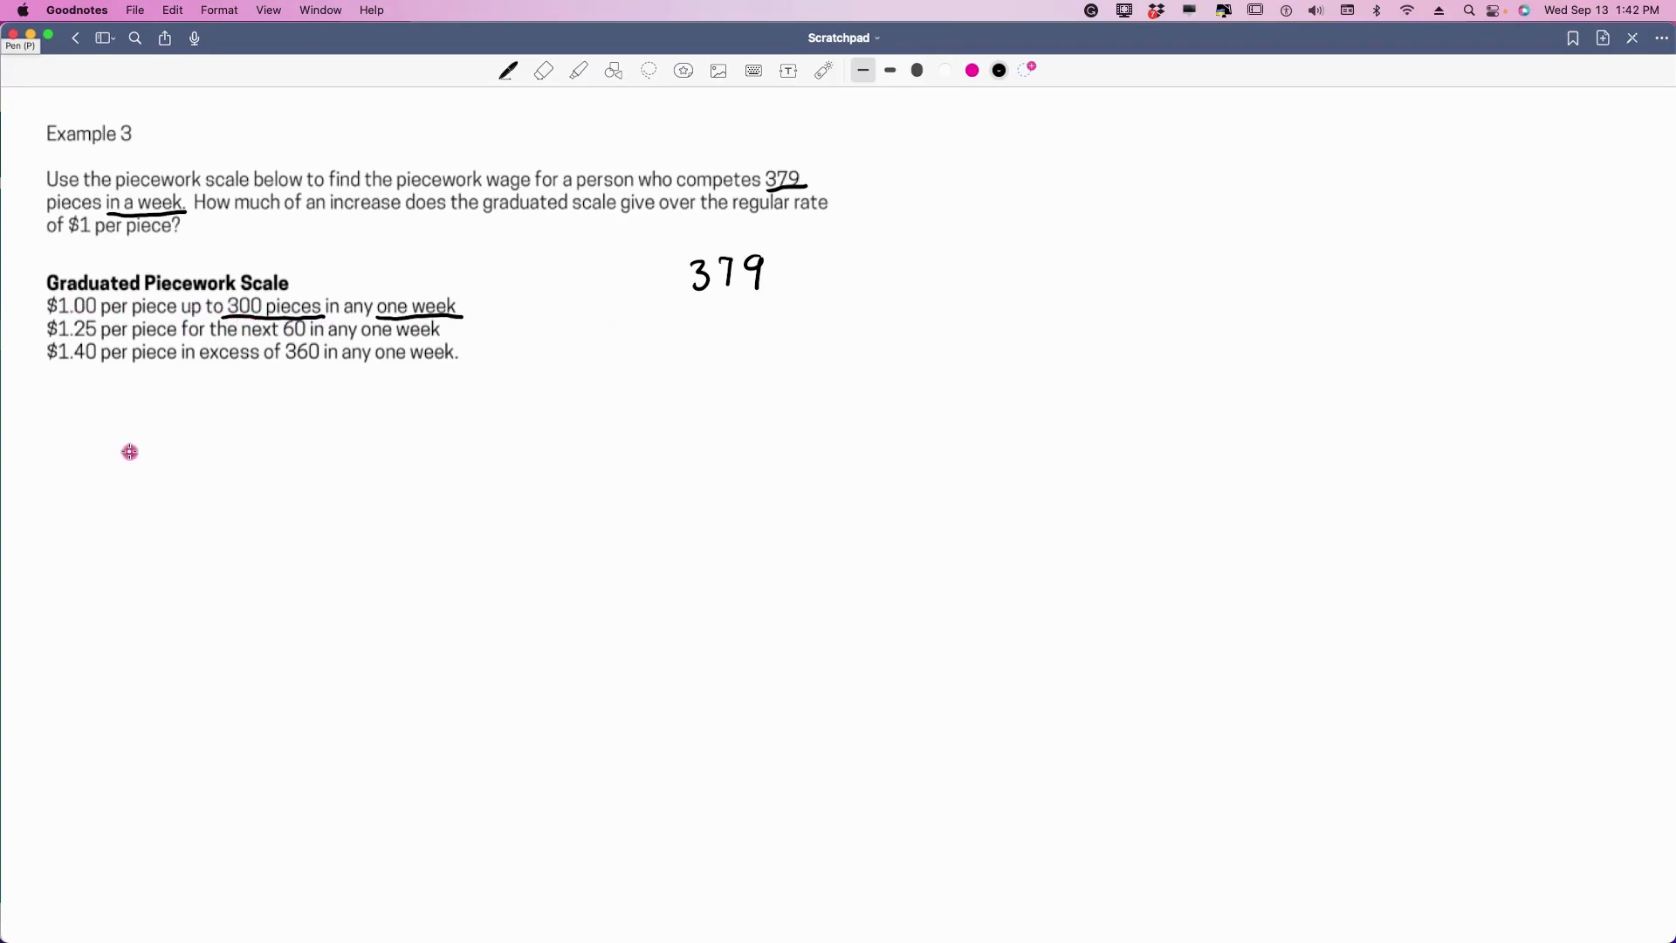
- Draw a pen stroke on the Example 3 working area
drag(101, 443, 144, 443)
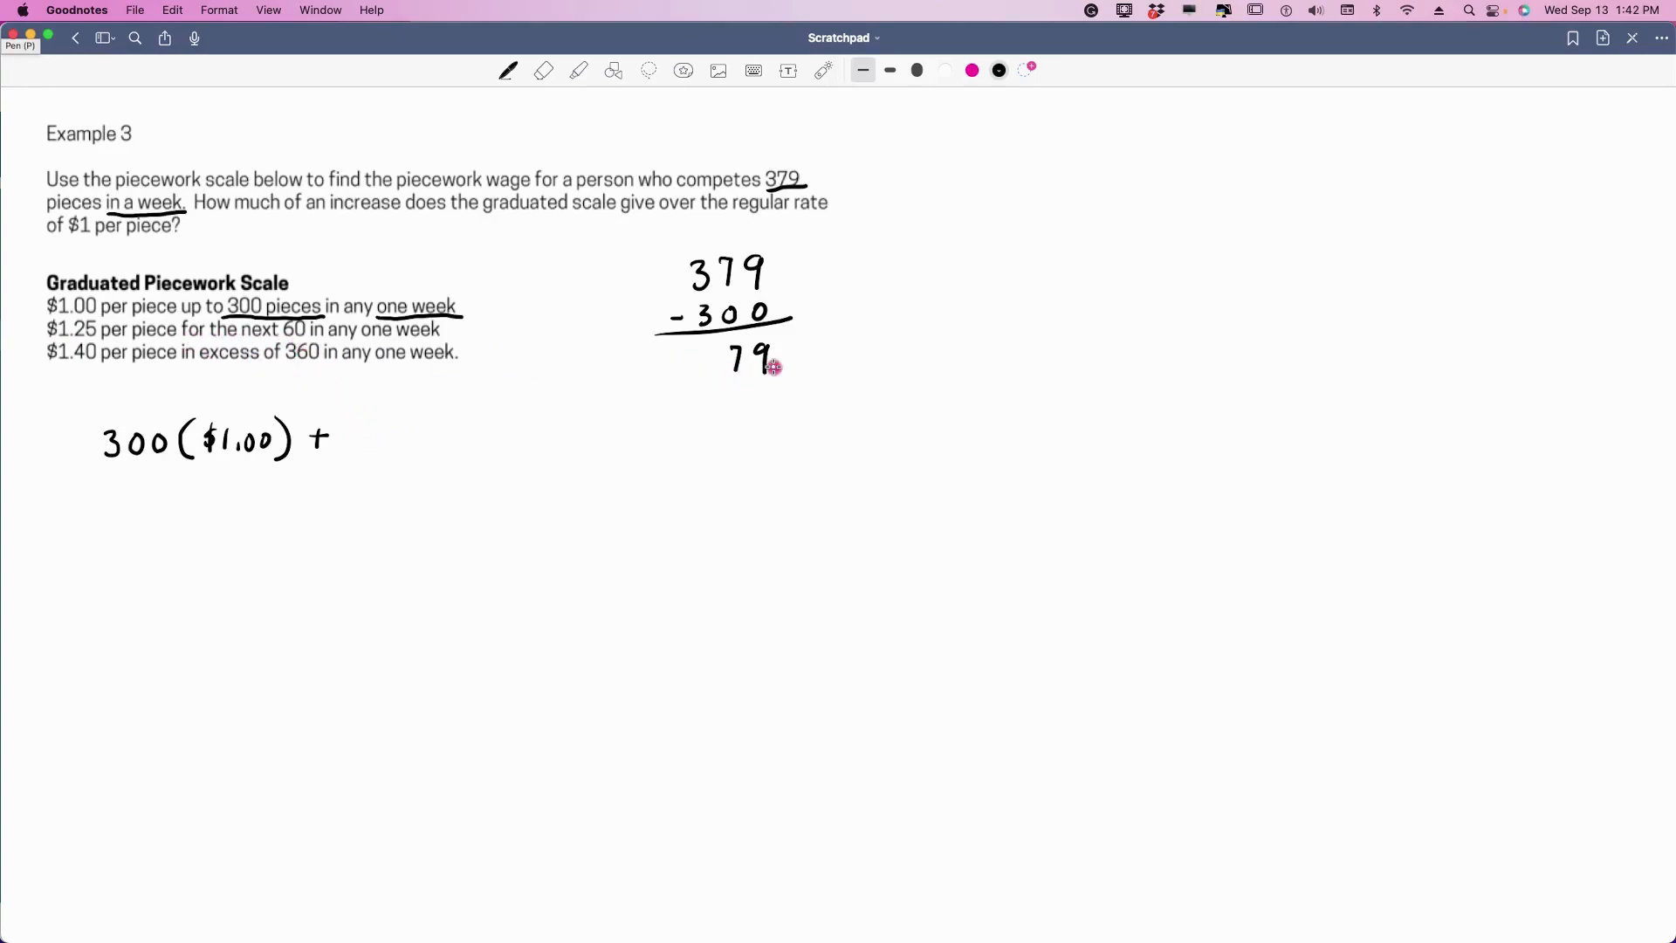
mouse_move(353, 433)
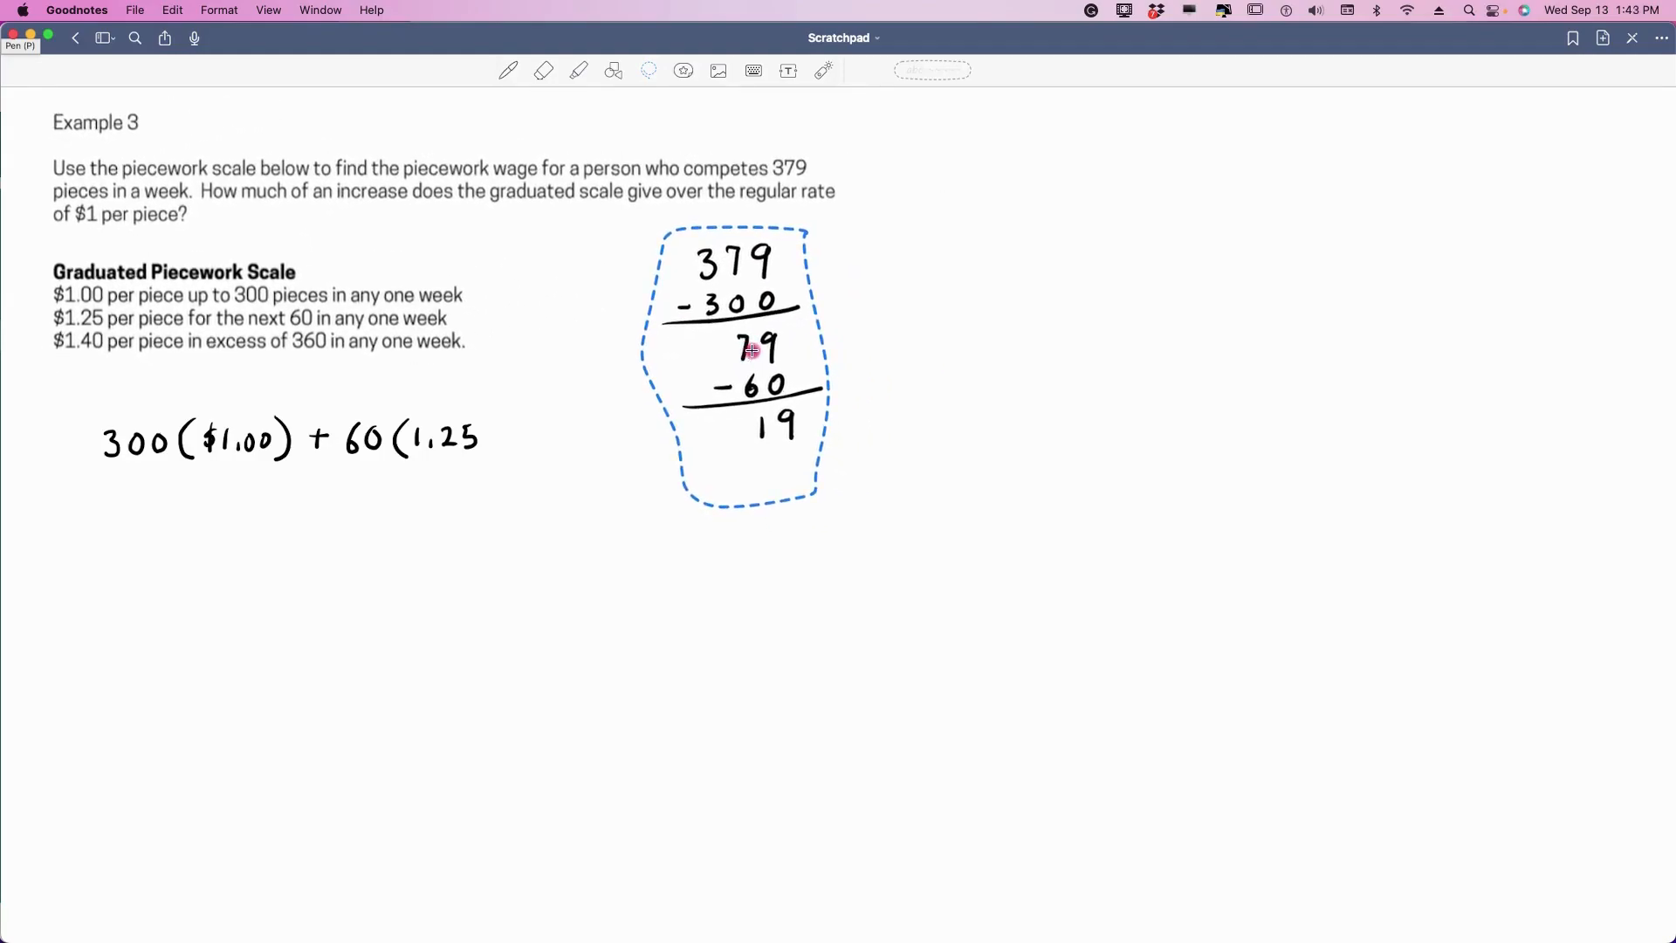
- Reposition and enlarge the 300($1.00) + 60(1.25) expression lower on the page
click(544, 71)
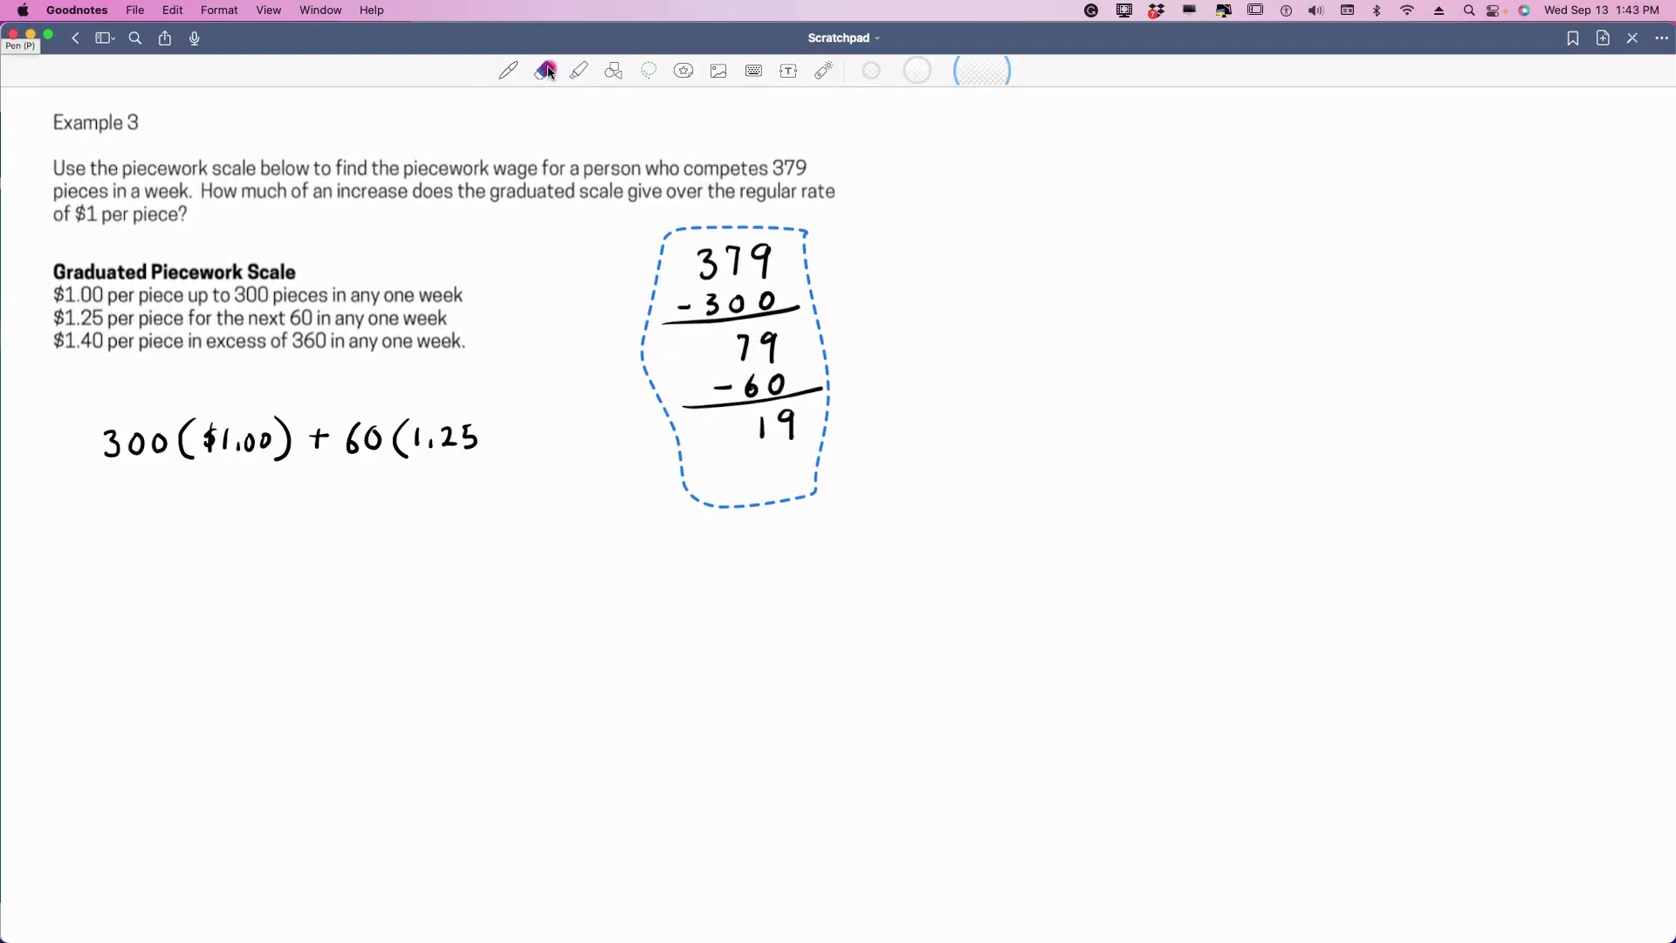
click(543, 70)
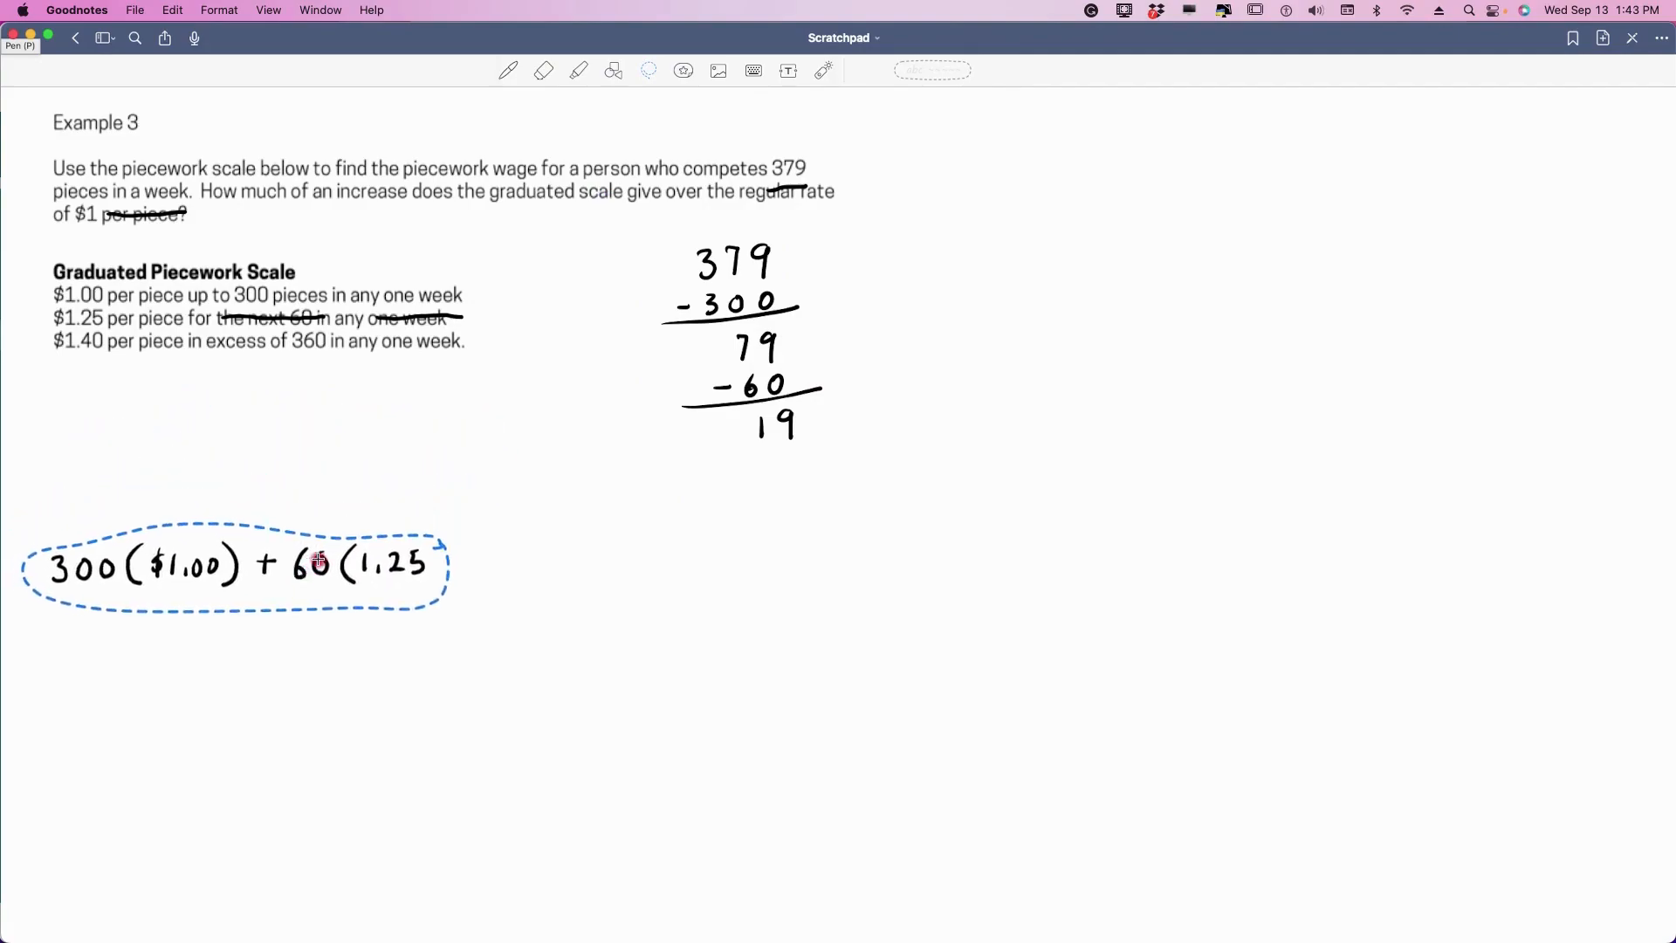
click(506, 71)
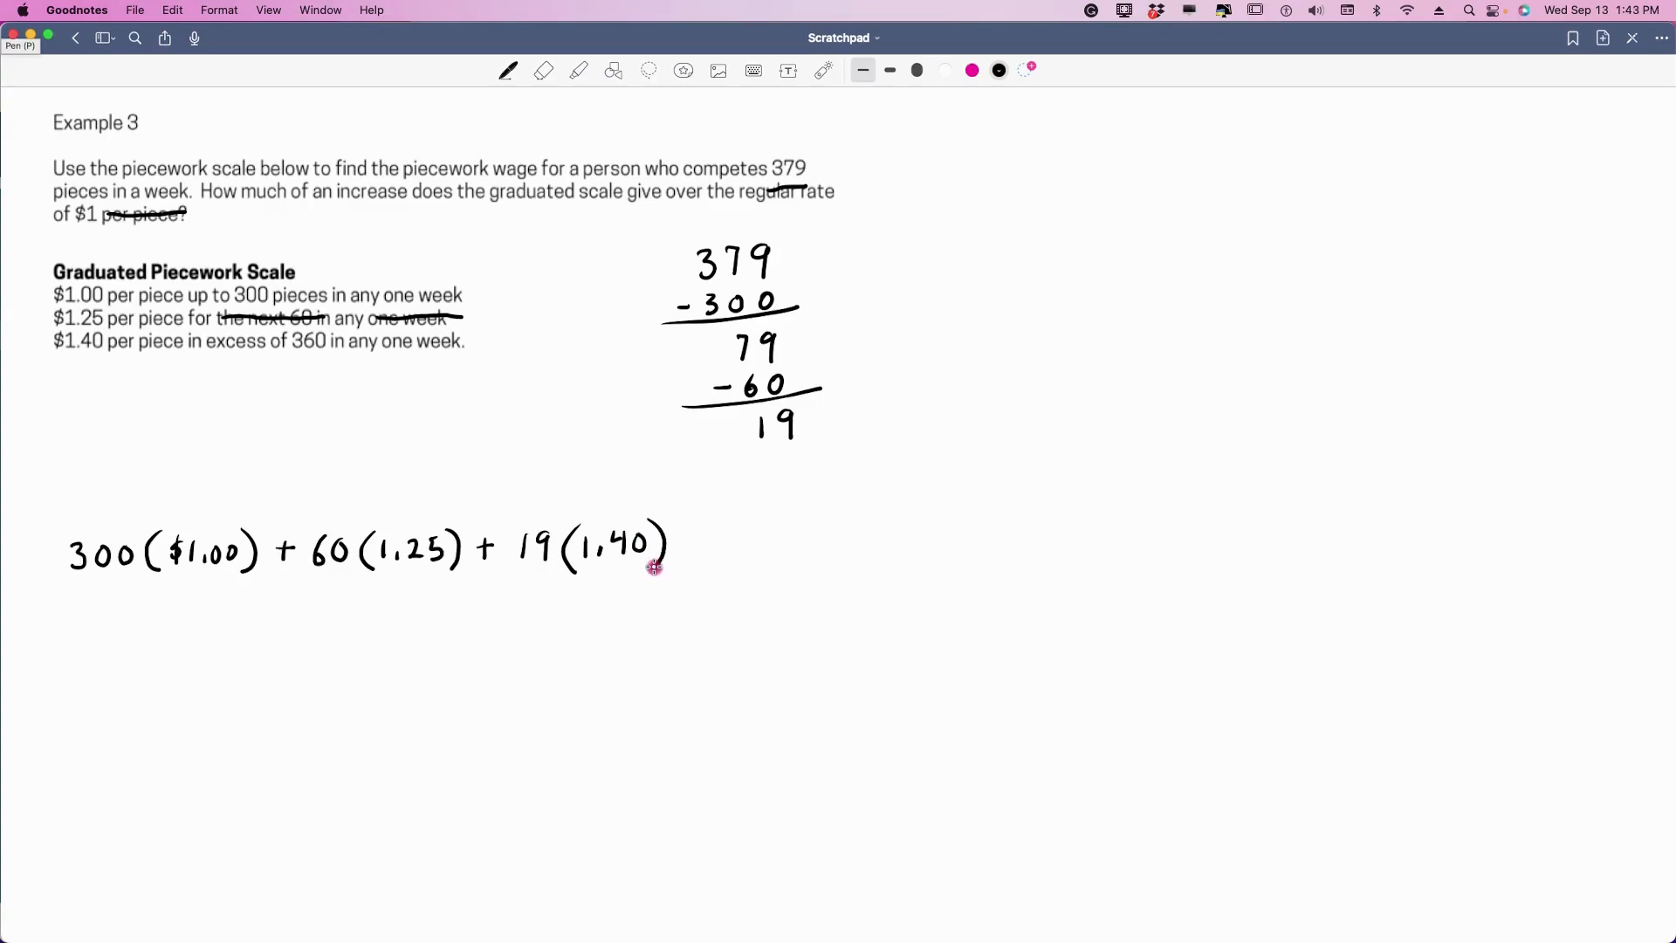
mouse_move(329, 561)
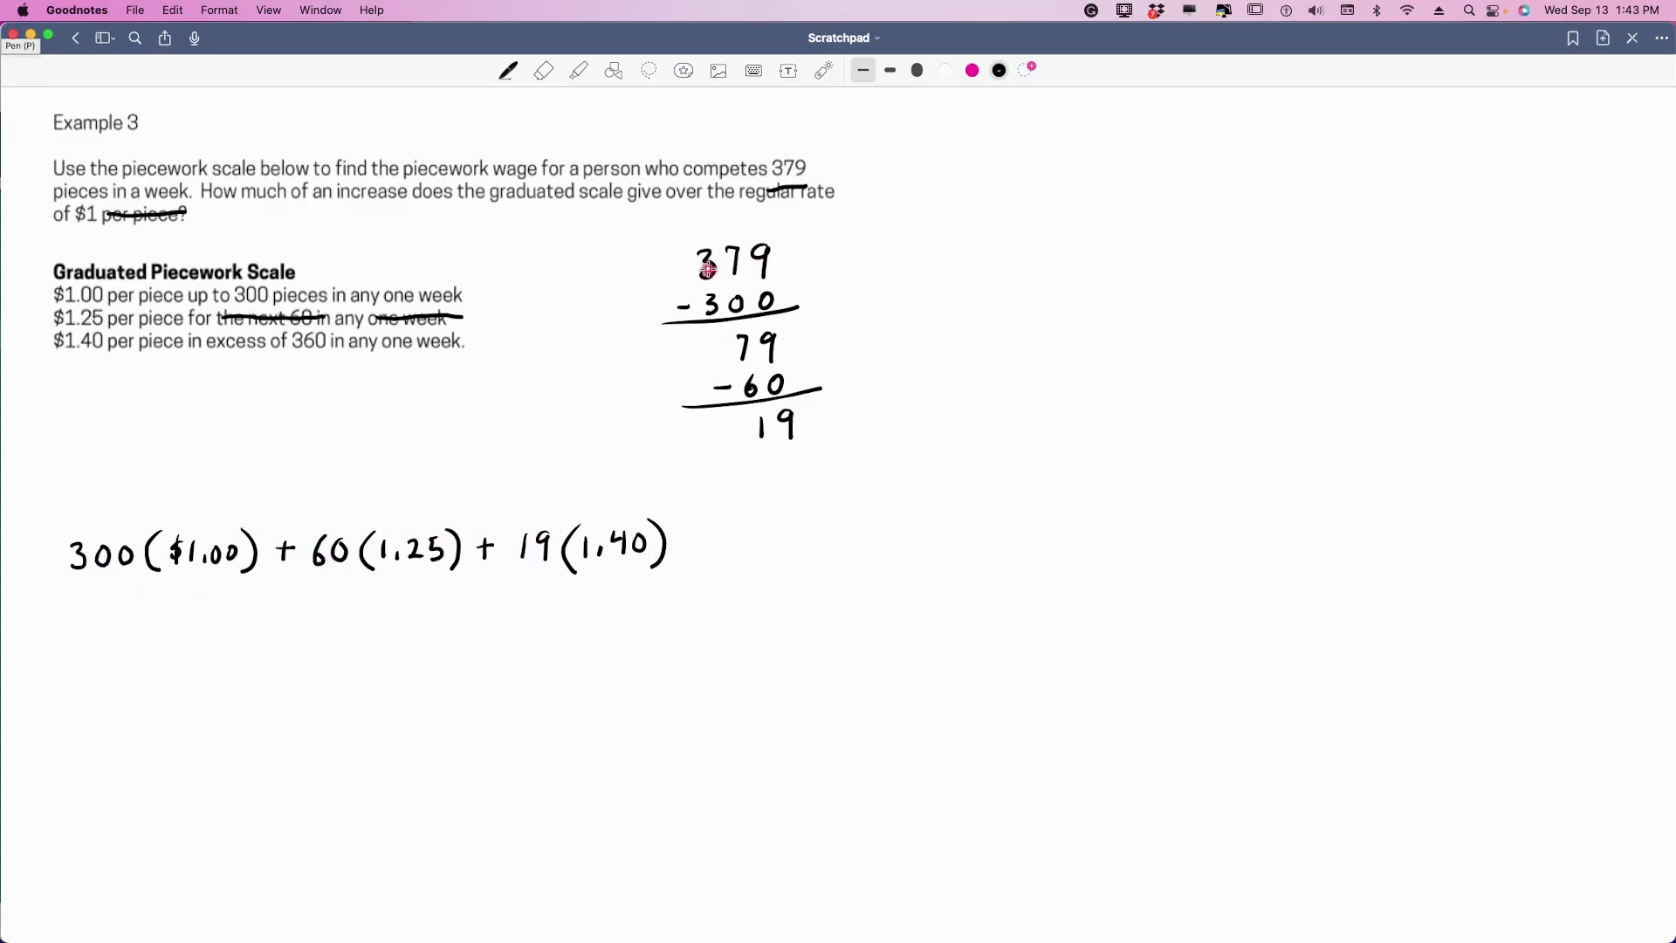
mouse_move(167, 609)
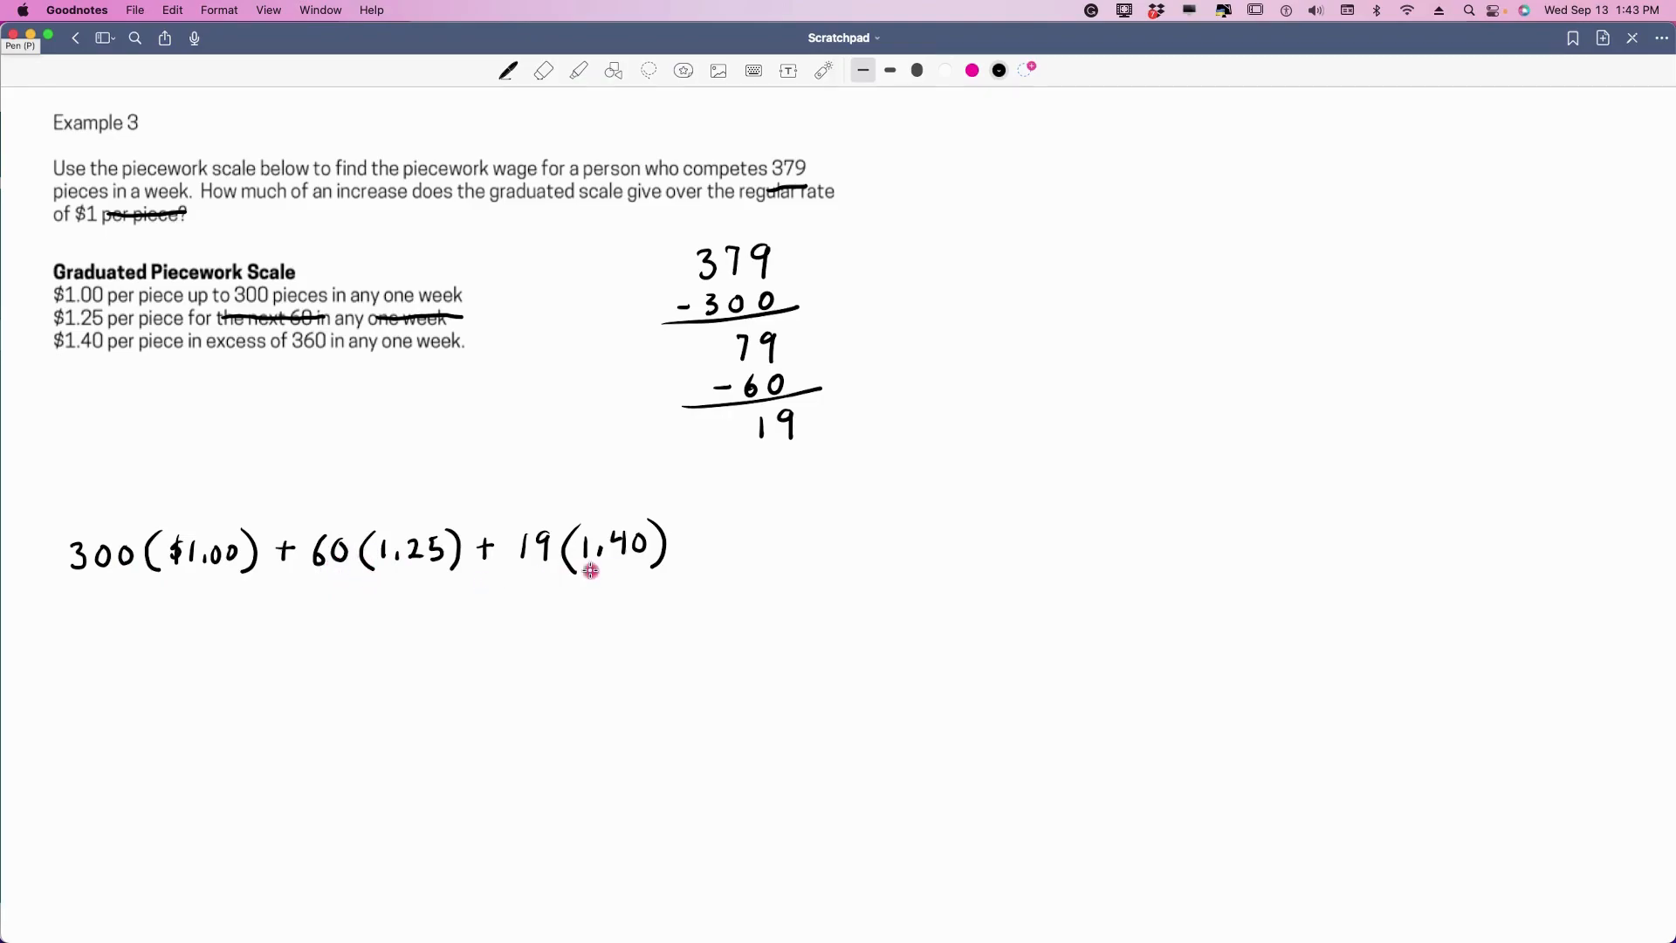
mouse_move(542, 568)
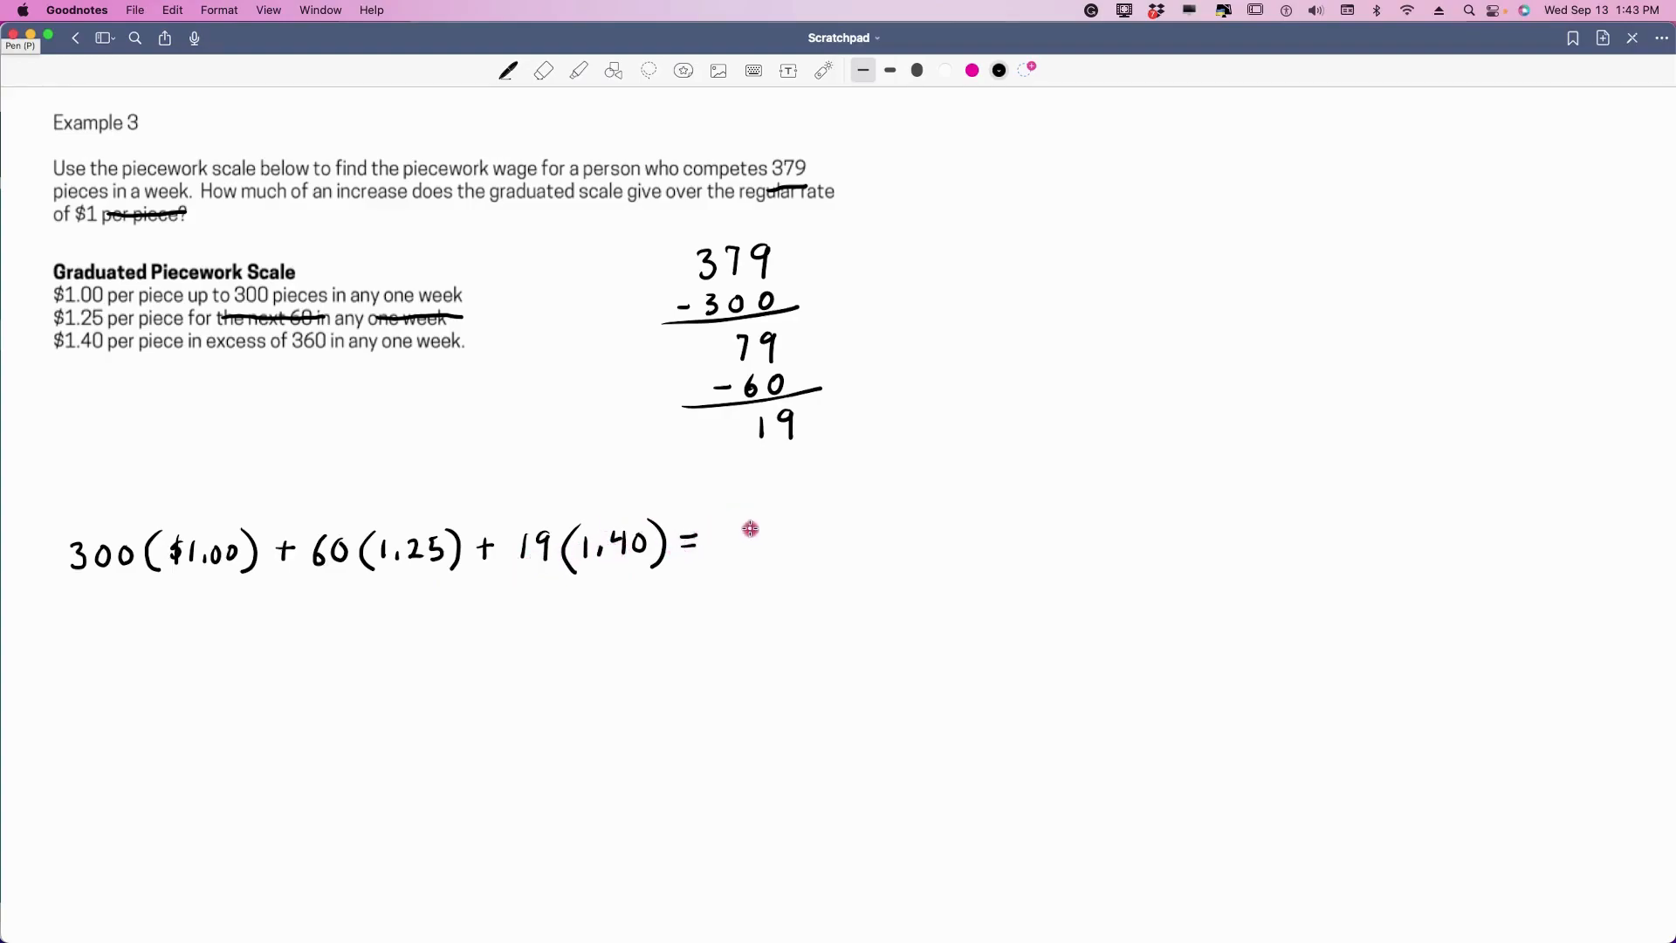
mouse_move(741, 529)
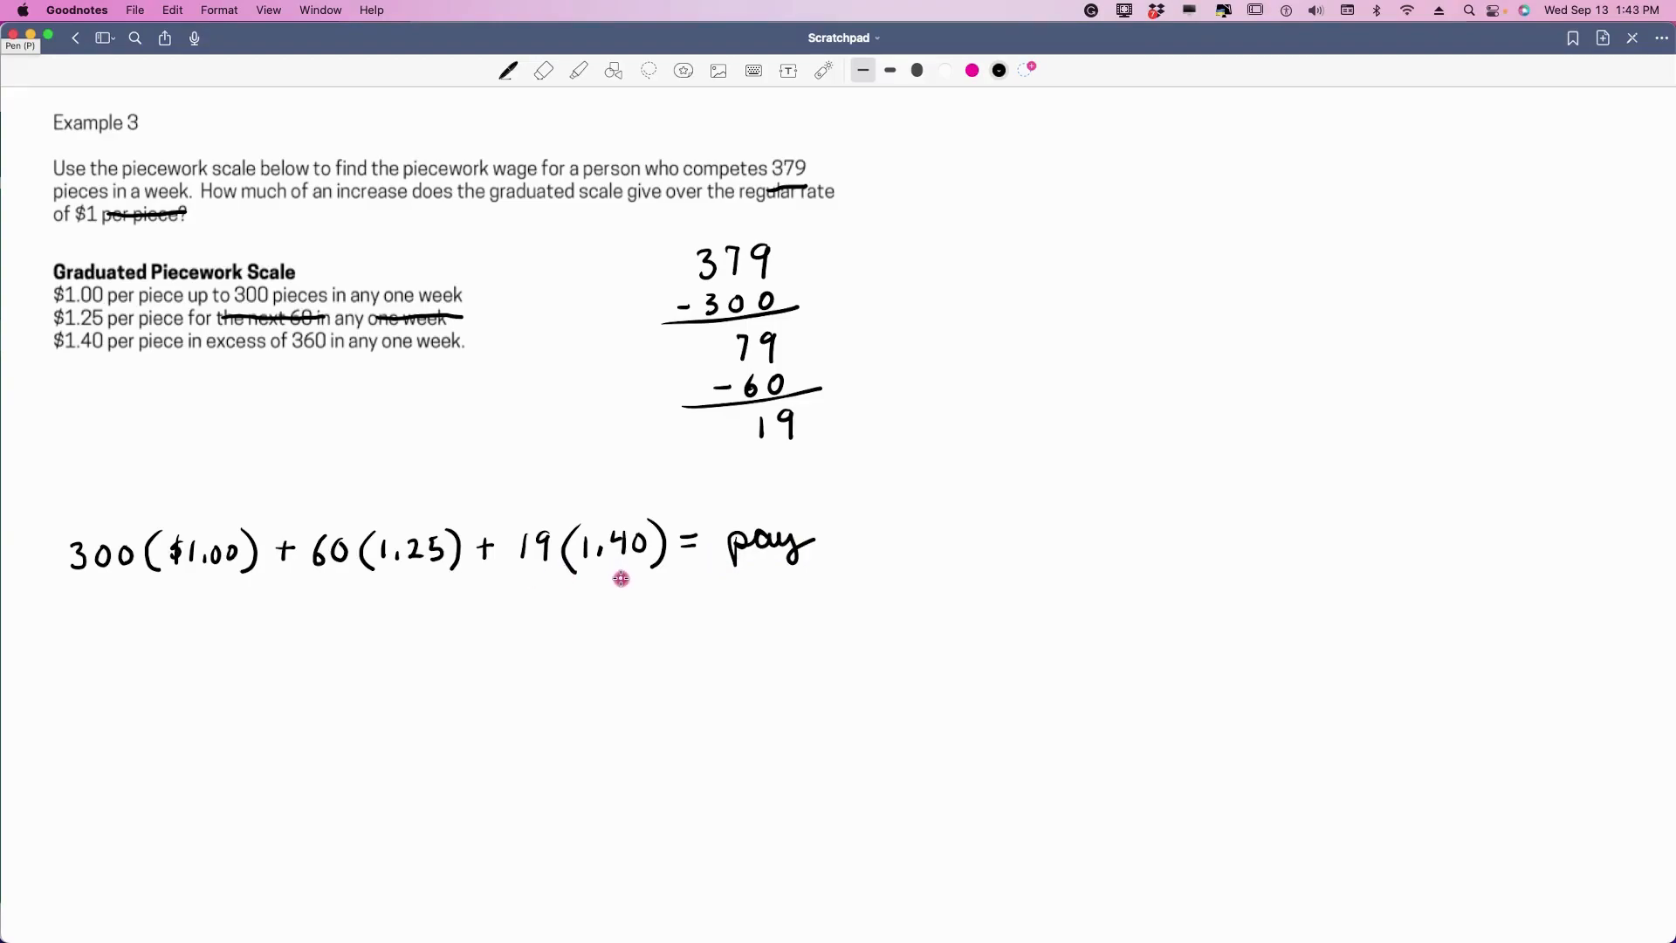
mouse_move(575, 648)
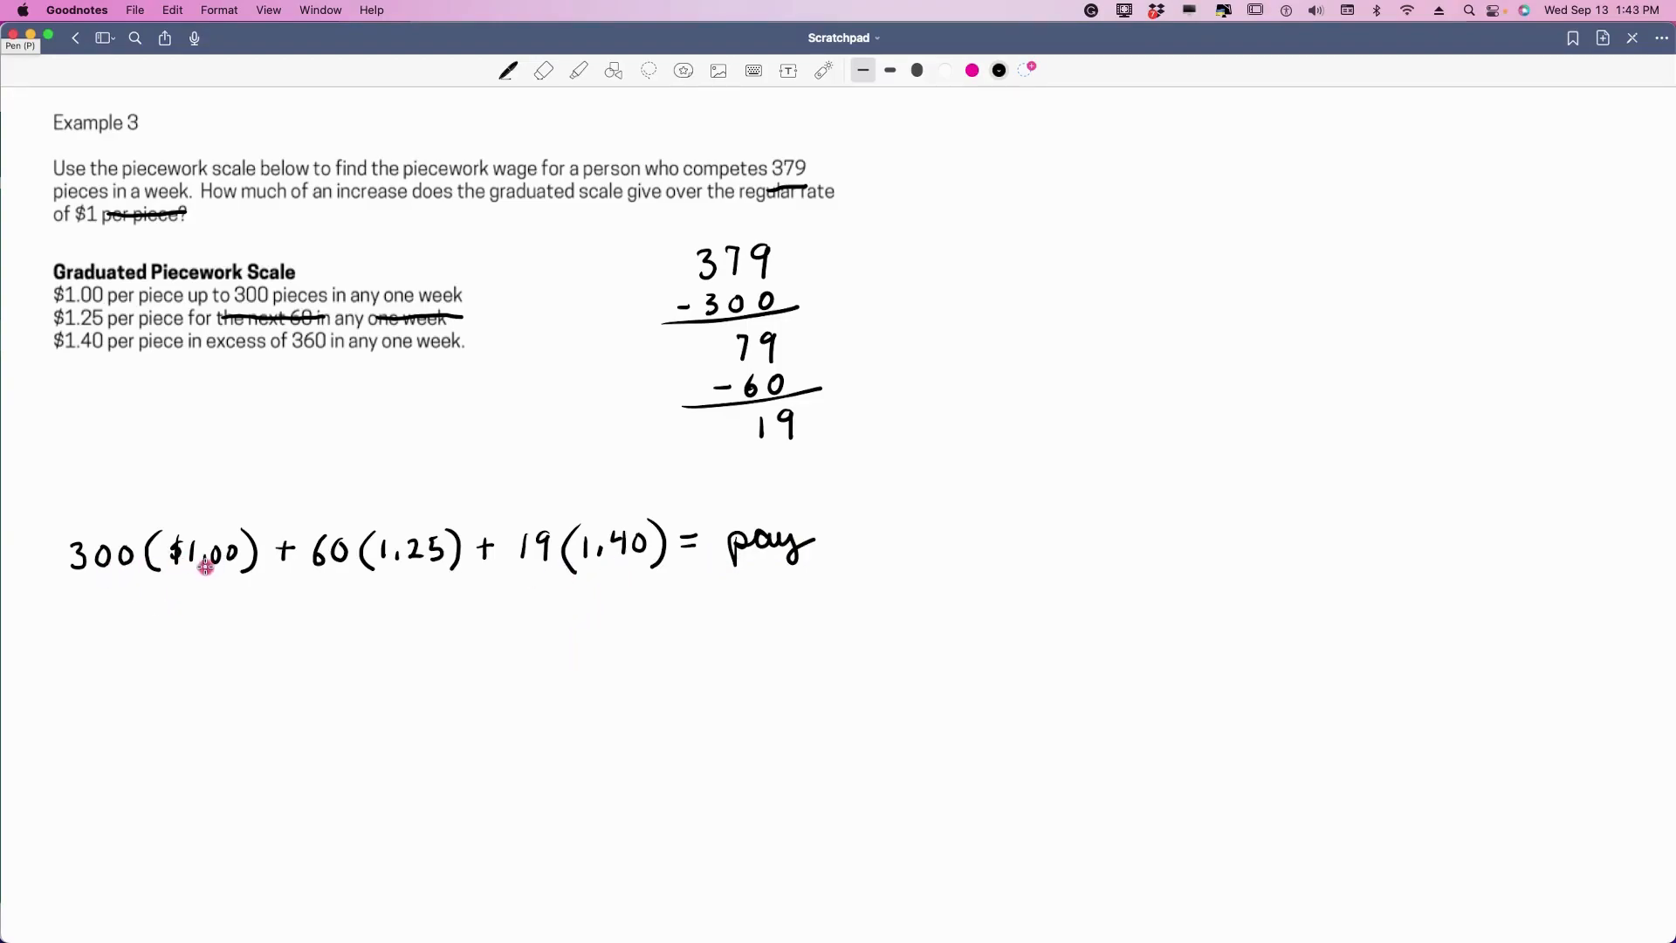
mouse_move(152, 600)
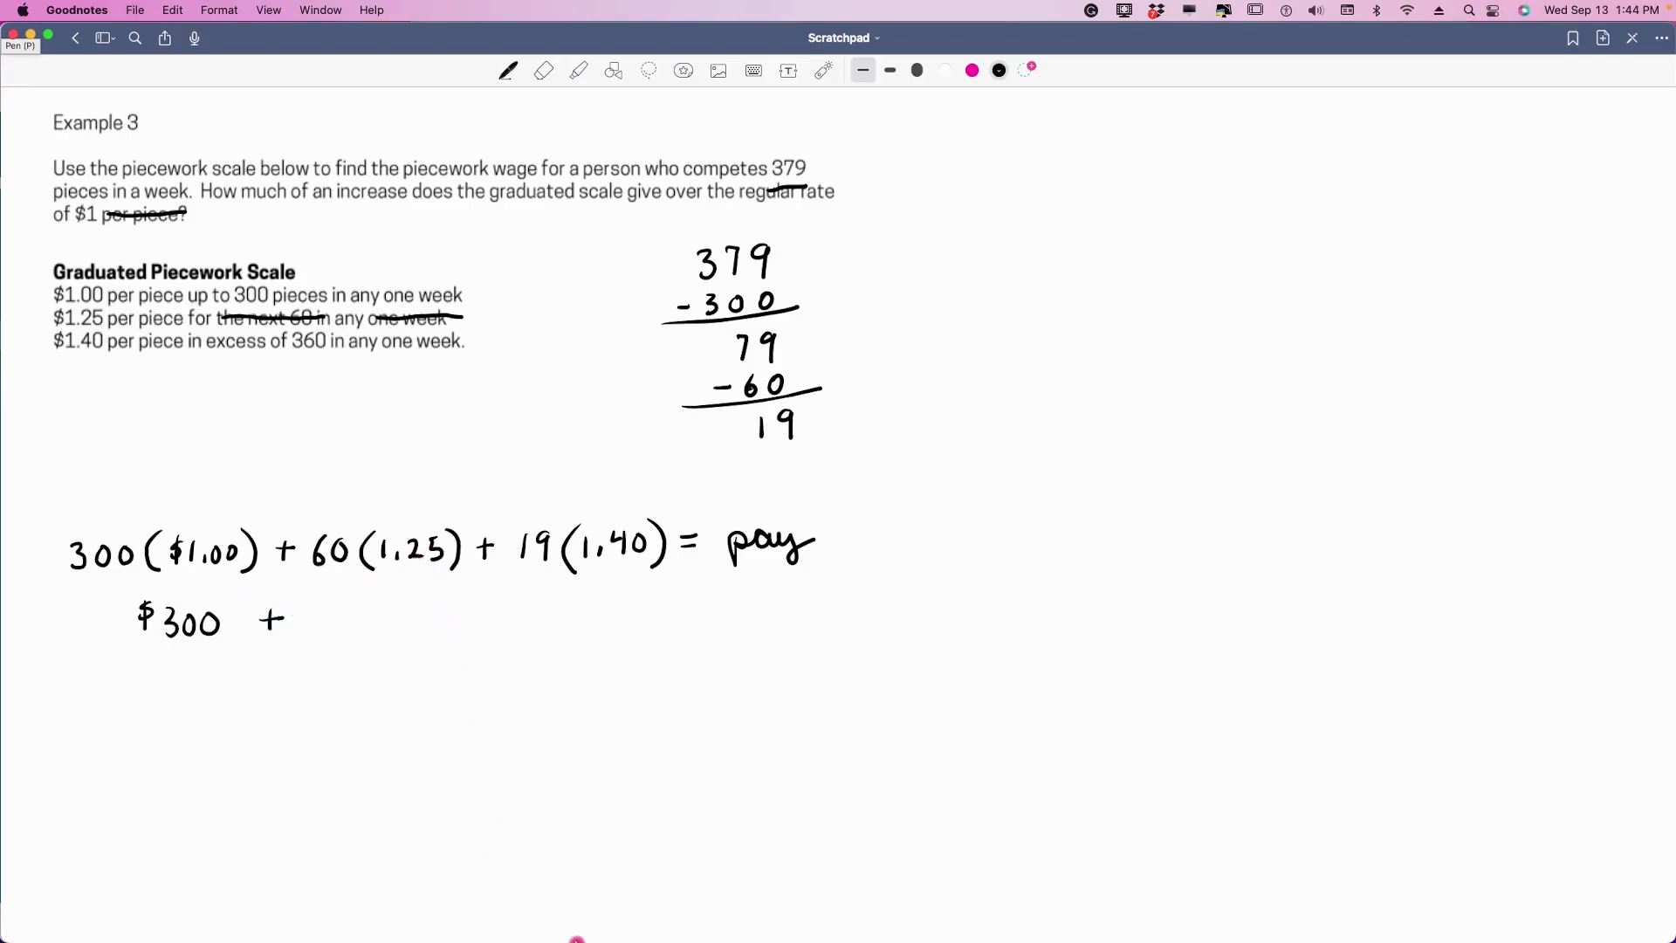
- Compute 60 × 1.25 in Calculator for the $75 second-tier pay
click(743, 887)
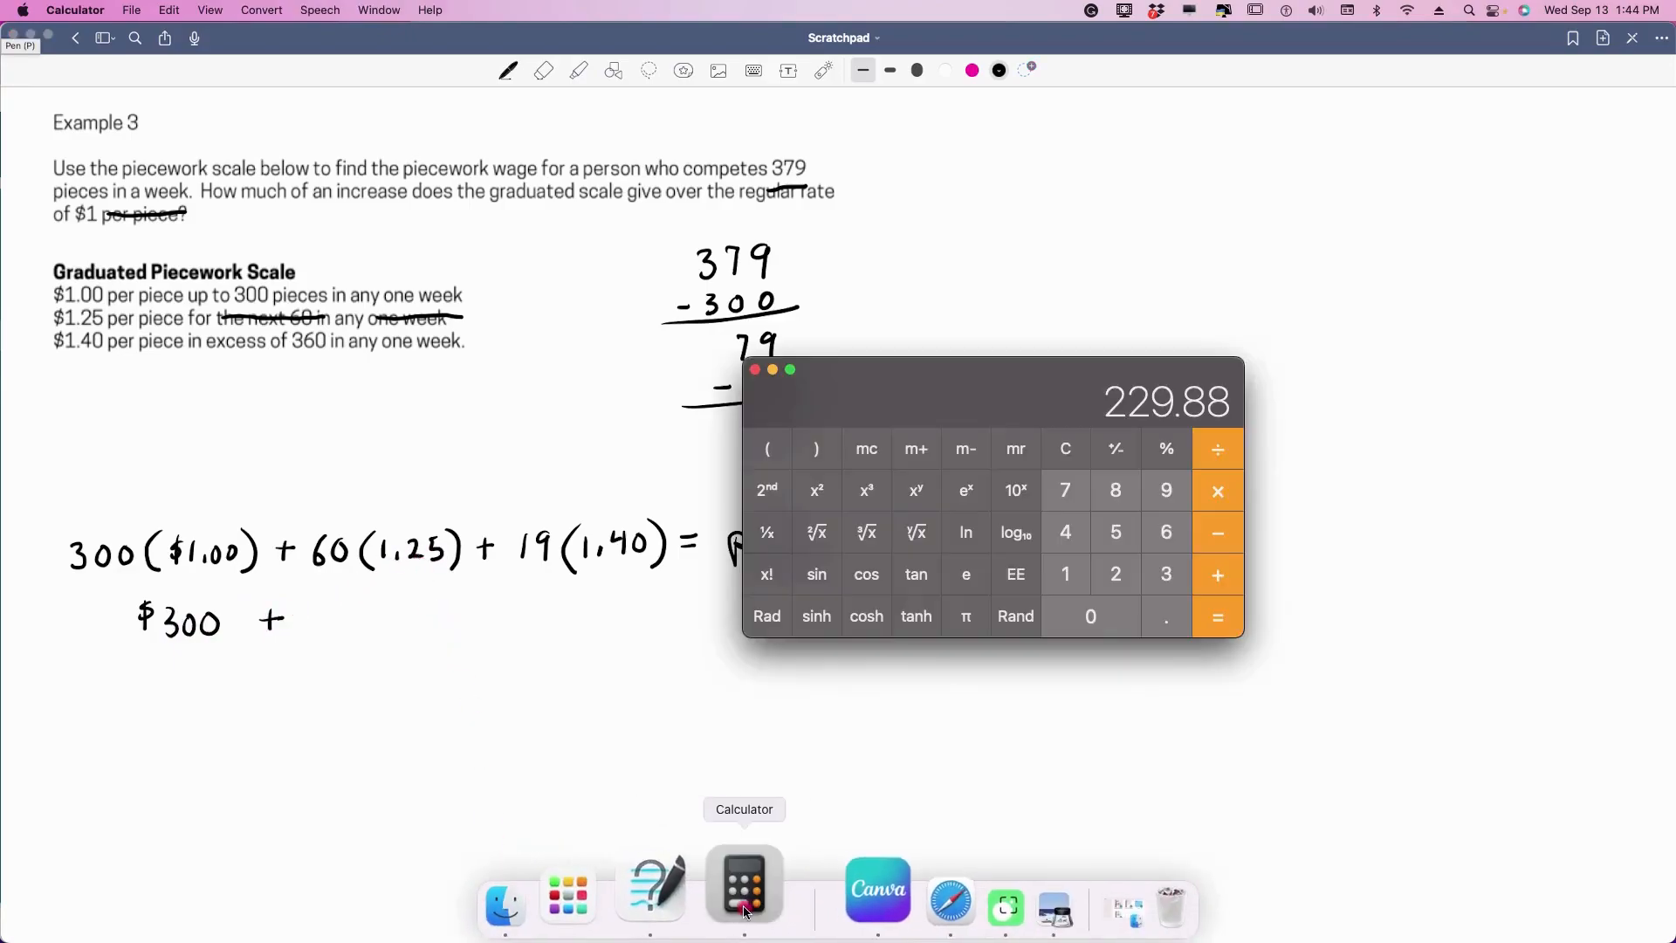
click(1065, 448)
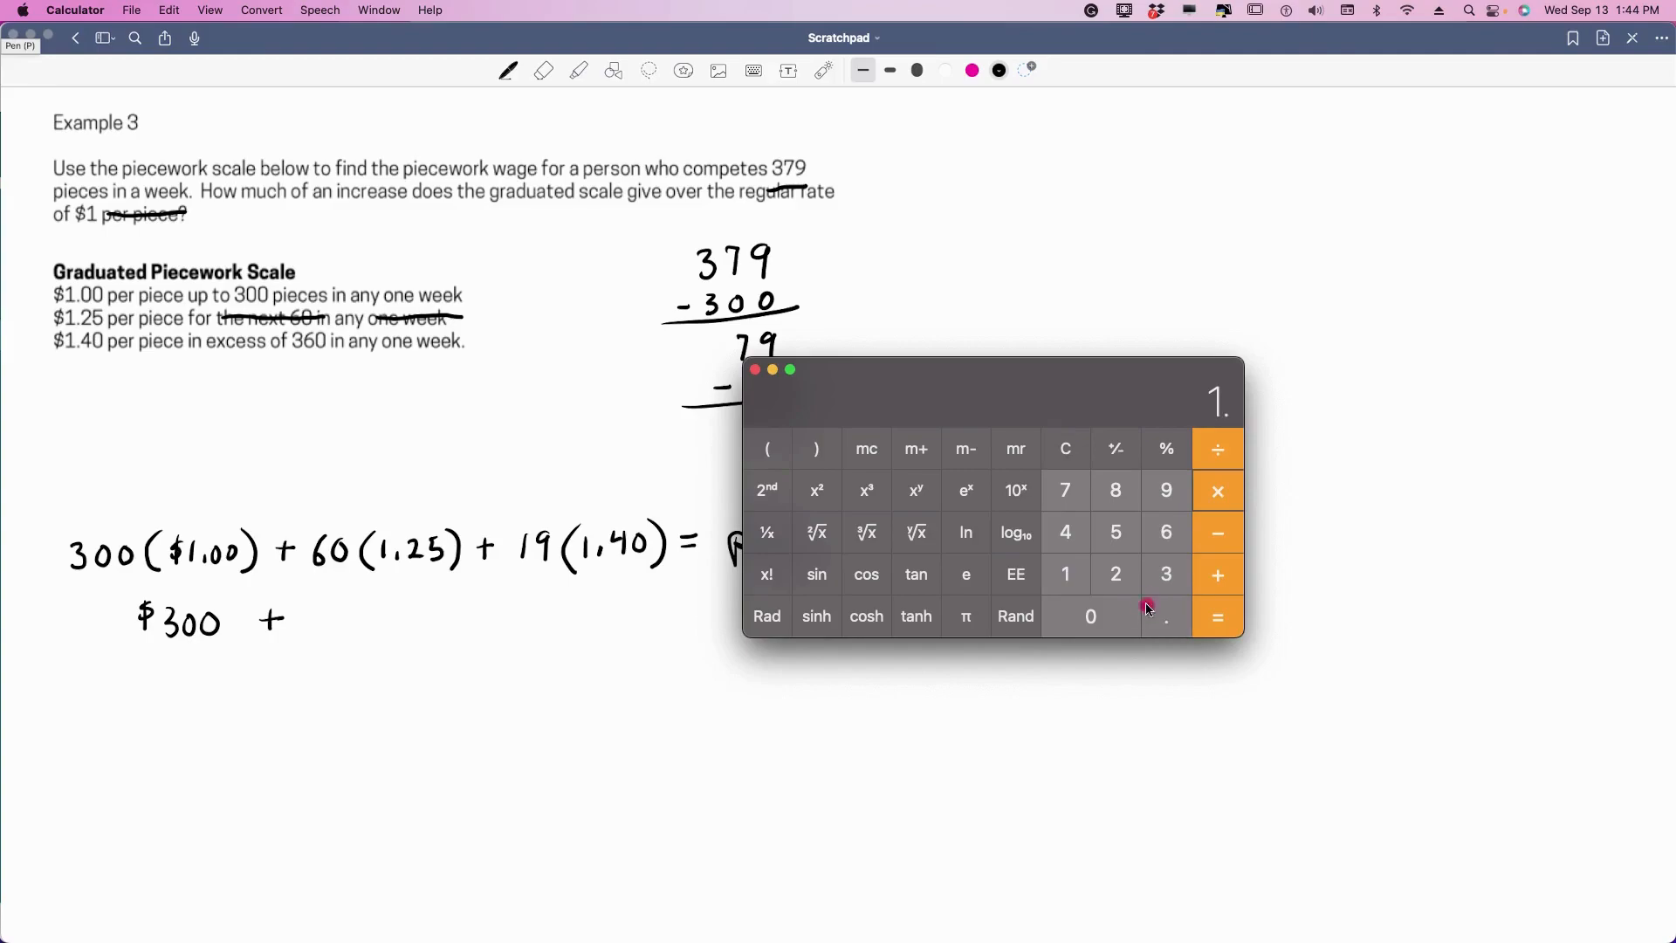
click(1218, 616)
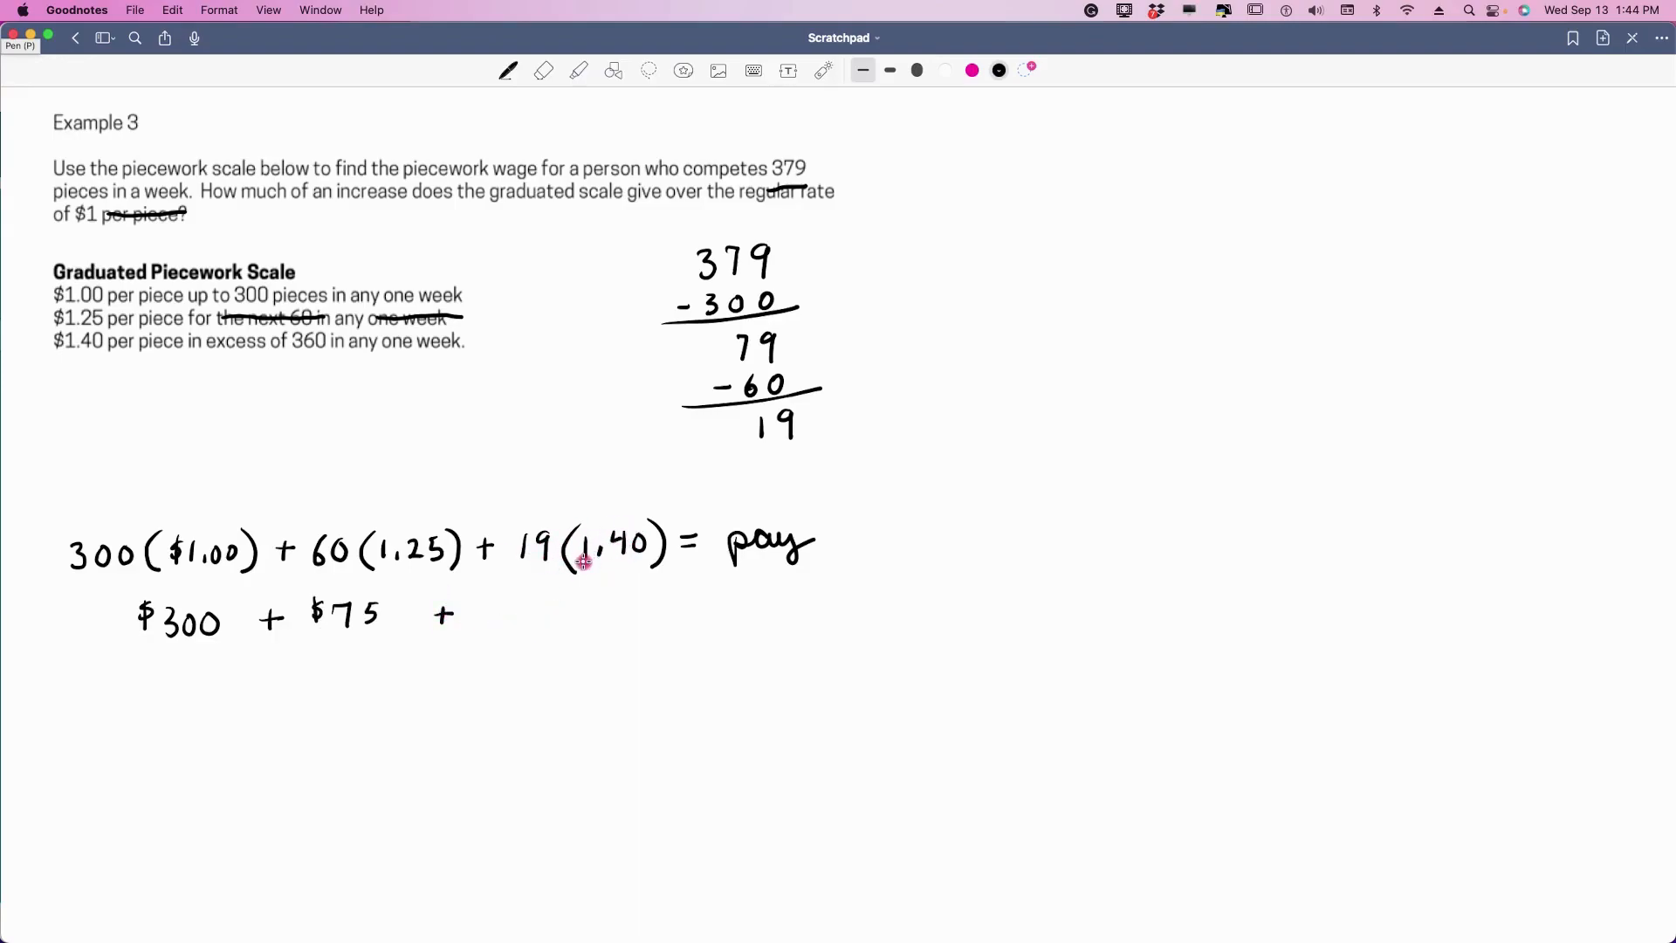
mouse_move(766, 882)
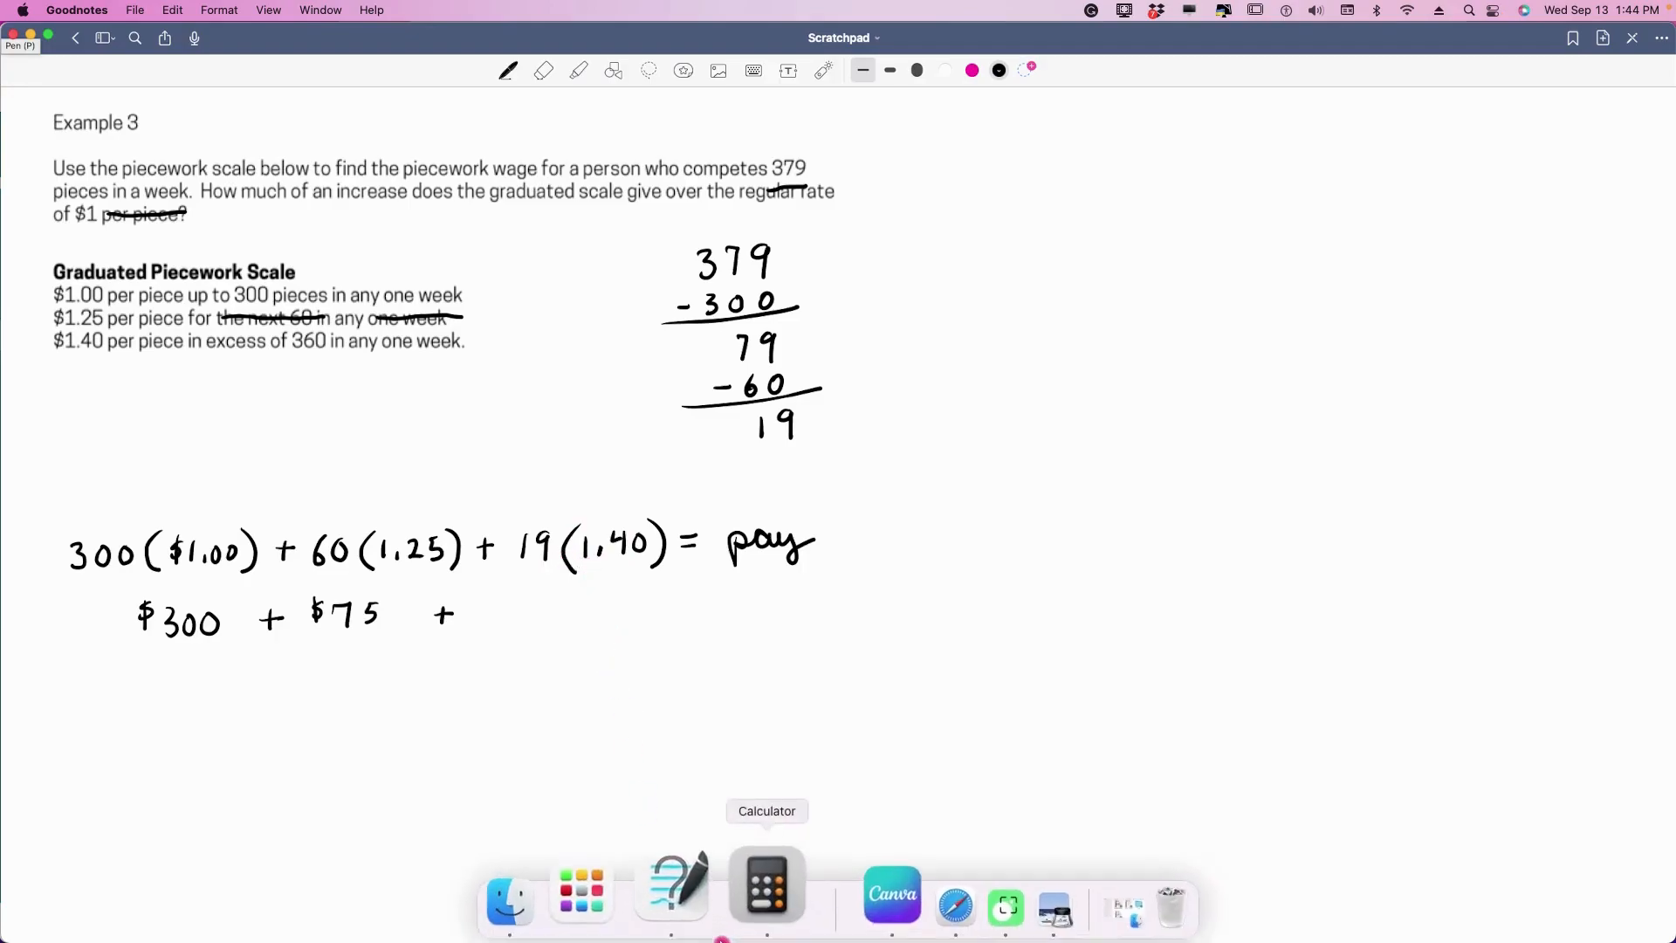
- Clear Calculator, compute 19 × 1.40 = 26.6, and return to the notes
click(767, 881)
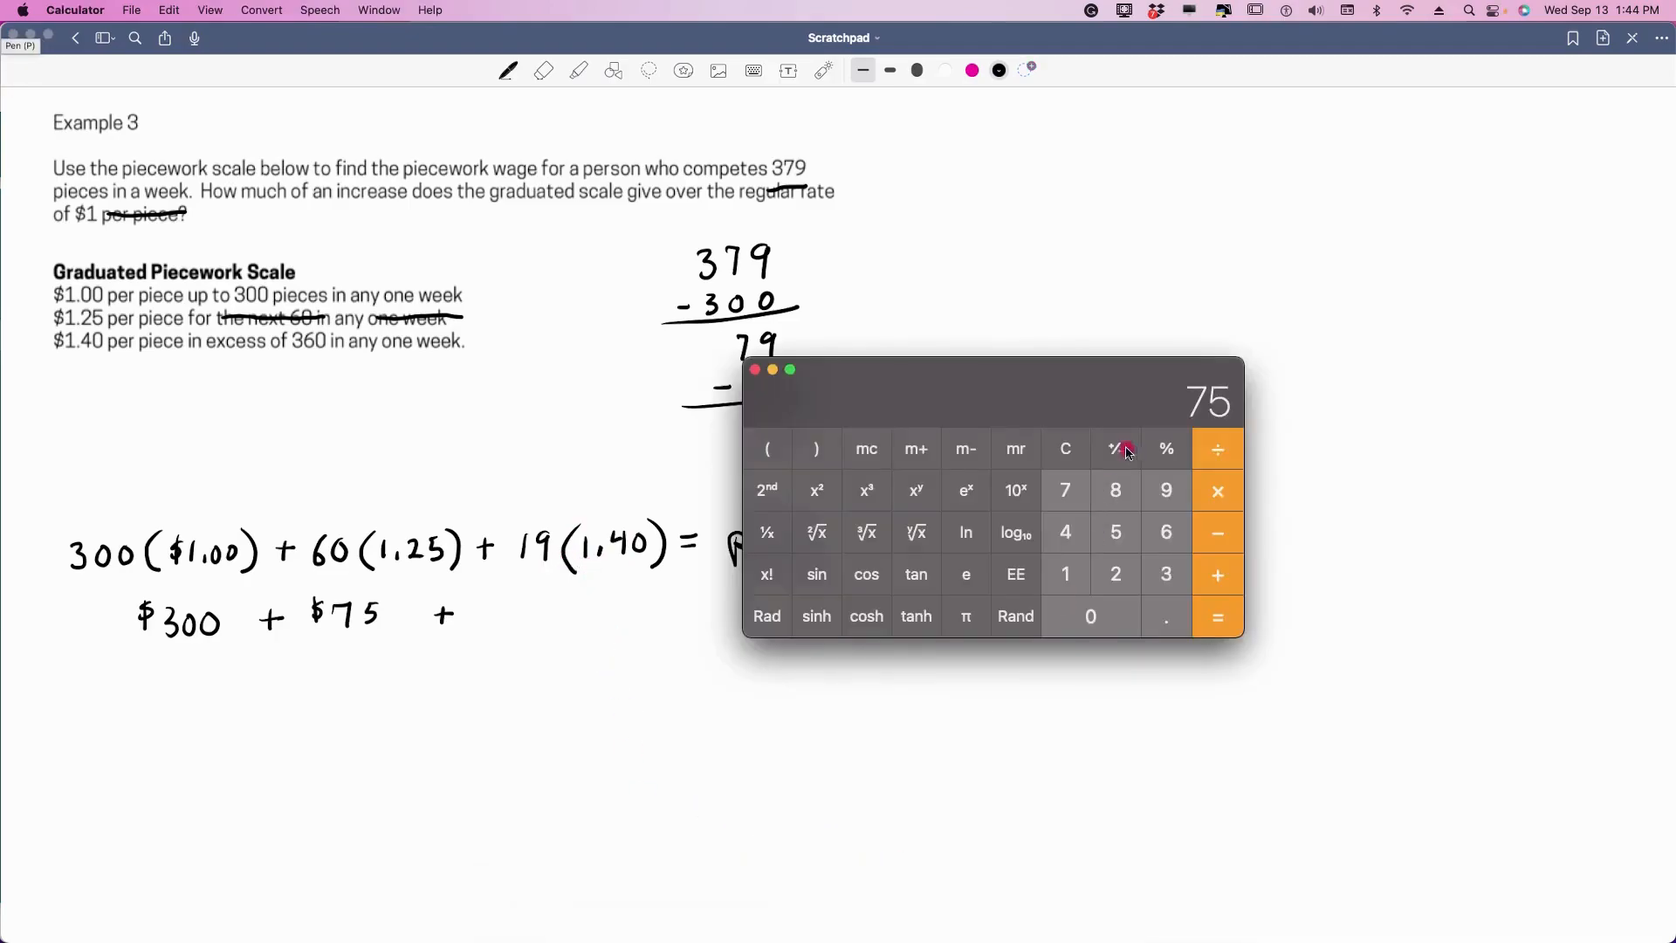
click(1065, 574)
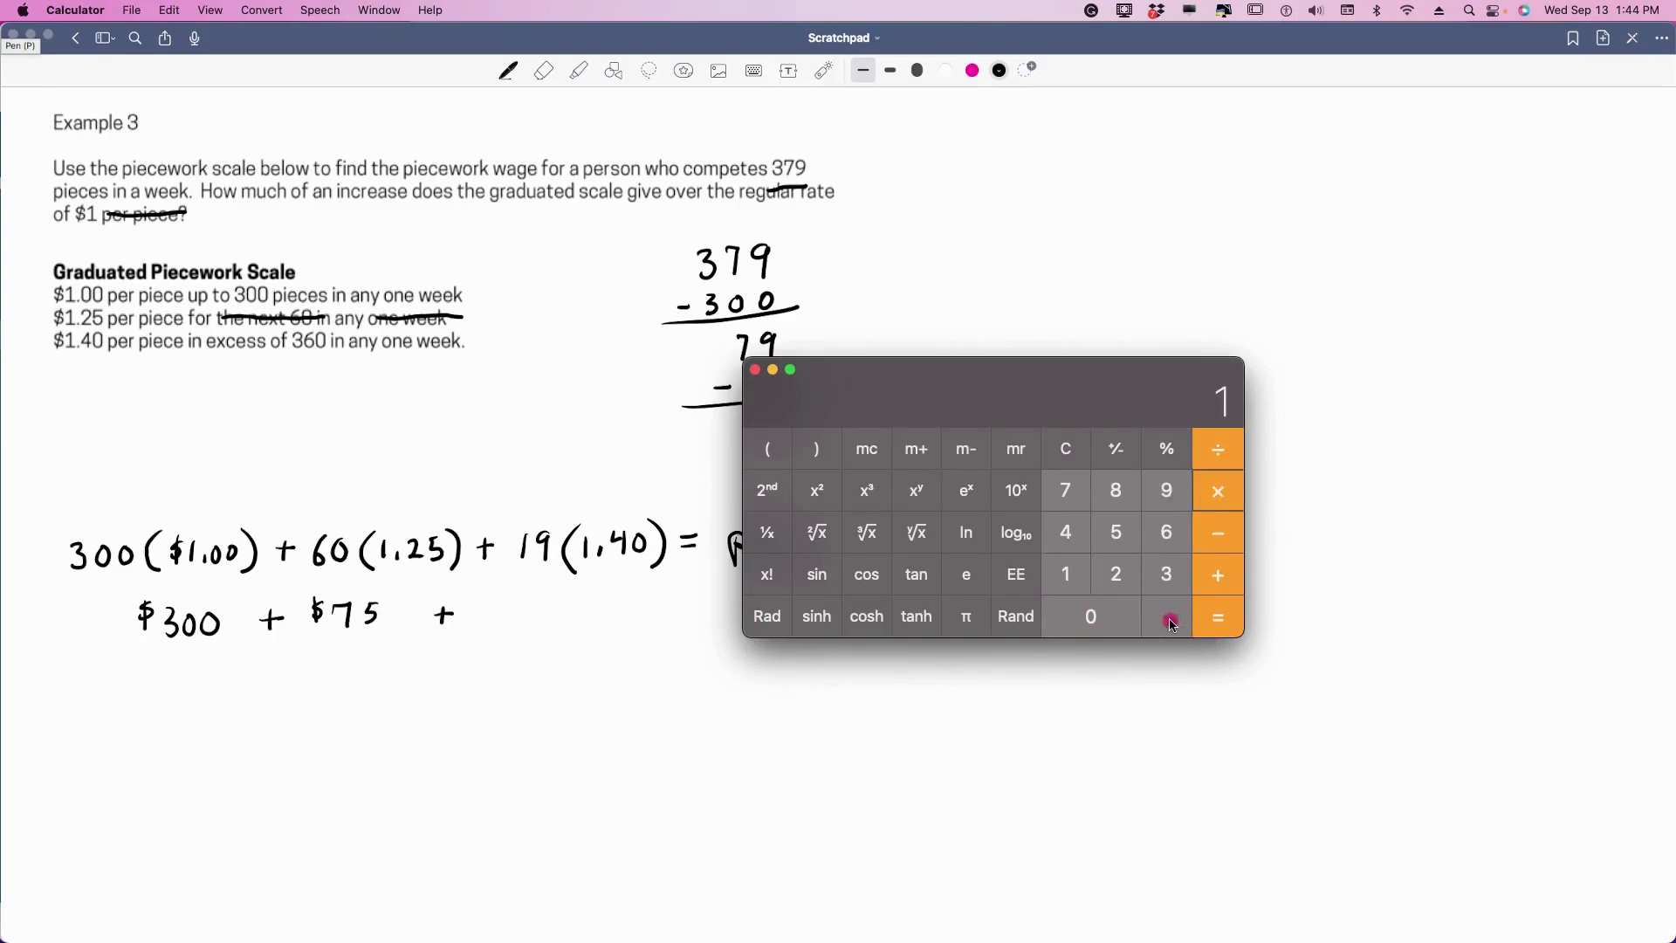
click(1218, 615)
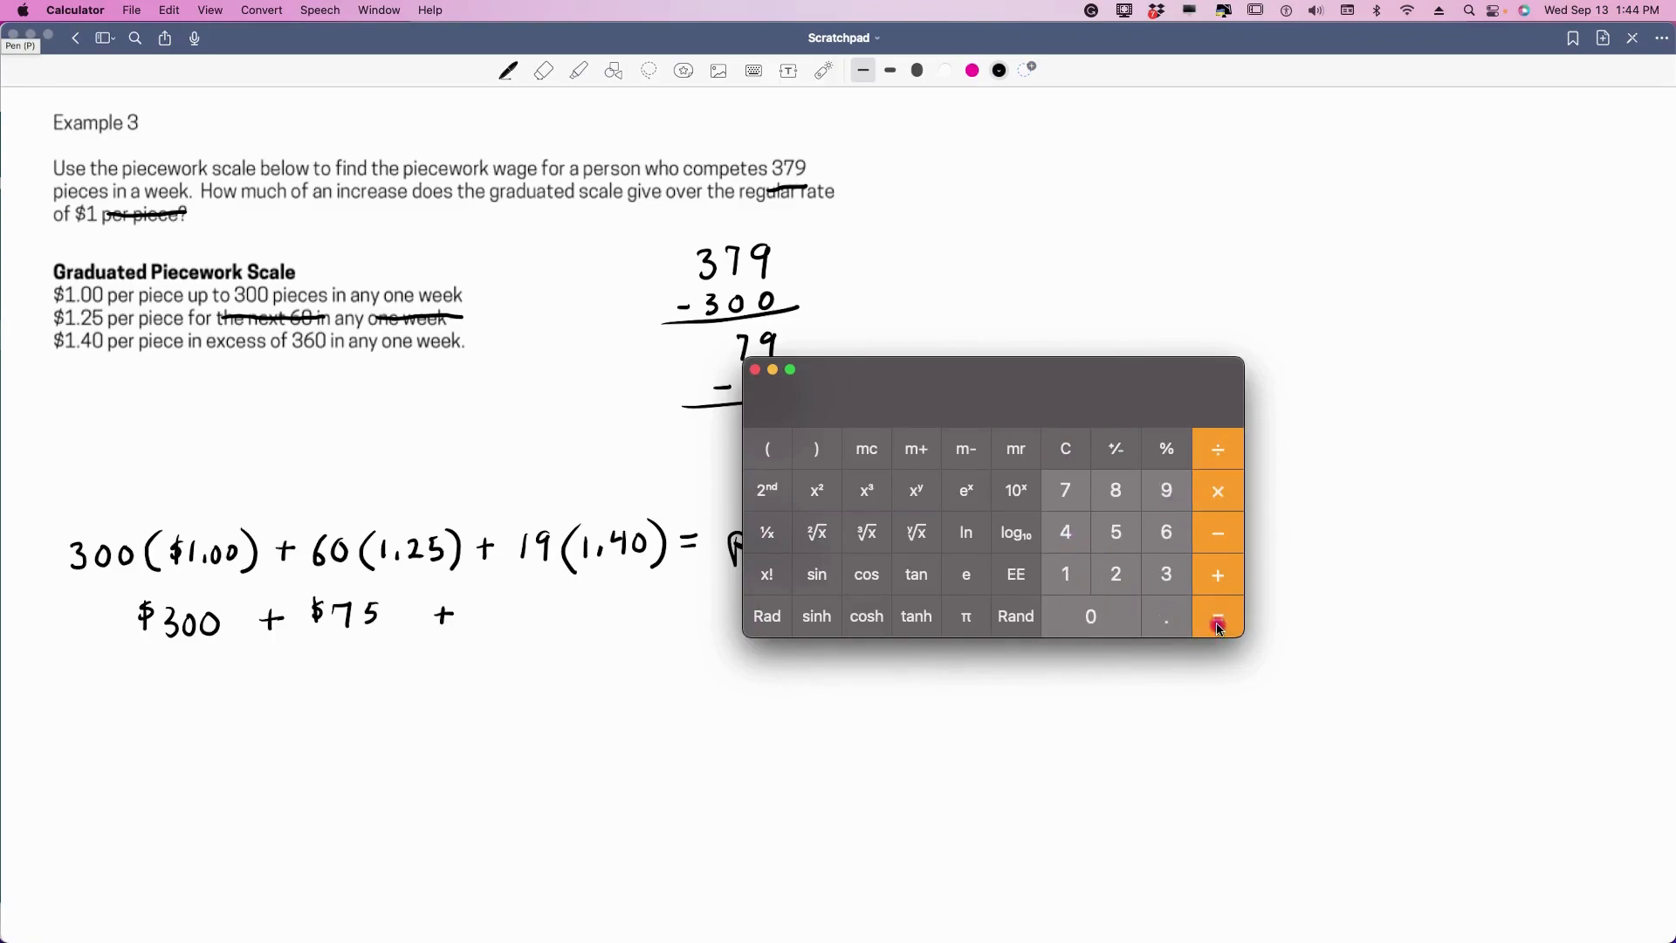
click(1218, 615)
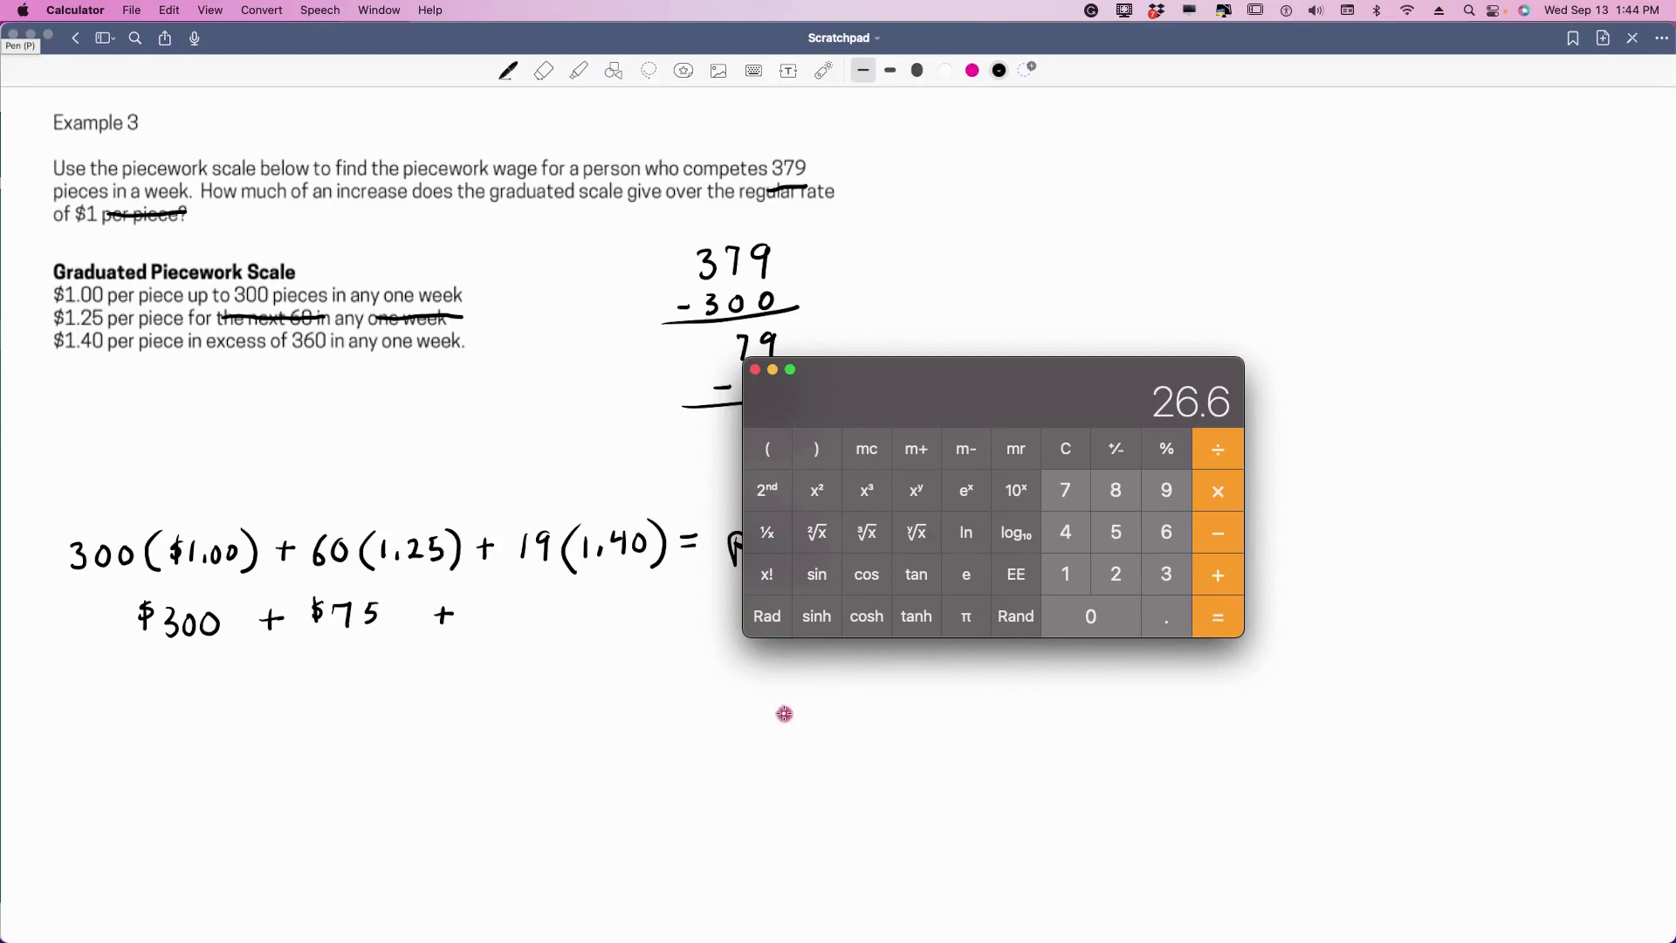
click(753, 370)
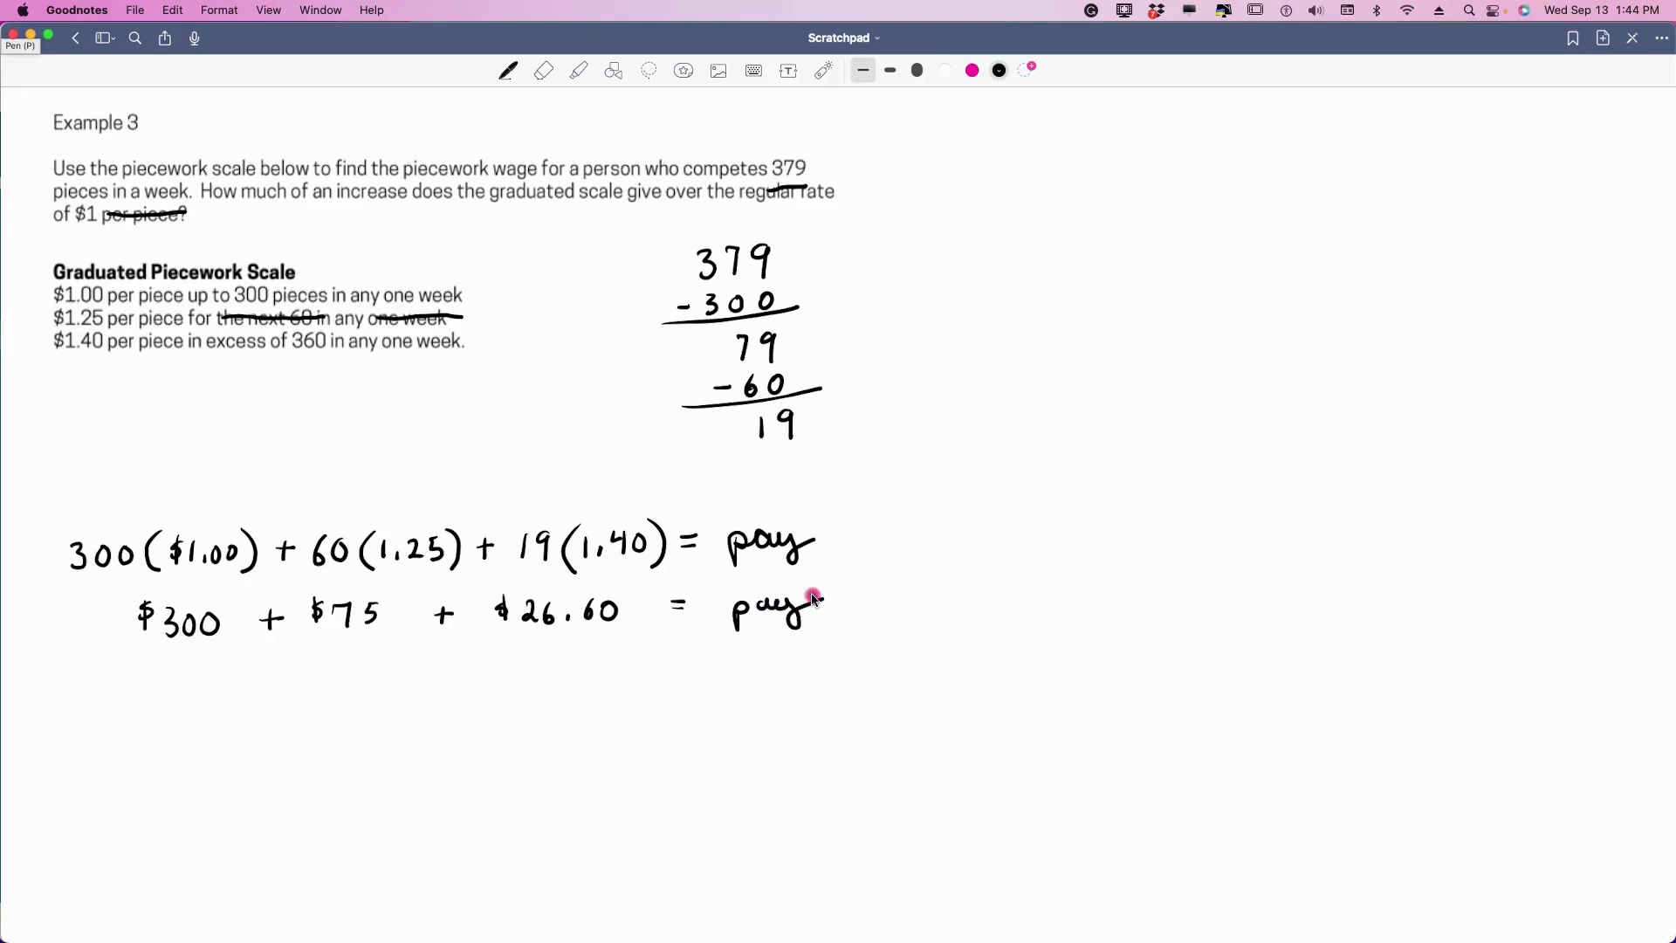
mouse_move(804, 881)
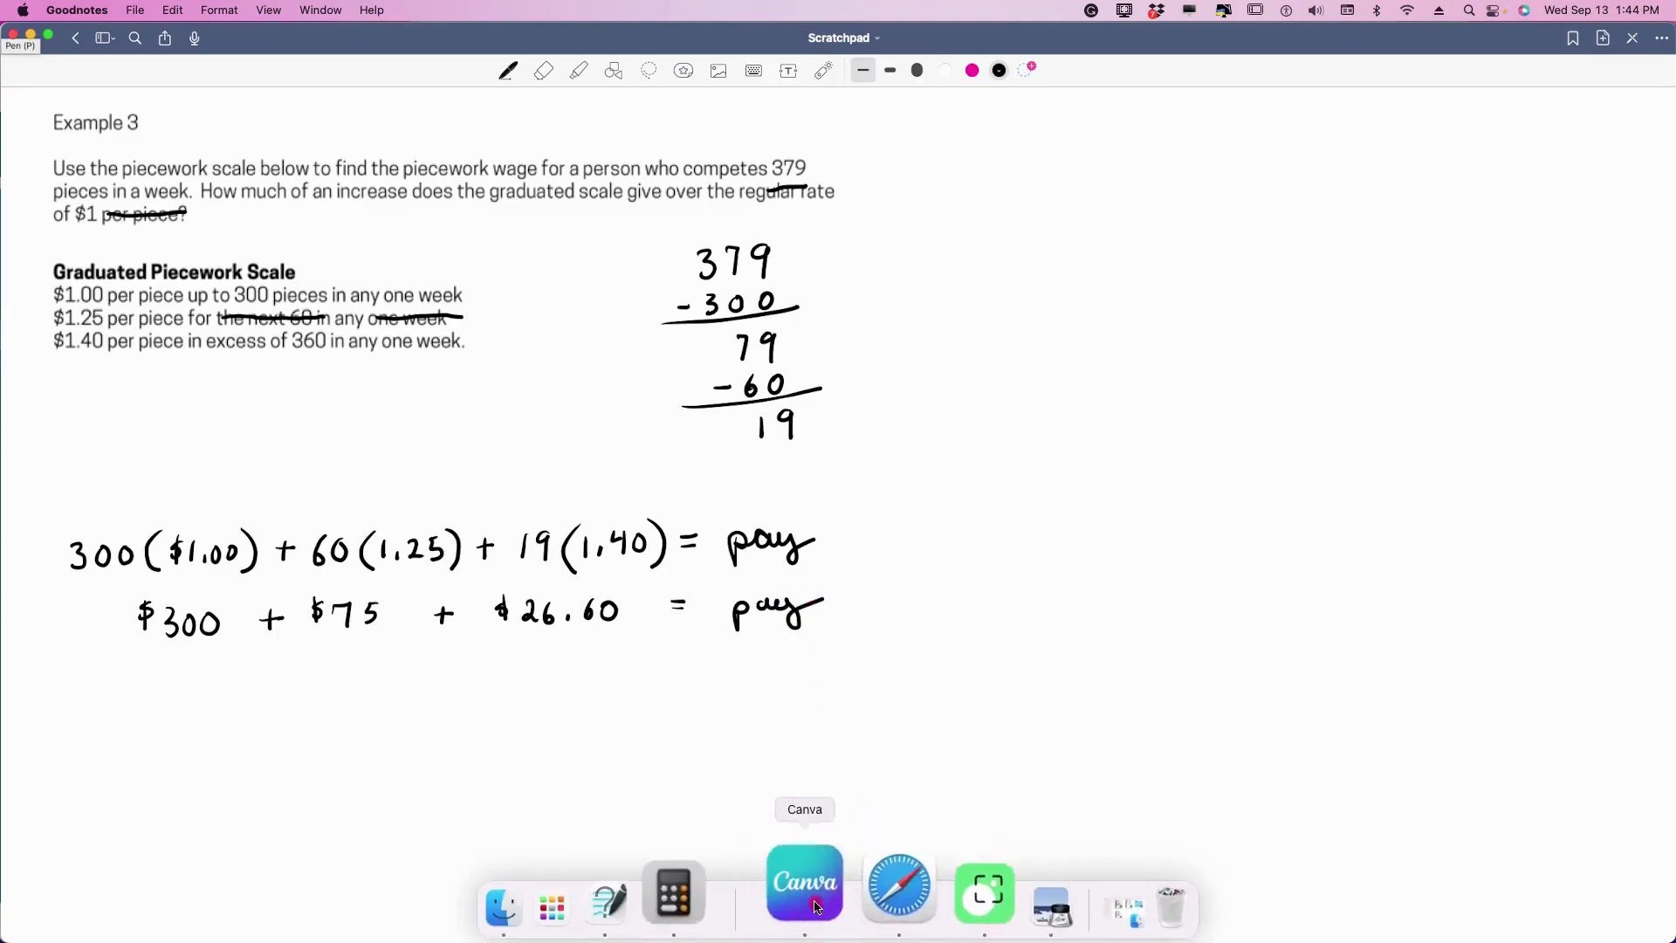
- Add 300 + 75 + 26.6 in Calculator for weekly pay of 401.6
click(672, 887)
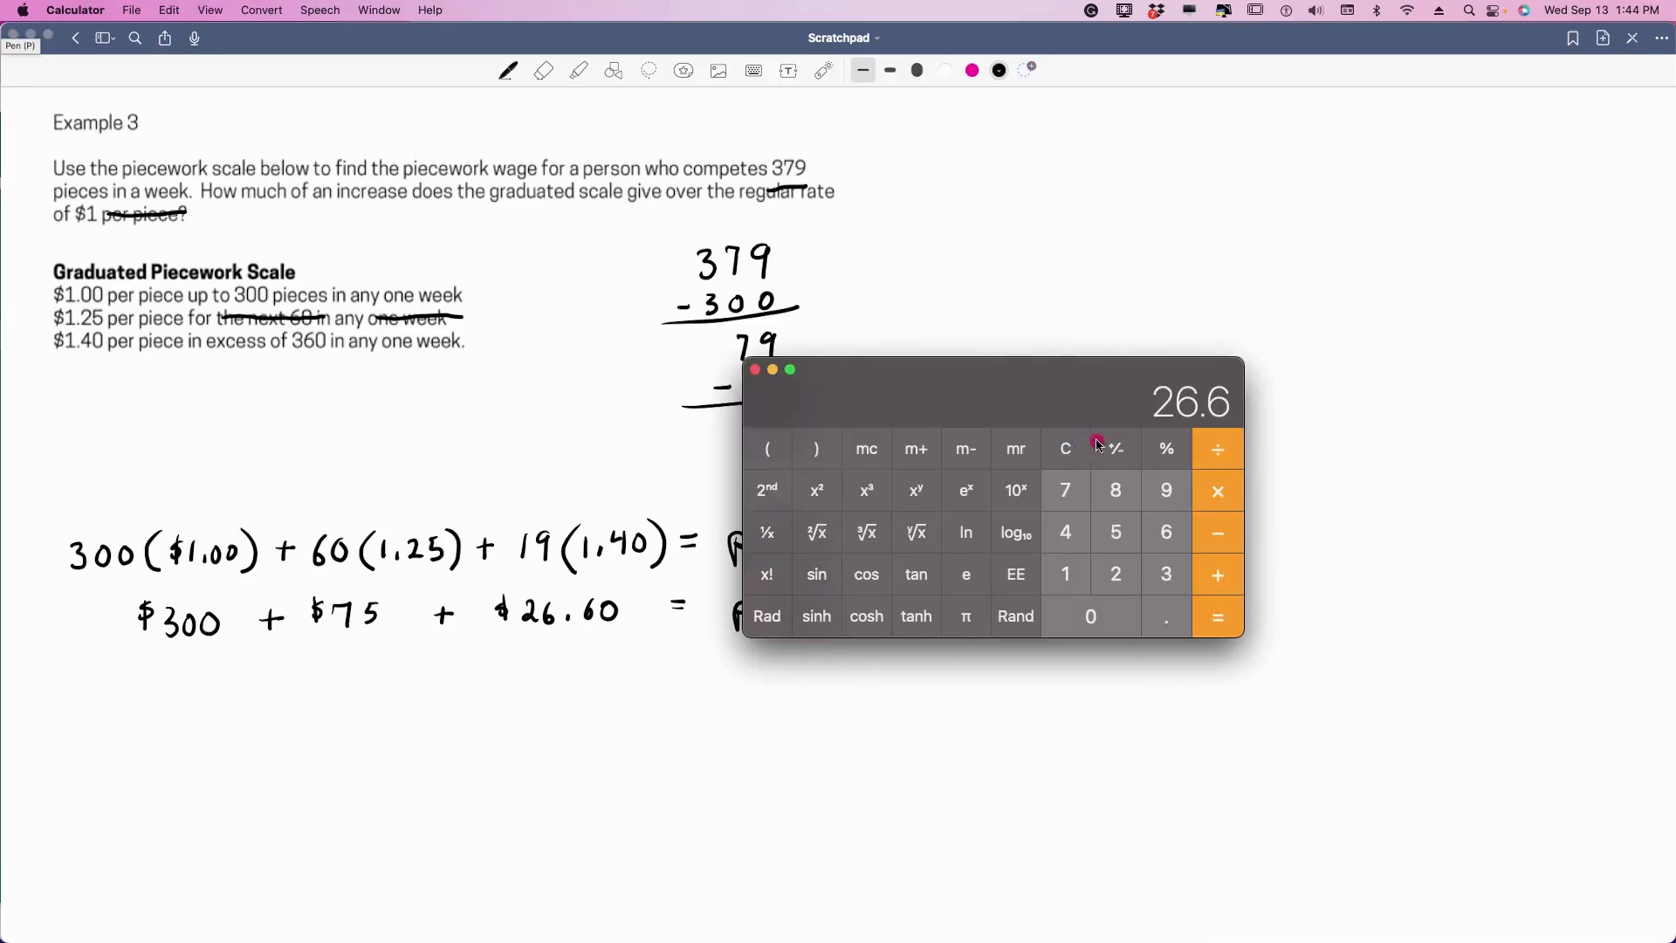
mouse_move(1222, 417)
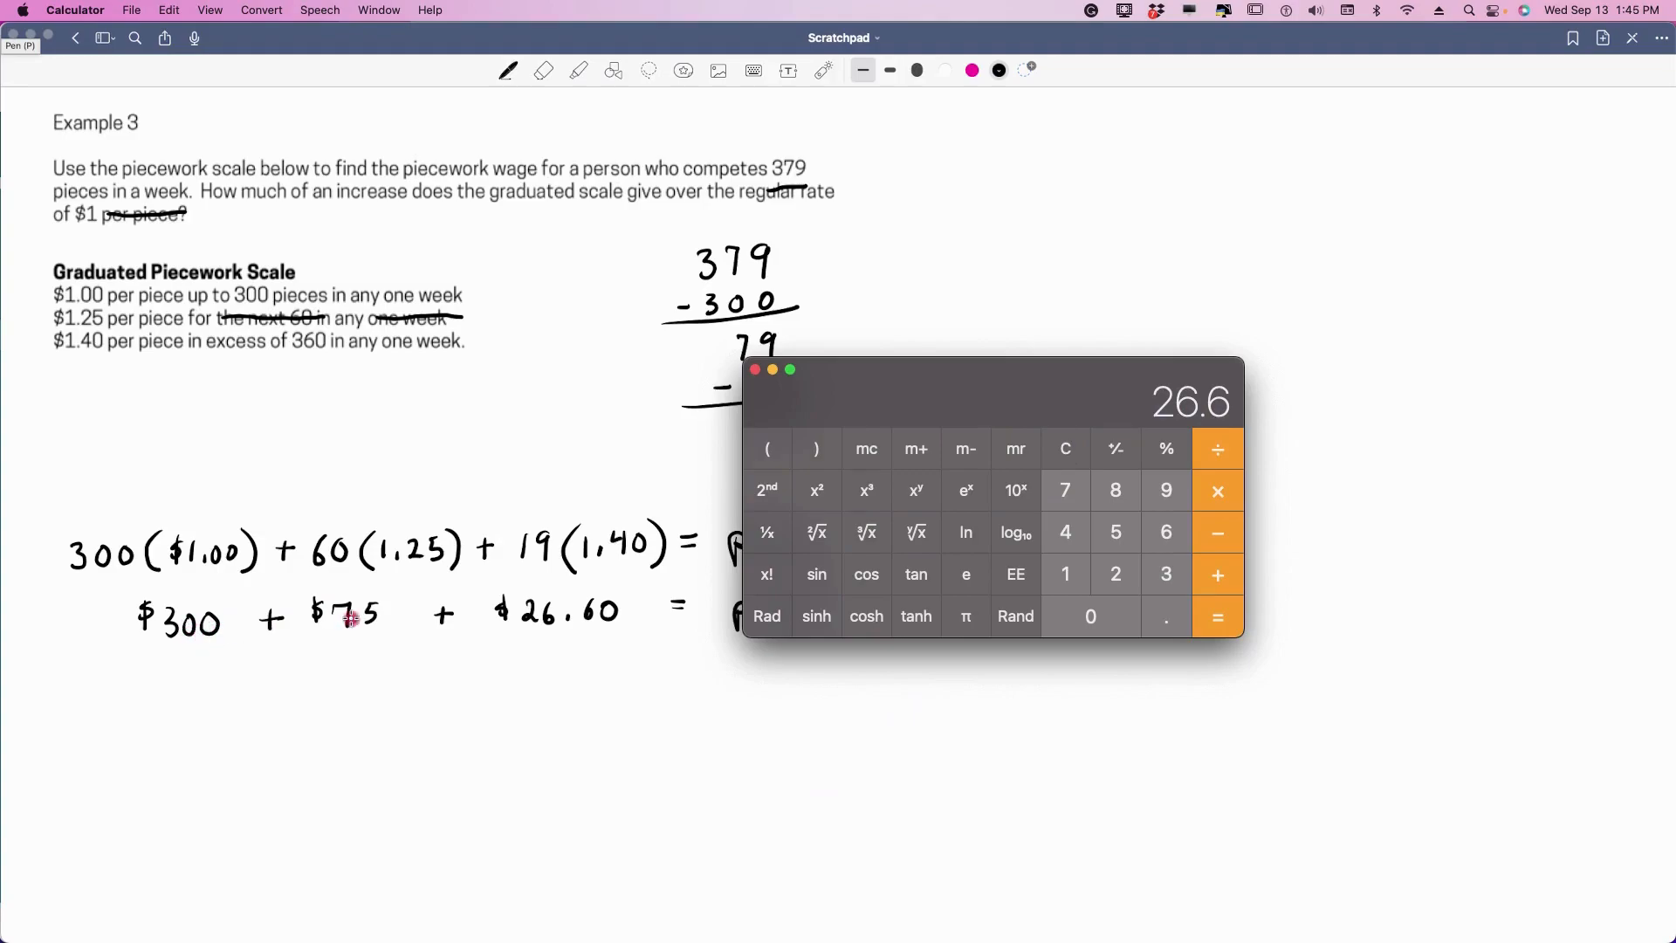
mouse_move(956, 609)
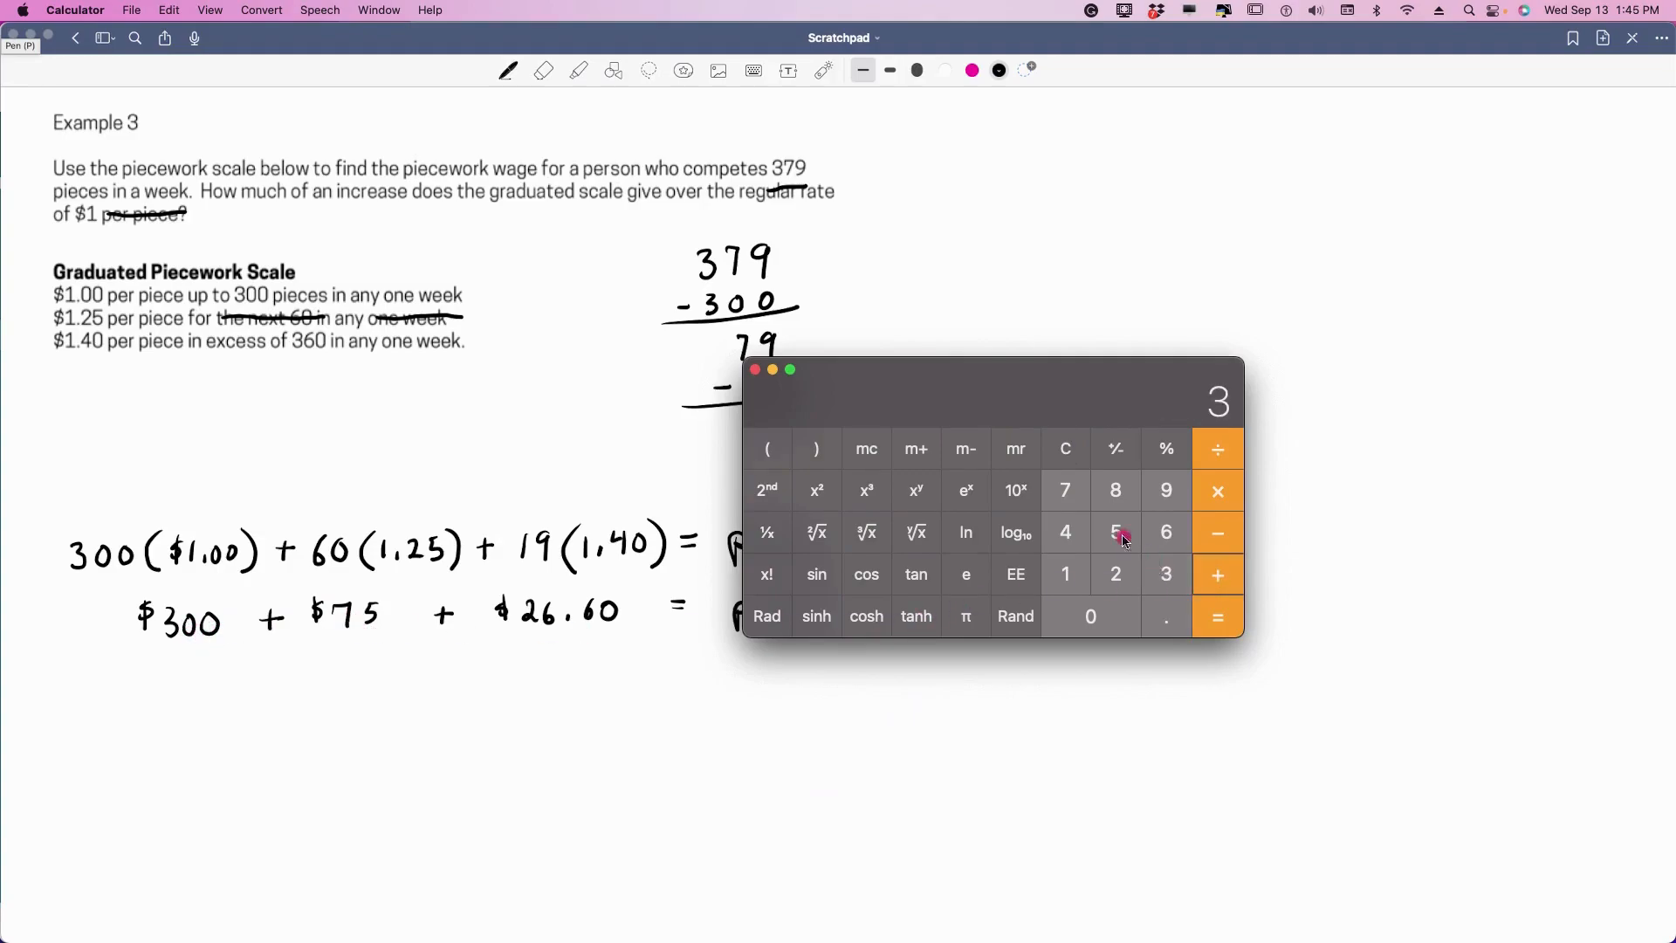
click(1217, 616)
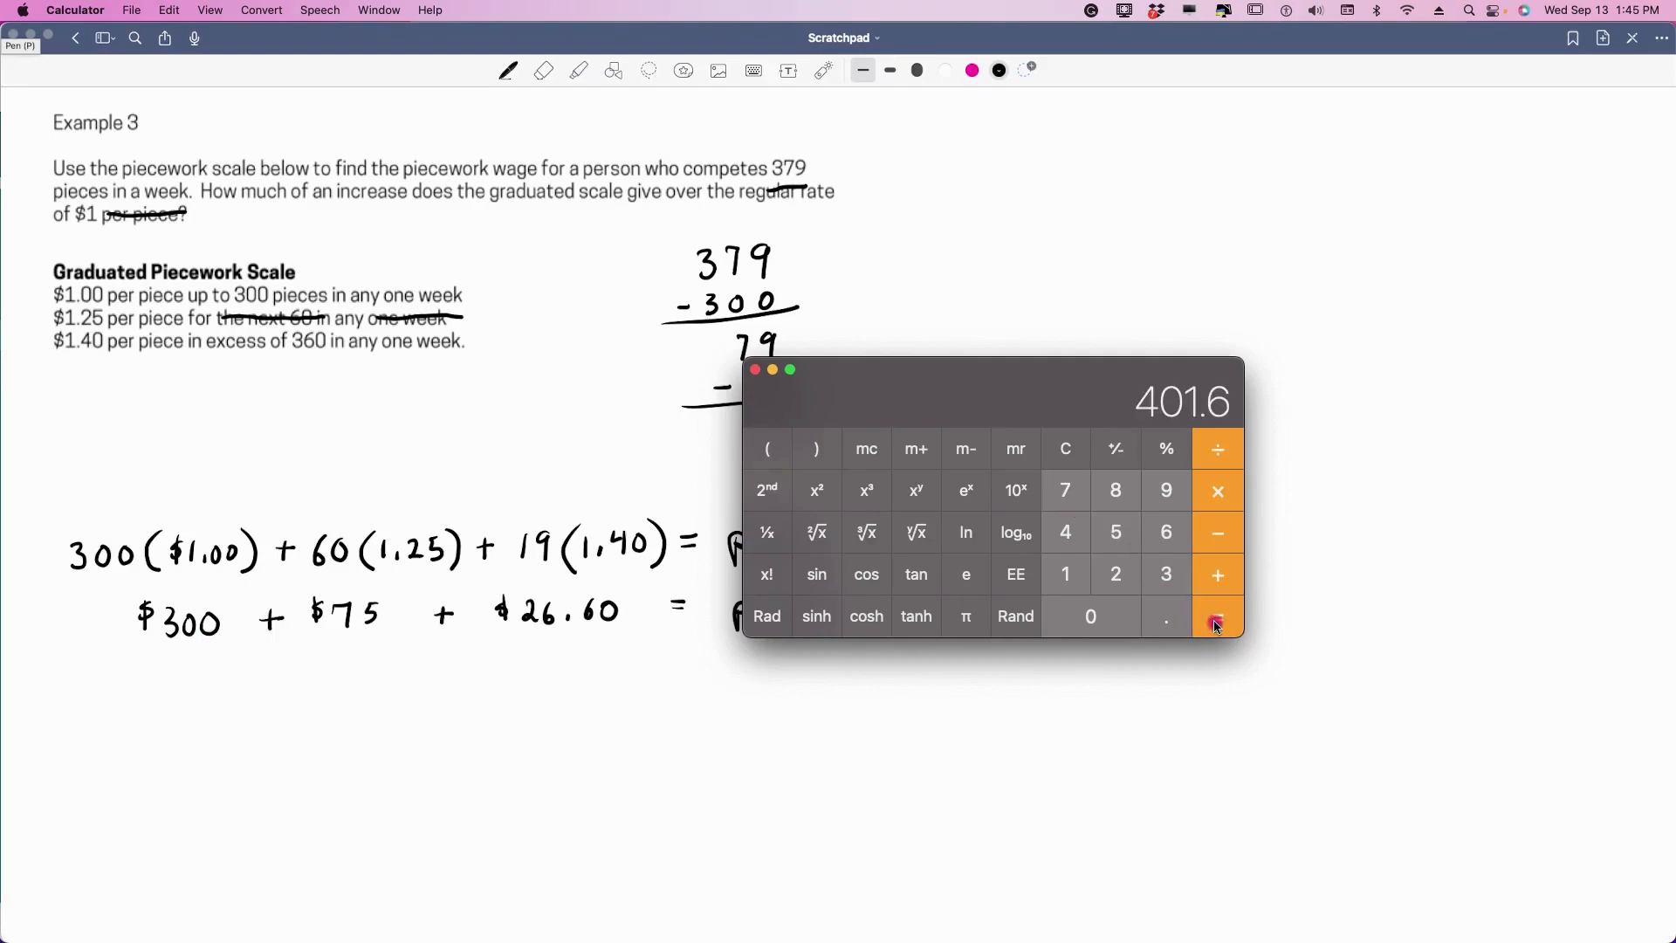
click(754, 370)
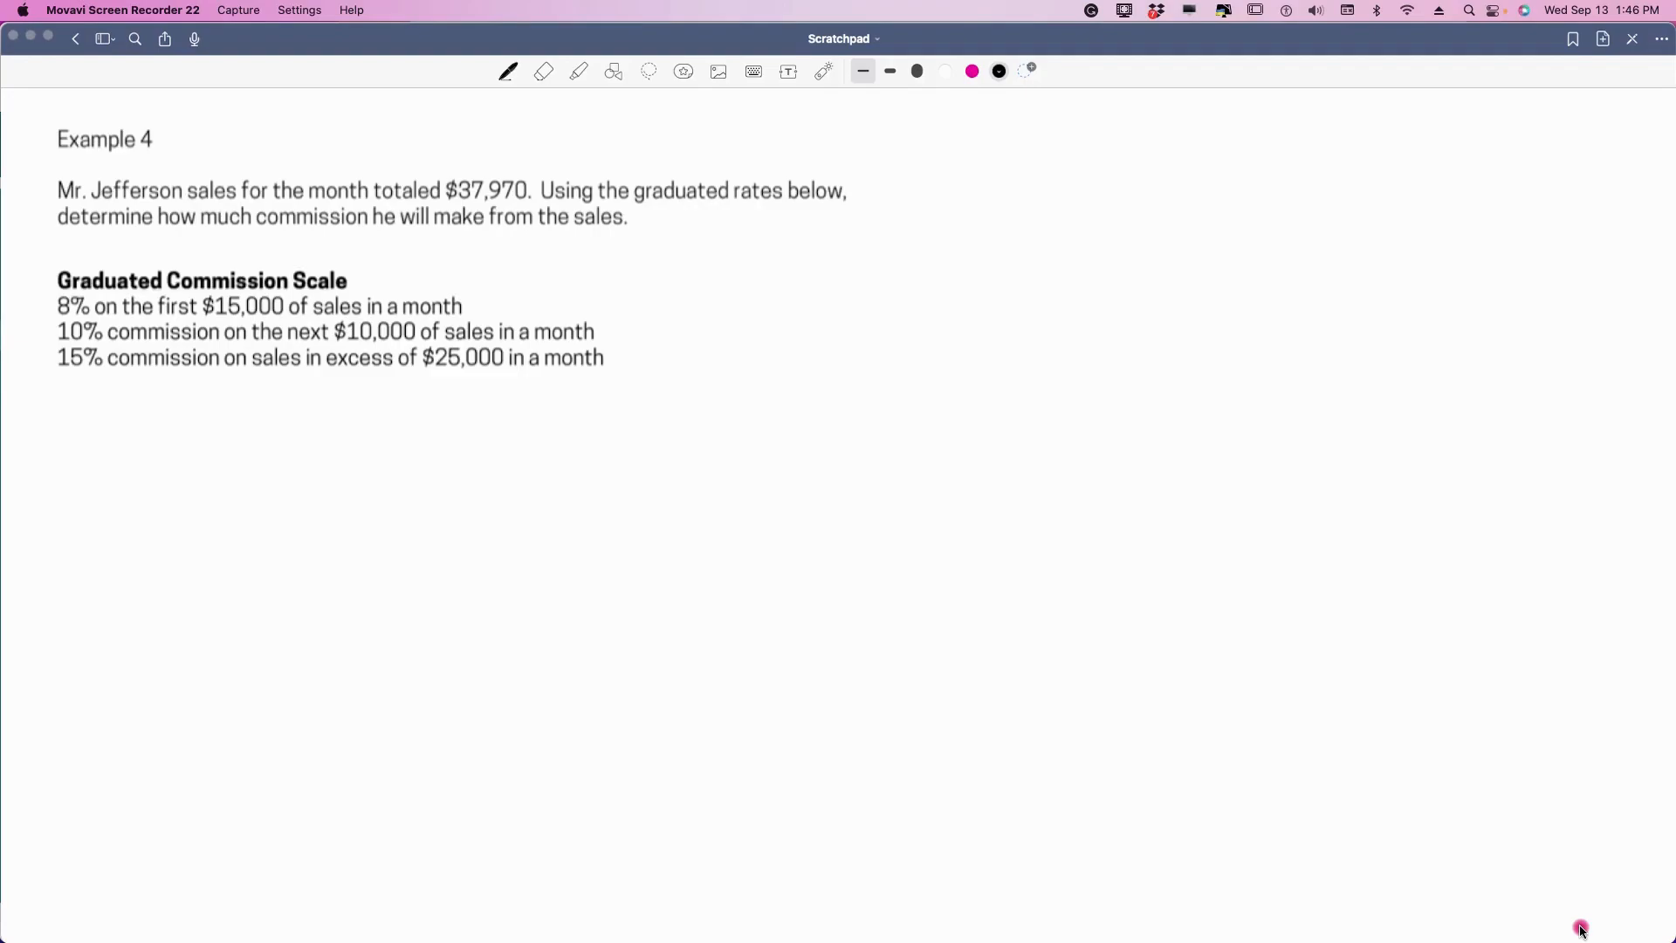
mouse_move(1238, 134)
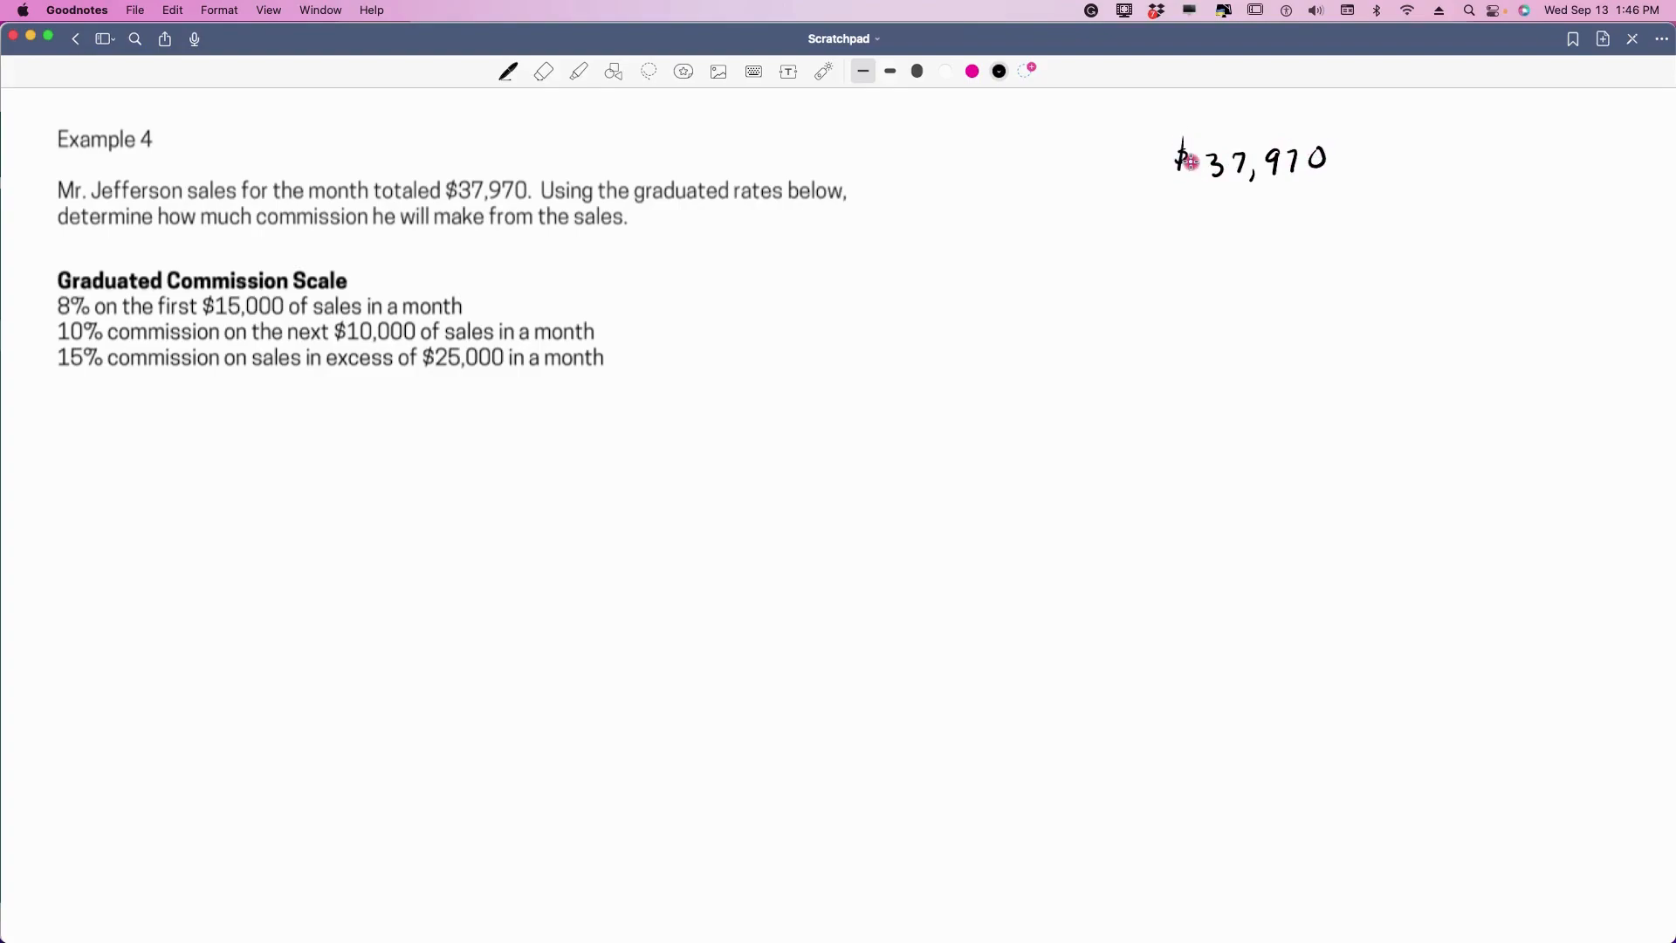
mouse_move(66, 320)
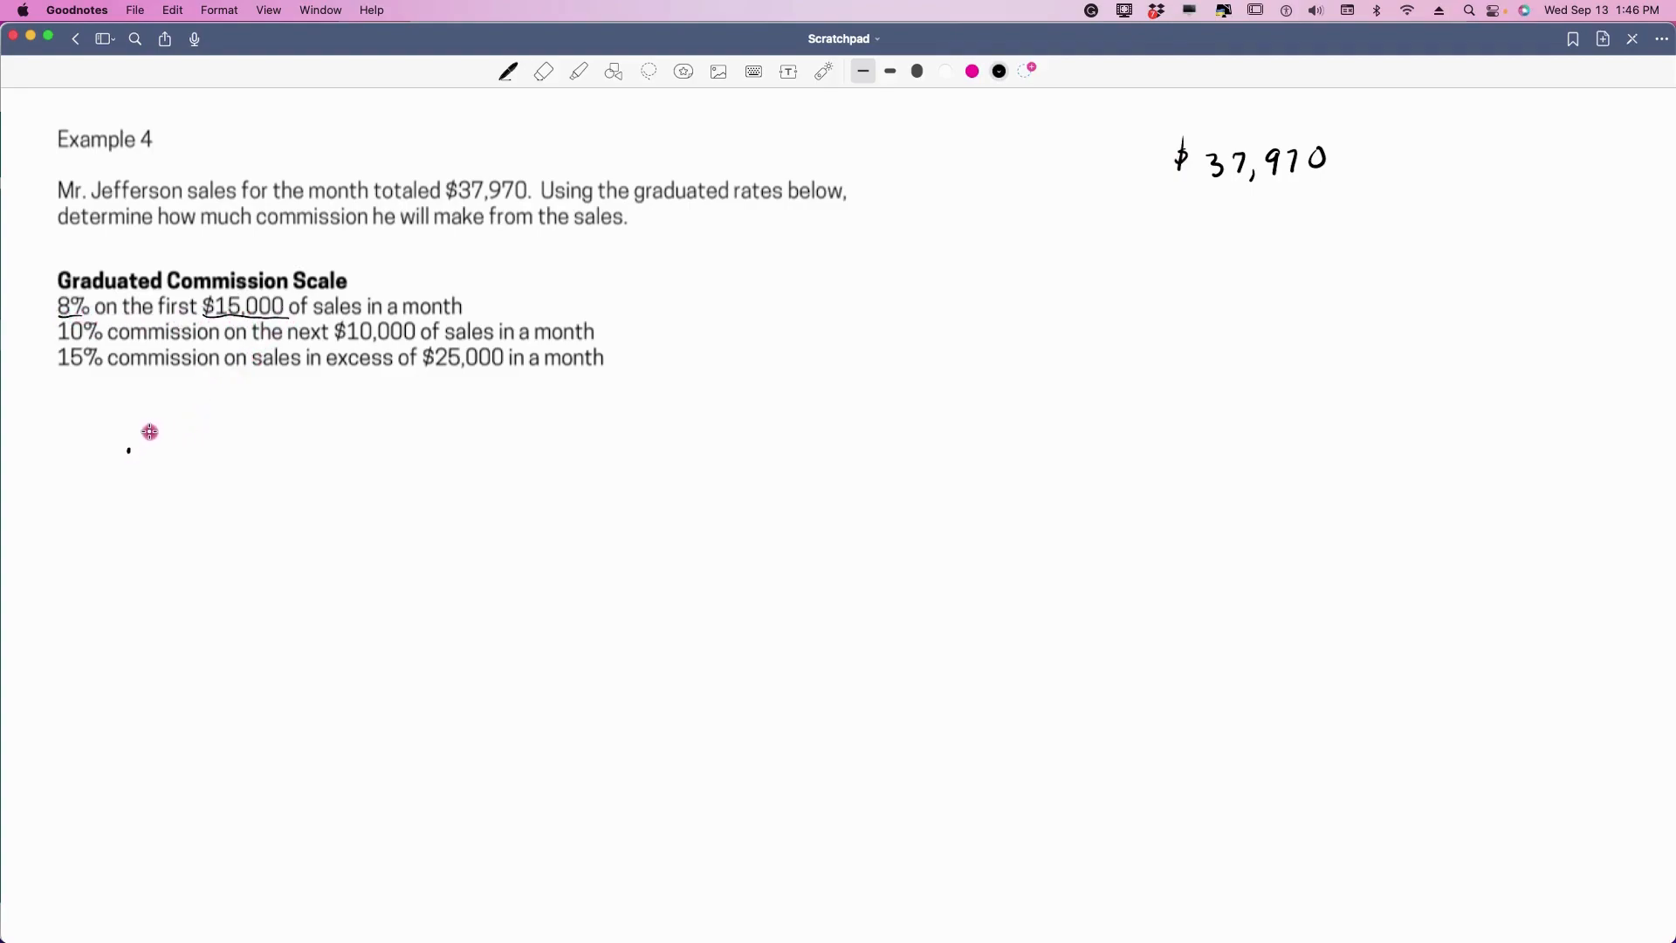
- Handwrite .08(15,000) as the first tier of the commission equation
drag(128, 443, 198, 449)
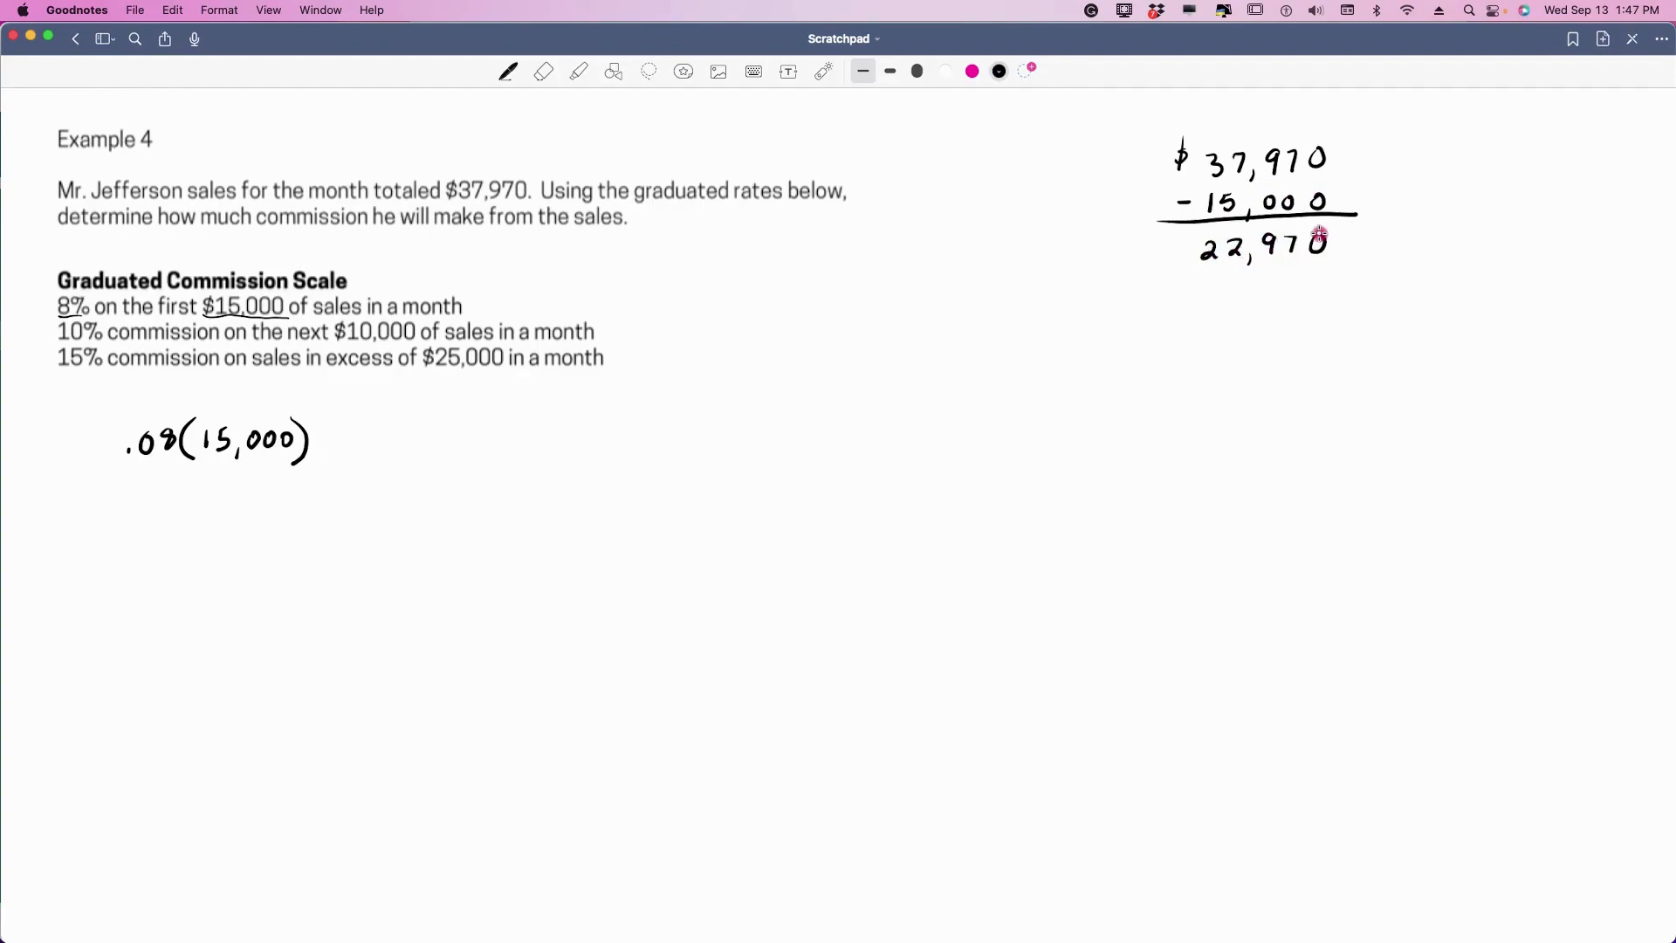
mouse_move(328, 438)
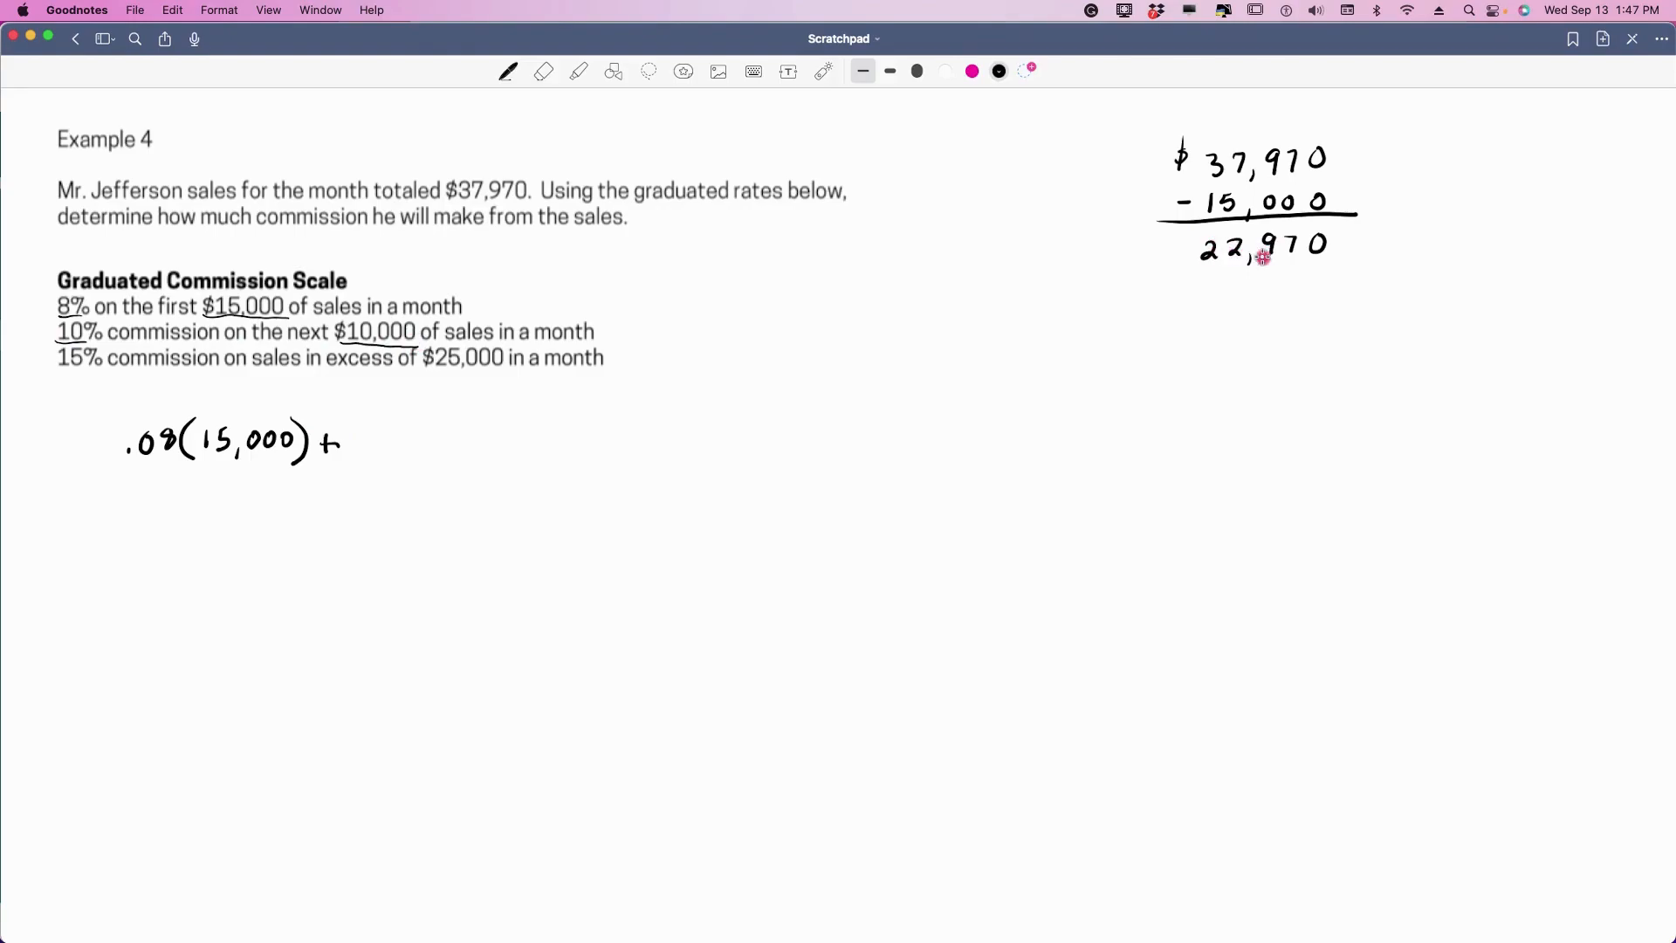
mouse_move(361, 451)
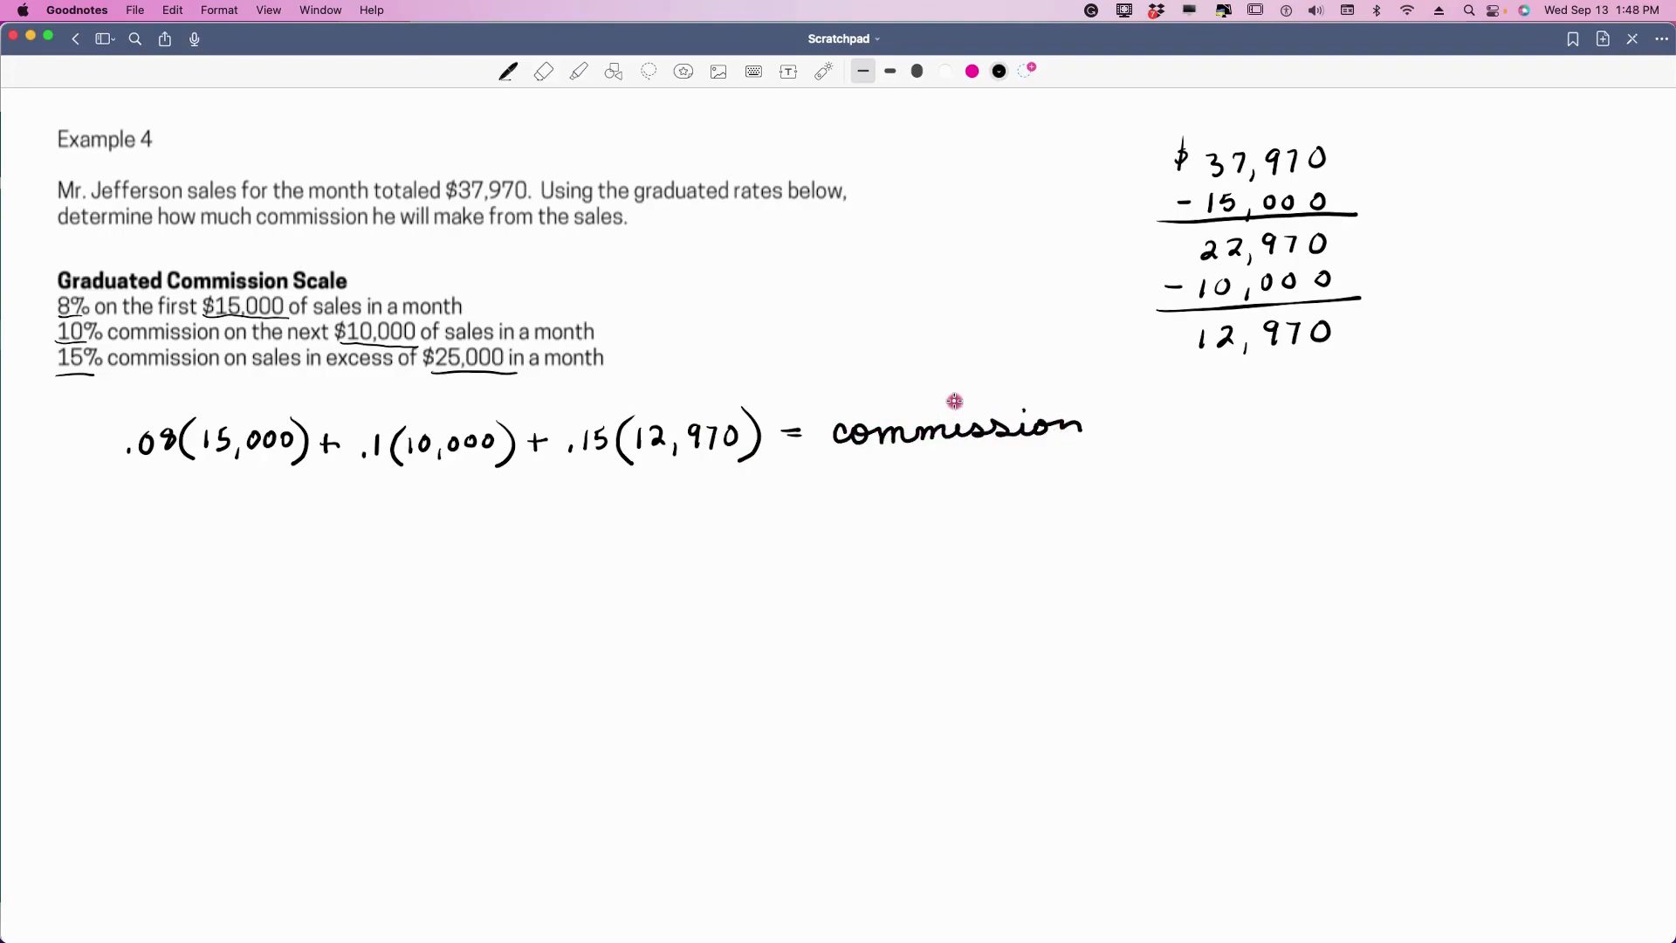
mouse_move(696, 460)
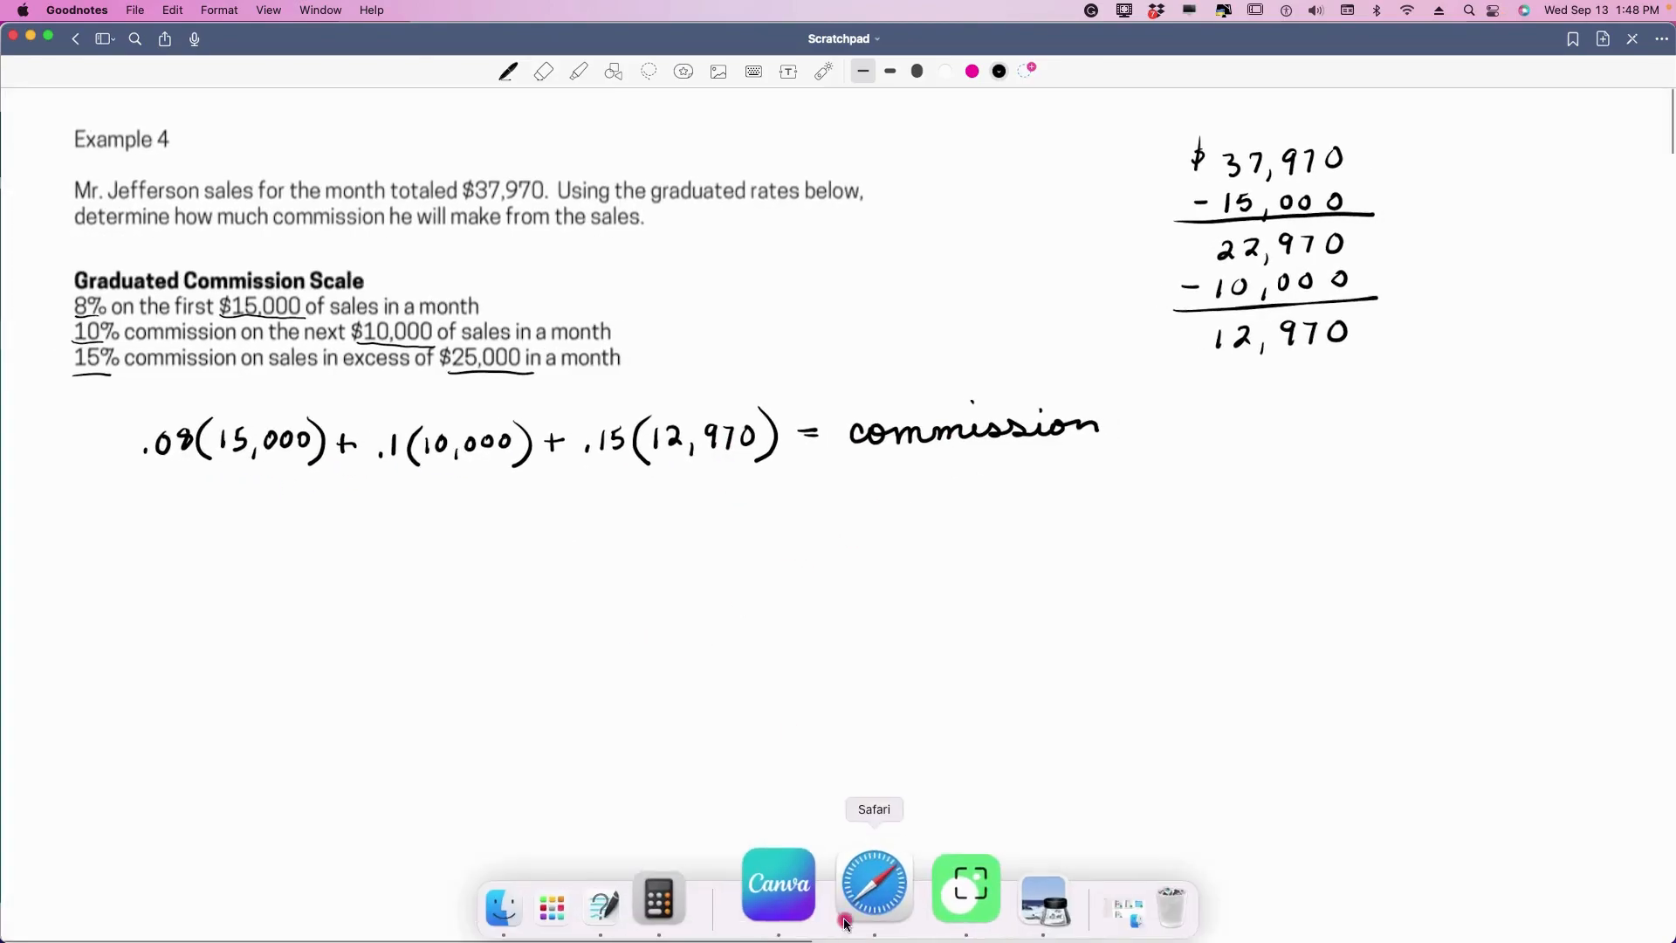
- Compute .08 × 15,000 and .1 × 10,000 in Calculator for 1,200 and 1,000
click(658, 898)
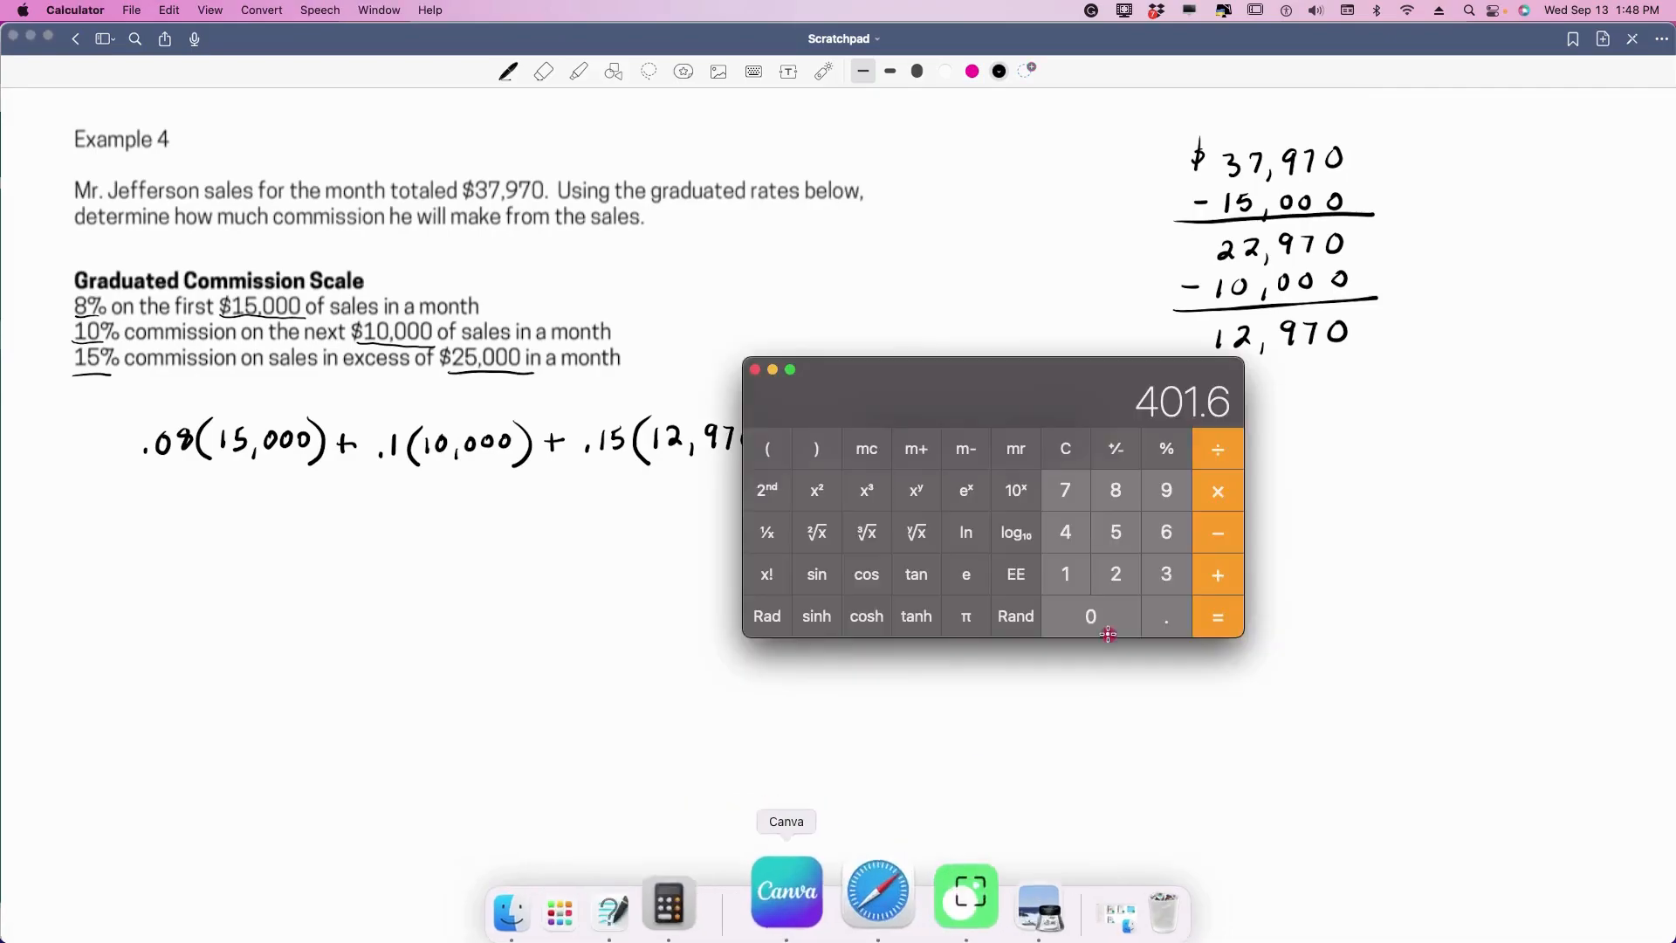
click(1065, 448)
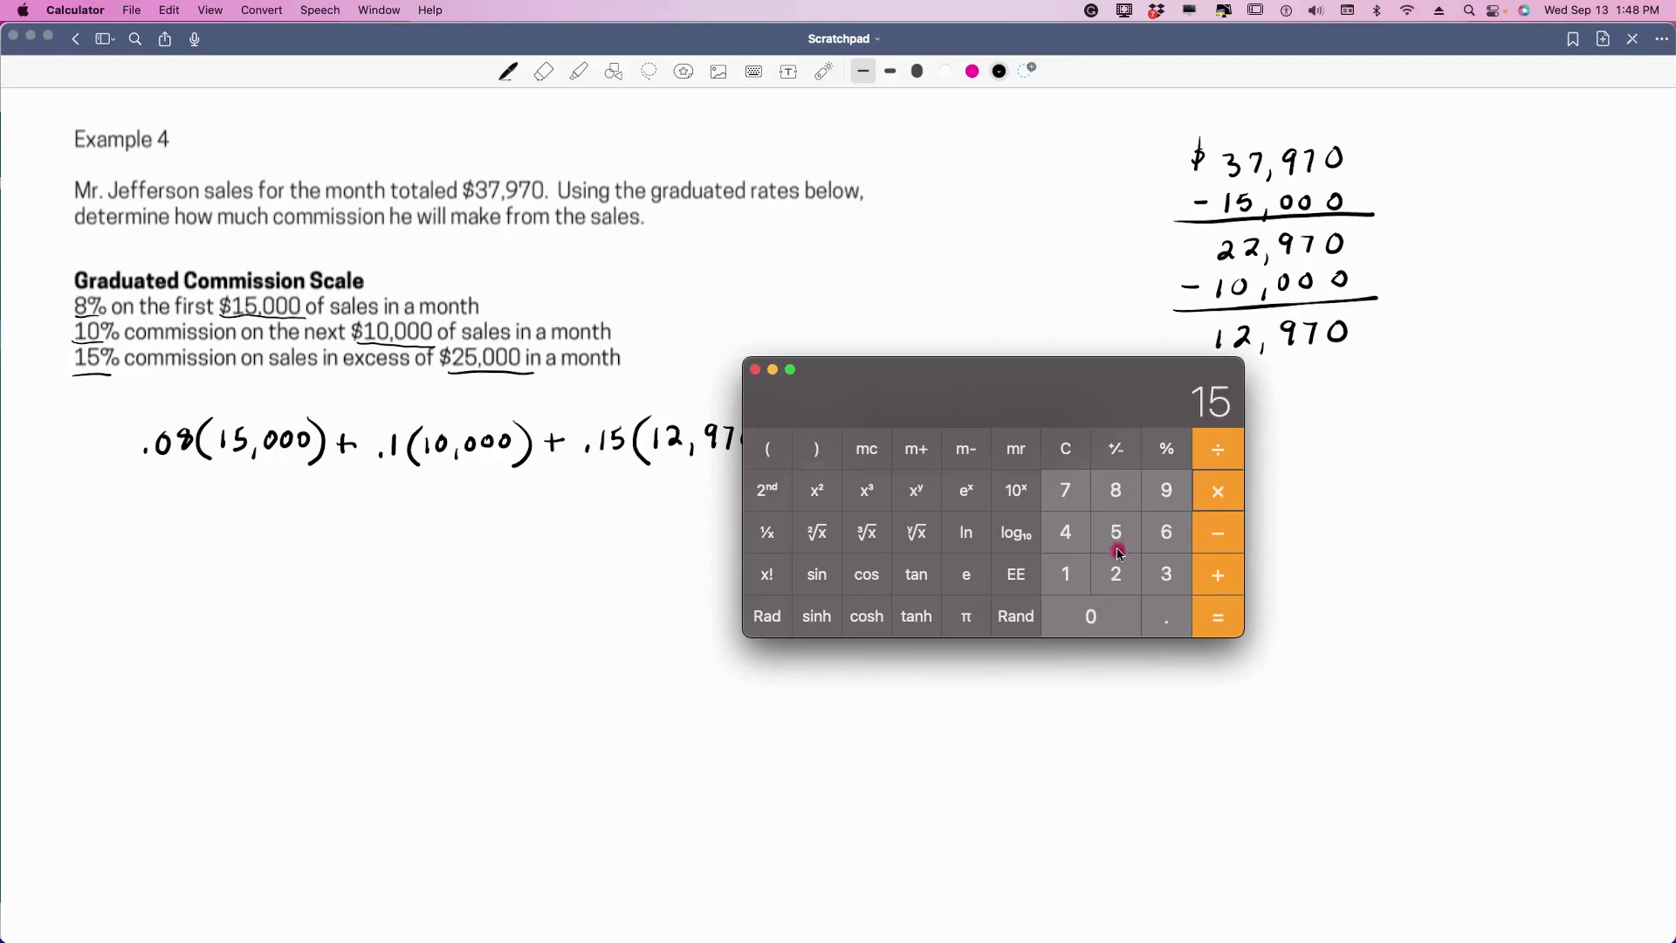
click(1216, 616)
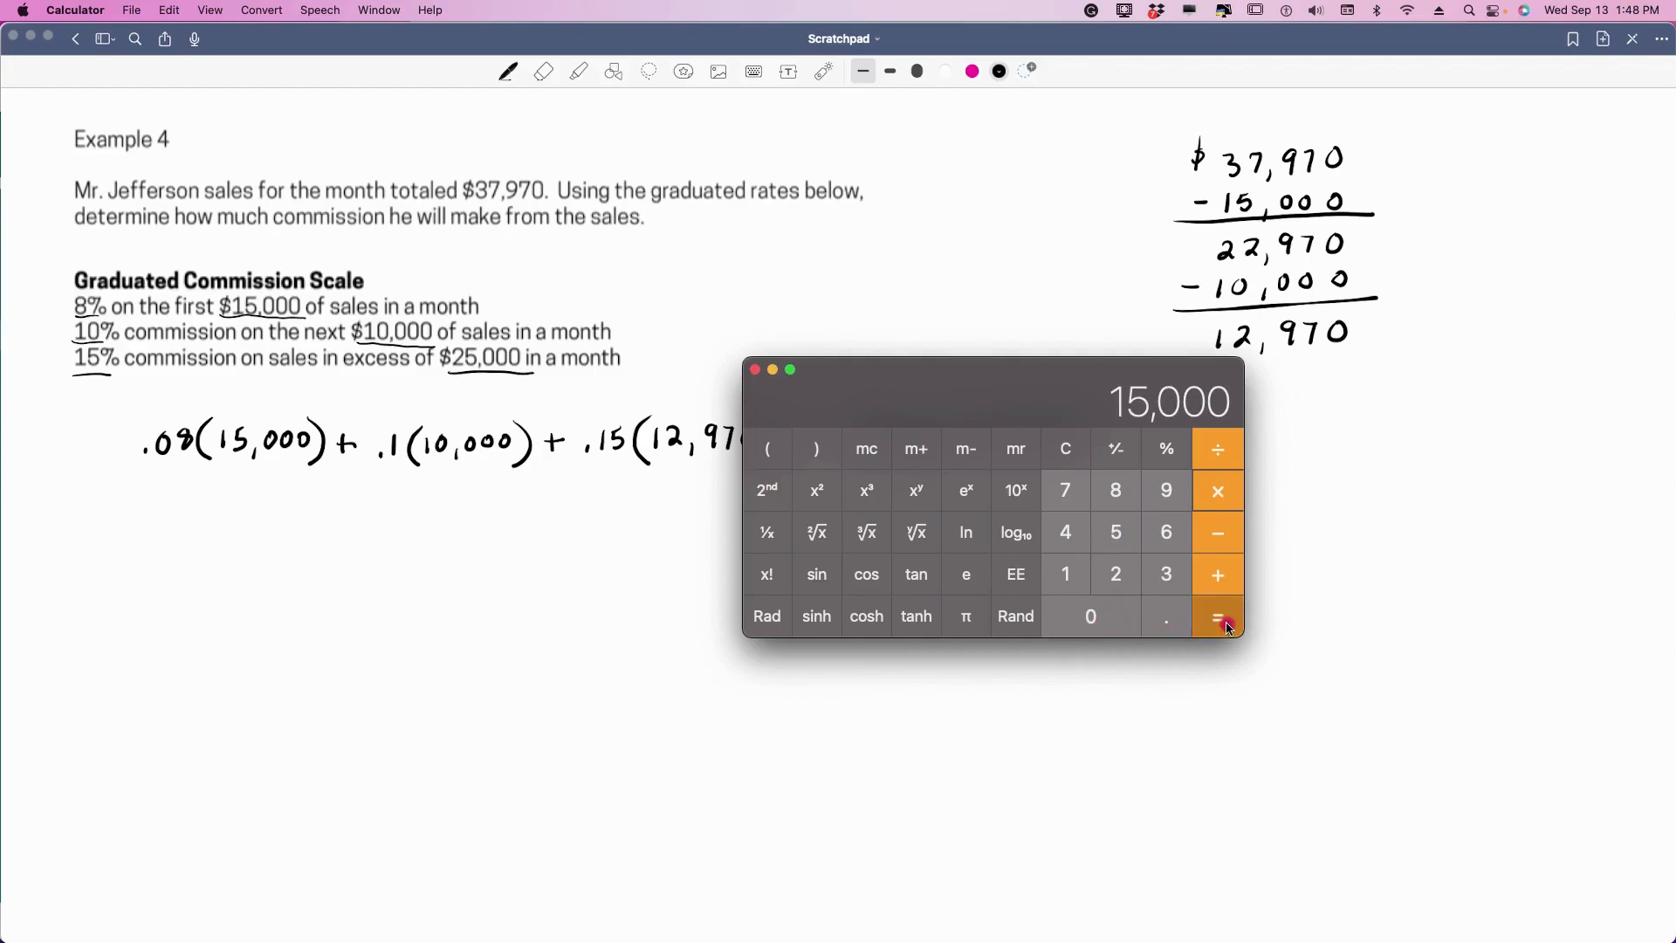
click(1216, 617)
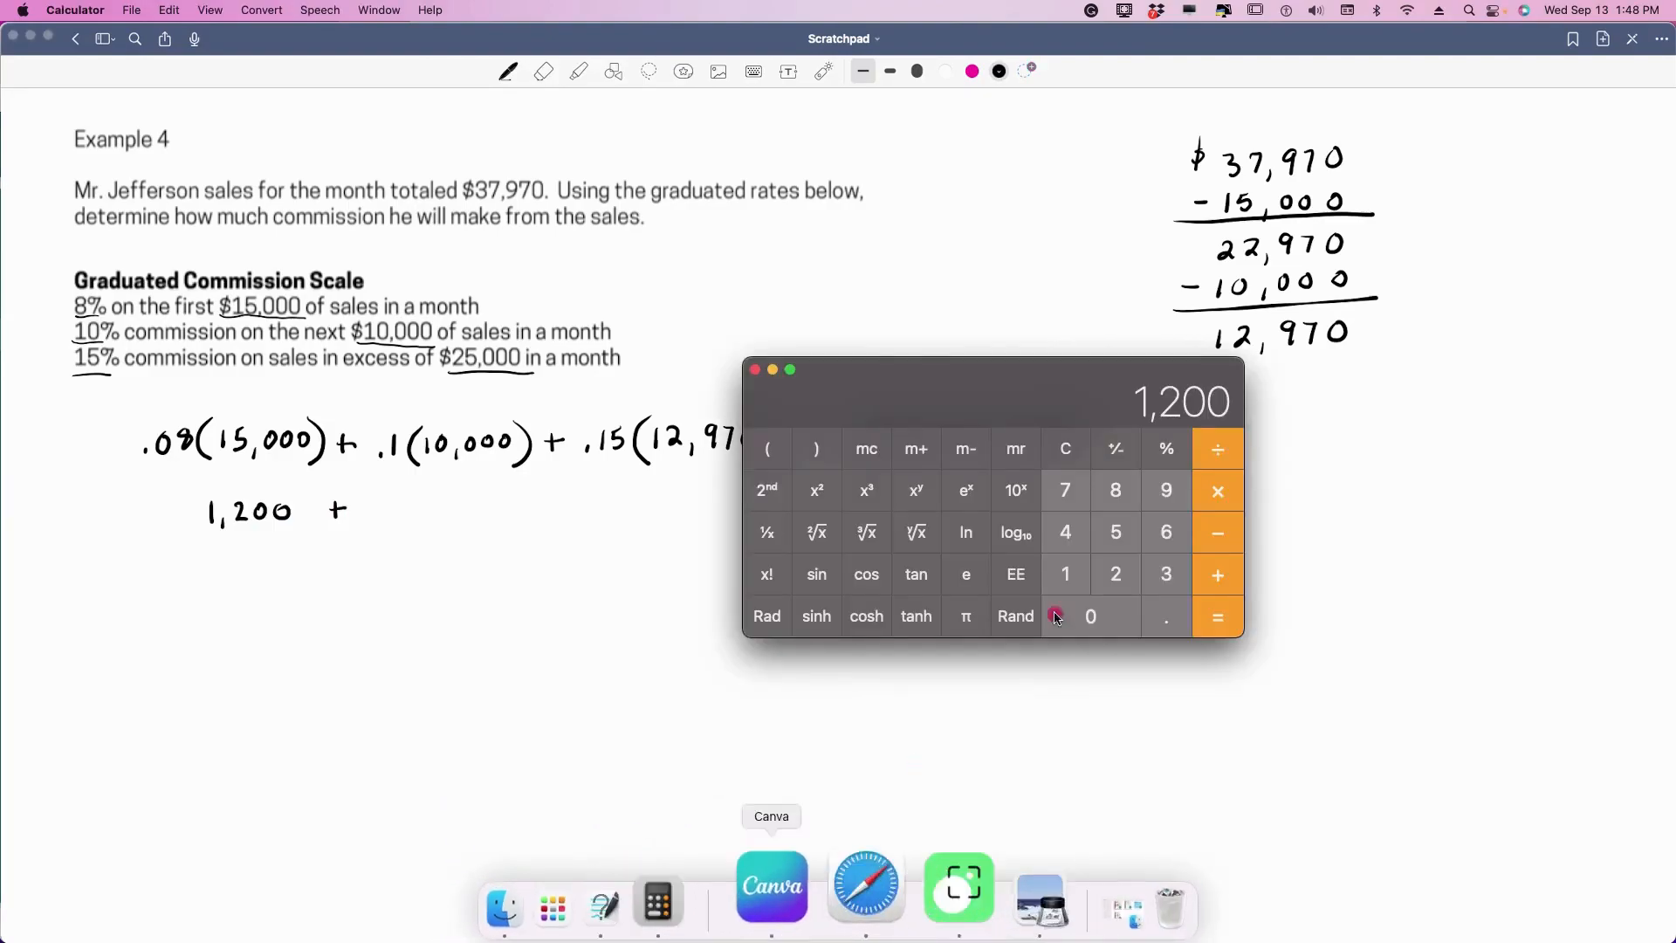
click(1065, 447)
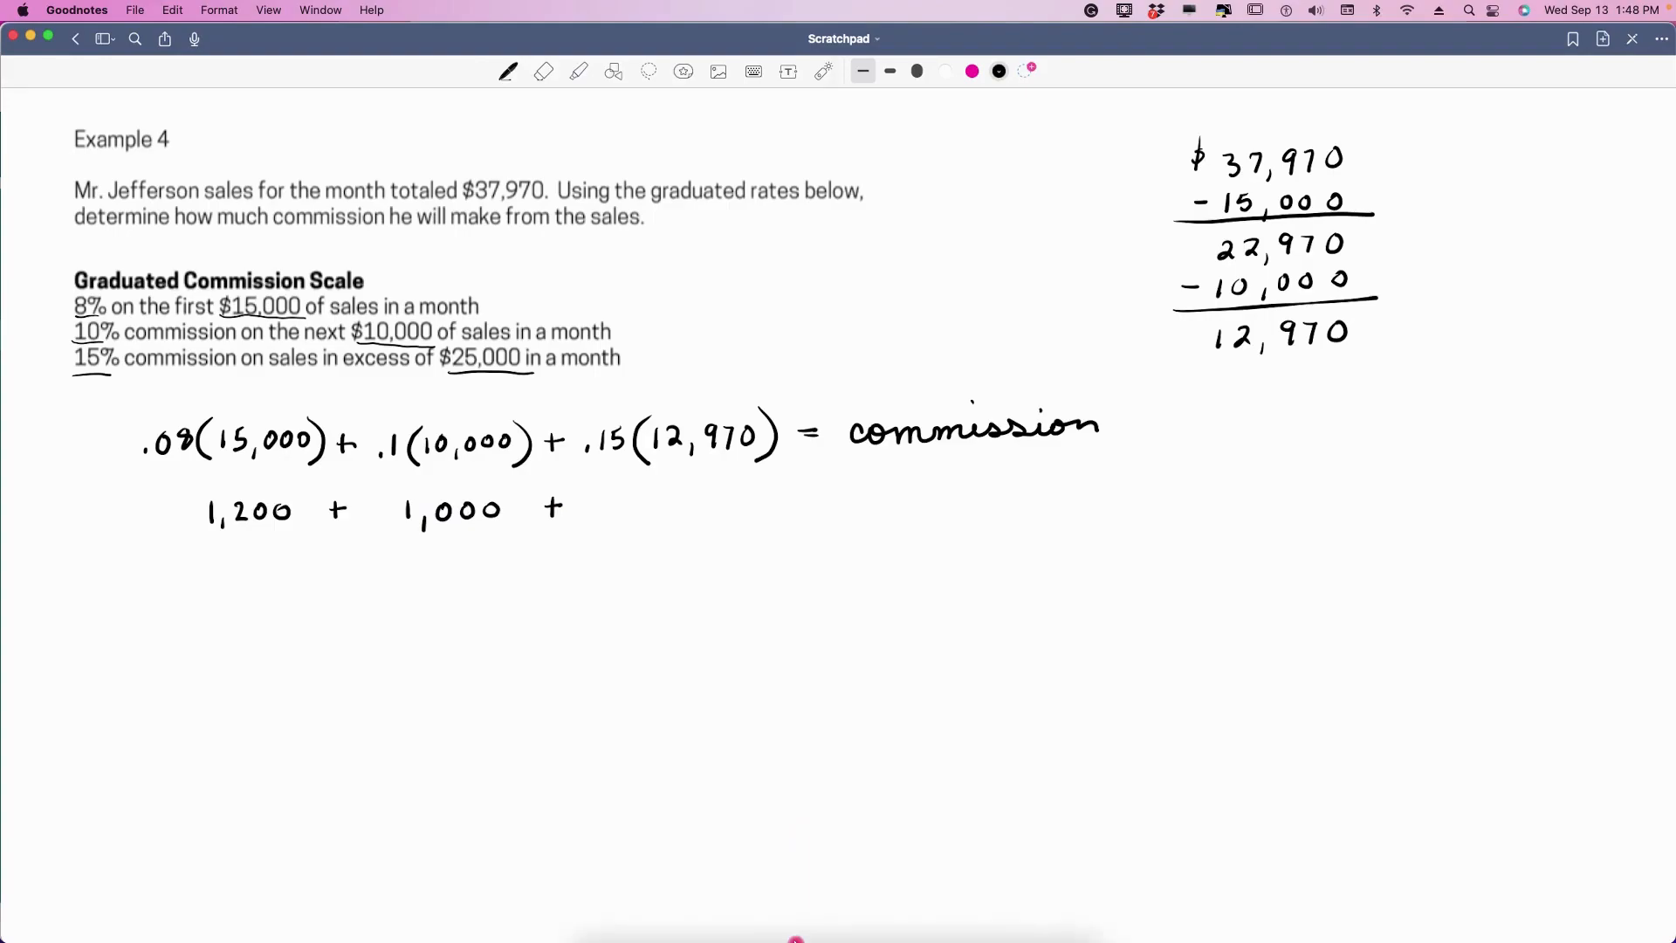
- Clear Calculator and compute .15 × 12,970 for the 1,945.50 top-tier commission
click(743, 884)
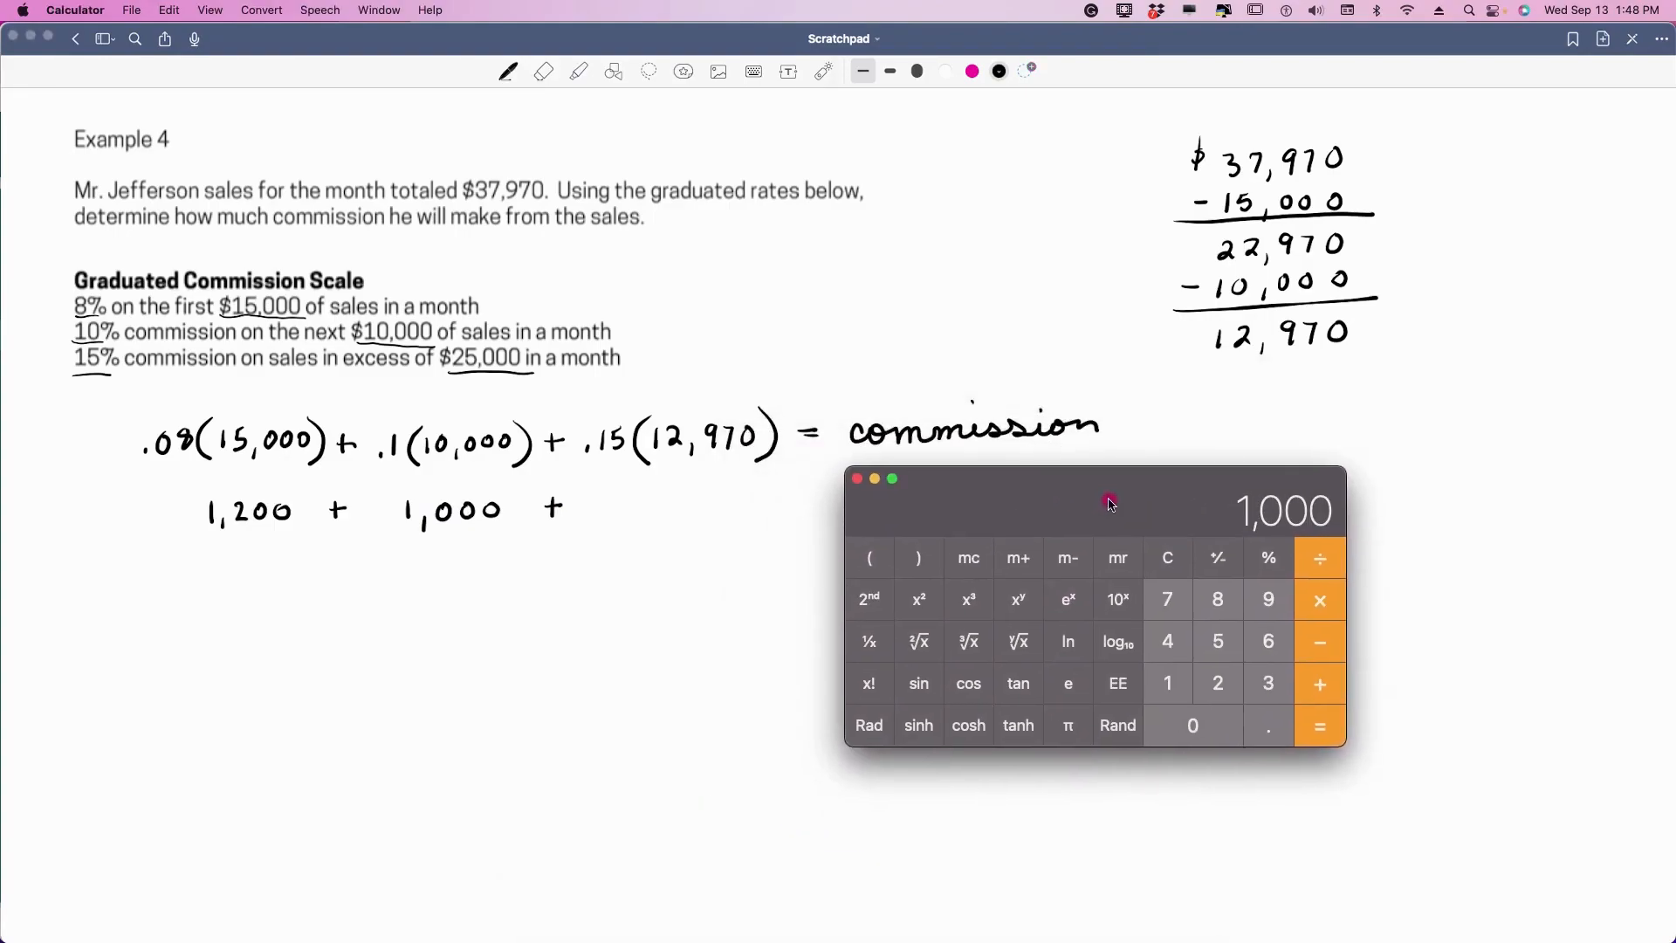
click(1166, 557)
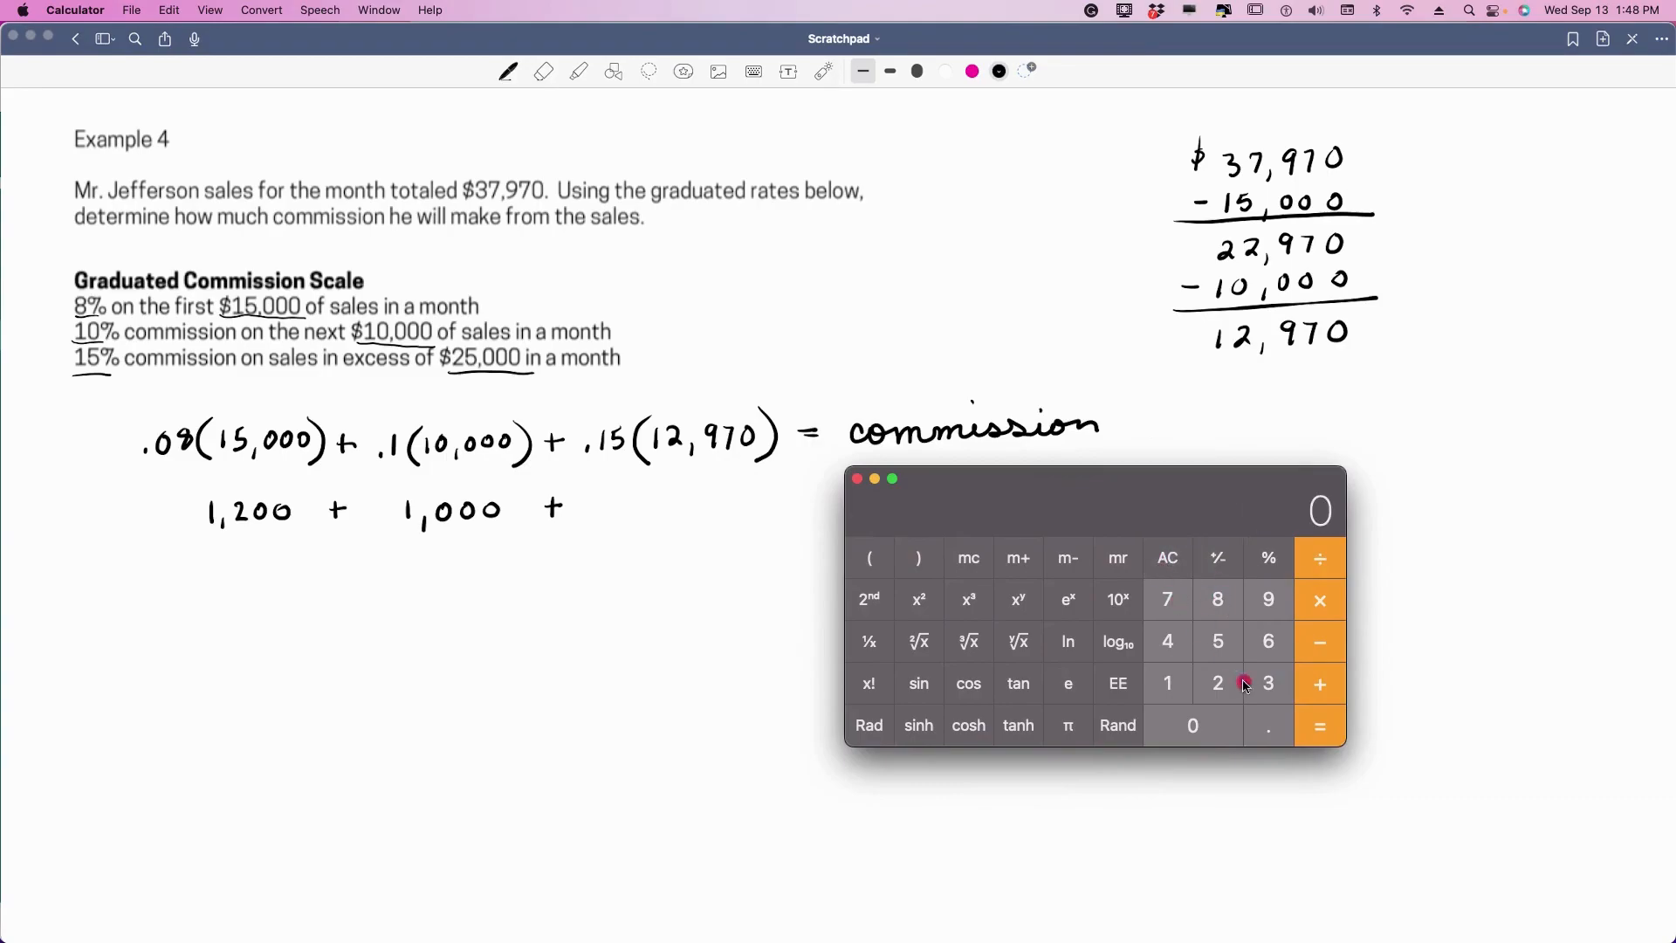
click(1216, 642)
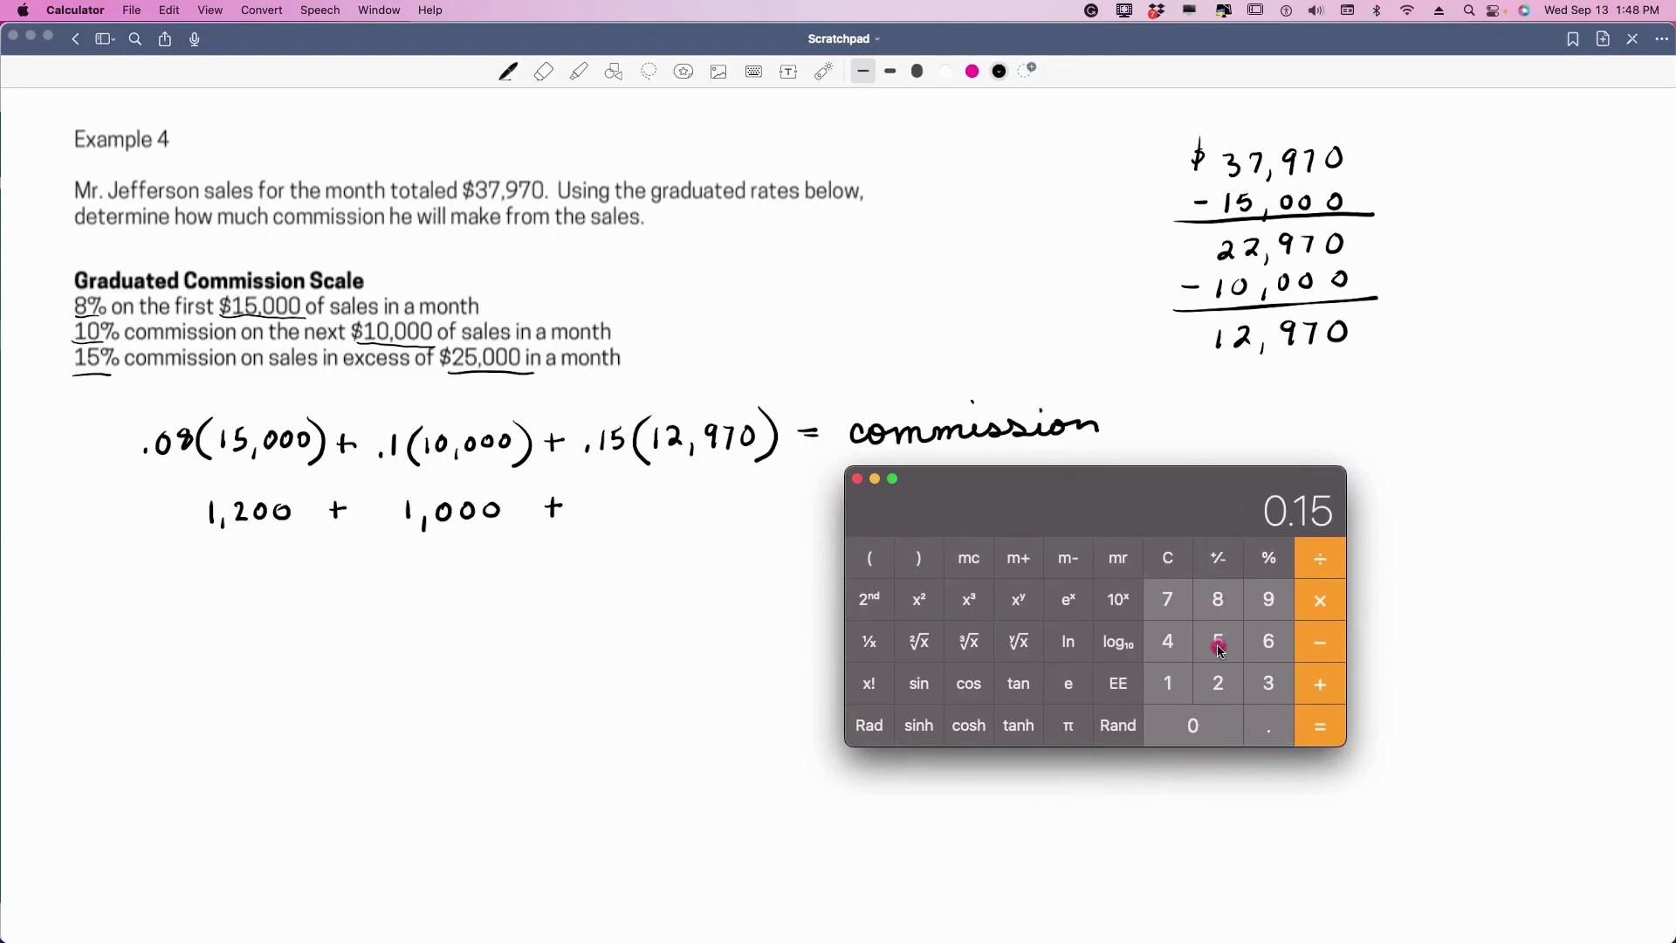
mouse_move(1183, 702)
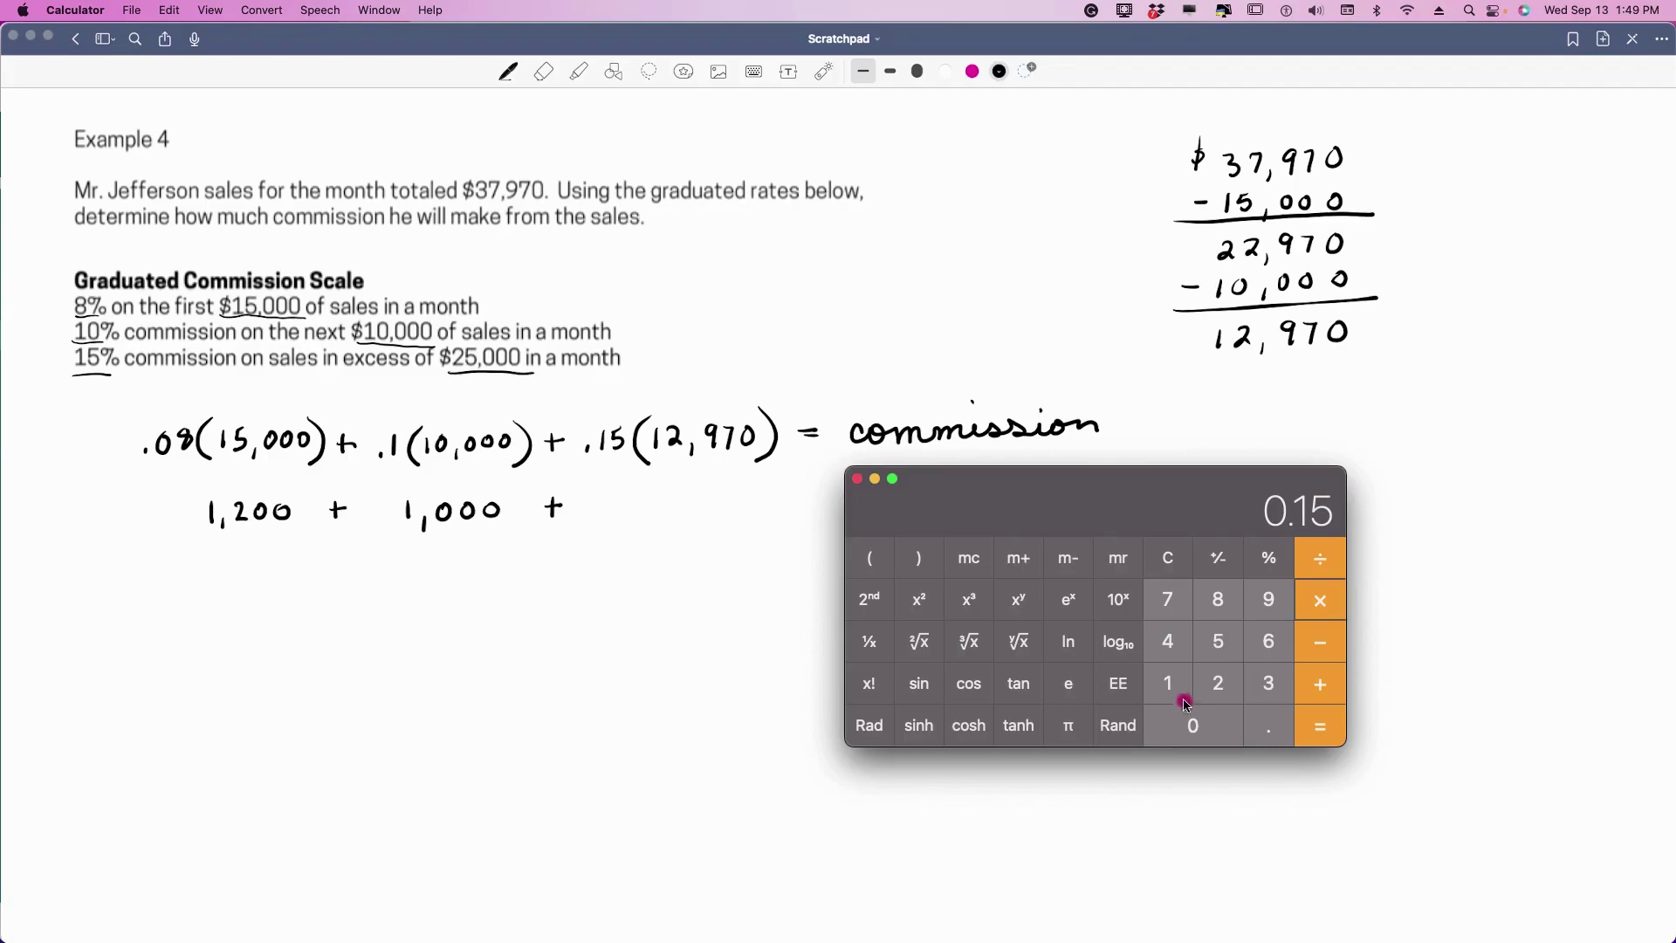
click(1167, 598)
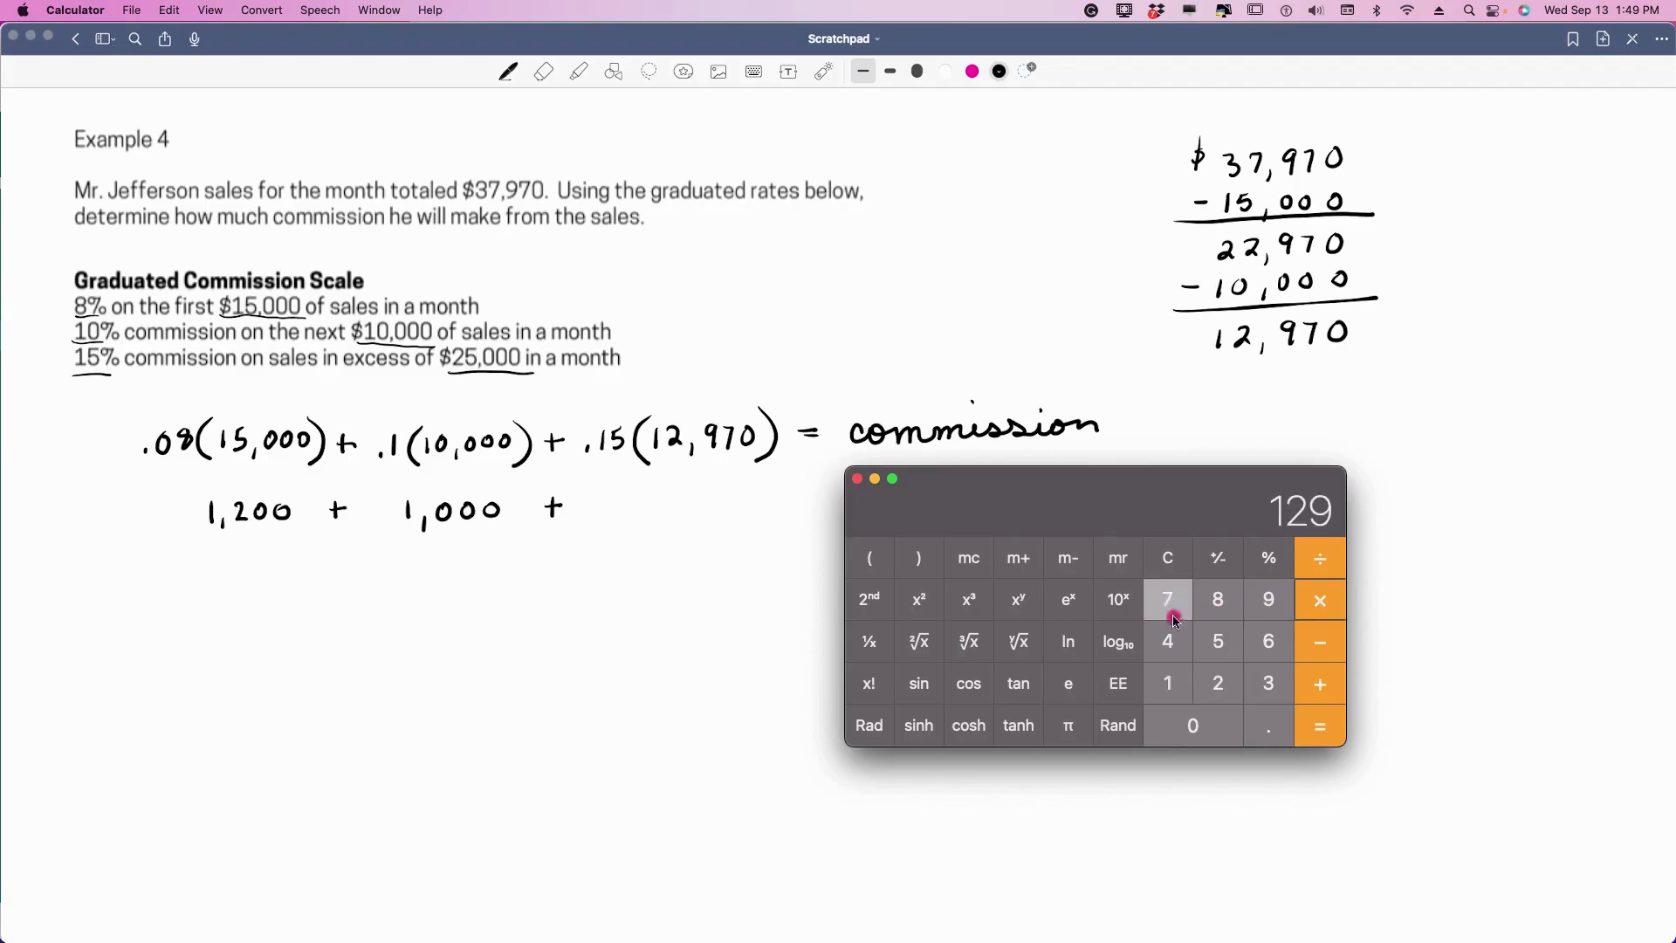
click(1319, 725)
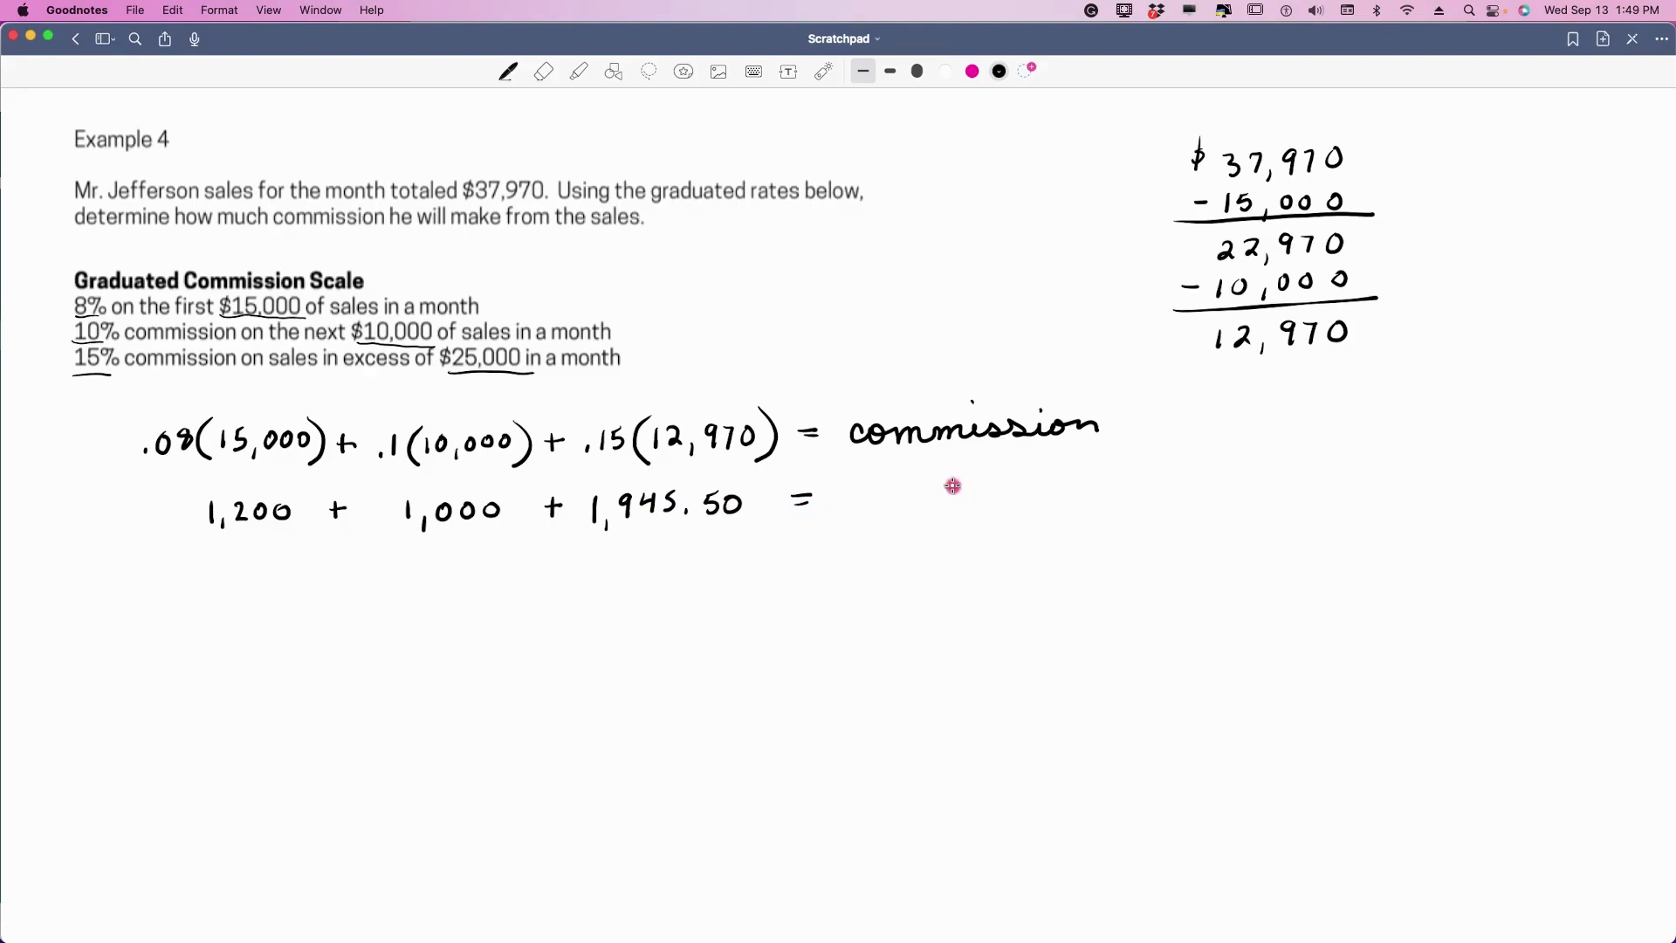
mouse_move(770, 528)
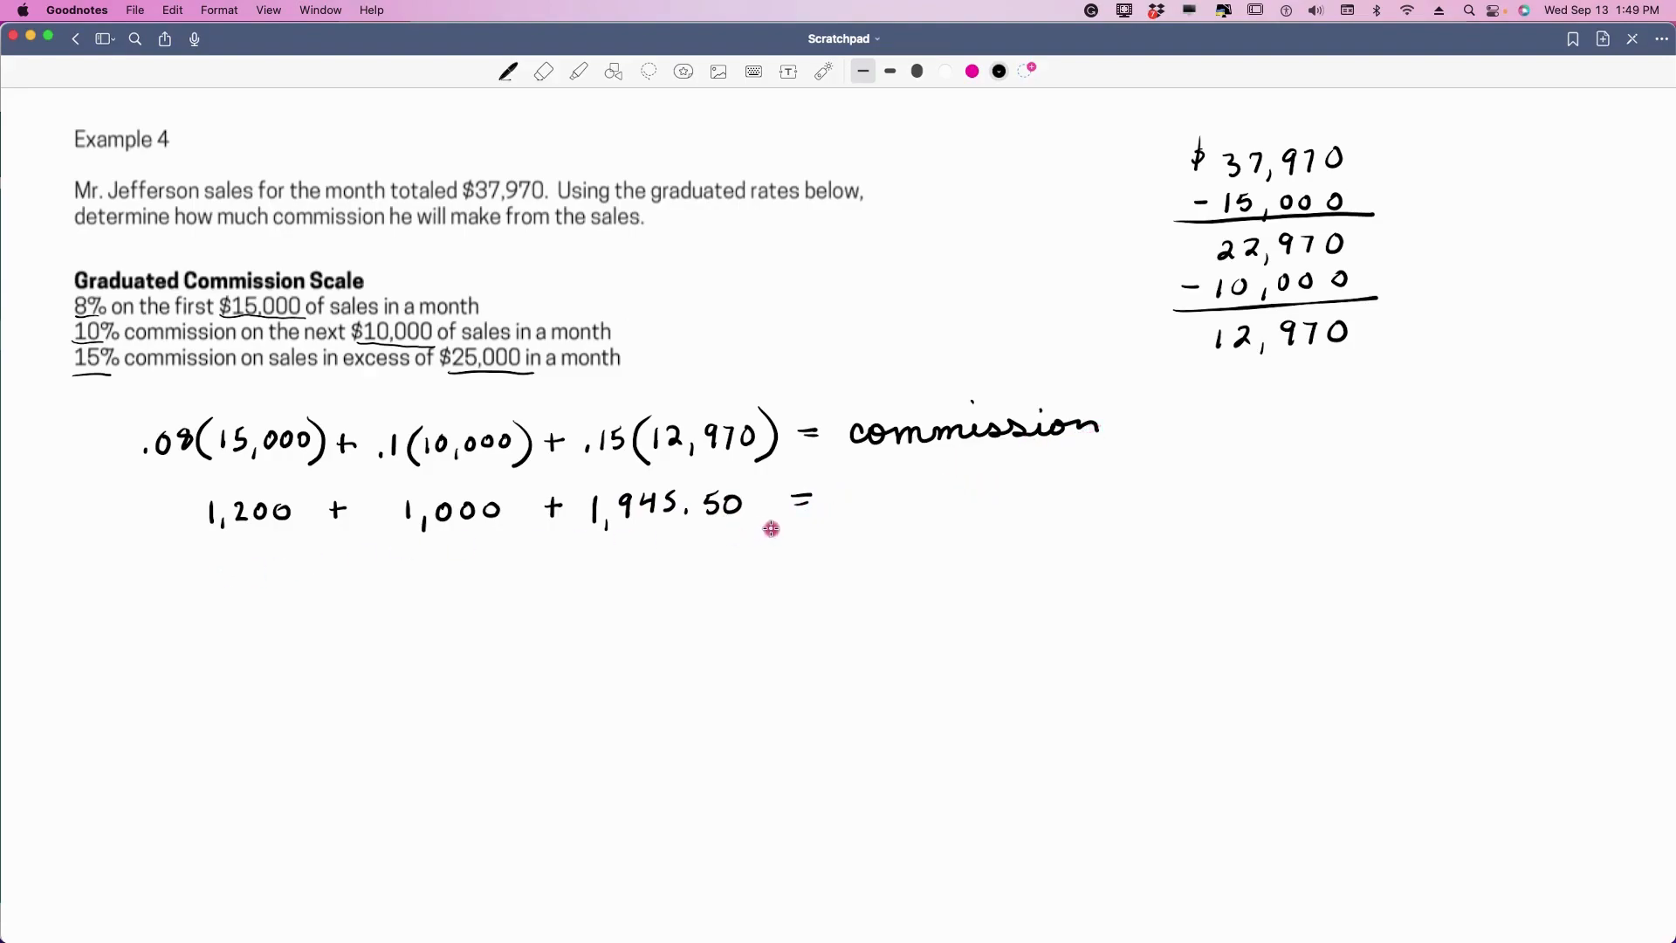
mouse_move(771, 532)
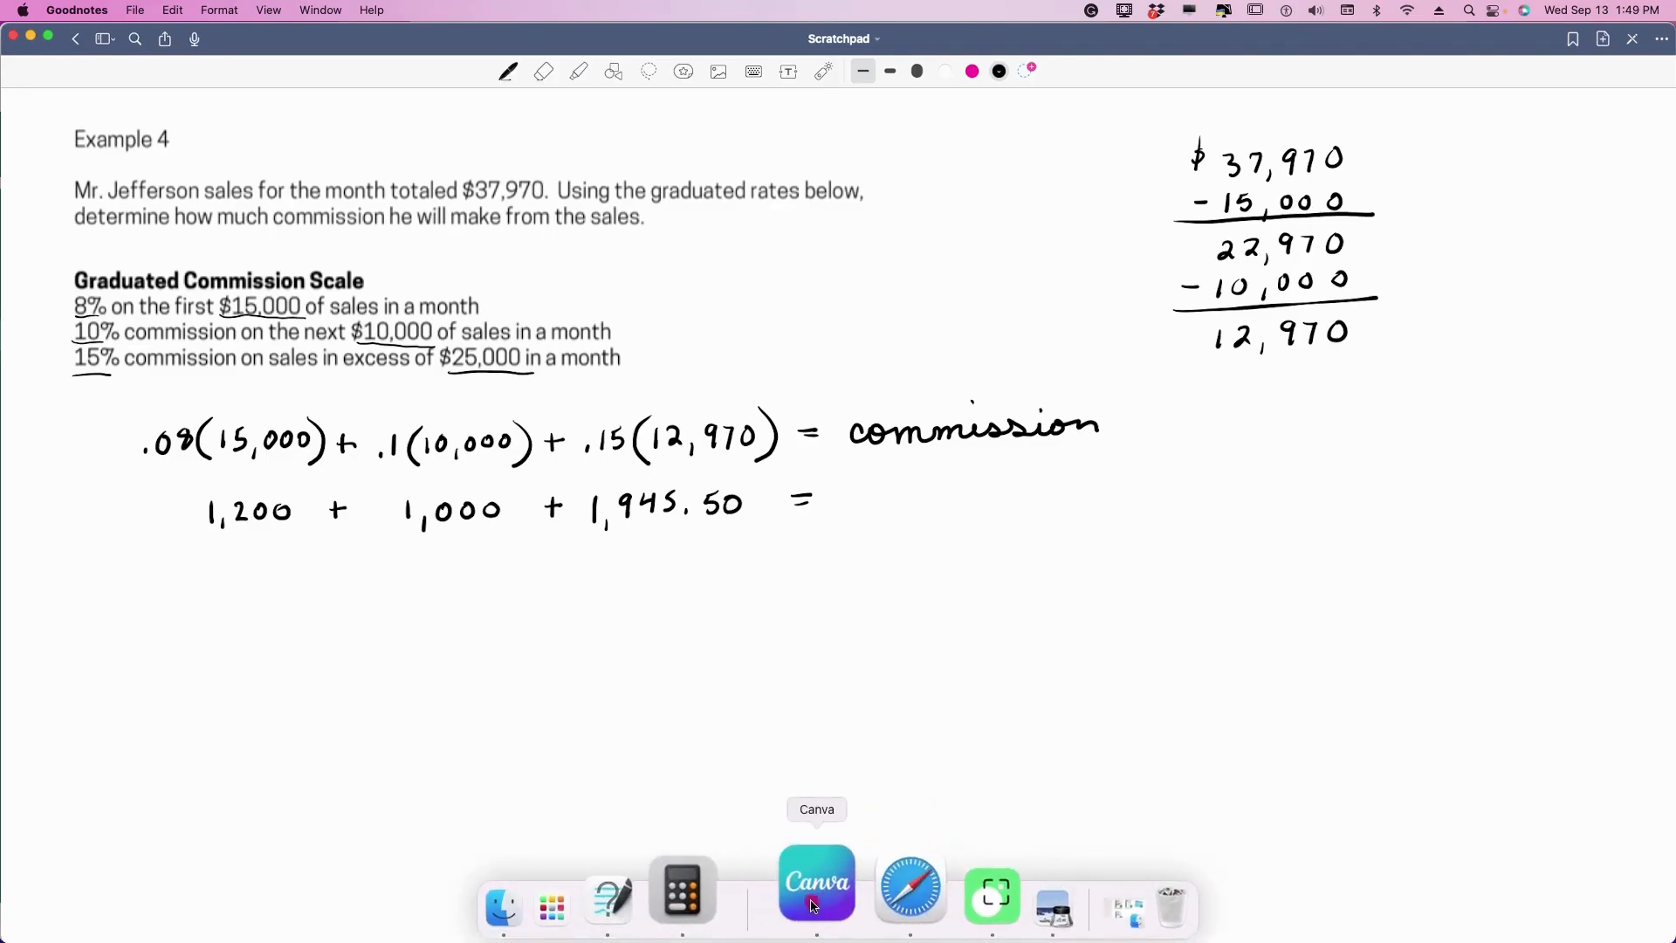
- Add 1,945.5 + 2,200 in Calculator for the 4,145.5 commission total
click(681, 885)
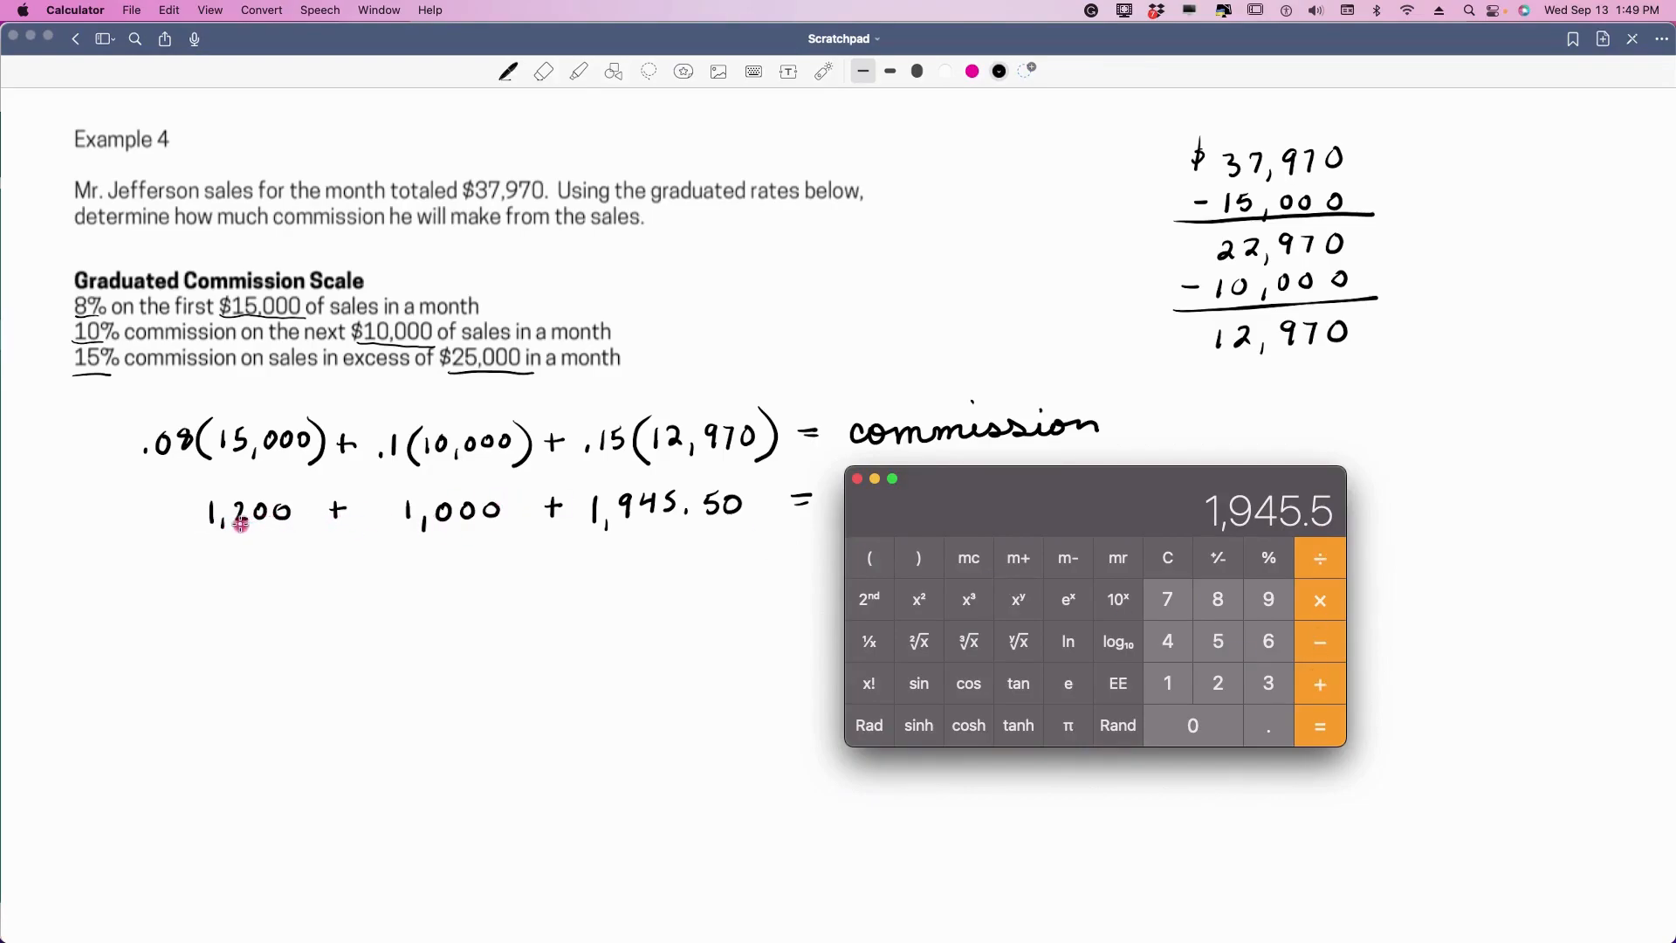
mouse_move(445, 533)
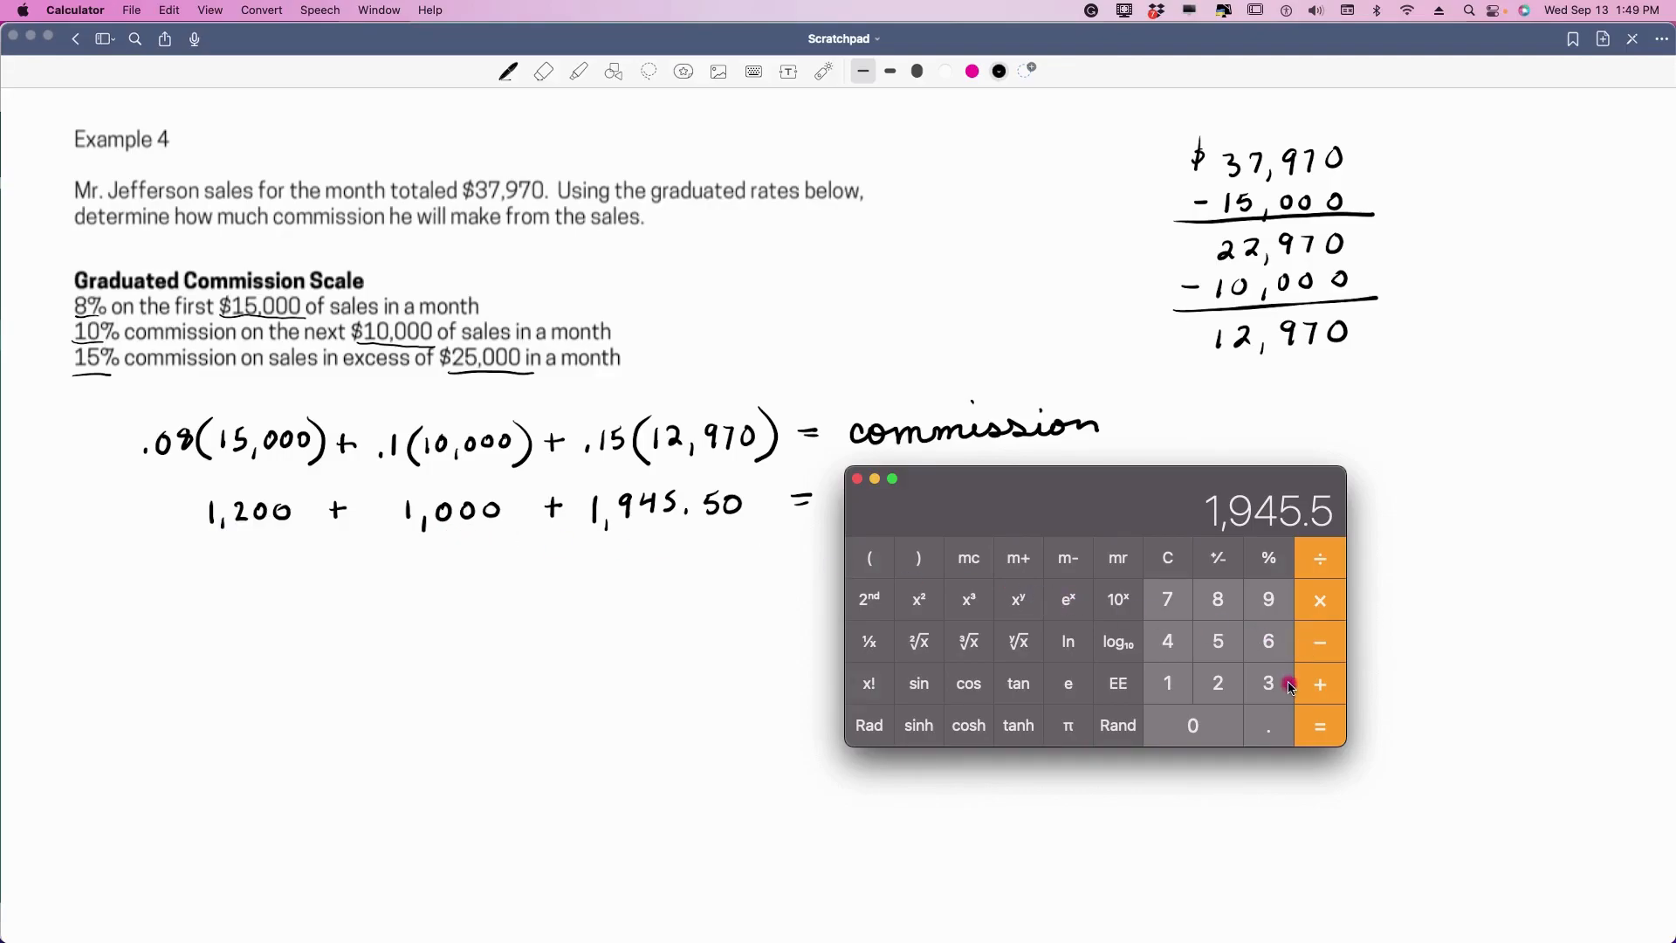
mouse_move(1320, 685)
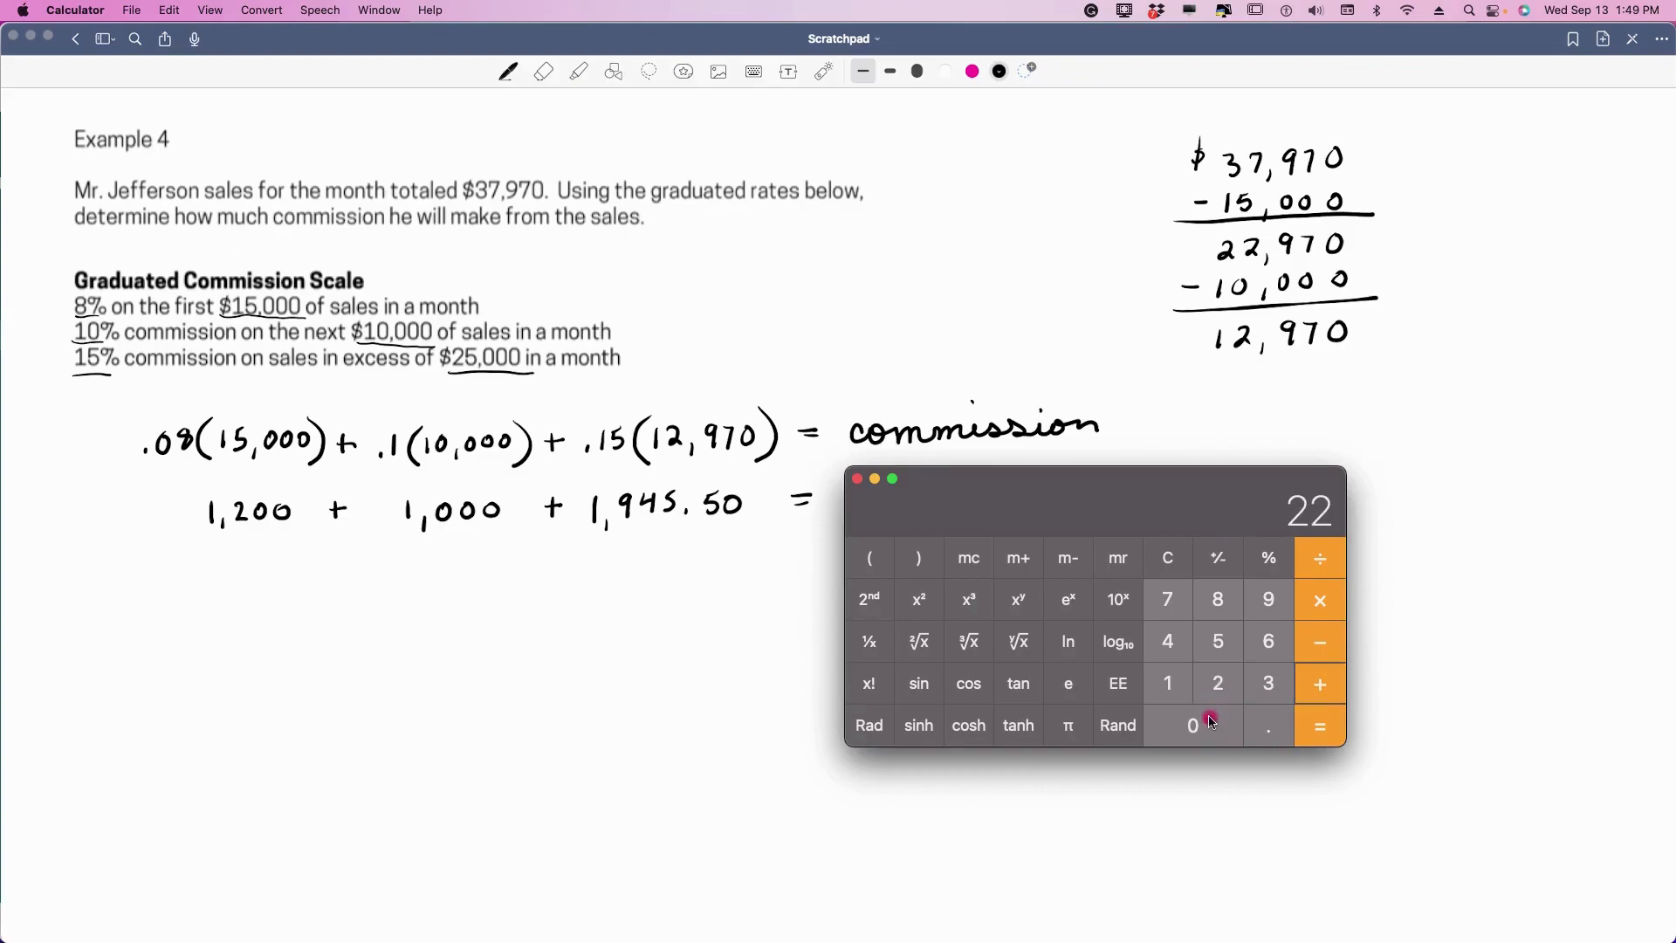
click(1319, 725)
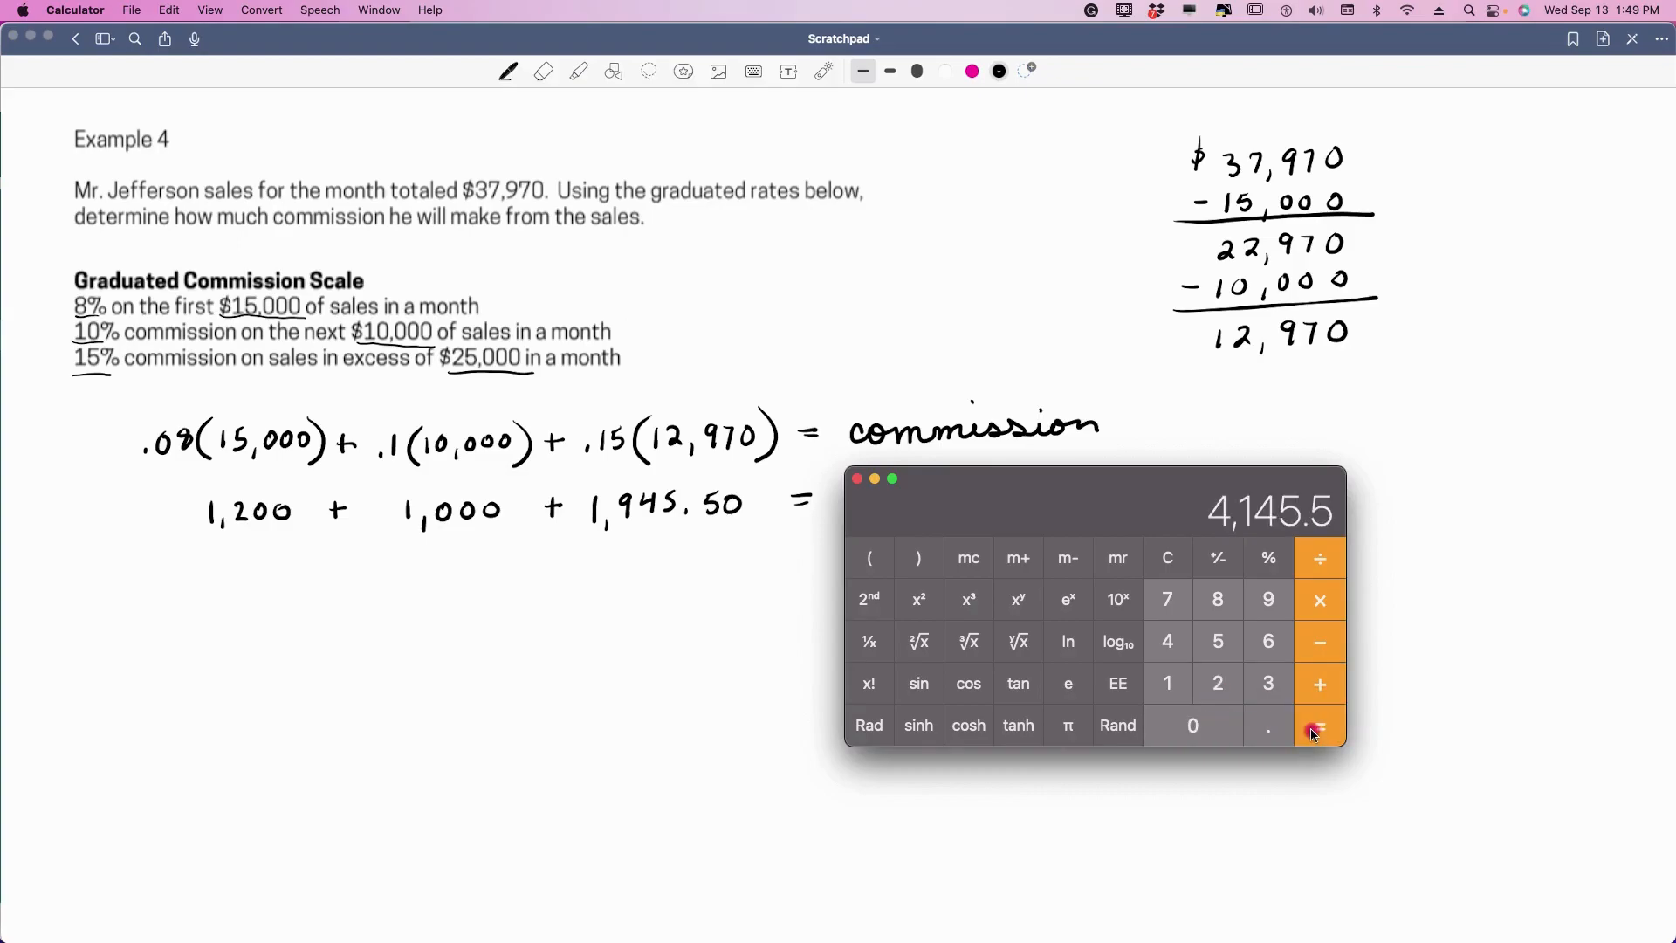
mouse_move(1184, 708)
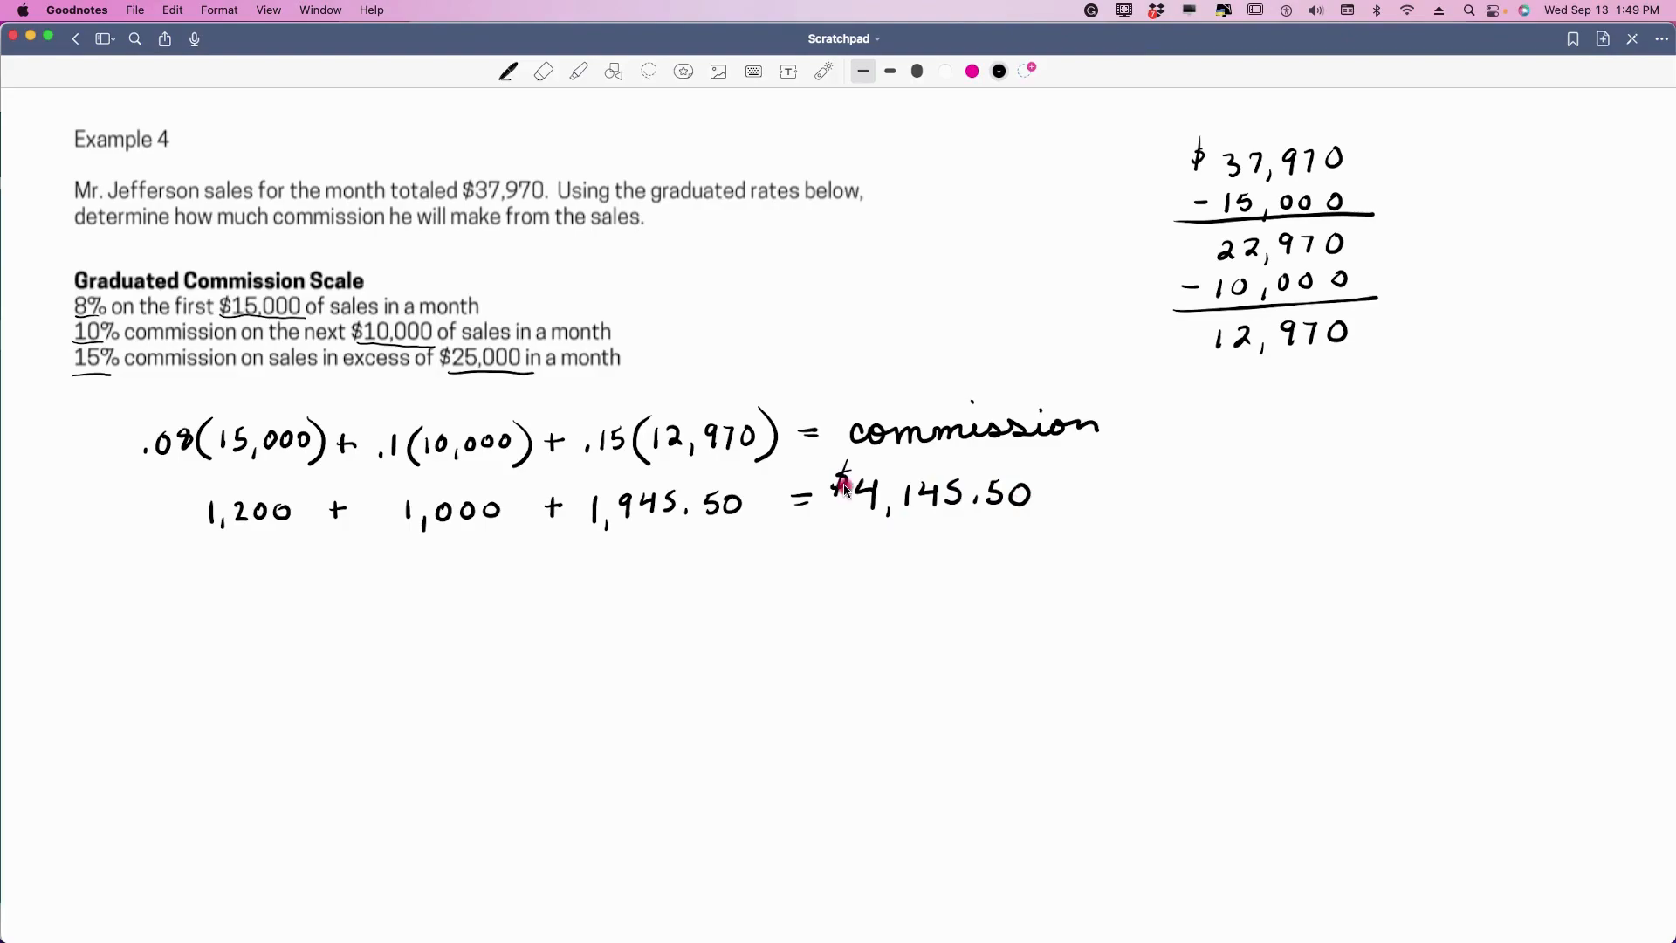
mouse_move(1336, 423)
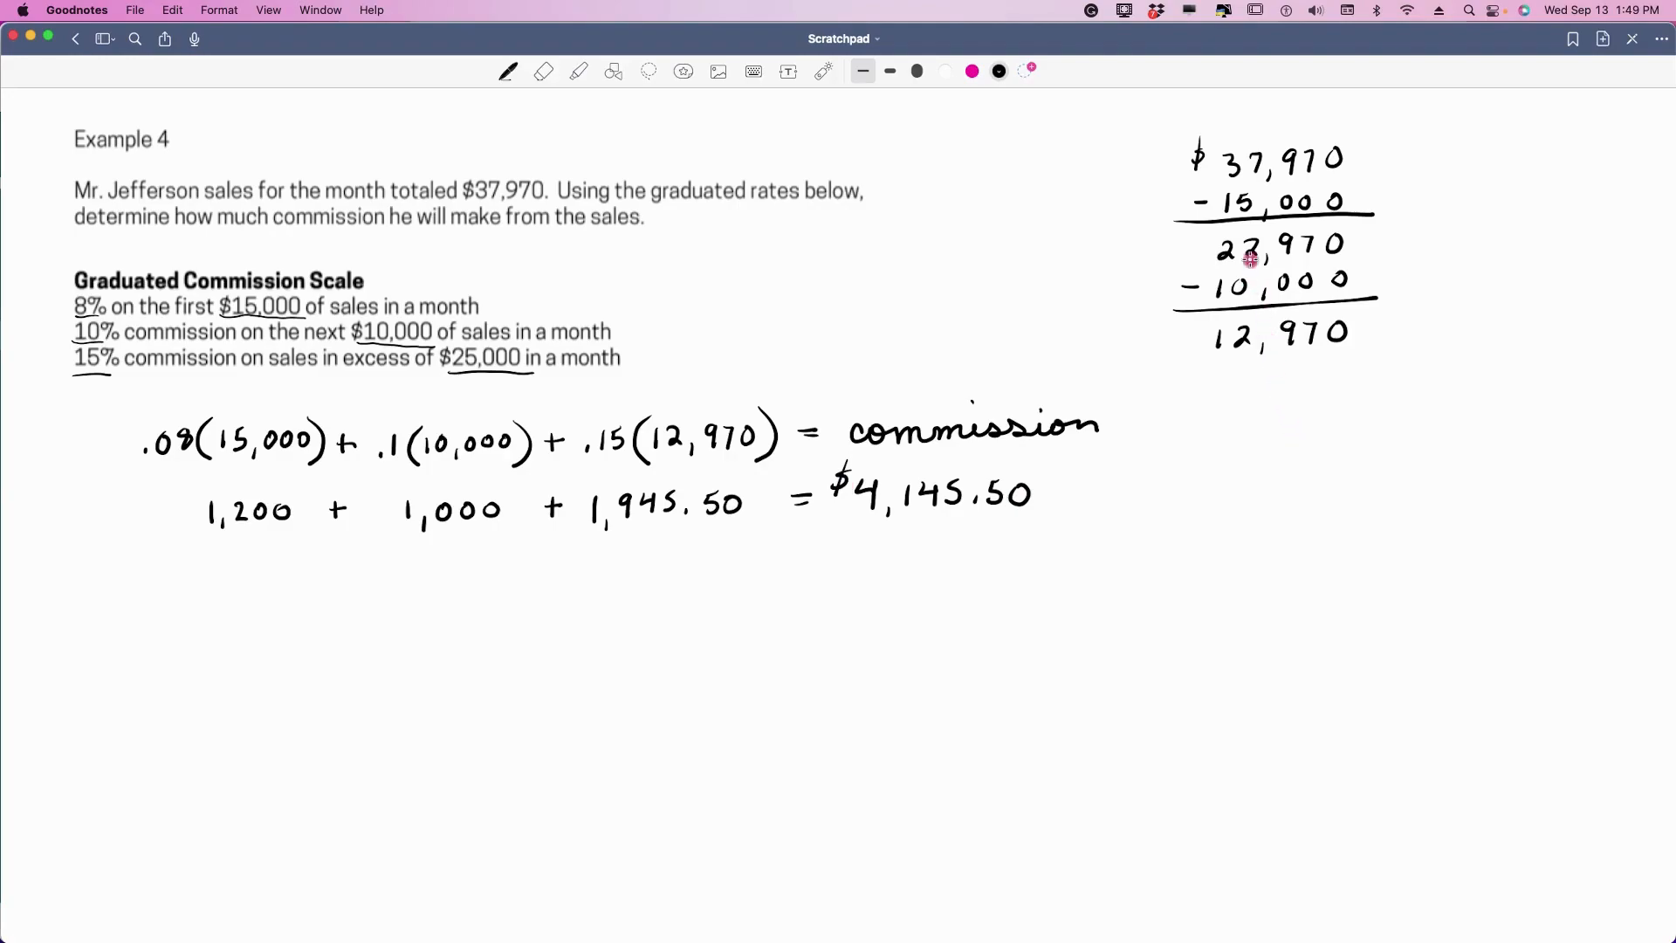
mouse_move(162, 285)
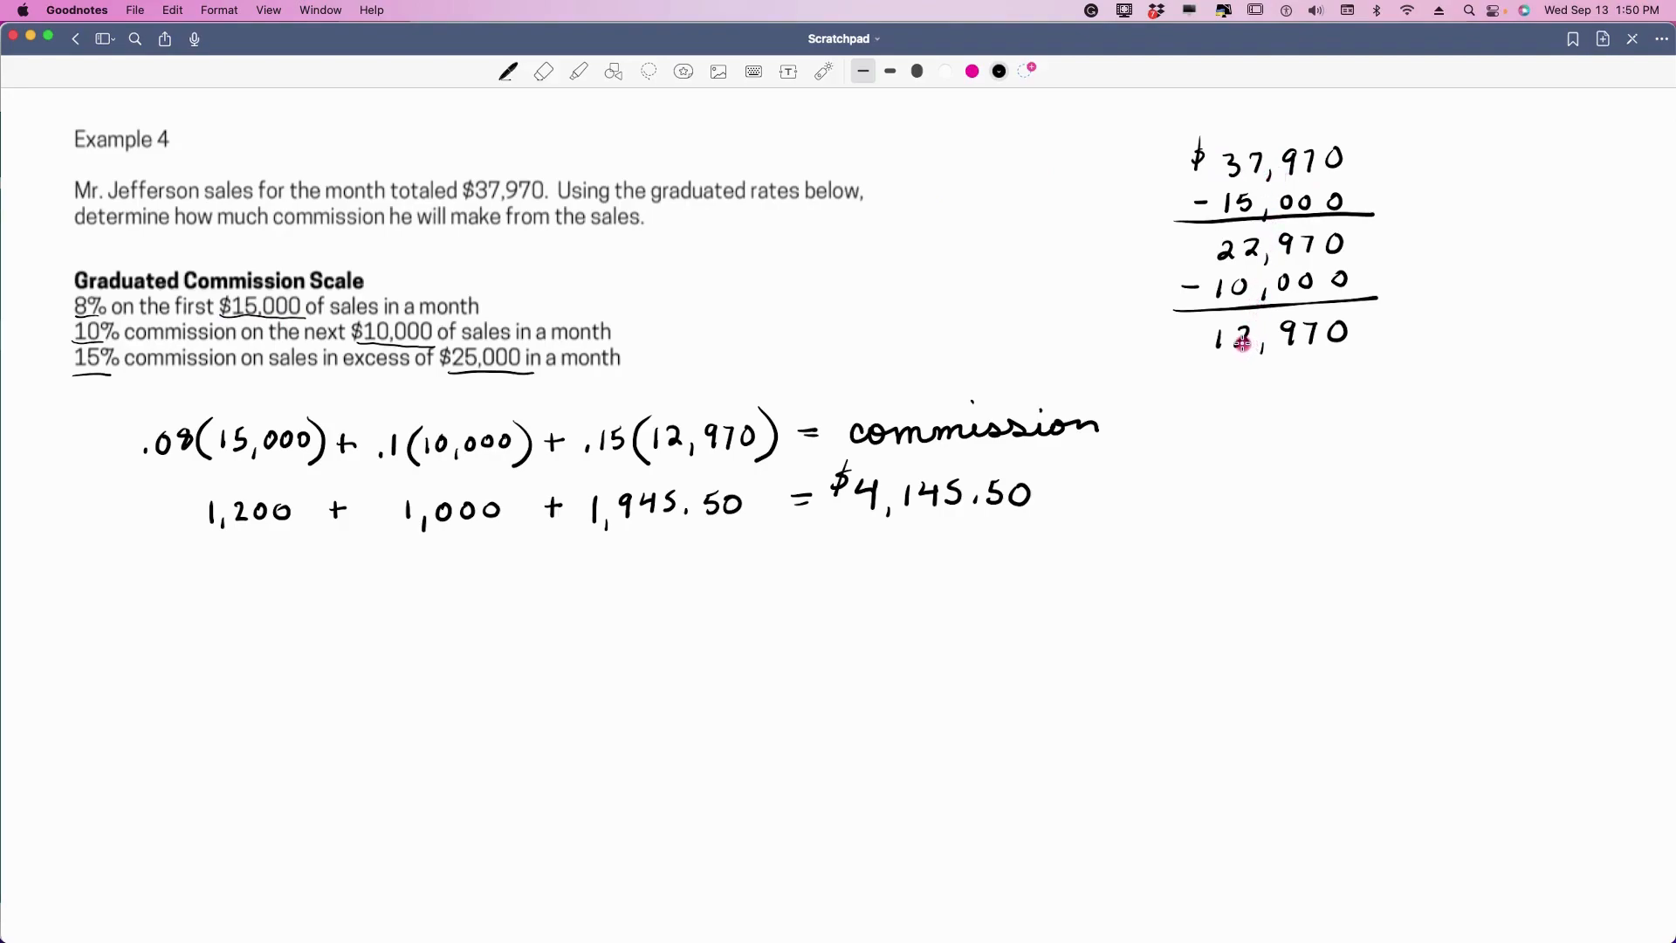
mouse_move(289, 320)
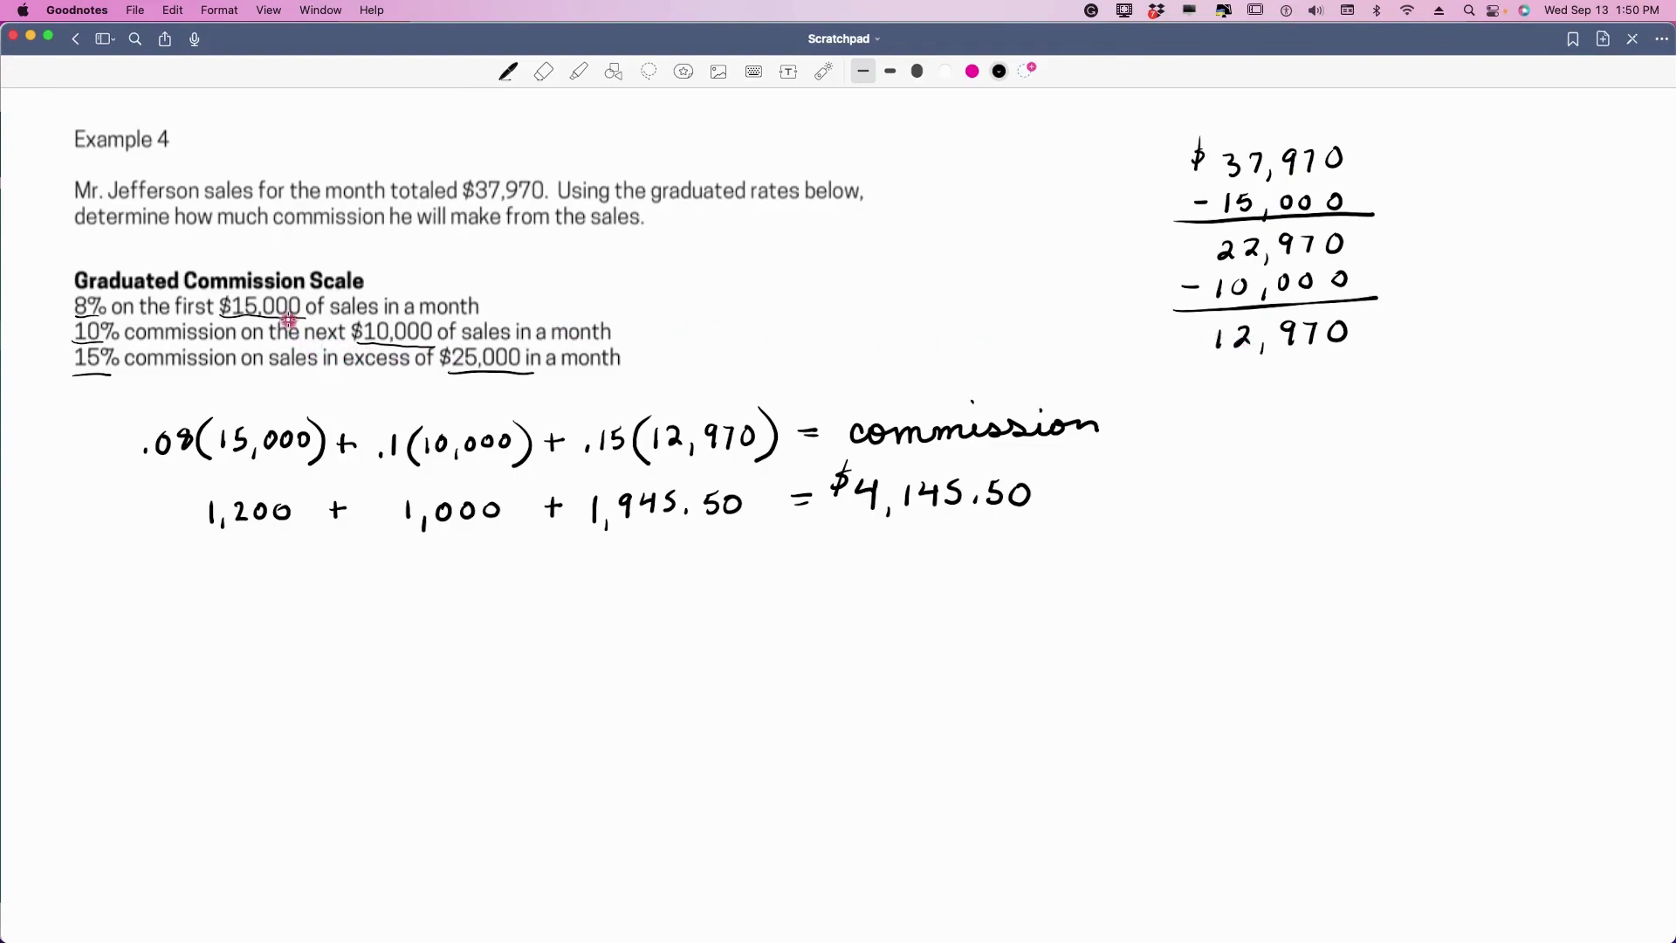
mouse_move(471, 385)
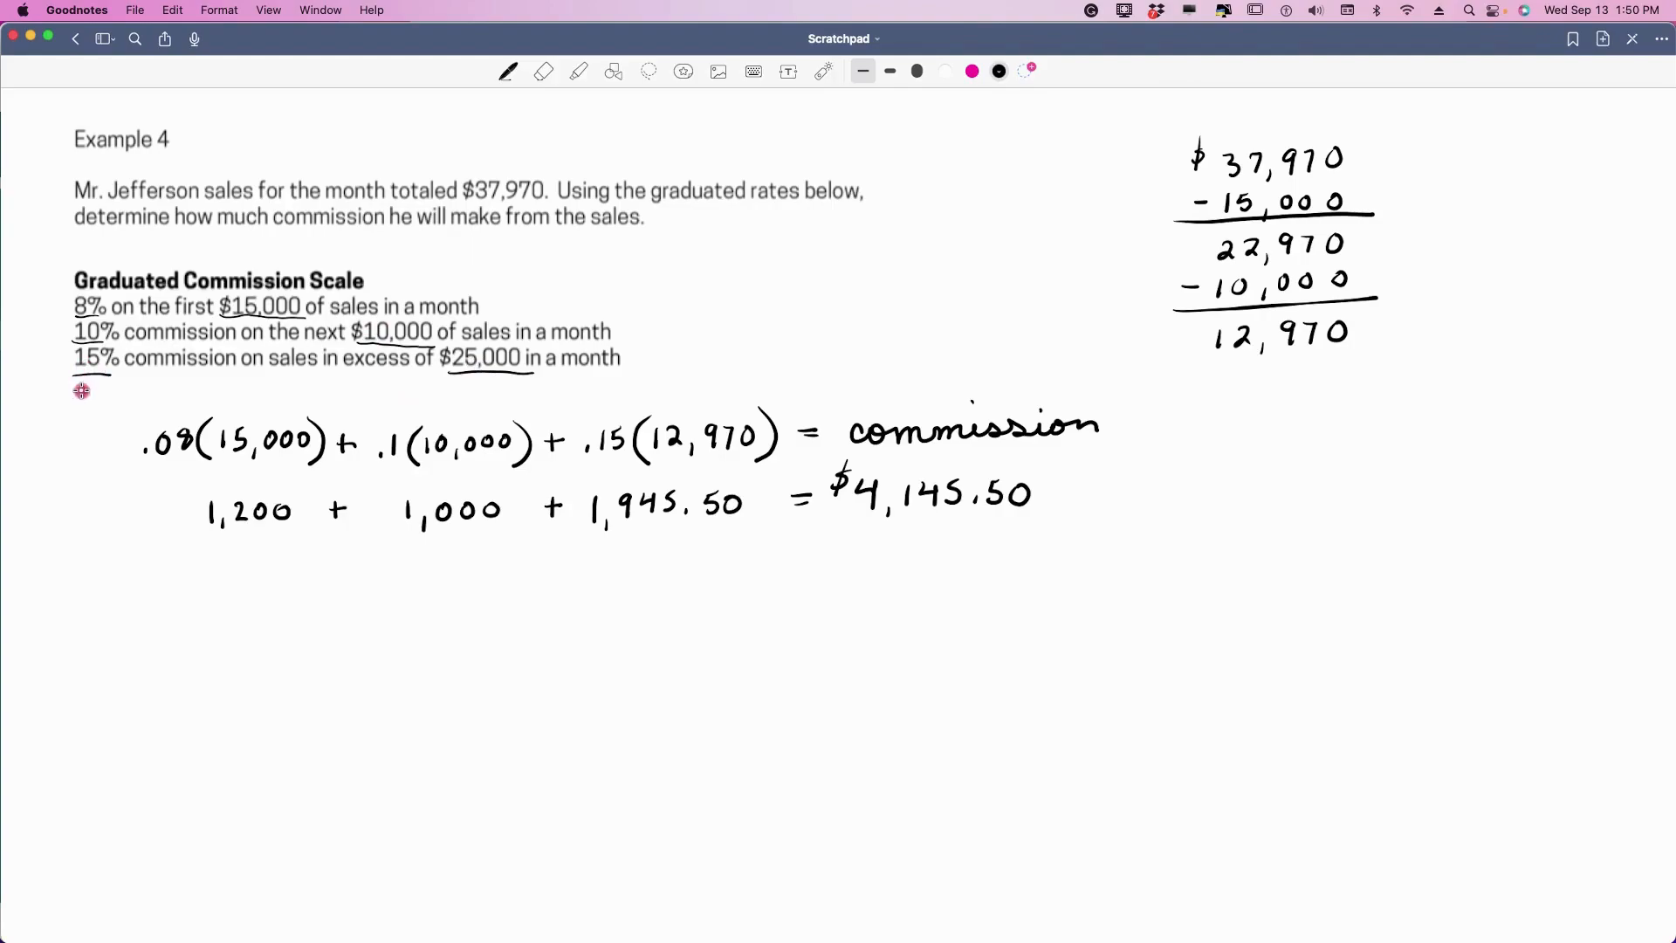
mouse_move(411, 451)
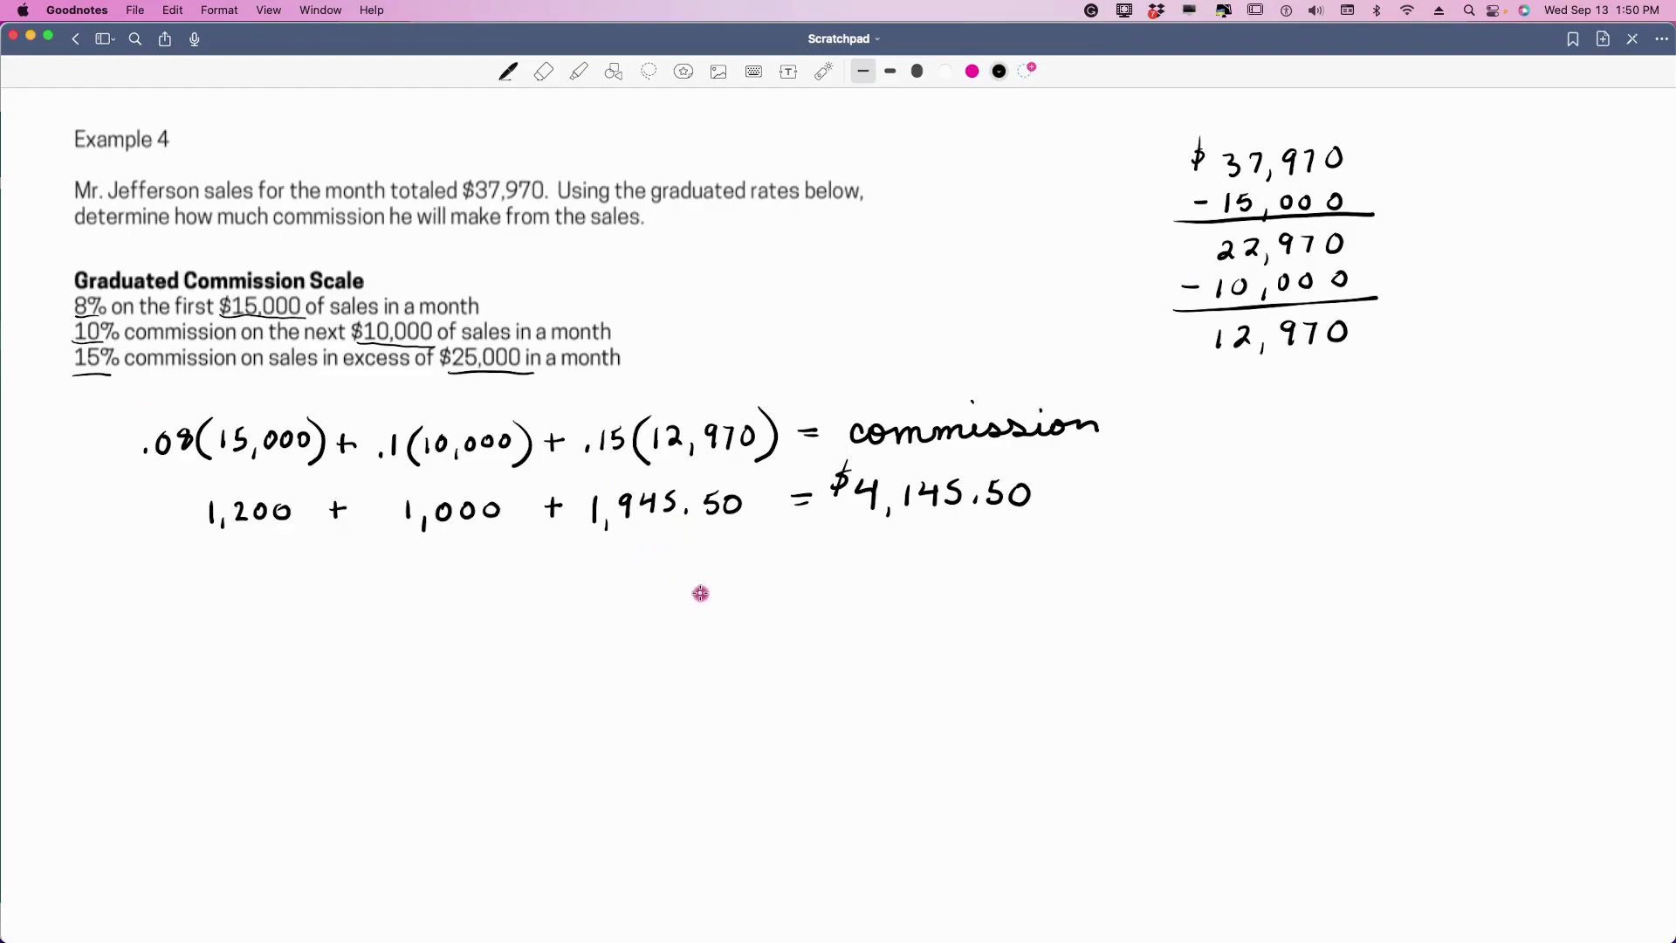
mouse_move(701, 581)
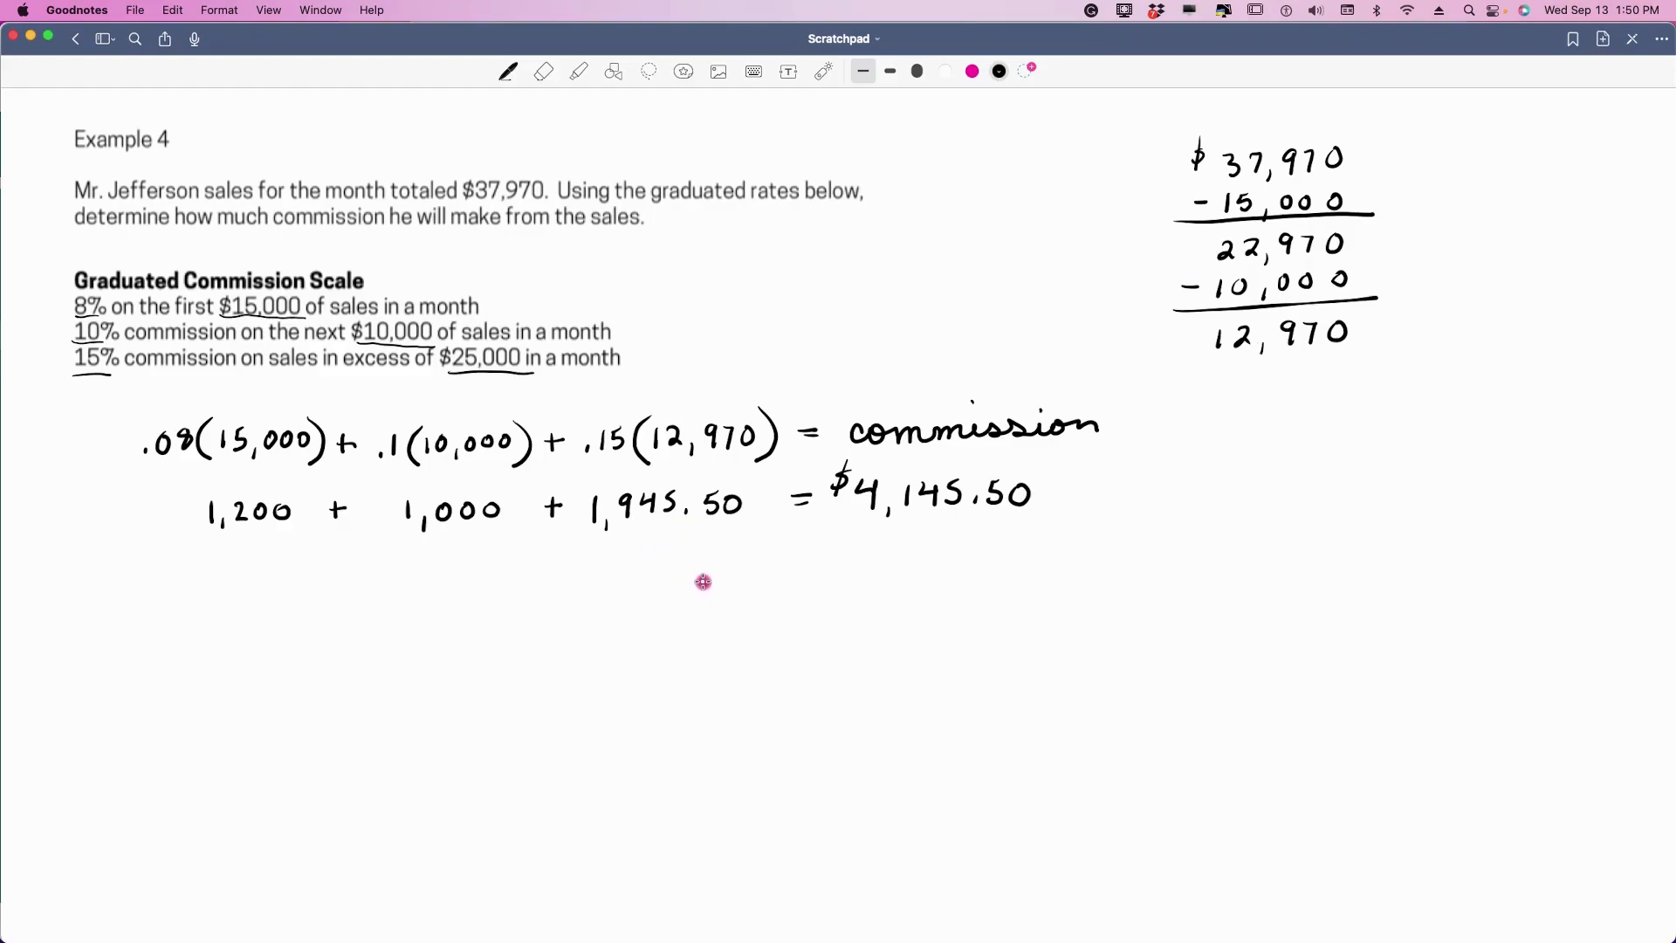